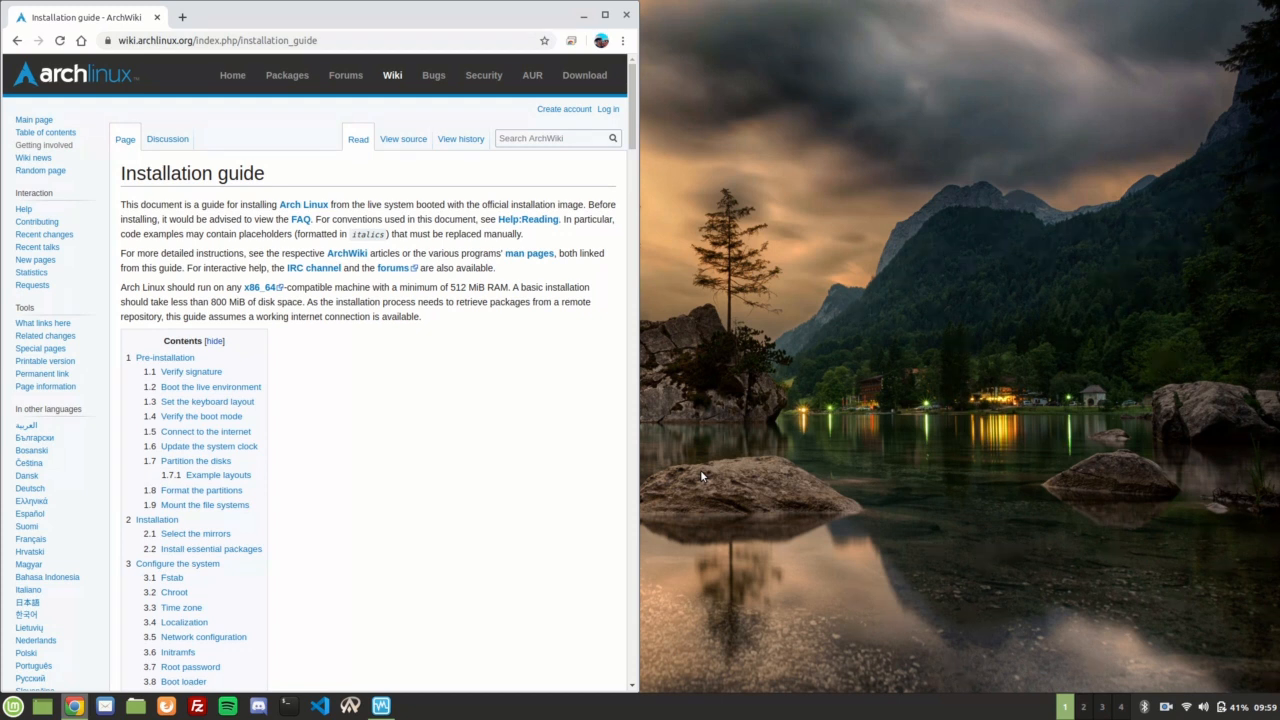
- Open the VirtualBox manager and start a new VM named 'Arch' (Linux, Arch Linux 64-bit)
left_click(380, 706)
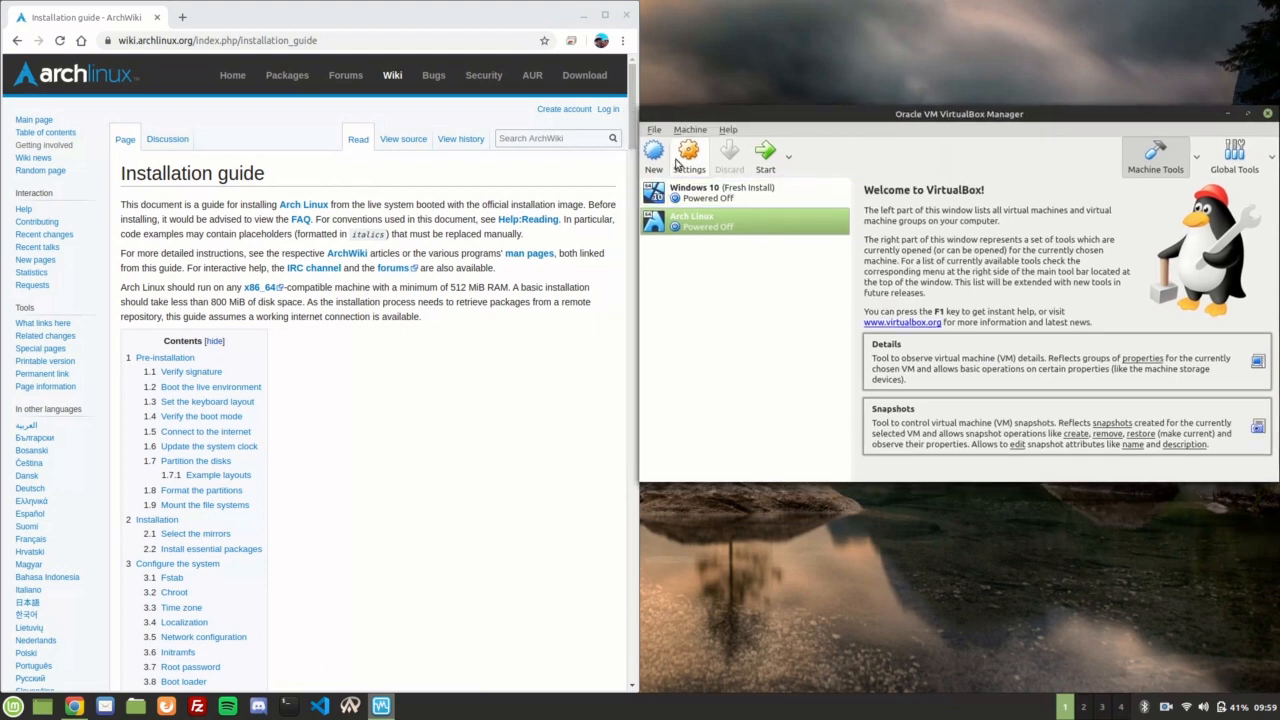
left_click(653, 155)
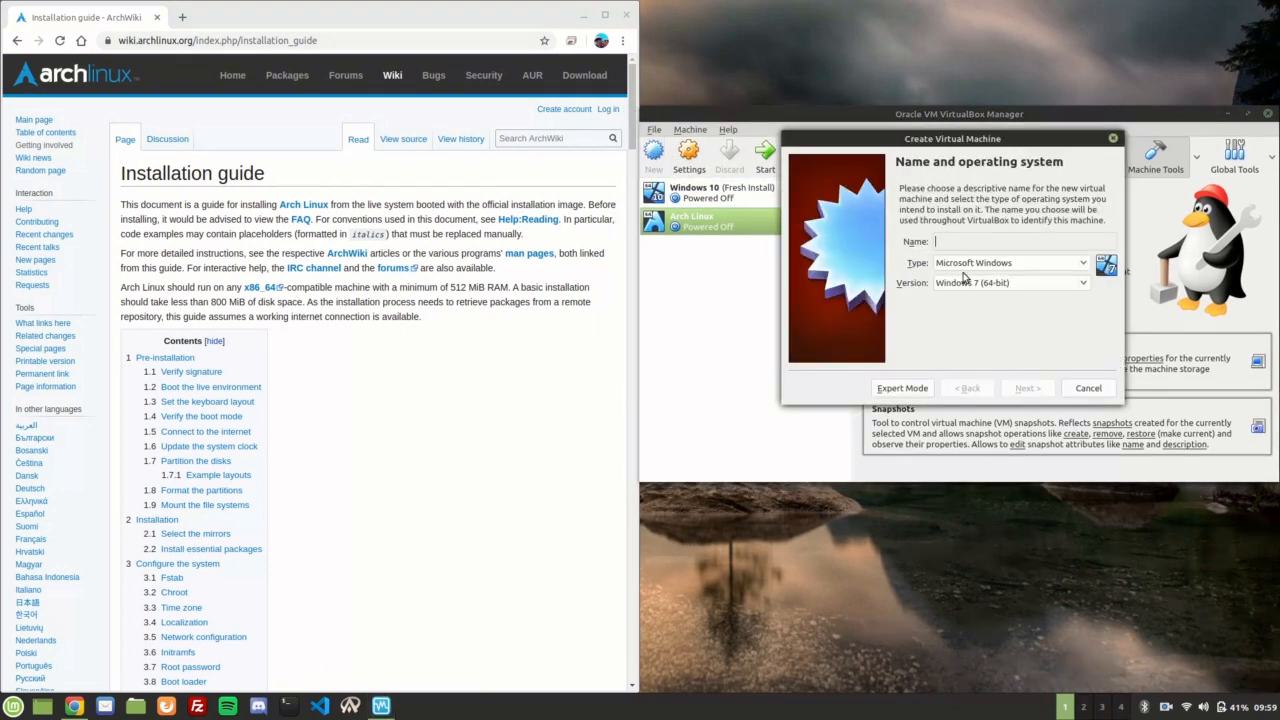
type("A")
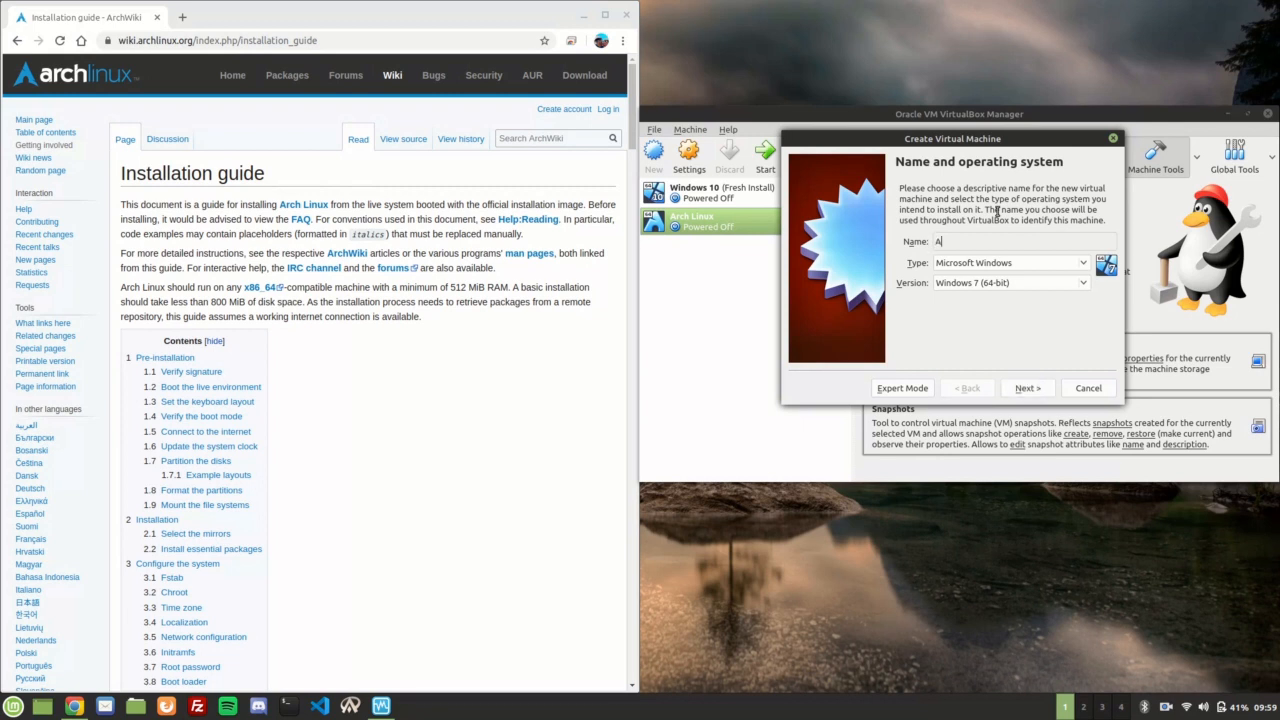
type("rch")
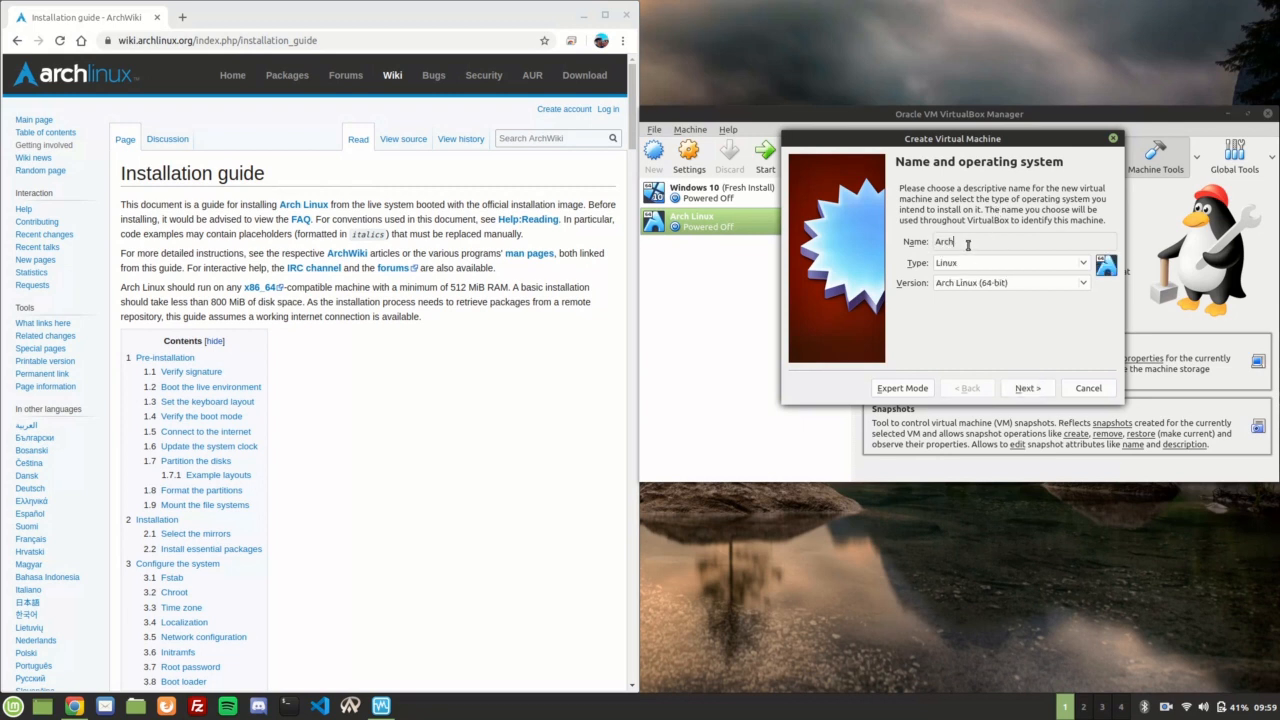
mouse_move(629, 307)
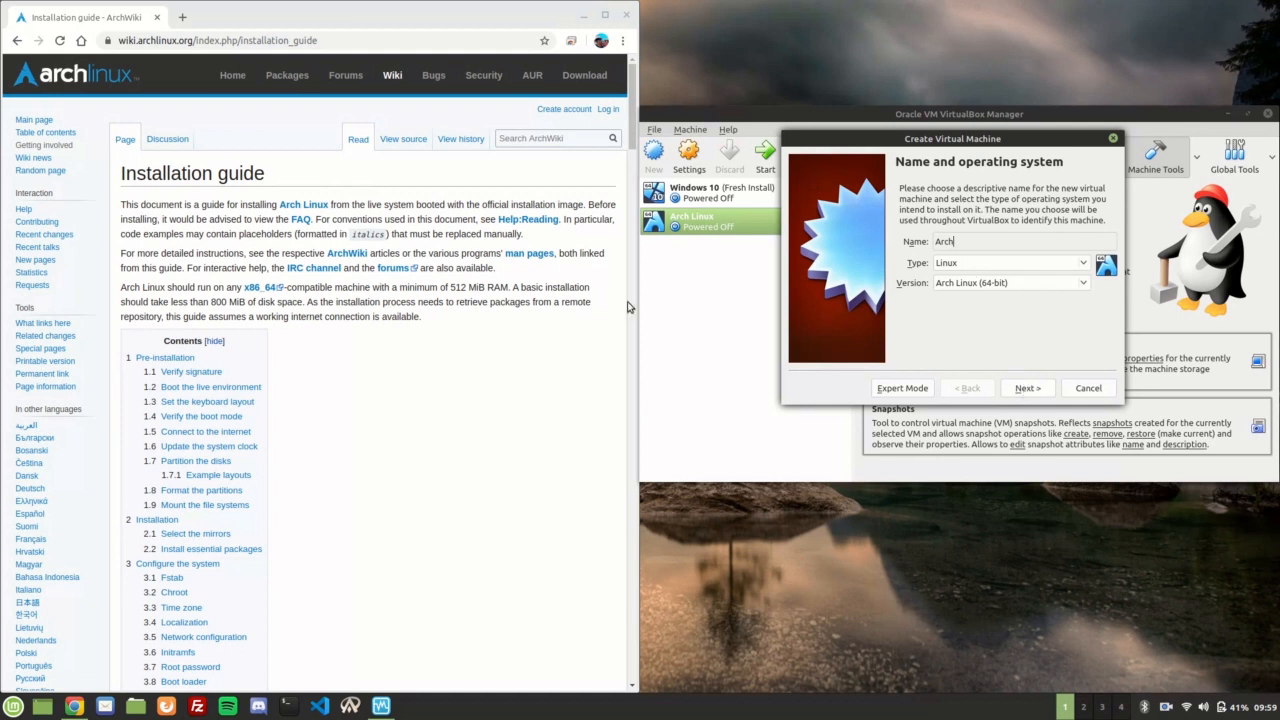
mouse_move(584, 75)
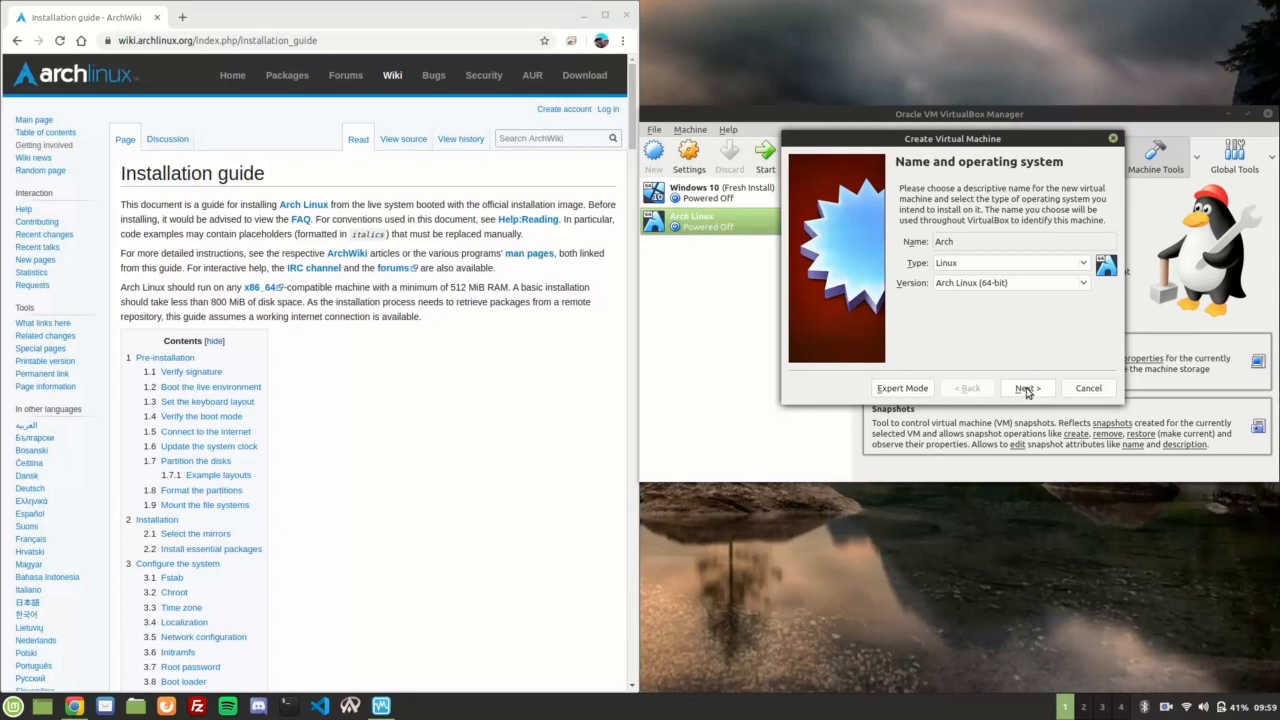
- Keep 1024 MB memory and size a new dynamically allocated VDI disk to about 20.07 GB
left_click(1027, 388)
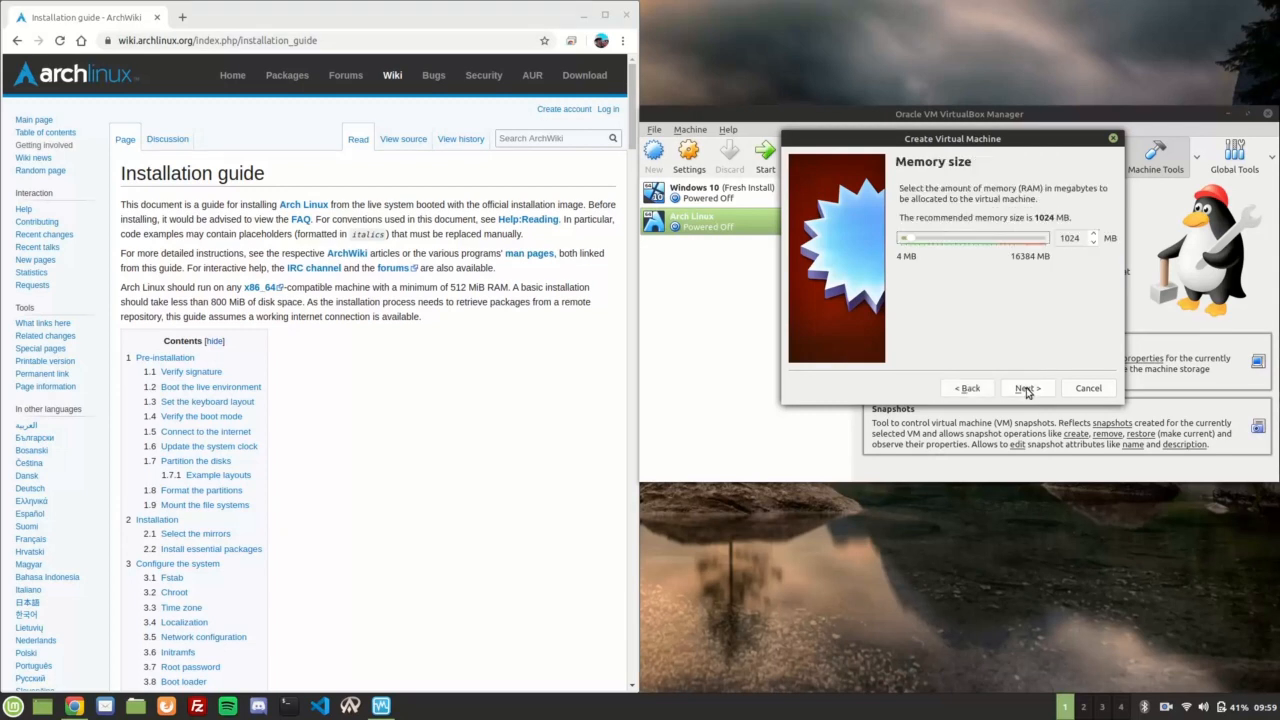
mouse_move(1003, 246)
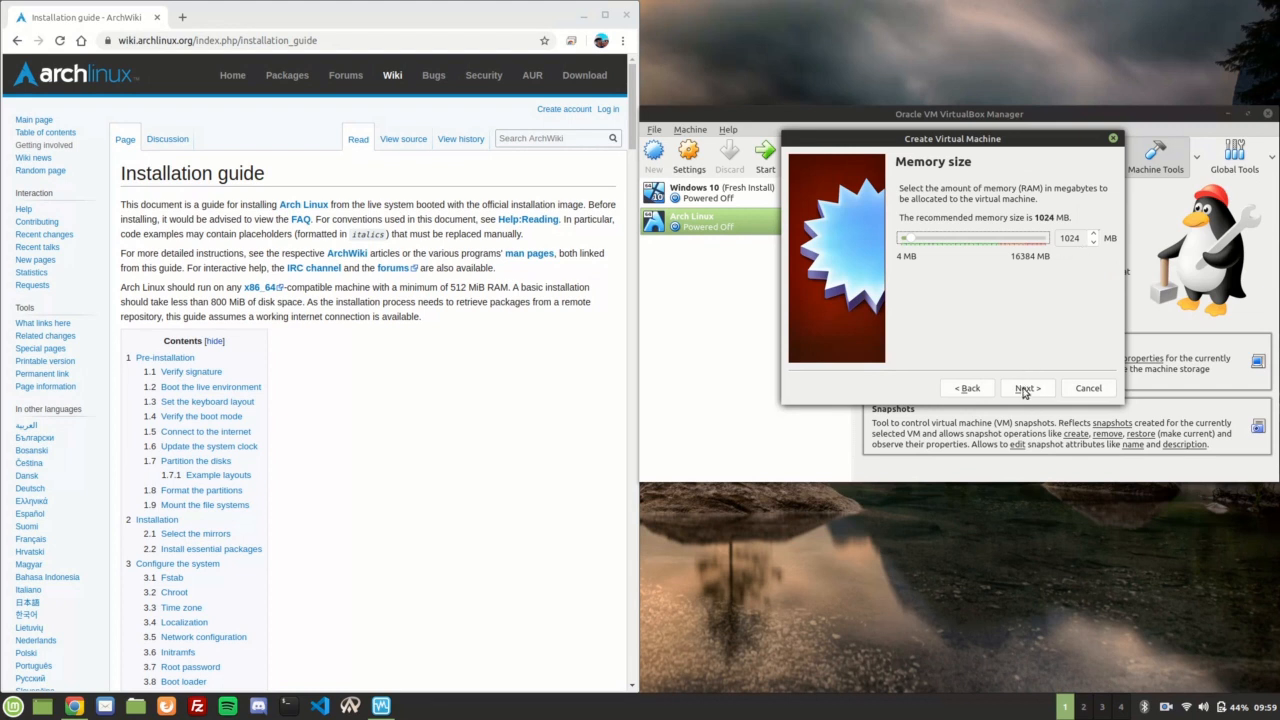
left_click(1026, 388)
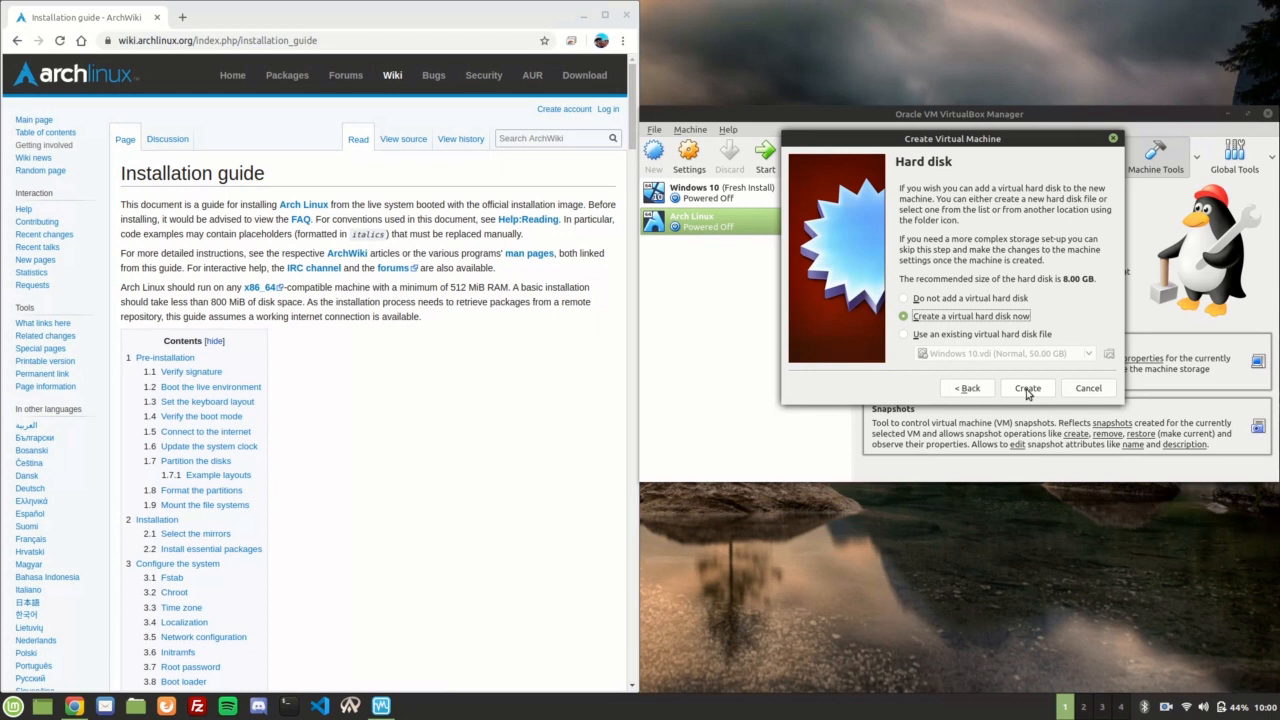
left_click(1027, 388)
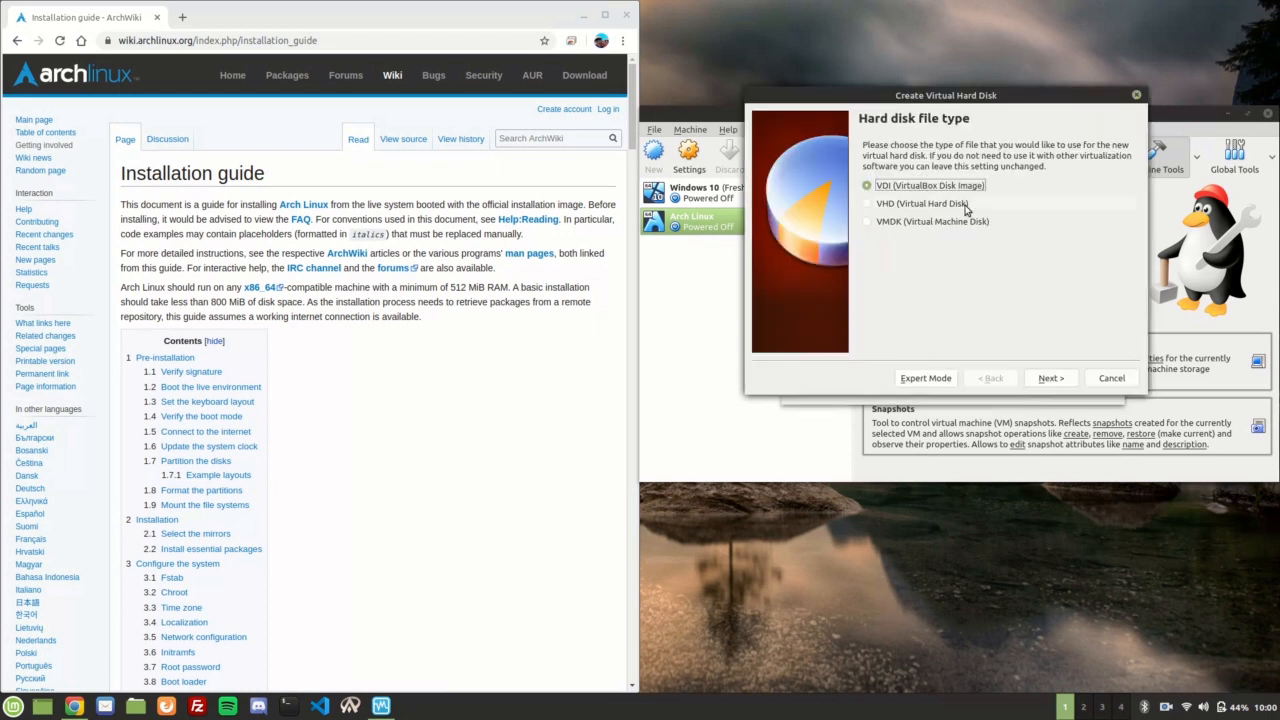
left_click(1050, 378)
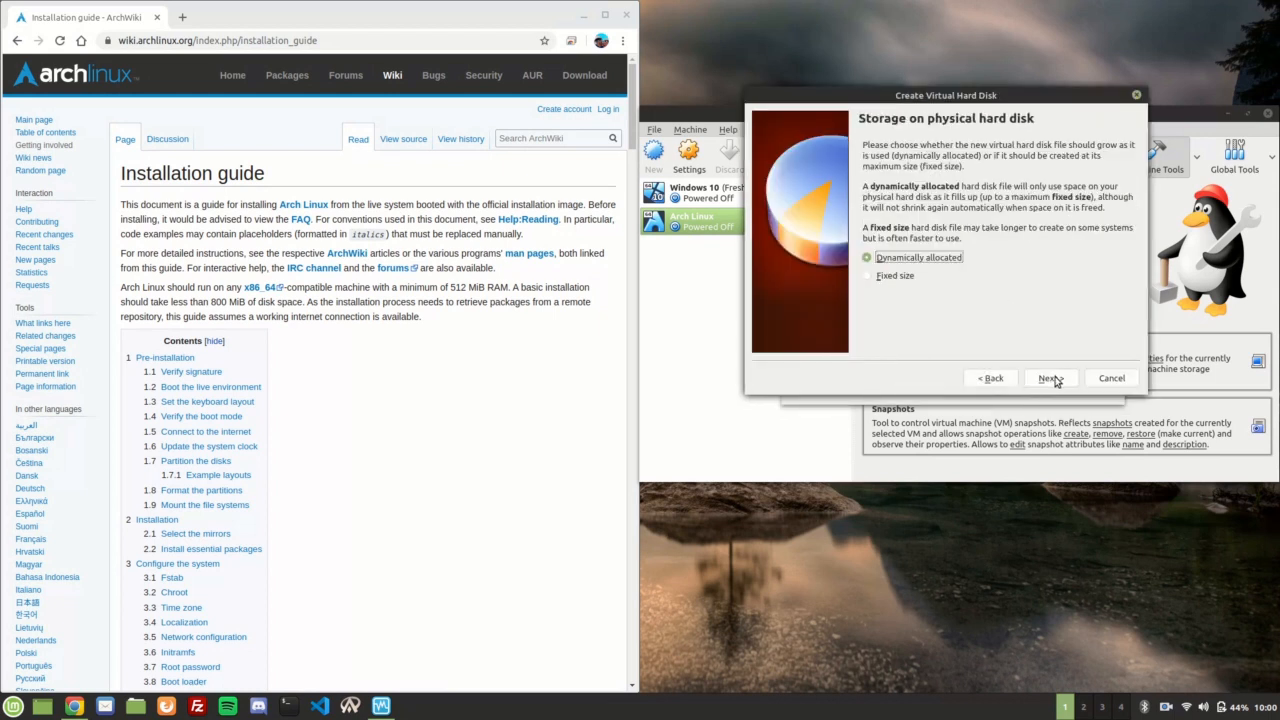
mouse_move(976, 288)
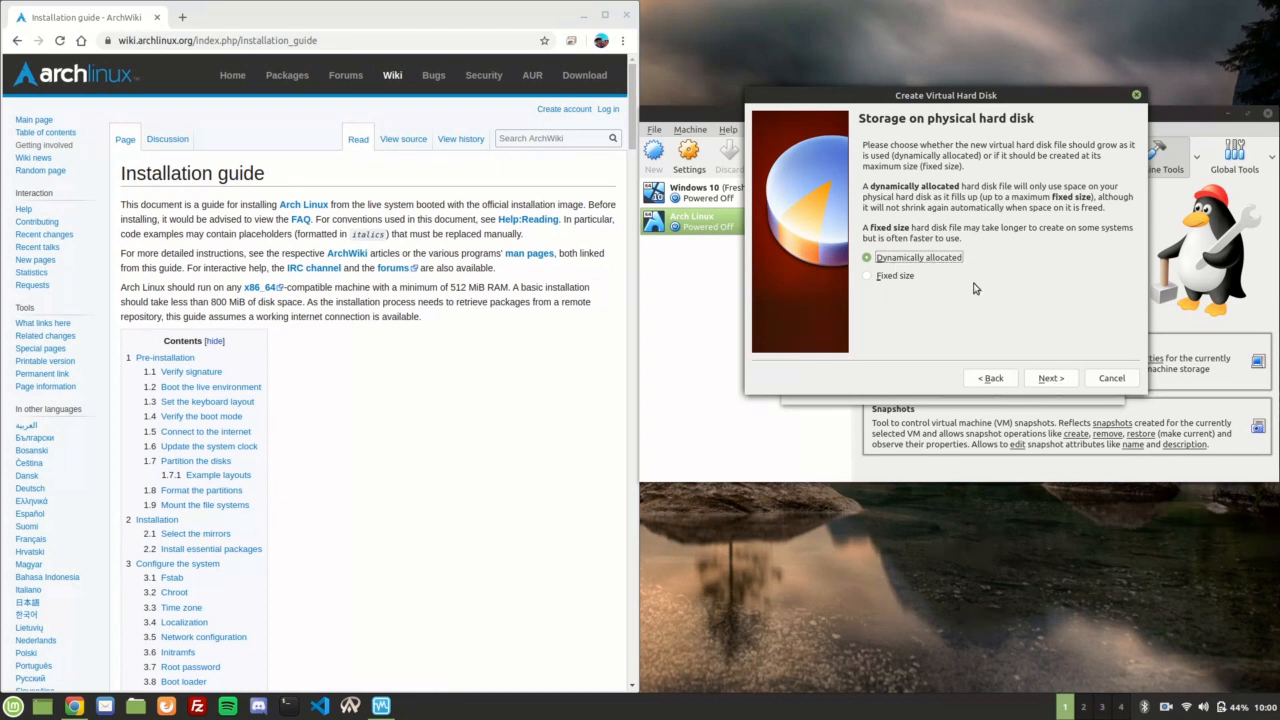
left_click(1050, 377)
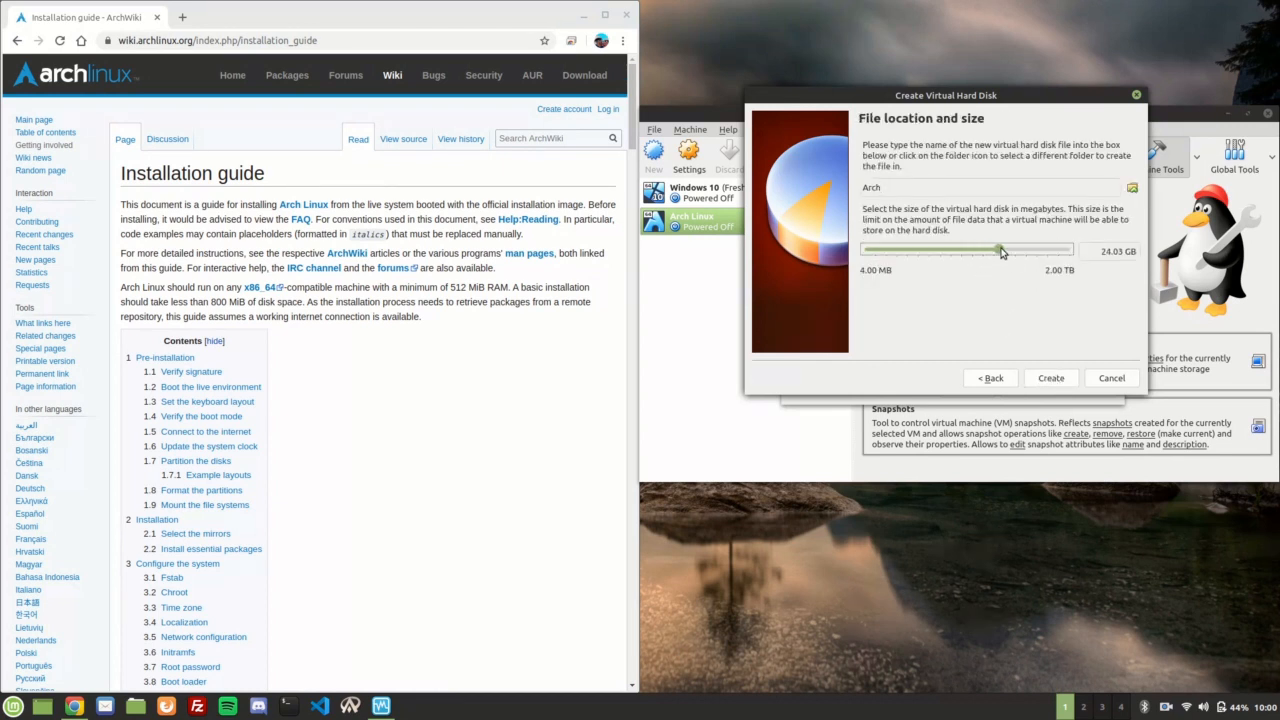
left_click_drag(1000, 250, 997, 250)
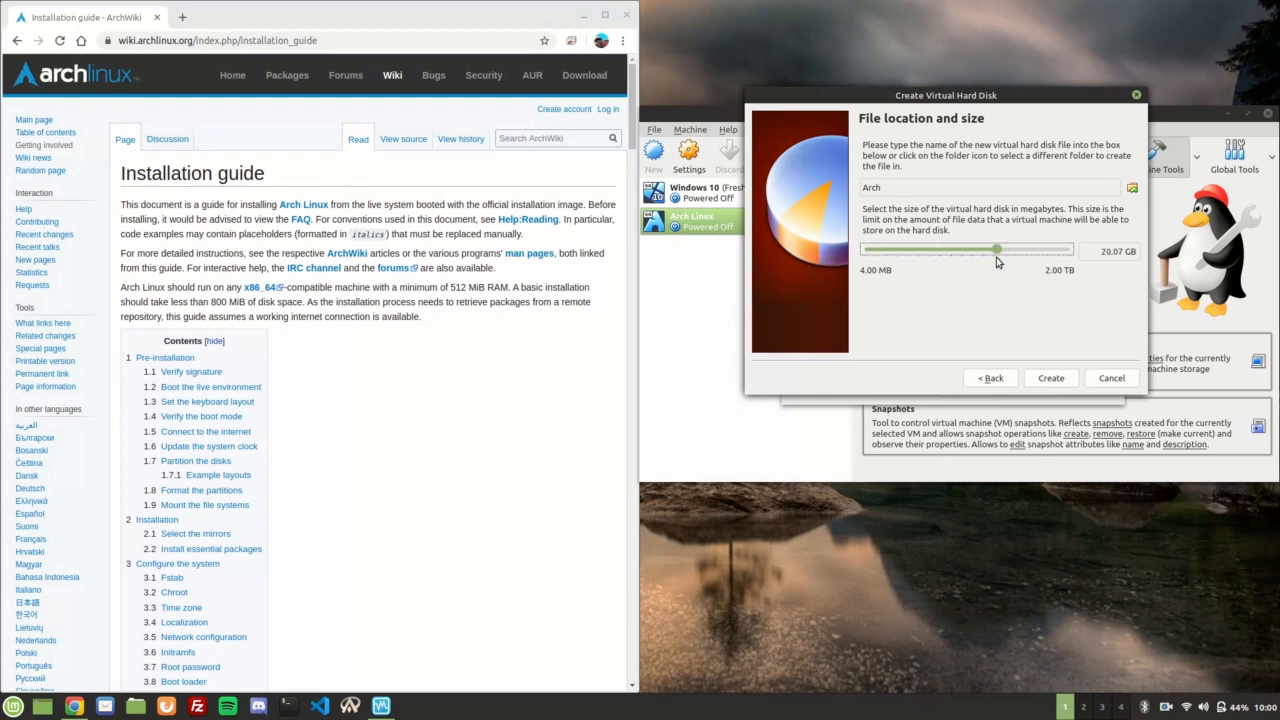
mouse_move(1014, 352)
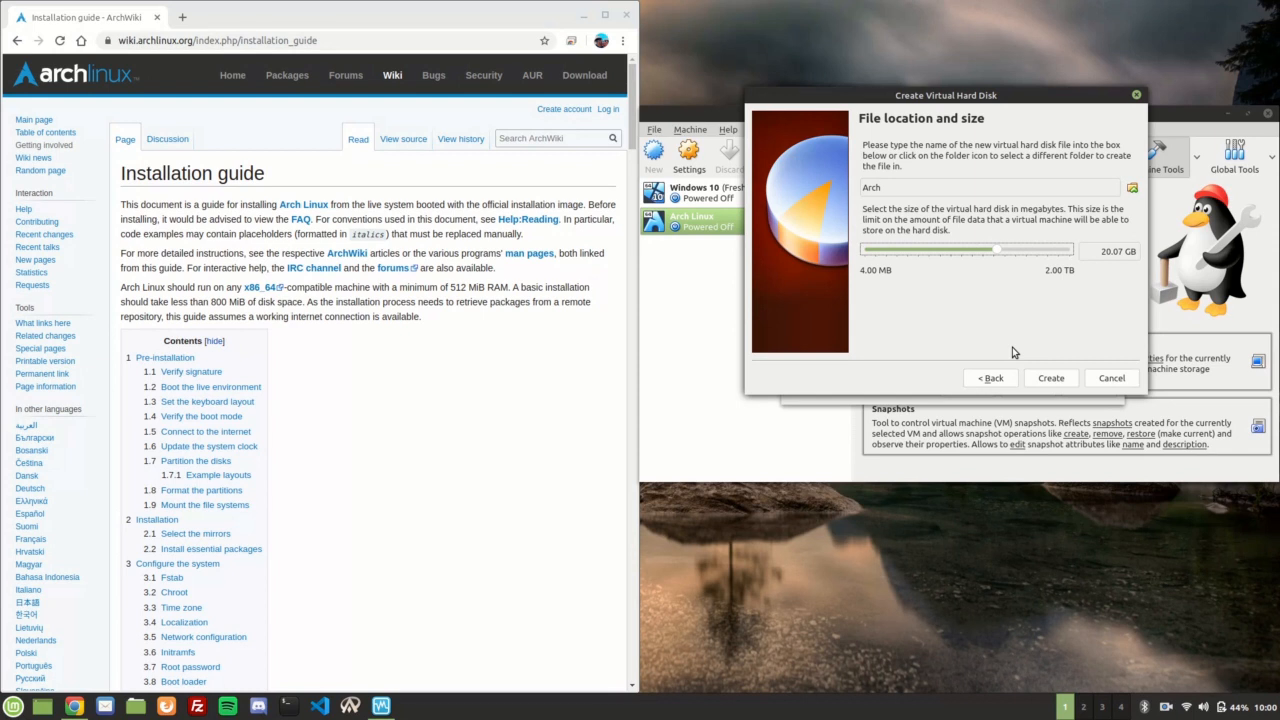
mouse_move(1058, 358)
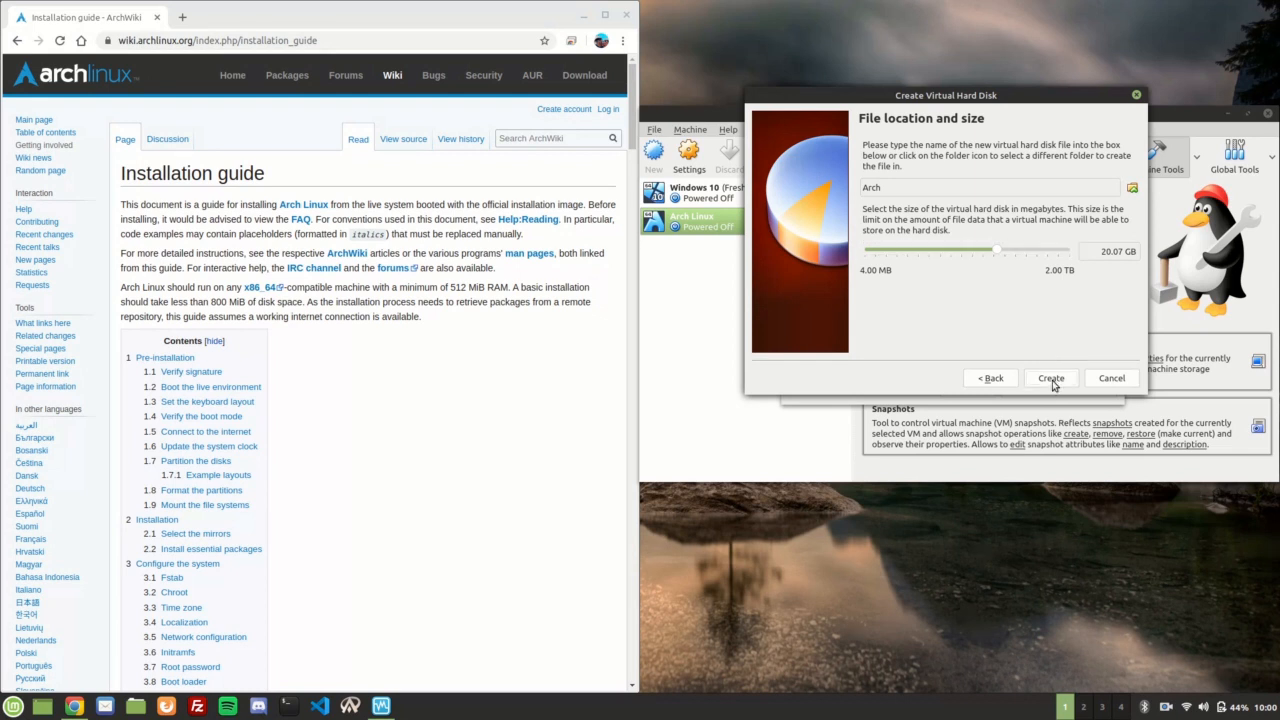
- Create the Arch VM, then set its pointing device to USB Tablet and chipset to ICH9
left_click(1050, 378)
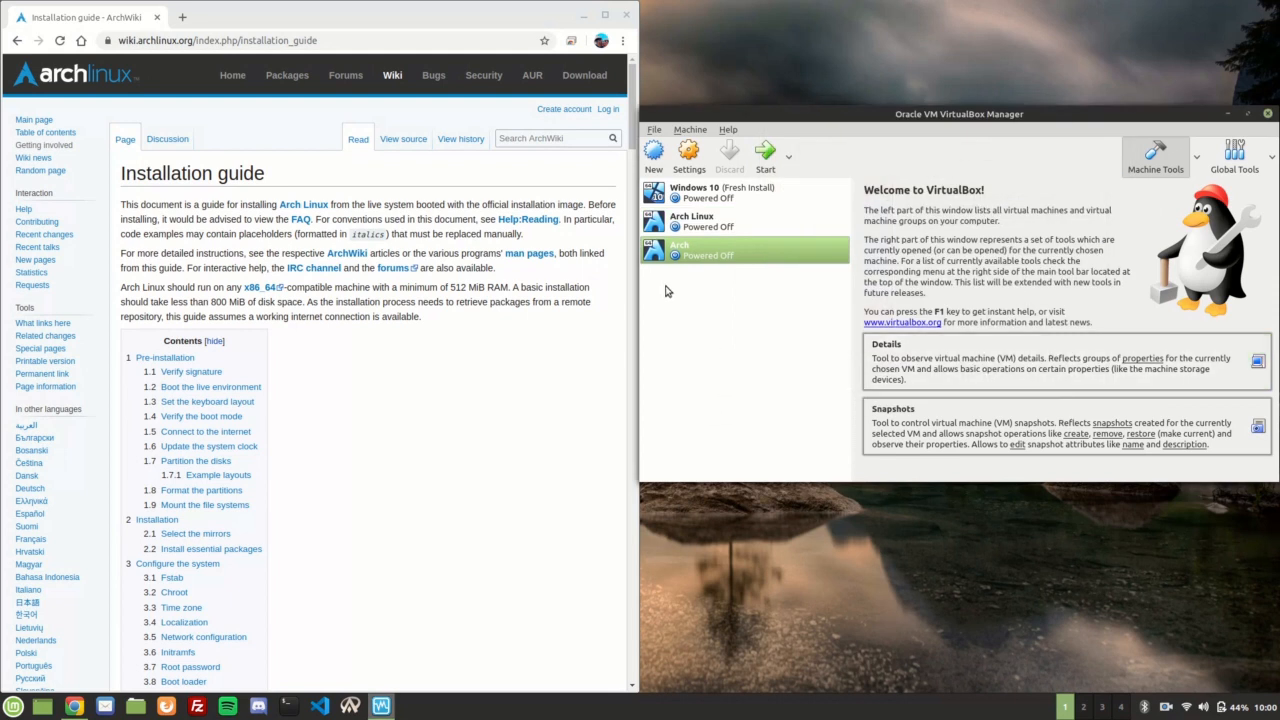
mouse_move(689, 152)
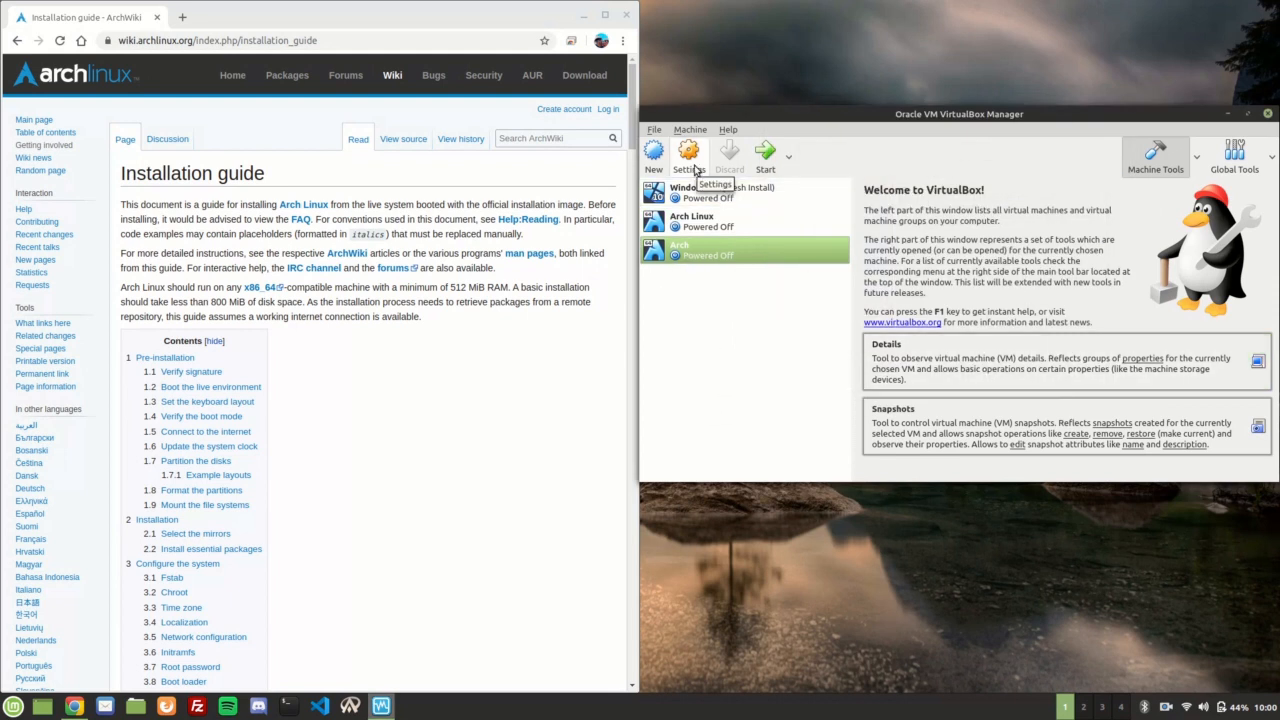
left_click(688, 155)
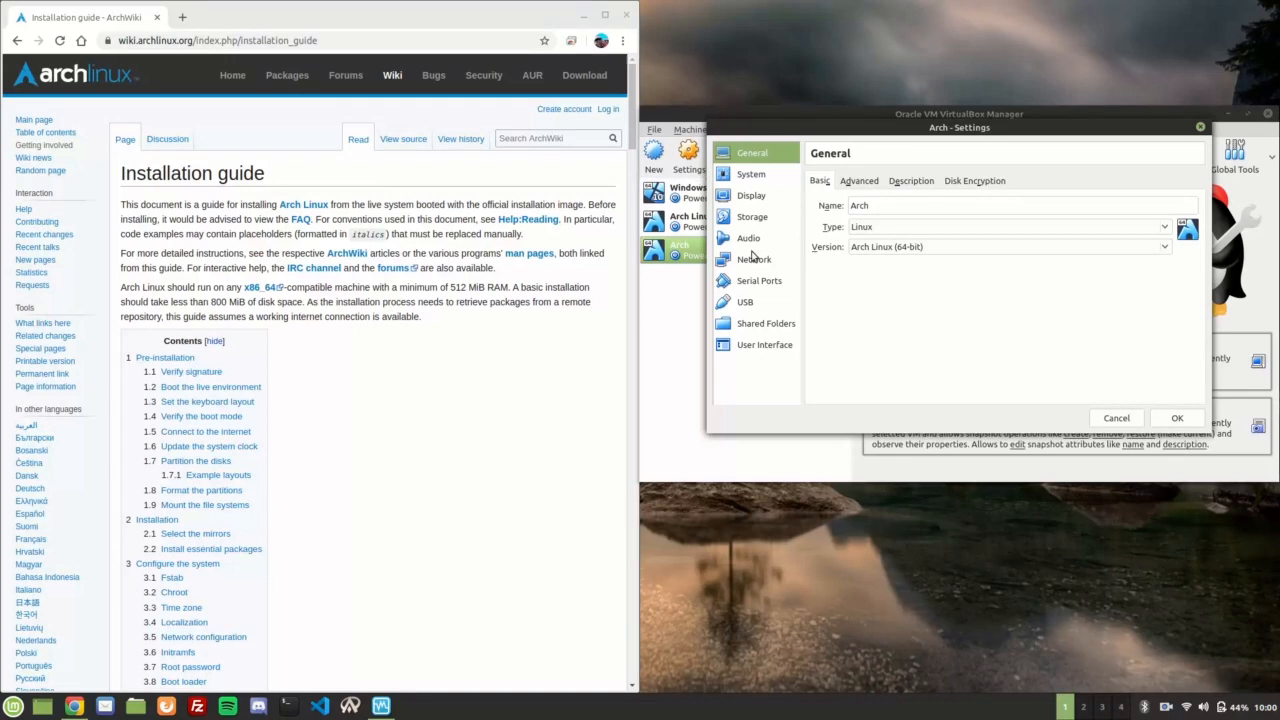
left_click(750, 173)
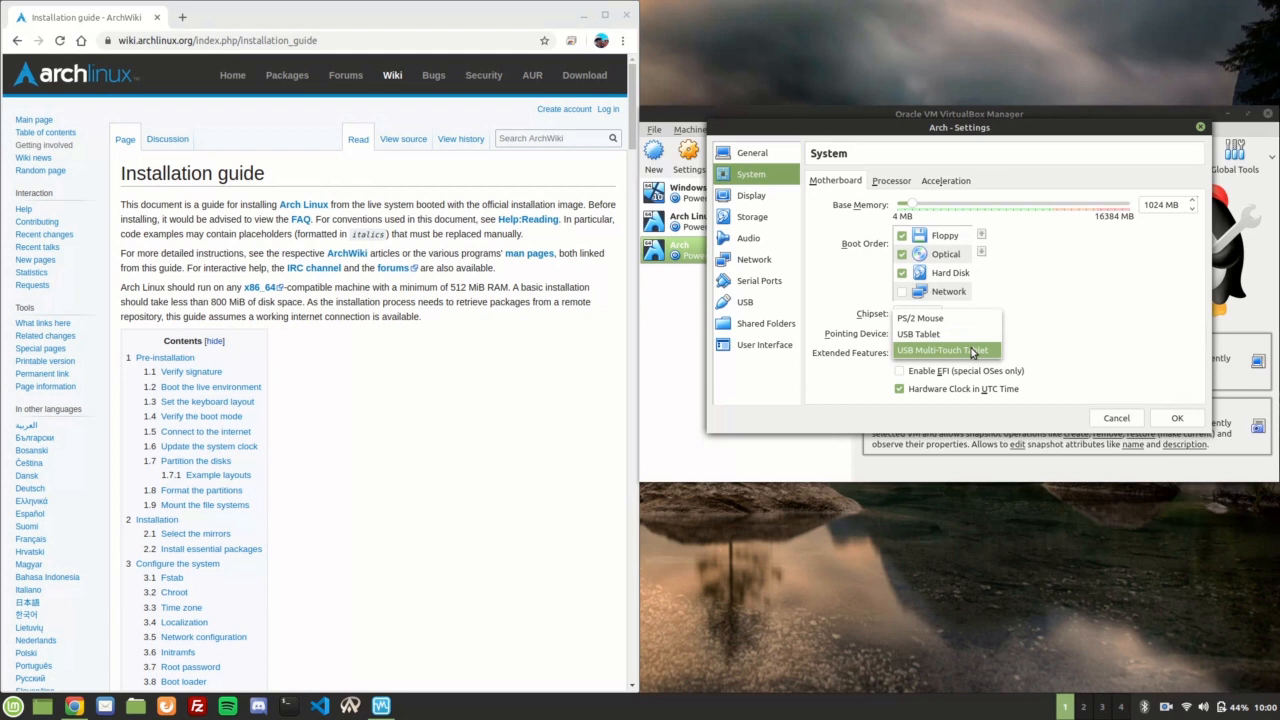
left_click(943, 350)
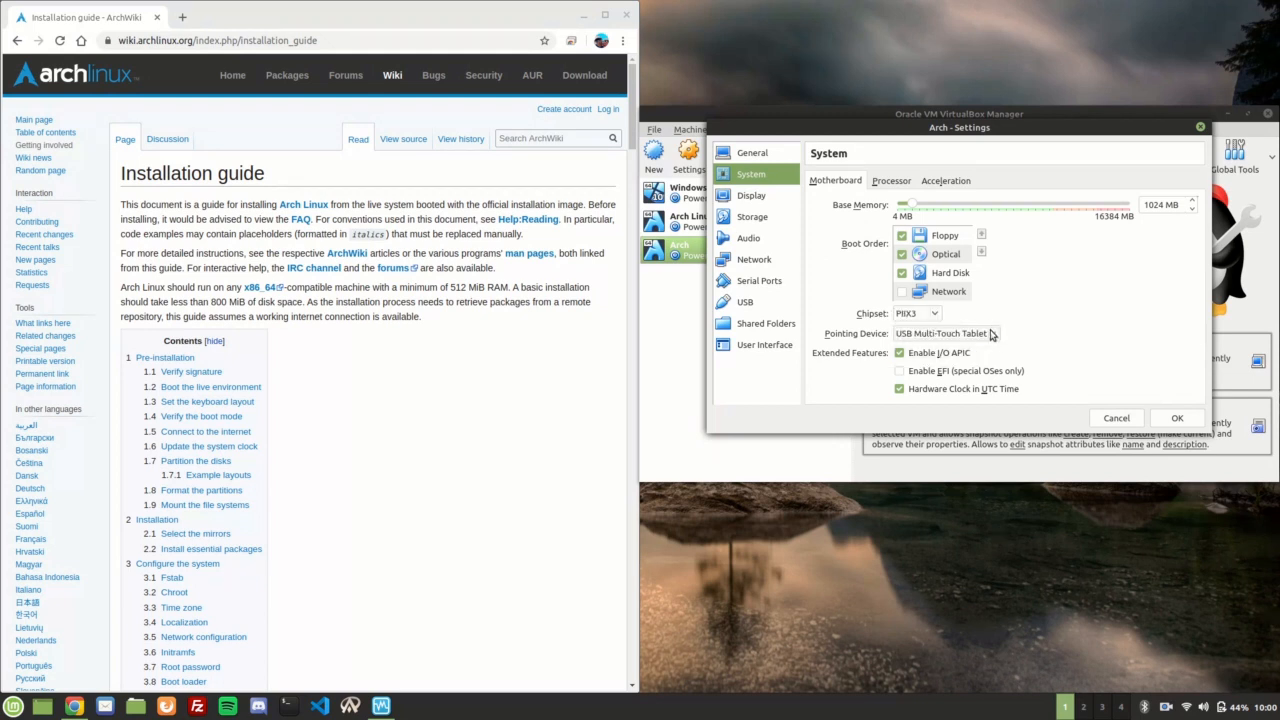
left_click(945, 333)
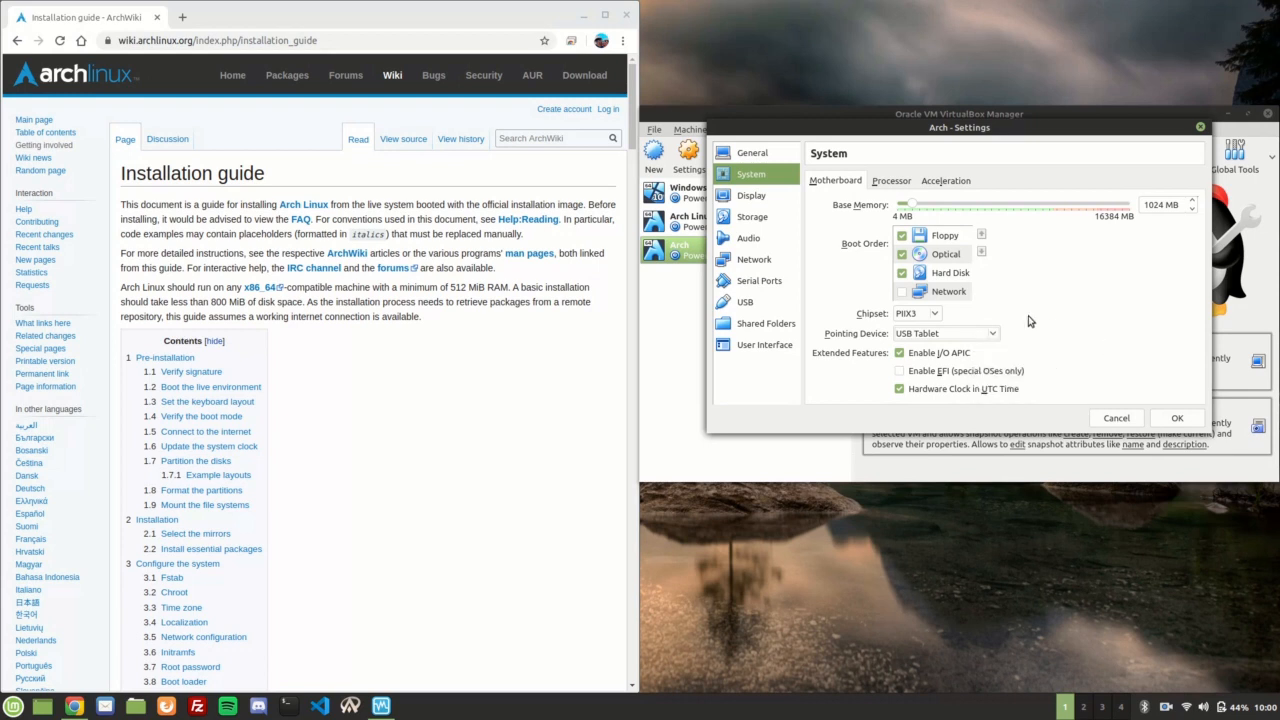
left_click(932, 313)
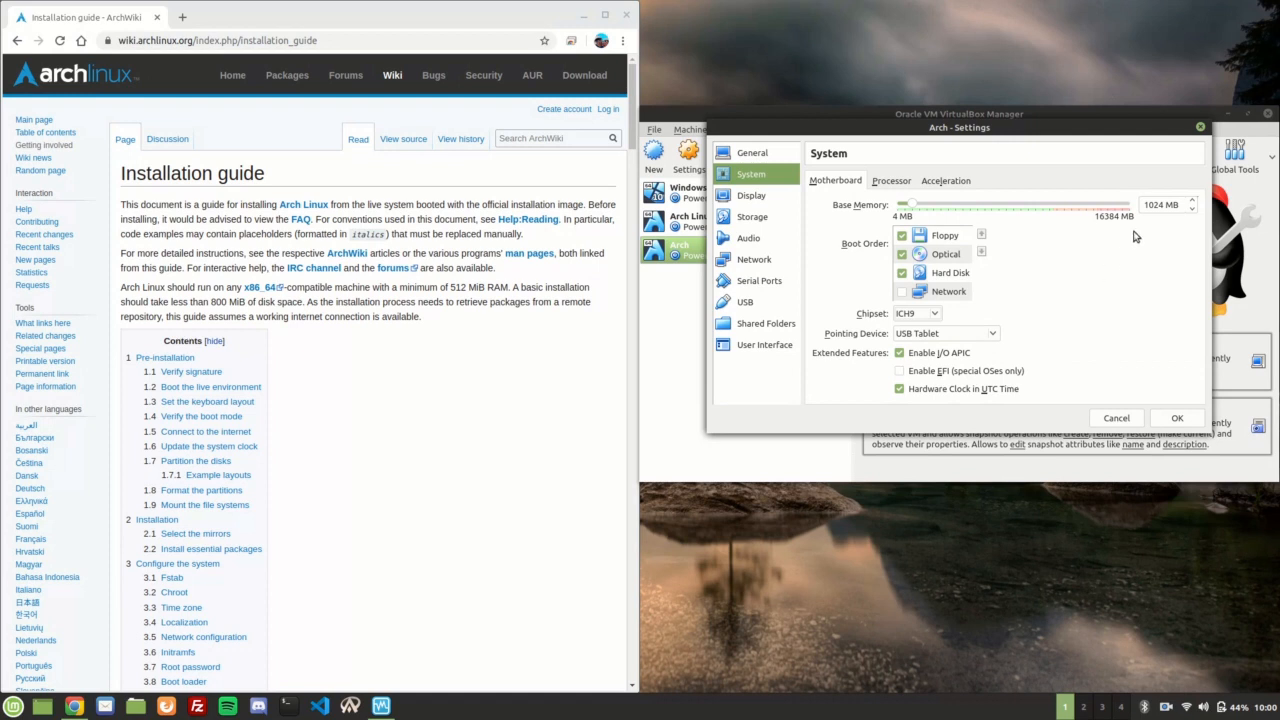
- Review processor and acceleration settings, then attach Adapter 1 as a Bridged Adapter
left_click(891, 180)
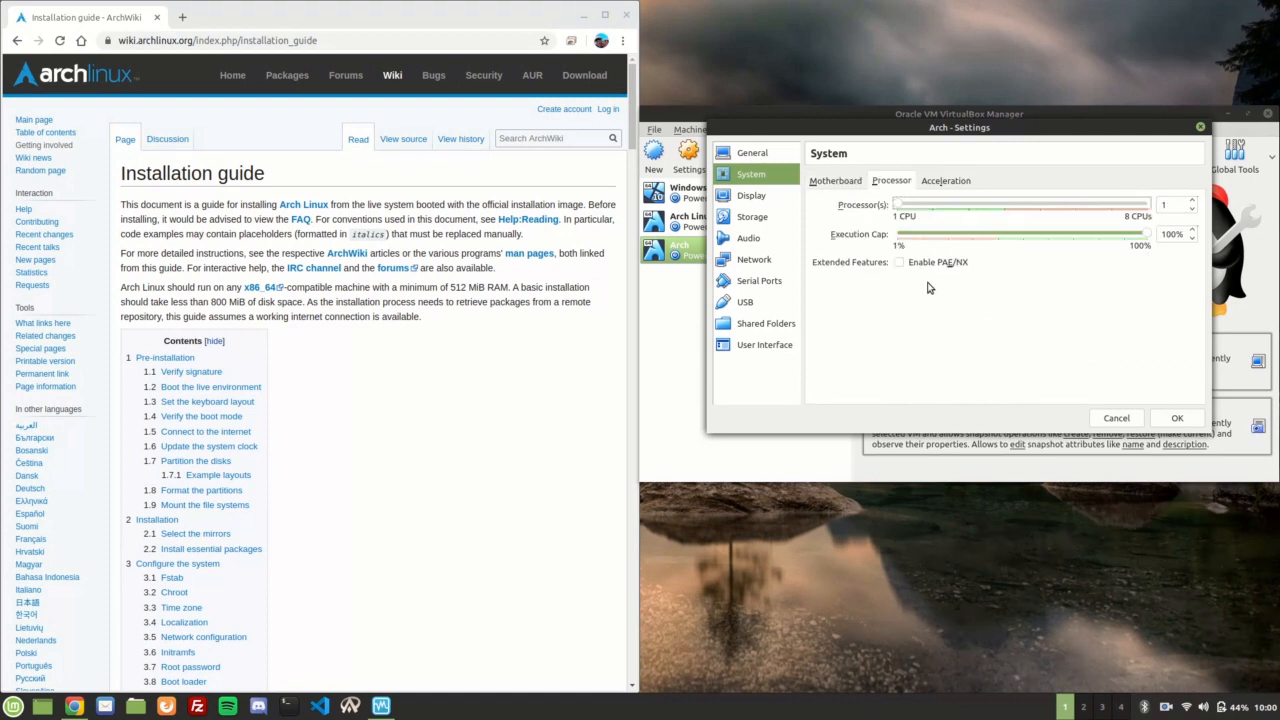
left_click(945, 180)
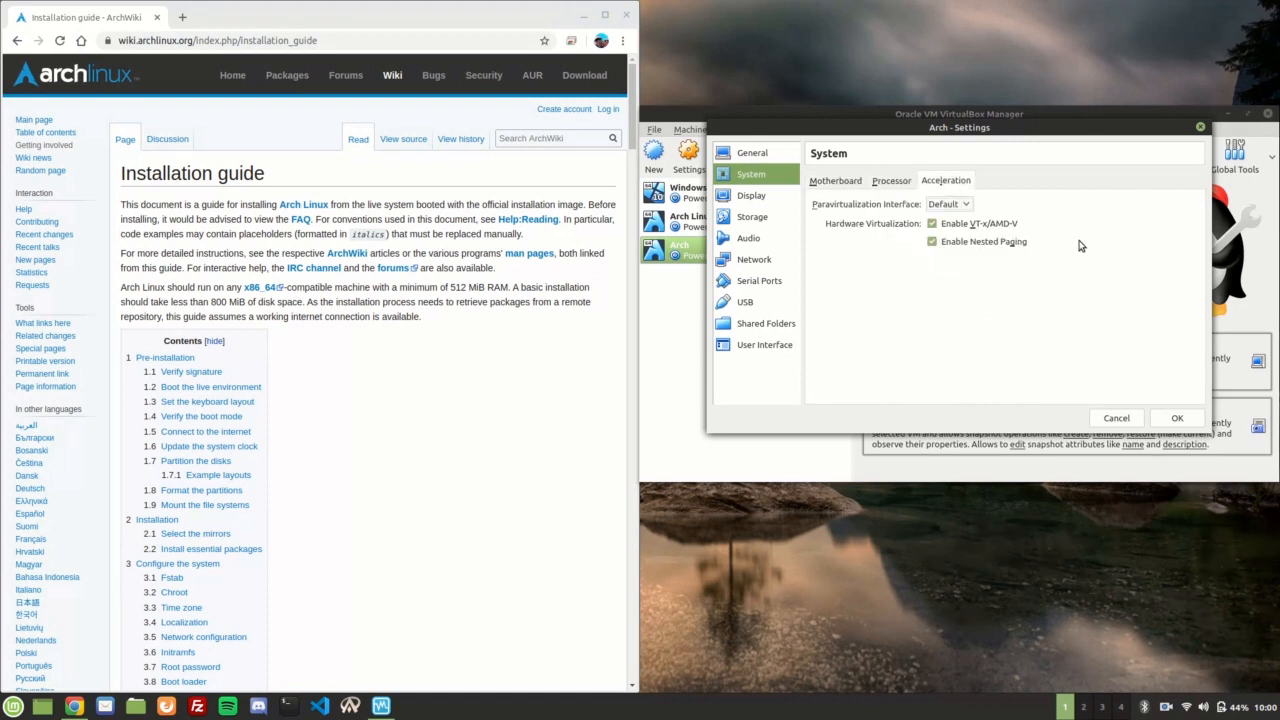
mouse_move(1005, 280)
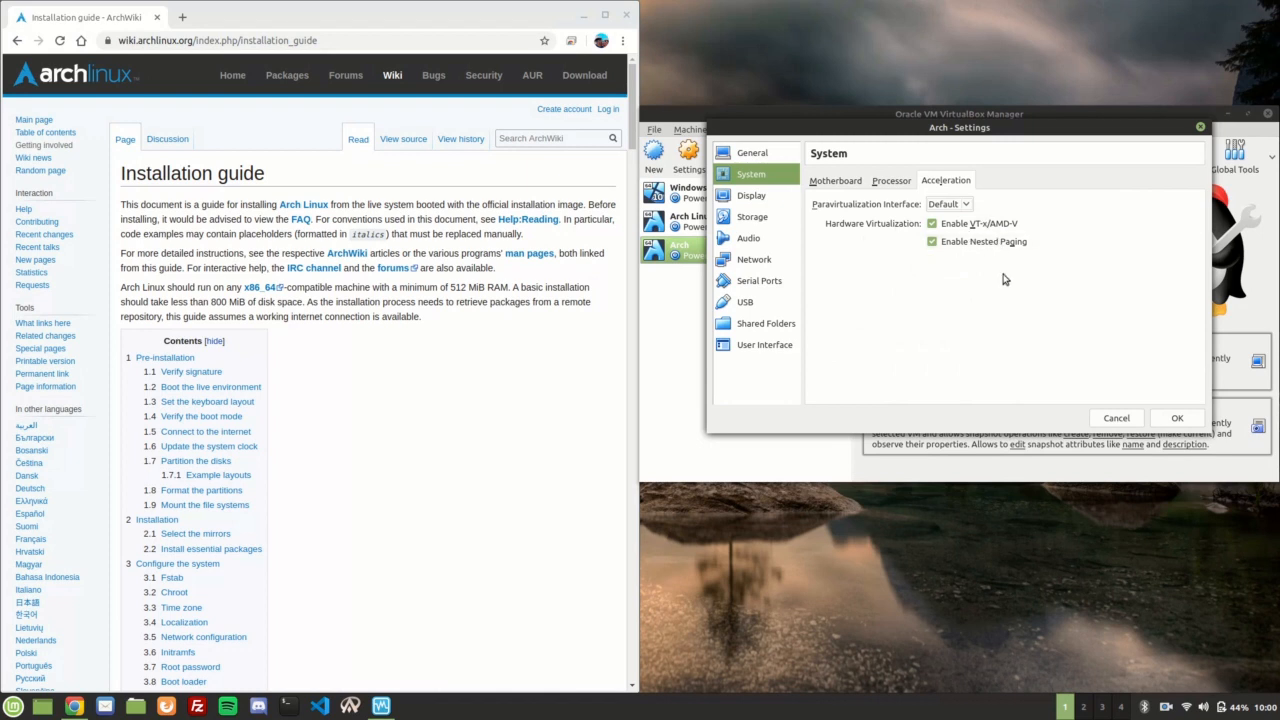
left_click(754, 259)
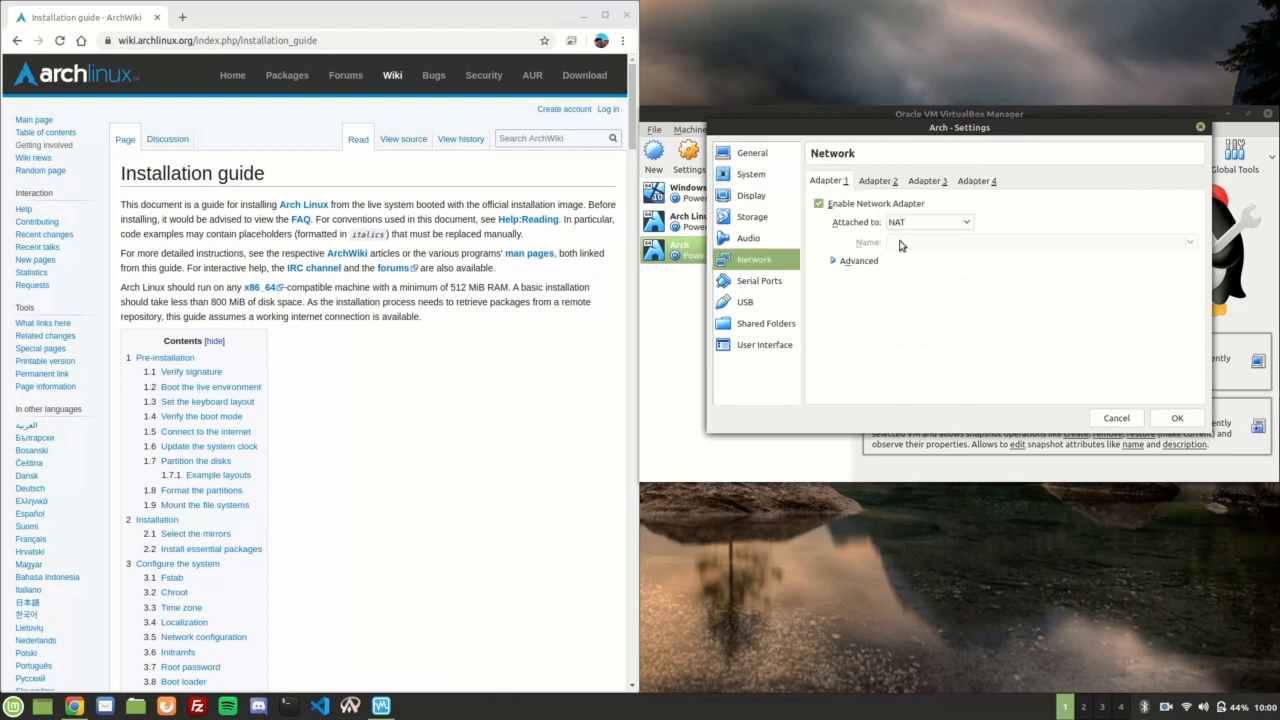
left_click(925, 221)
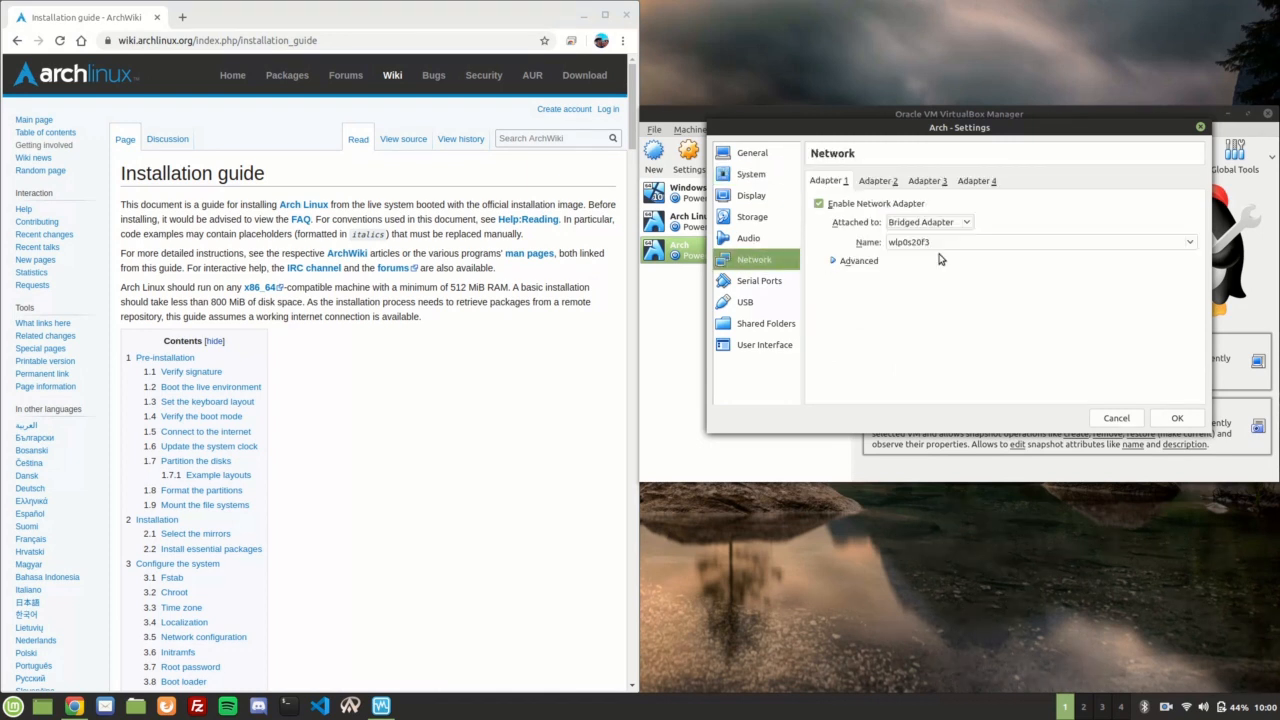
mouse_move(953, 292)
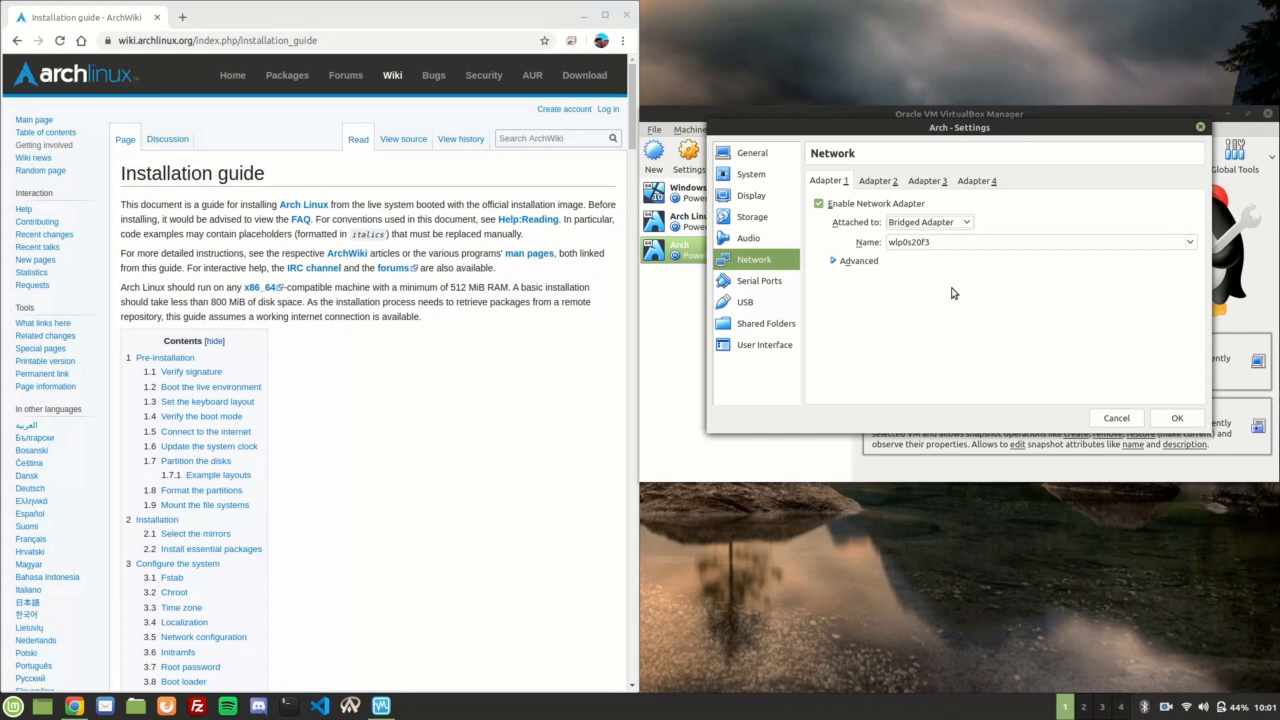
mouse_move(753, 358)
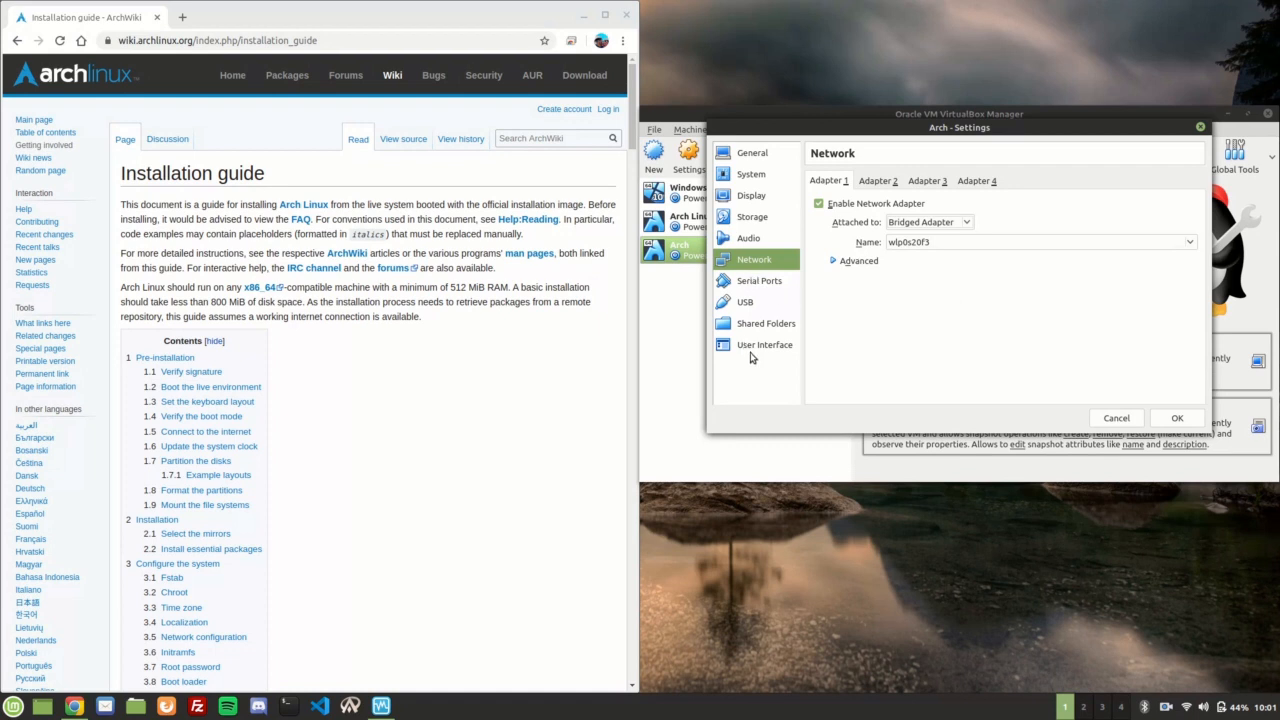
mouse_move(765, 345)
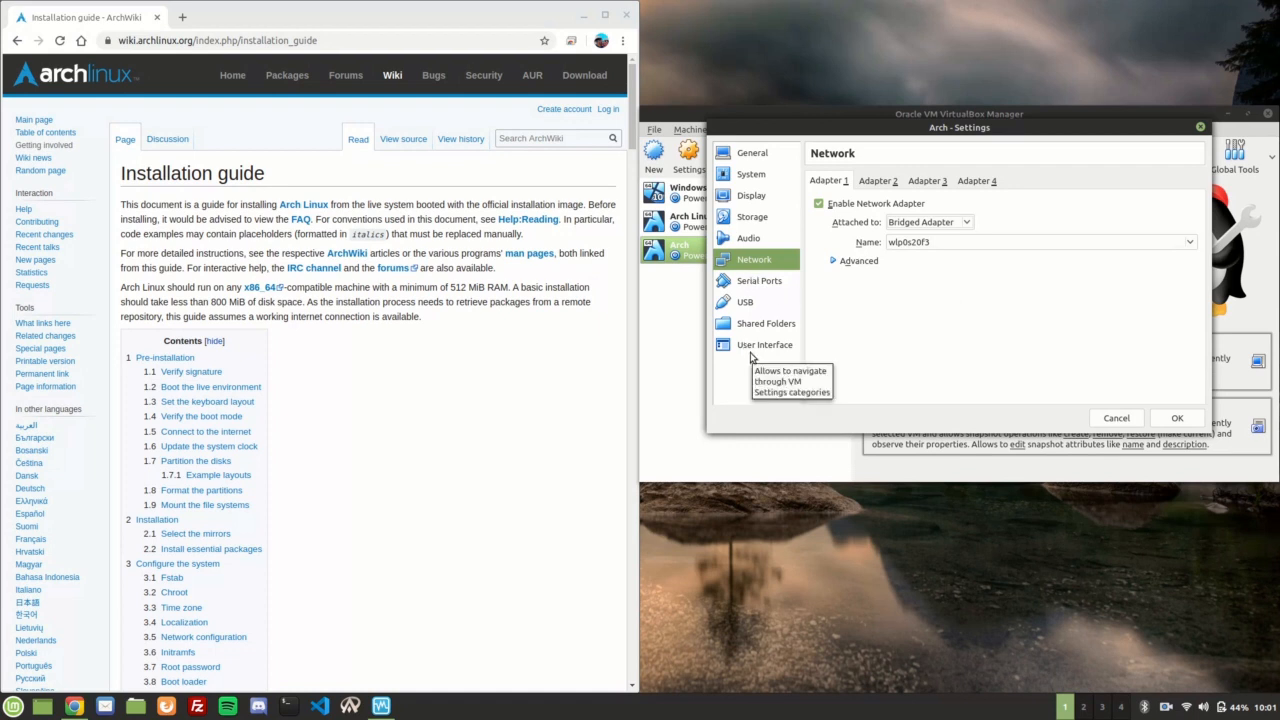
mouse_move(747, 288)
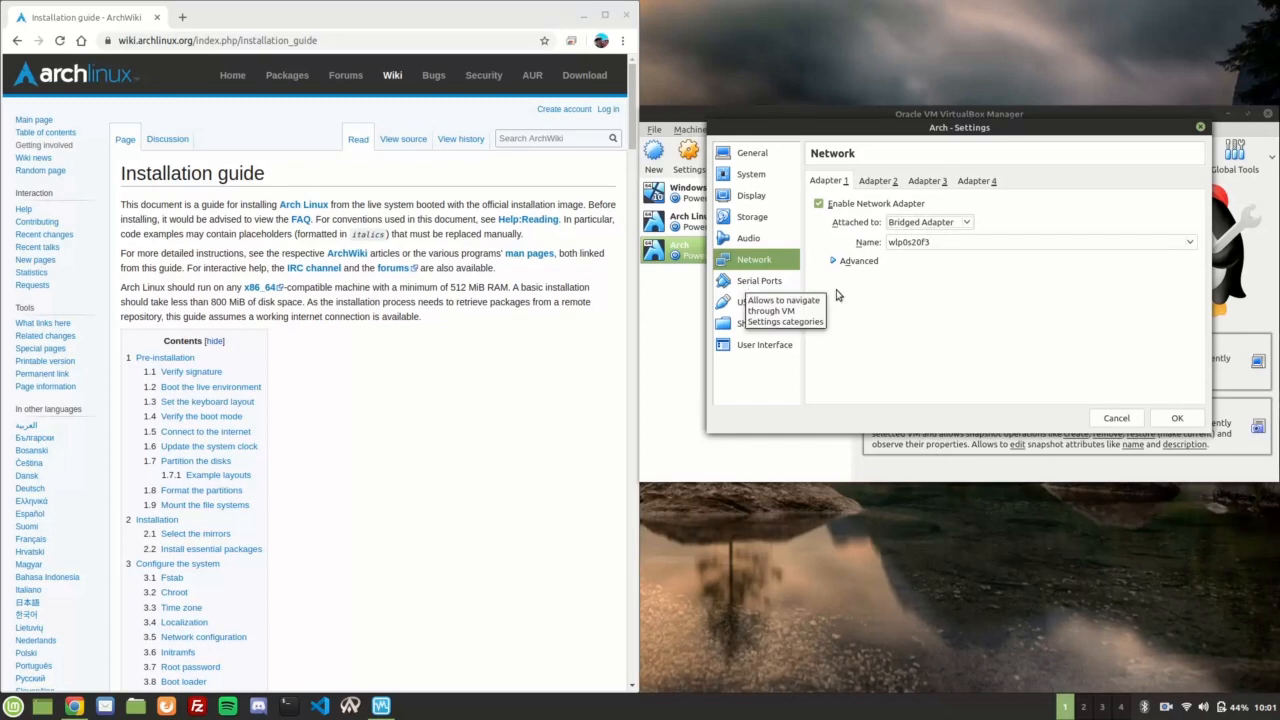
- Save the network settings, then load archlinux-2020.04.01-x86_64.iso into the optical drive and save
left_click(1116, 417)
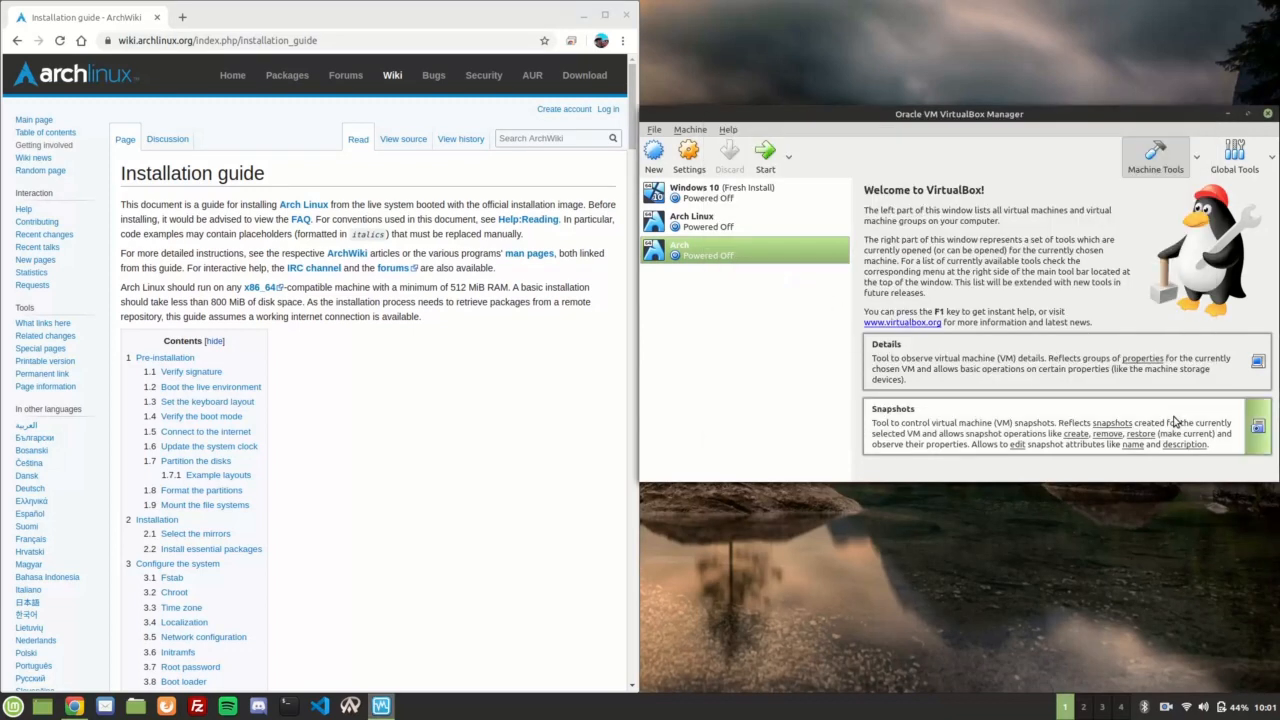
left_click(688, 155)
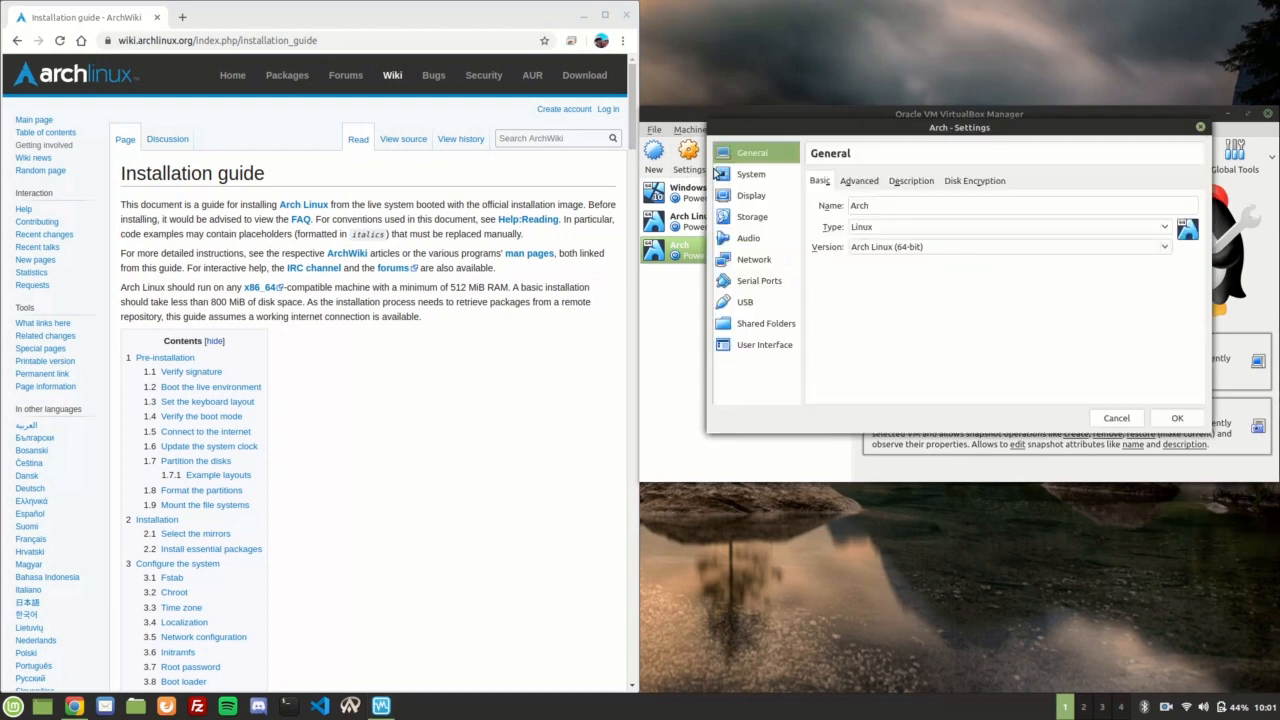
left_click(752, 217)
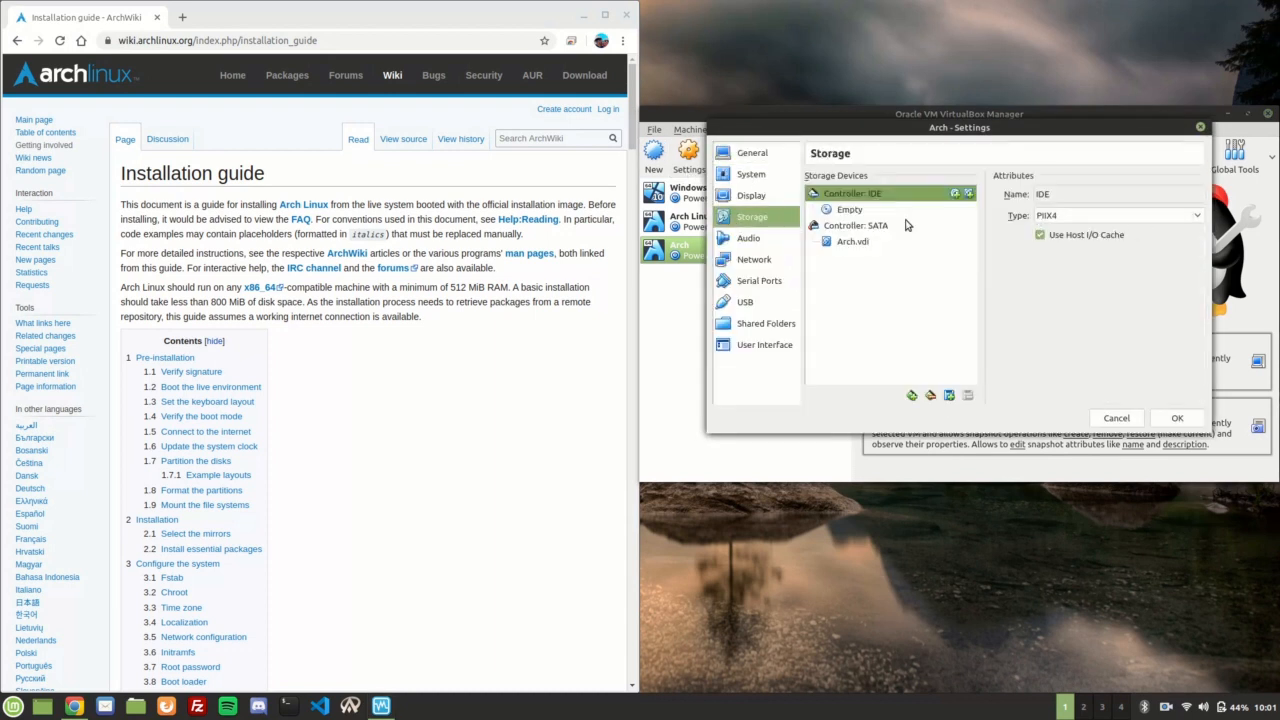
left_click(849, 209)
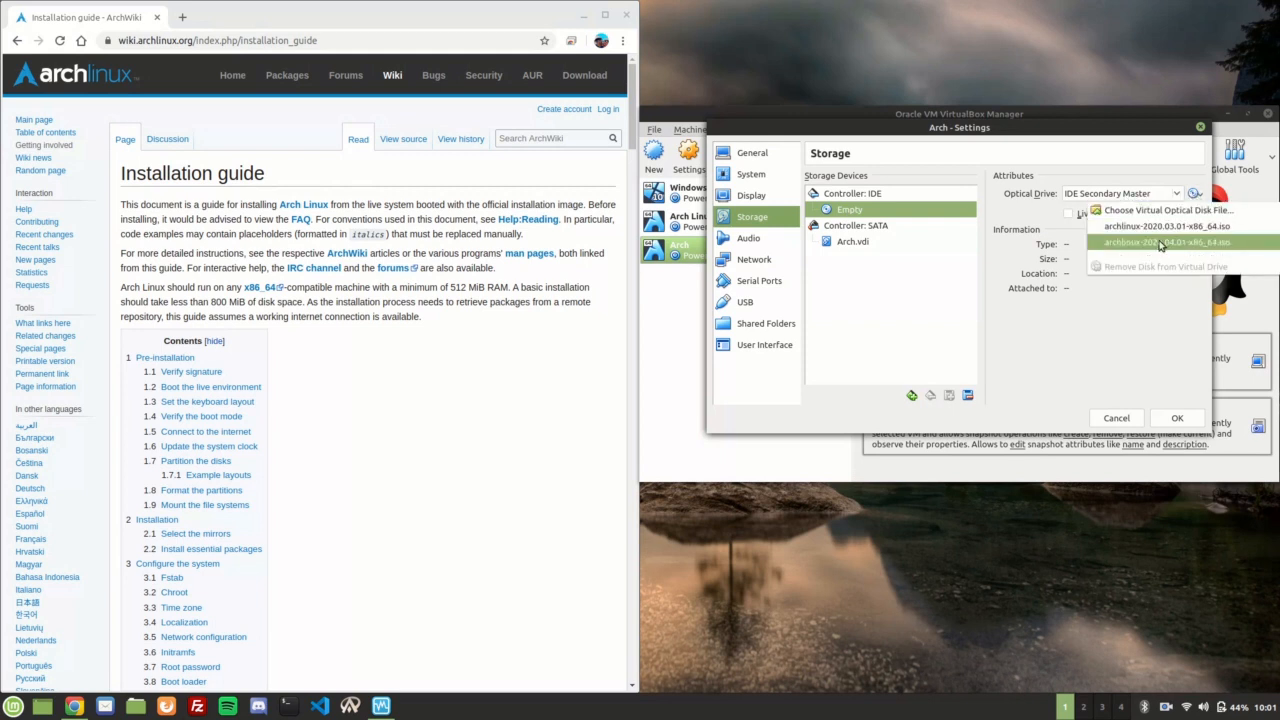
left_click(1165, 242)
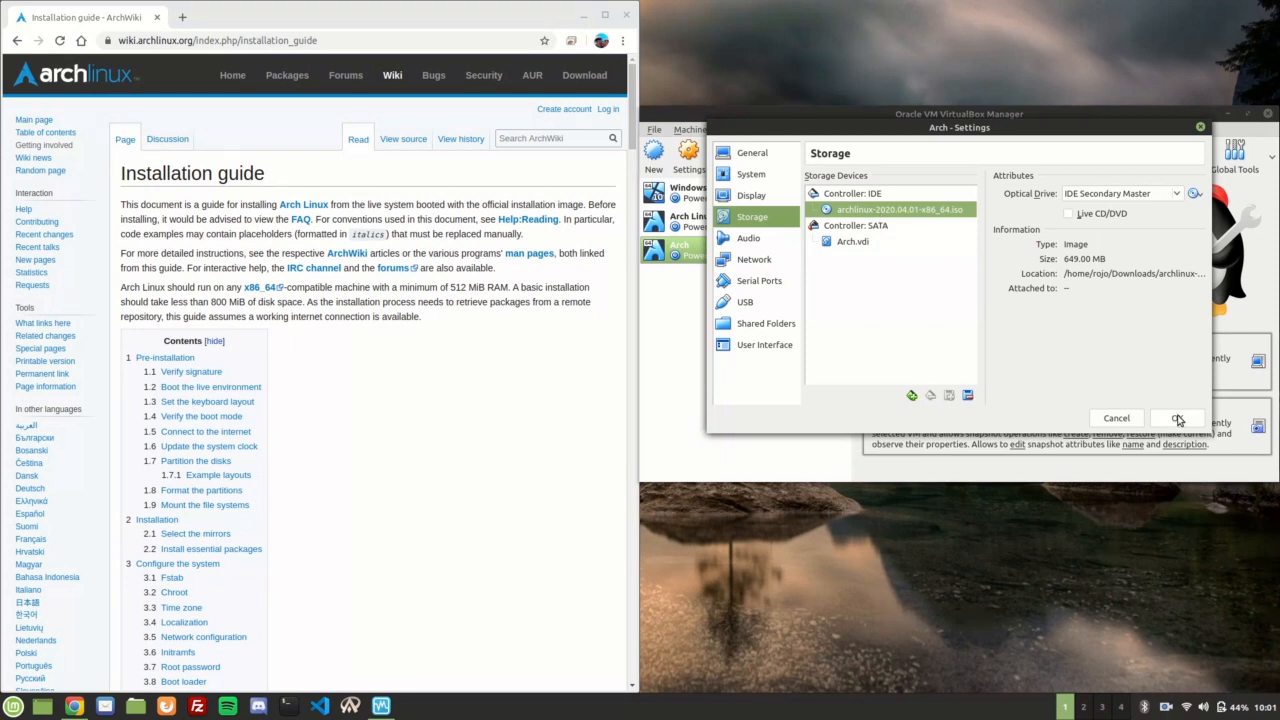
left_click(1177, 418)
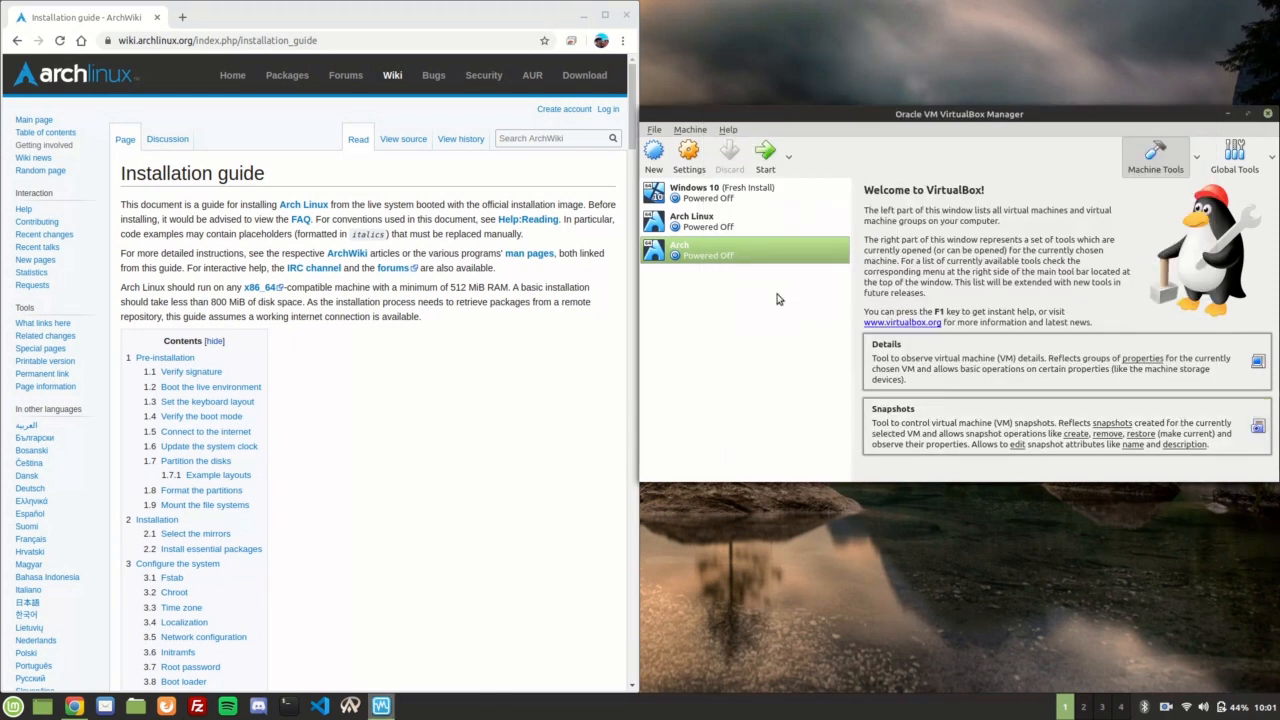
mouse_move(765, 150)
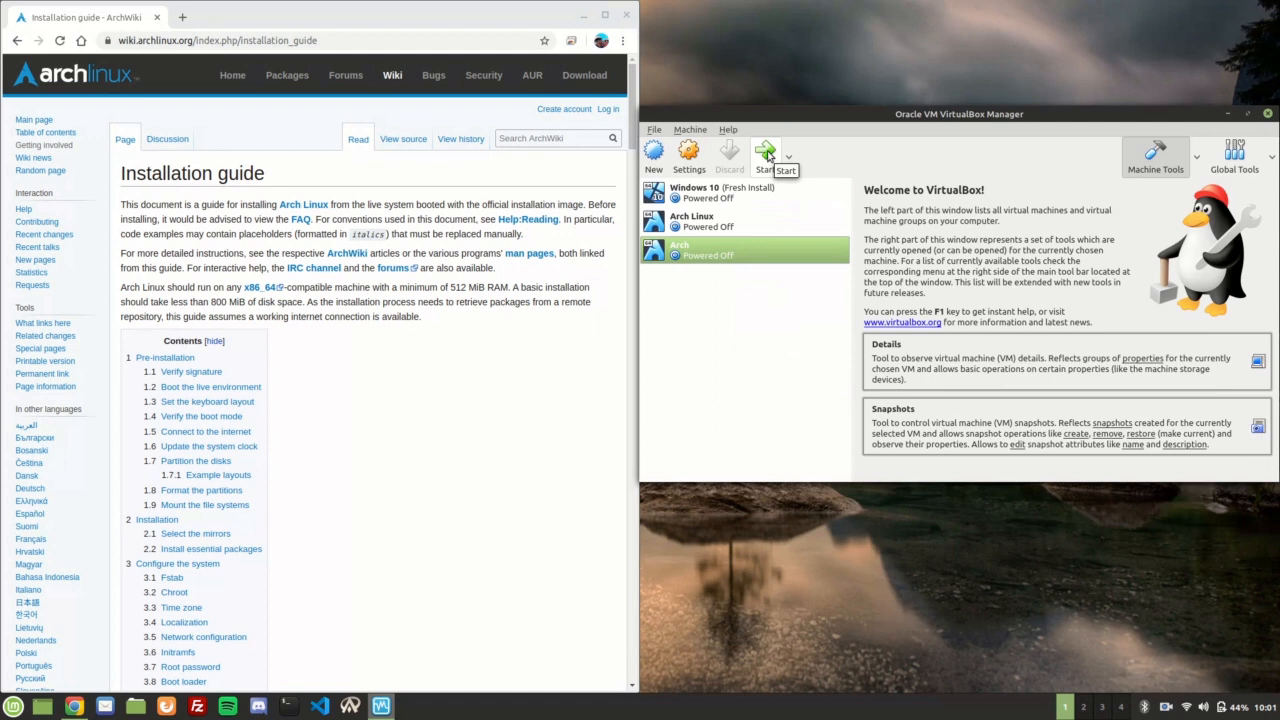
- Start the Arch virtual machine from the VirtualBox Manager toolbar
left_click(765, 150)
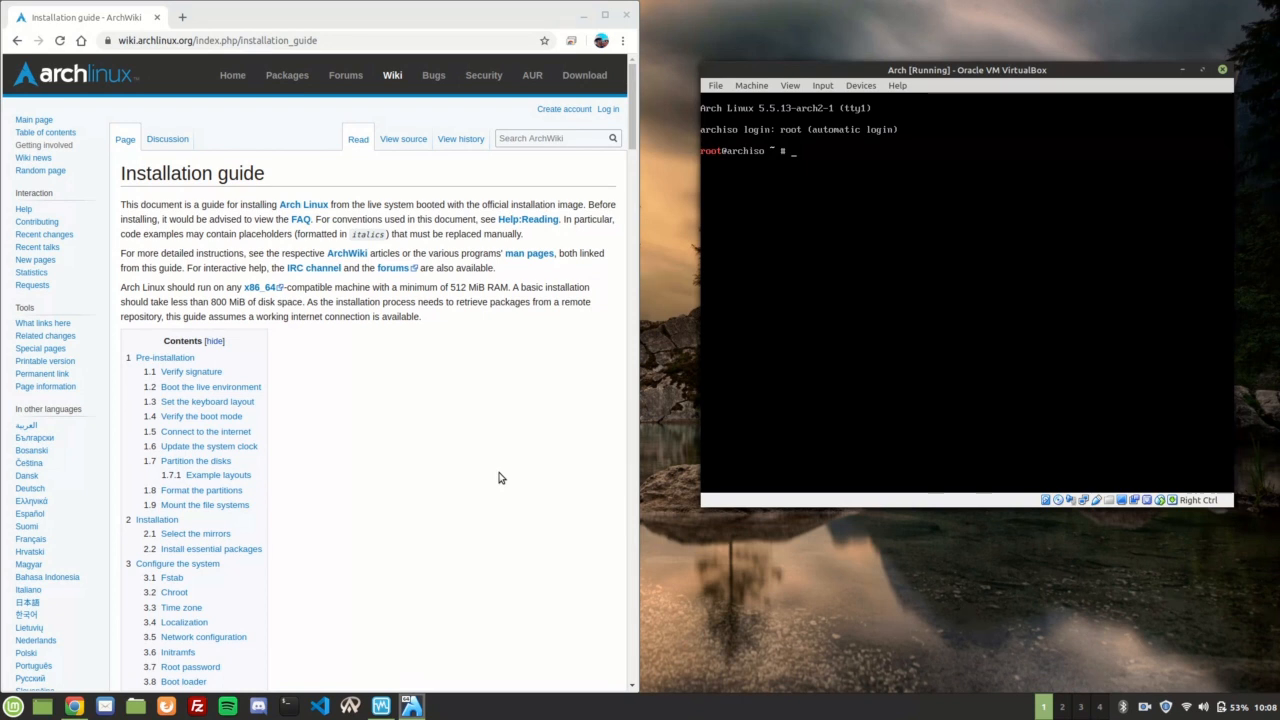
mouse_move(465, 317)
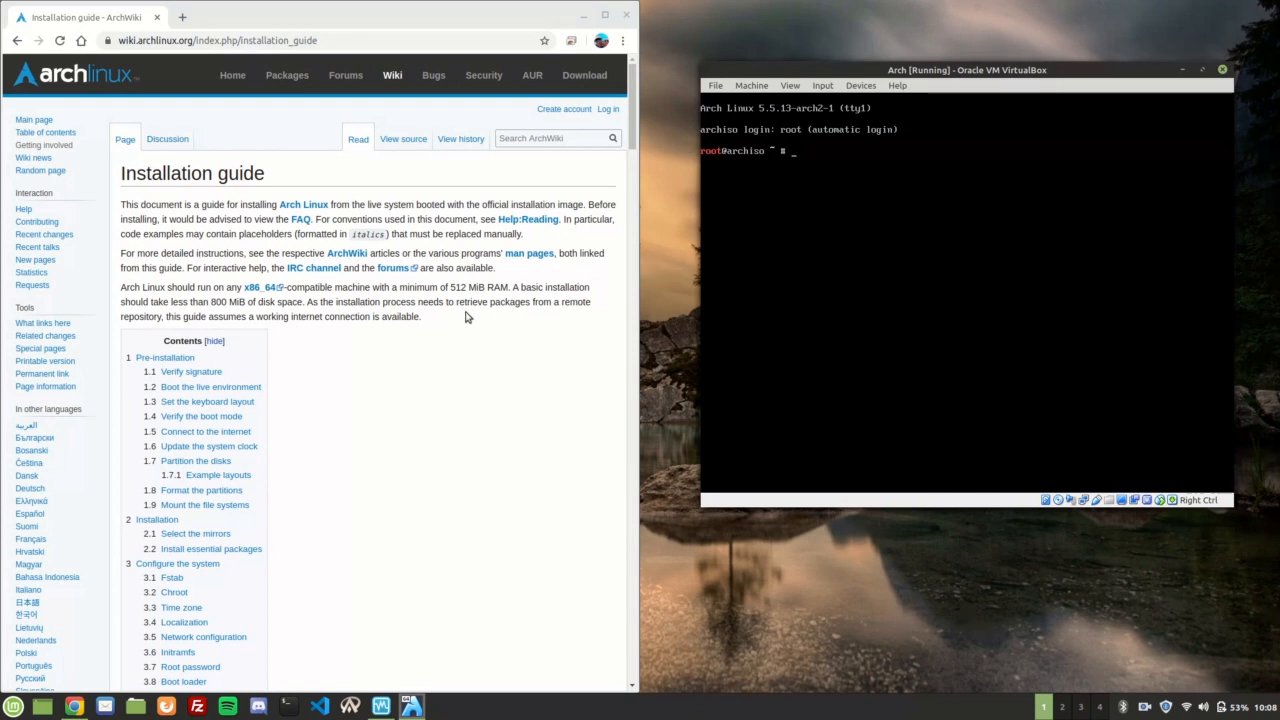
- Scroll the ArchWiki guide through Connect to the internet, system clock and Partition the disks
scroll("down", 3)
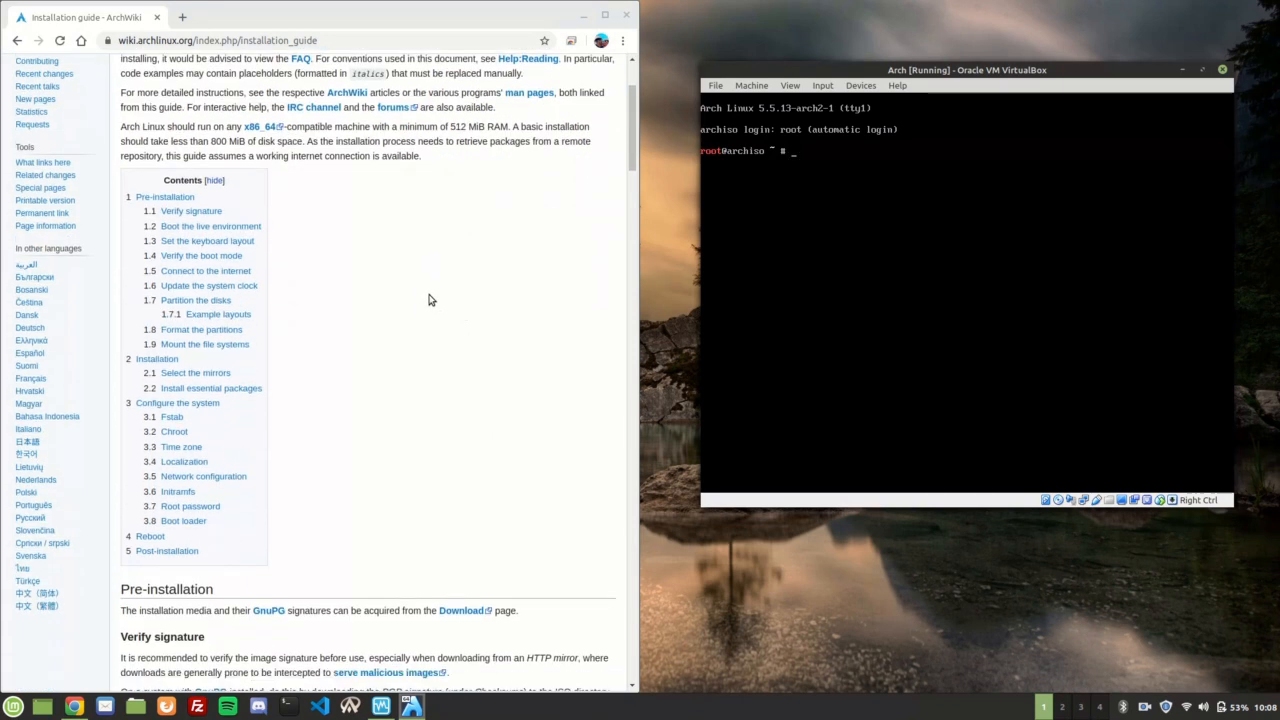
scroll("down", 3)
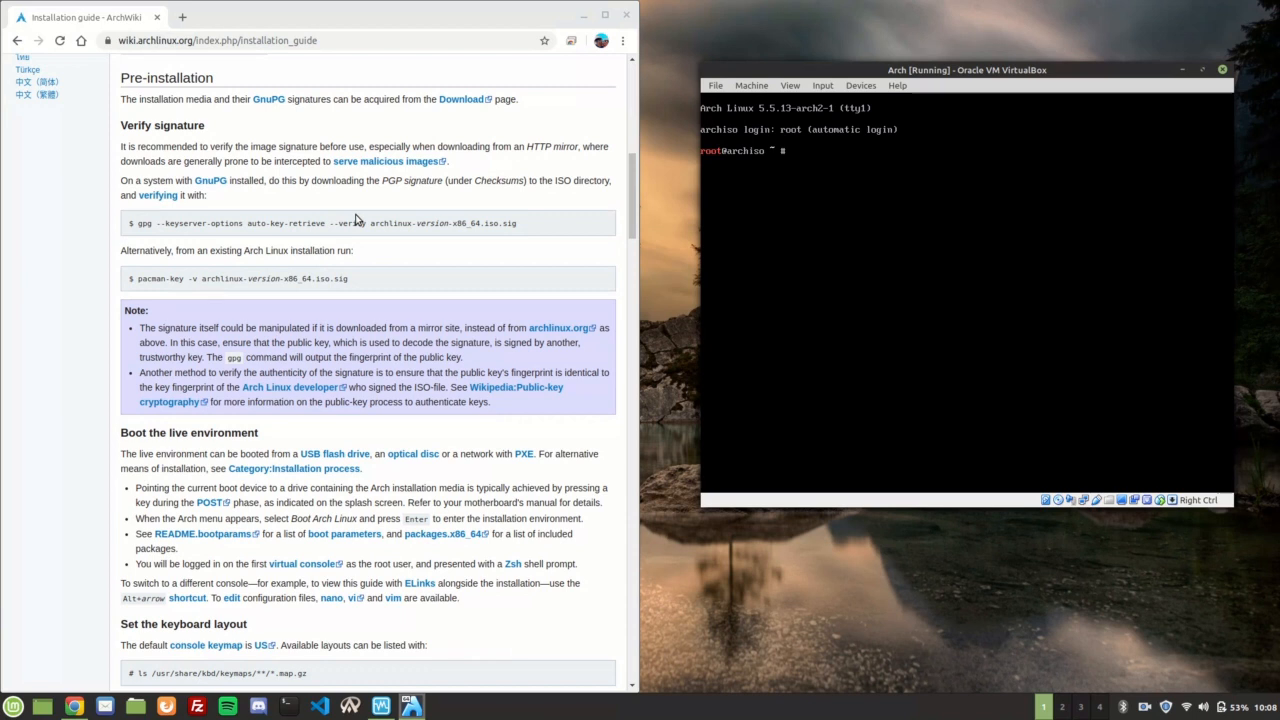
scroll("down", 3)
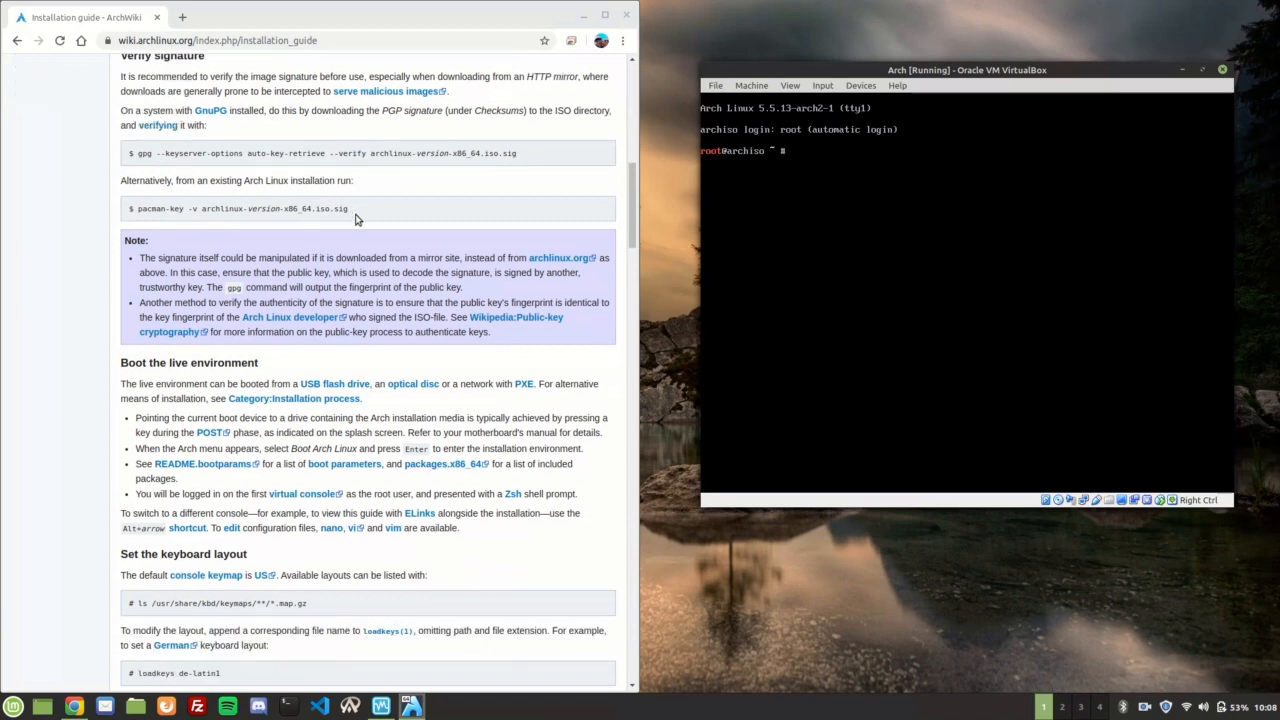
mouse_move(320, 123)
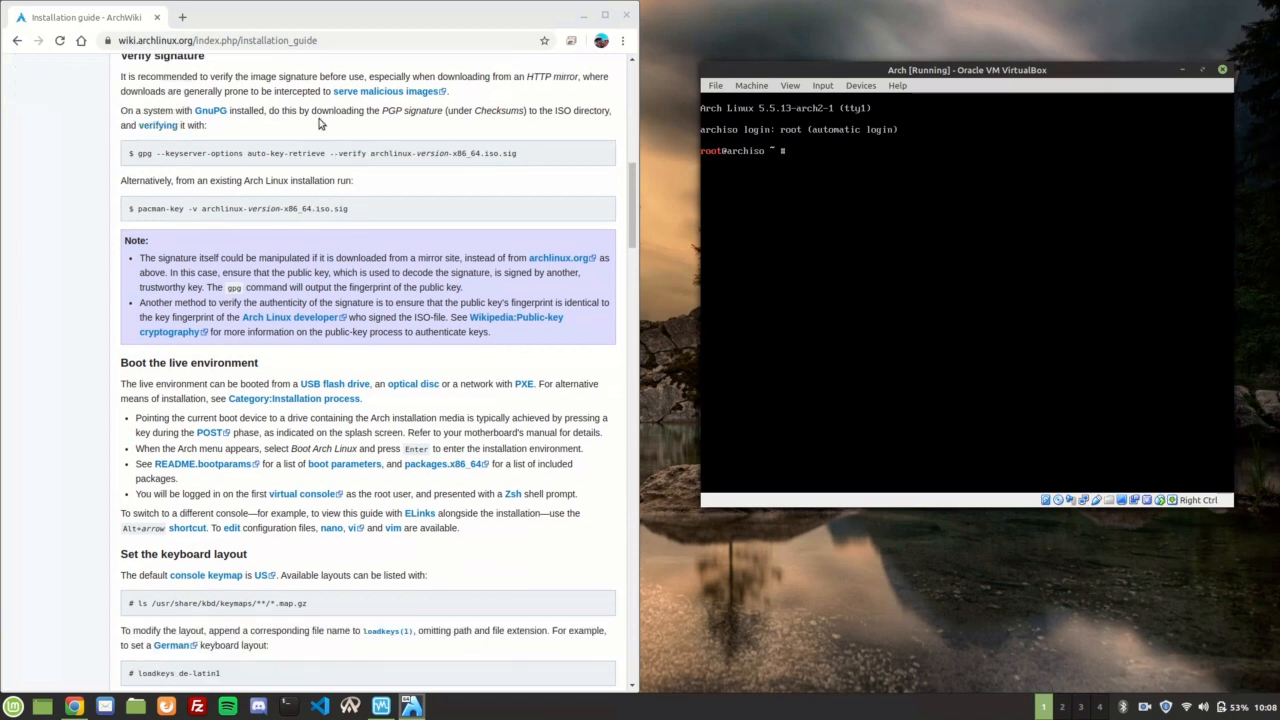
mouse_move(315, 168)
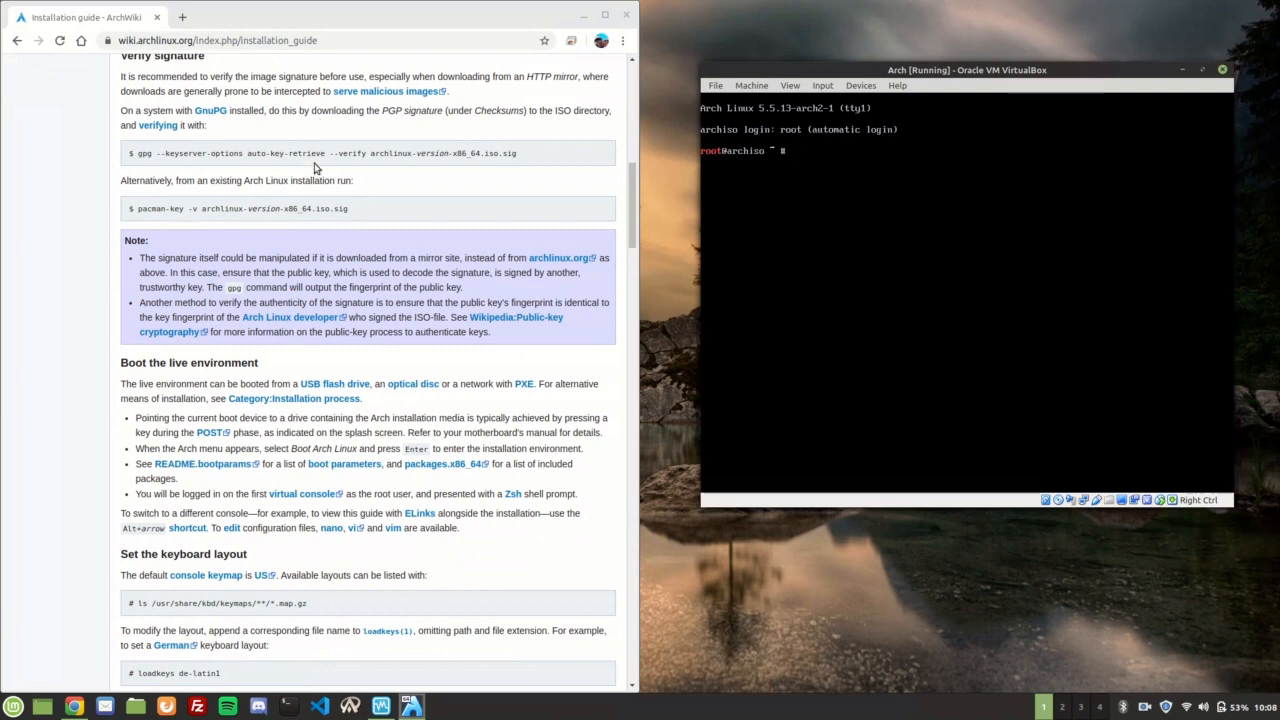
scroll("down", 3)
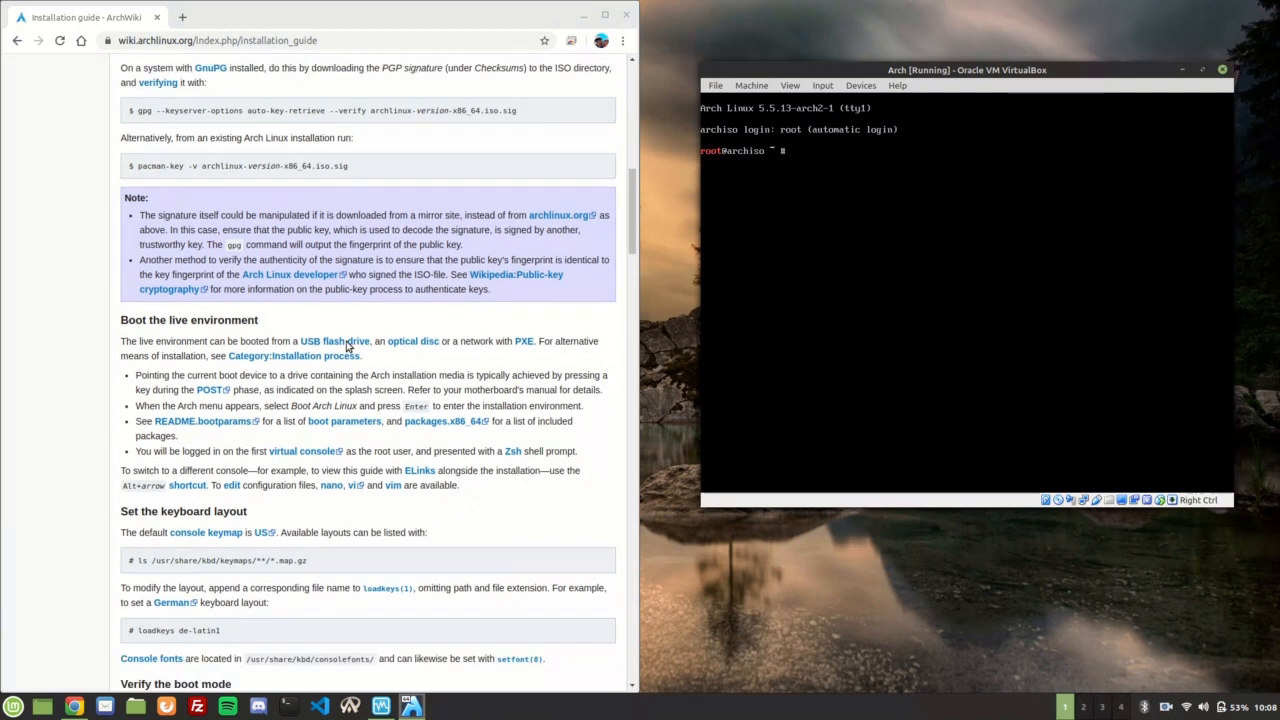
scroll("down", 3)
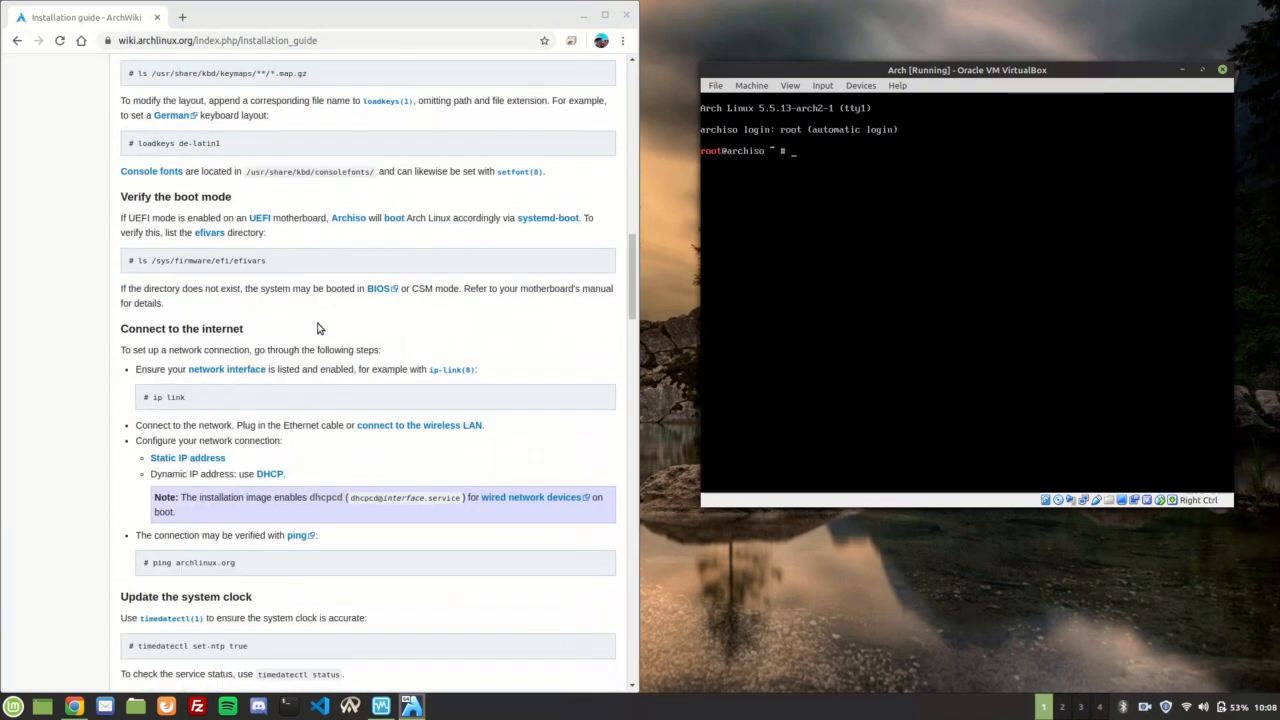
scroll("down", 3)
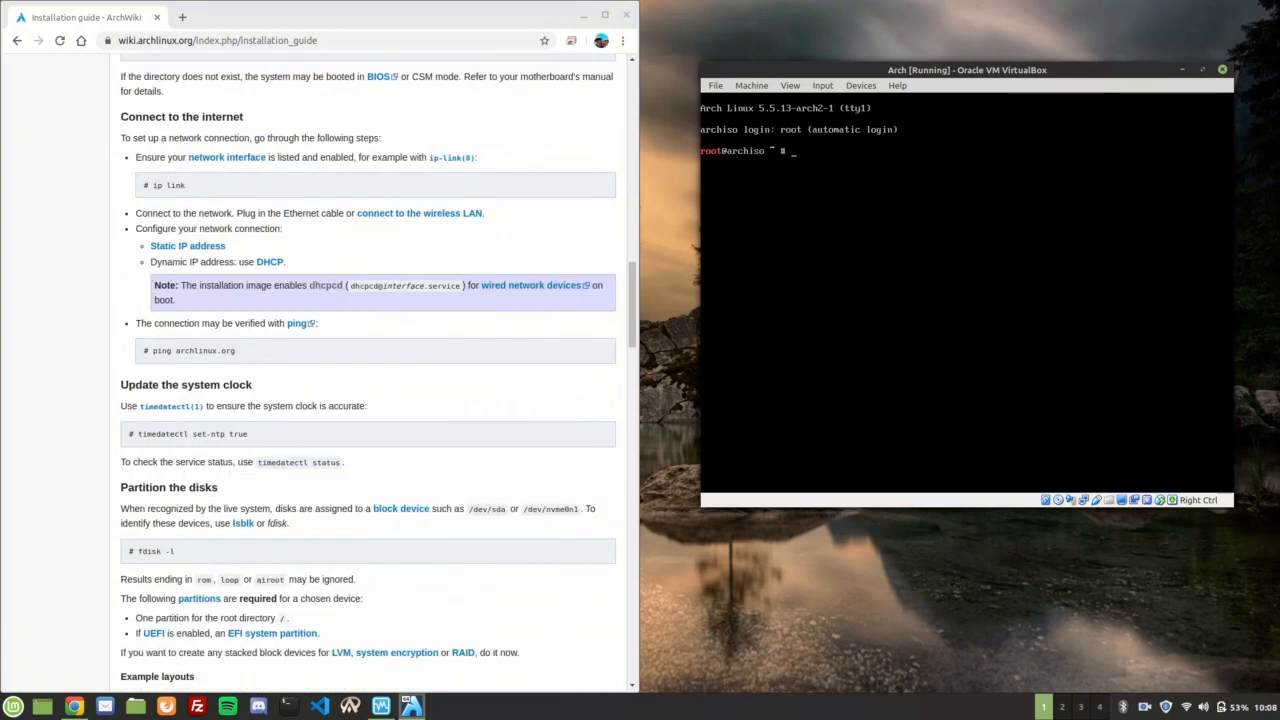
- Ping google.com to test connectivity, then begin typing the timedatectl set-ntp command
type("ping")
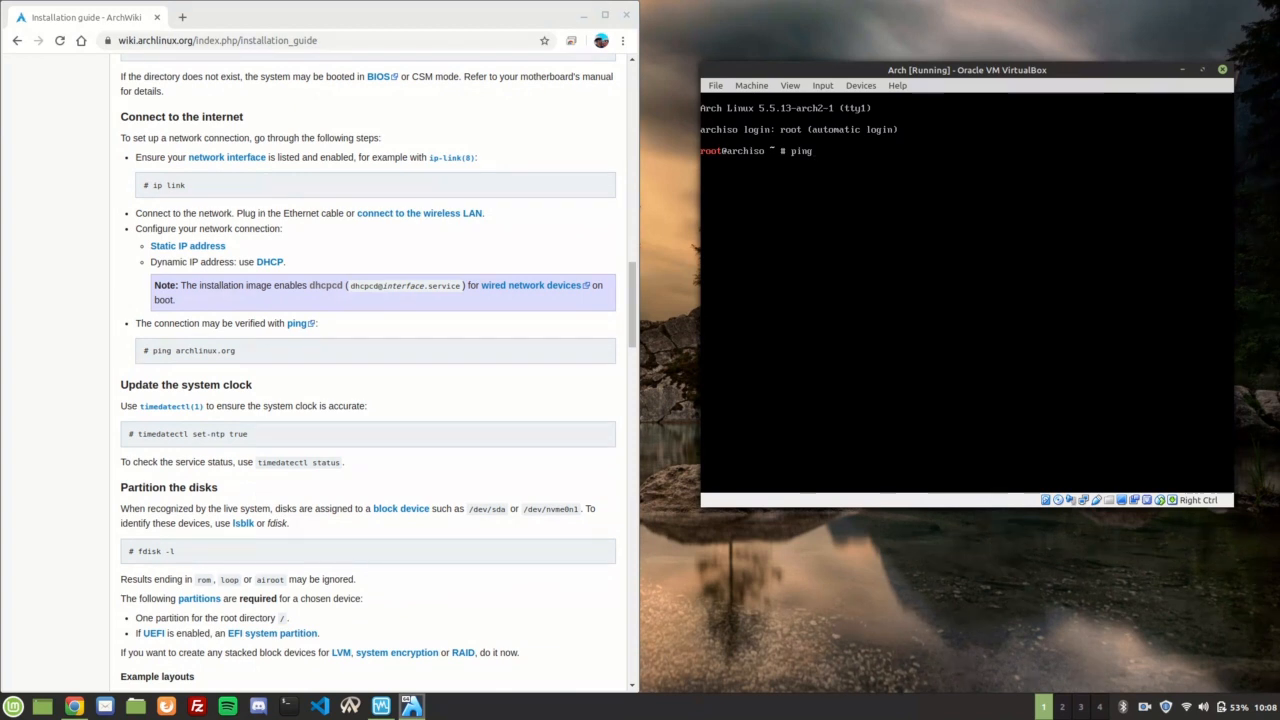
type("google.com")
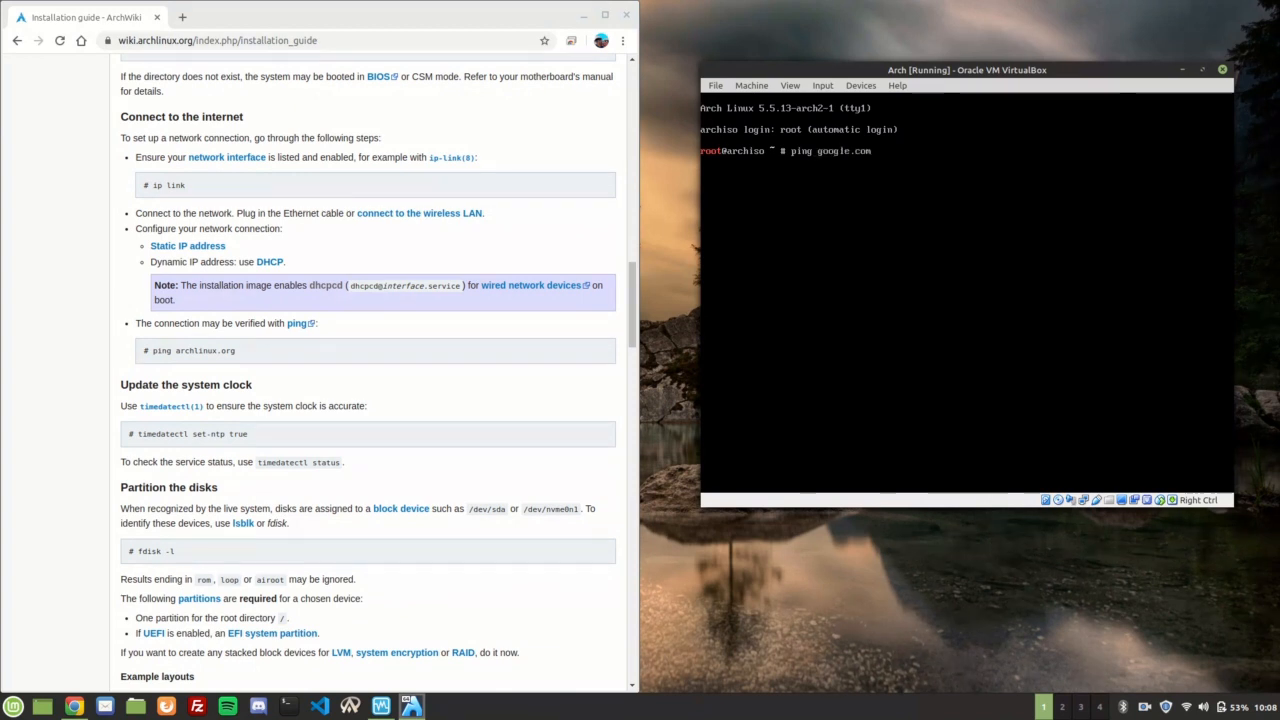
key("Return")
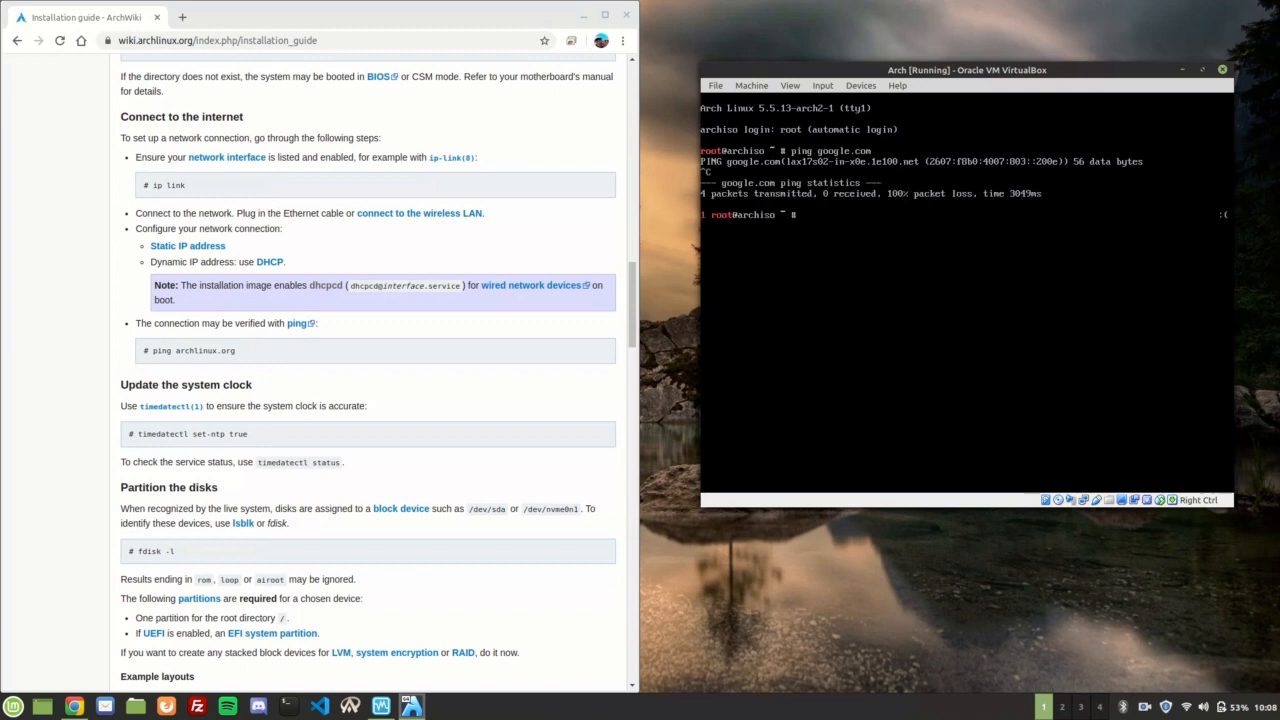
type("ping google.com")
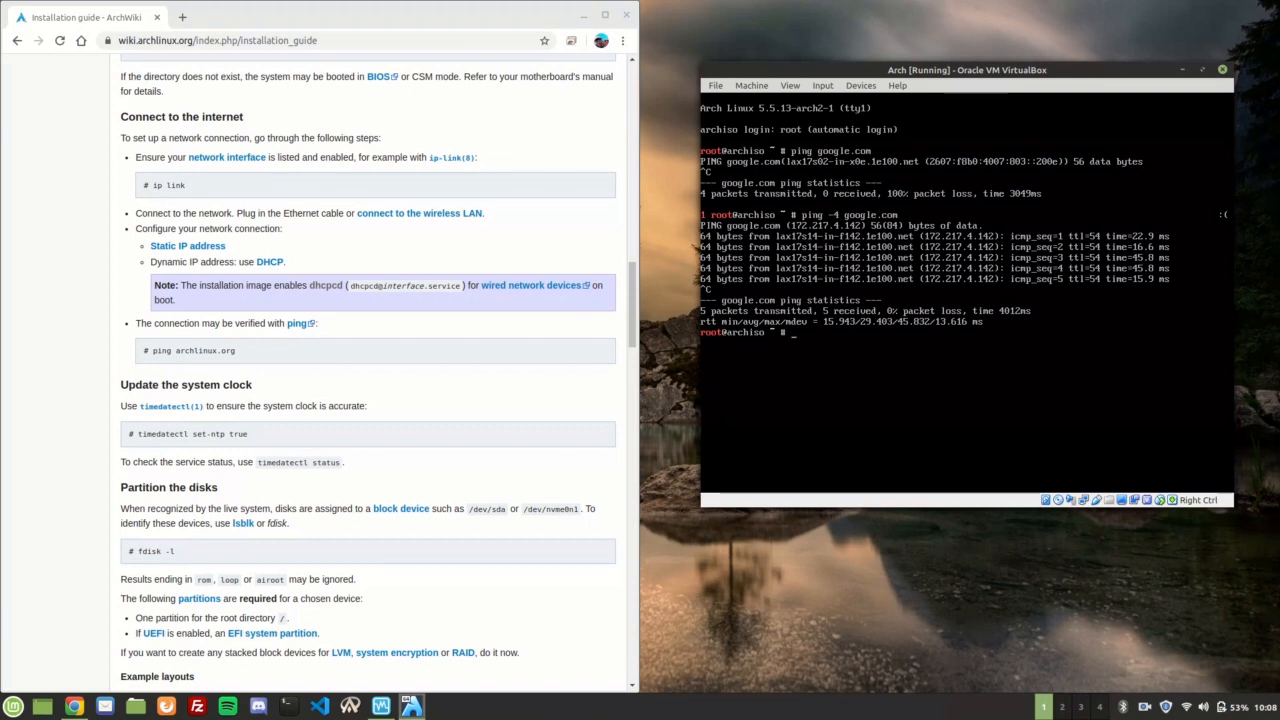
type("t")
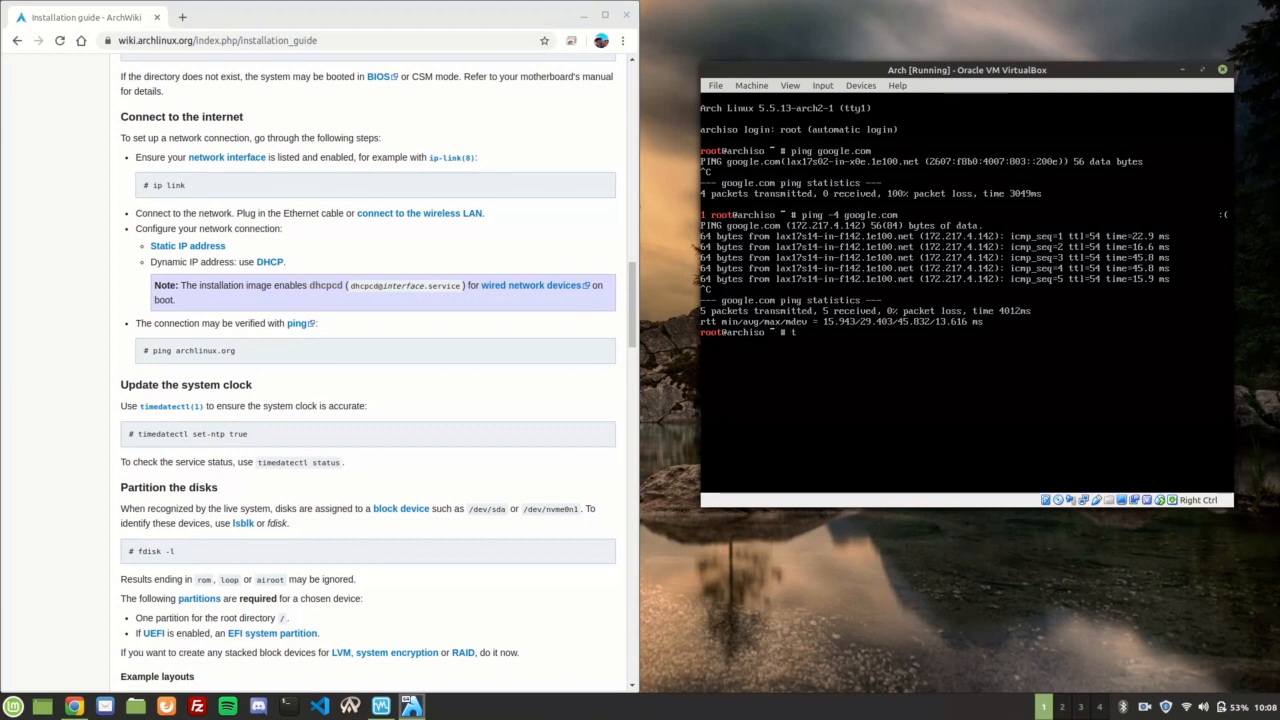
type("imedatectl set-ntp")
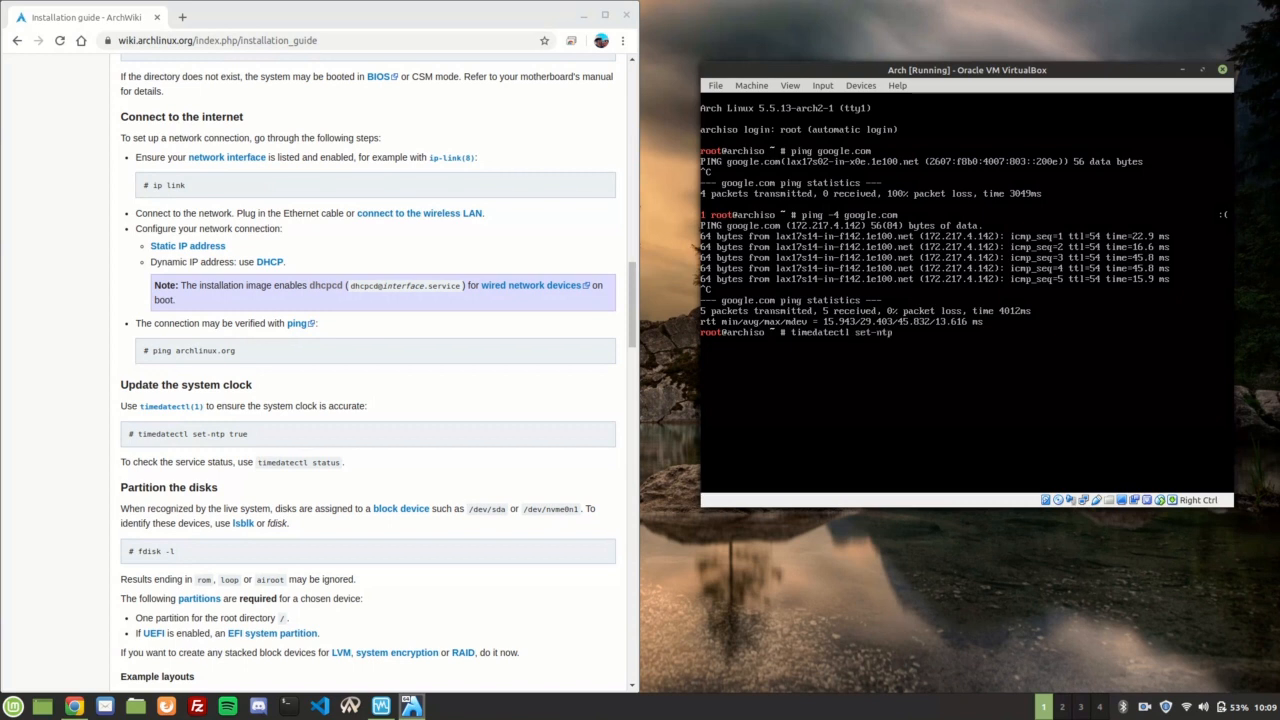
- Enable network time sync and list disks with fdisk -l, showing a 20.7 GiB /dev/sda
key("Return")
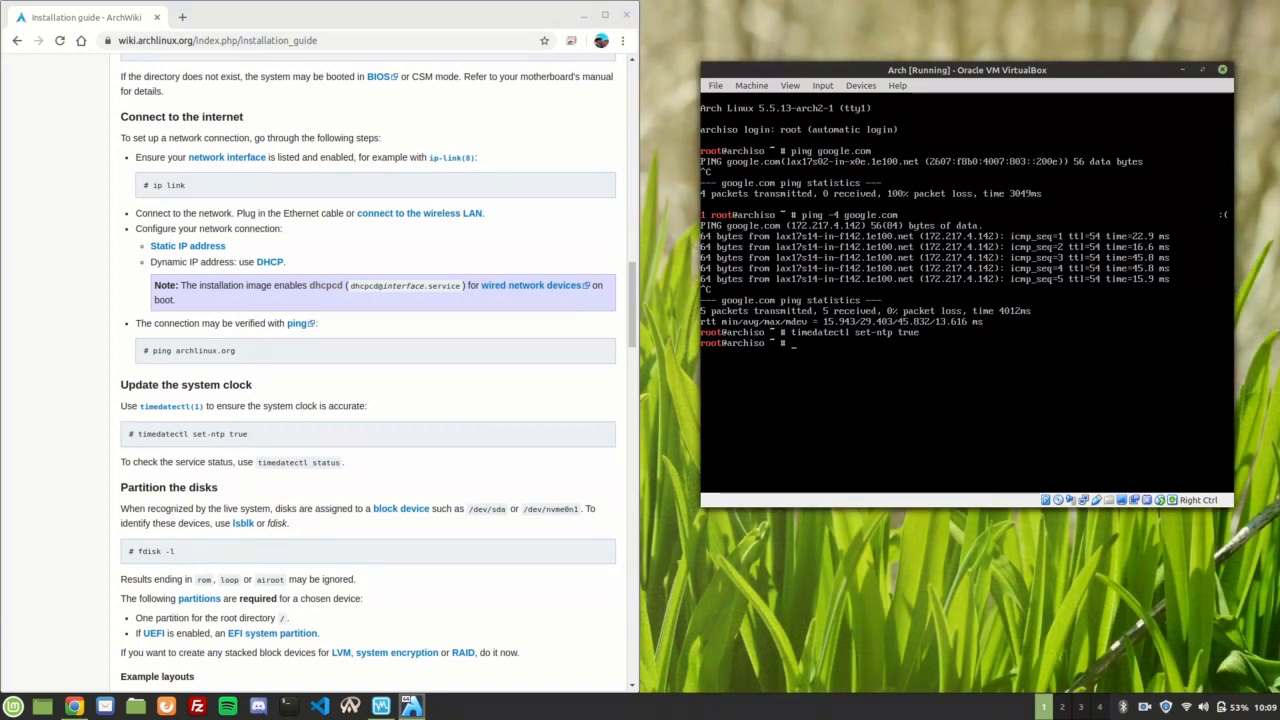
type("cfdisk")
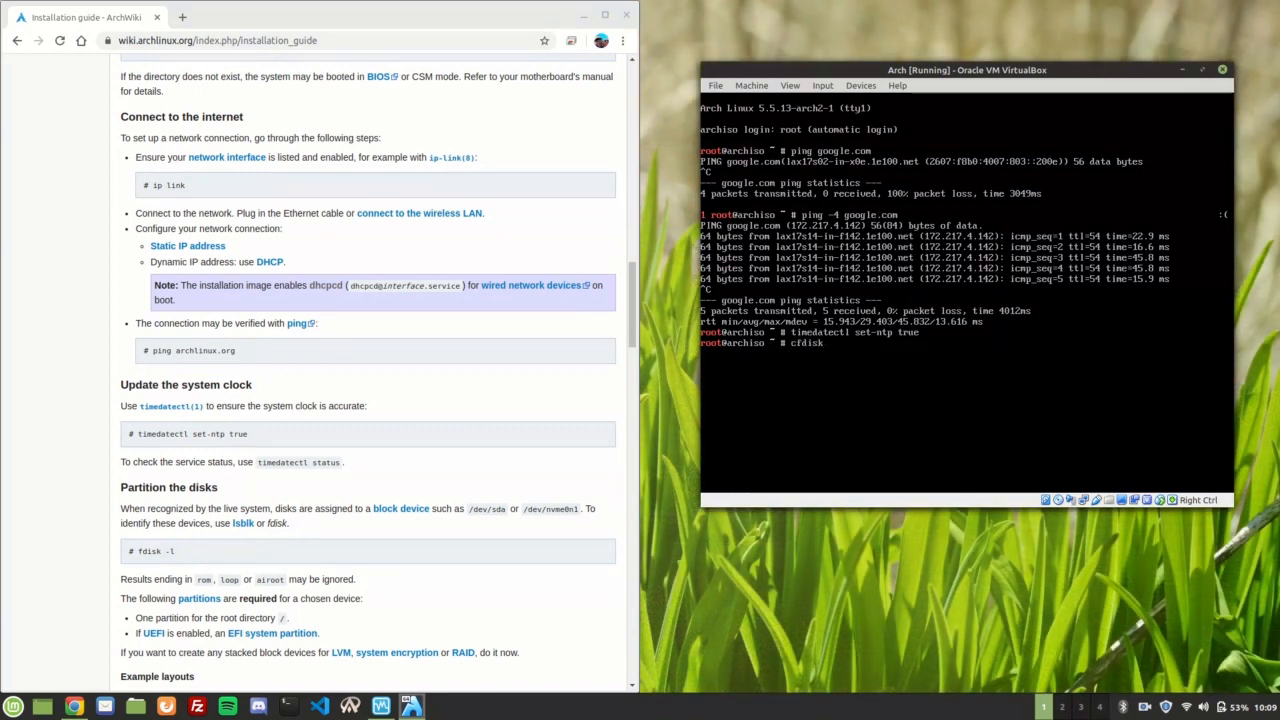
key("Backspace")
type("f")
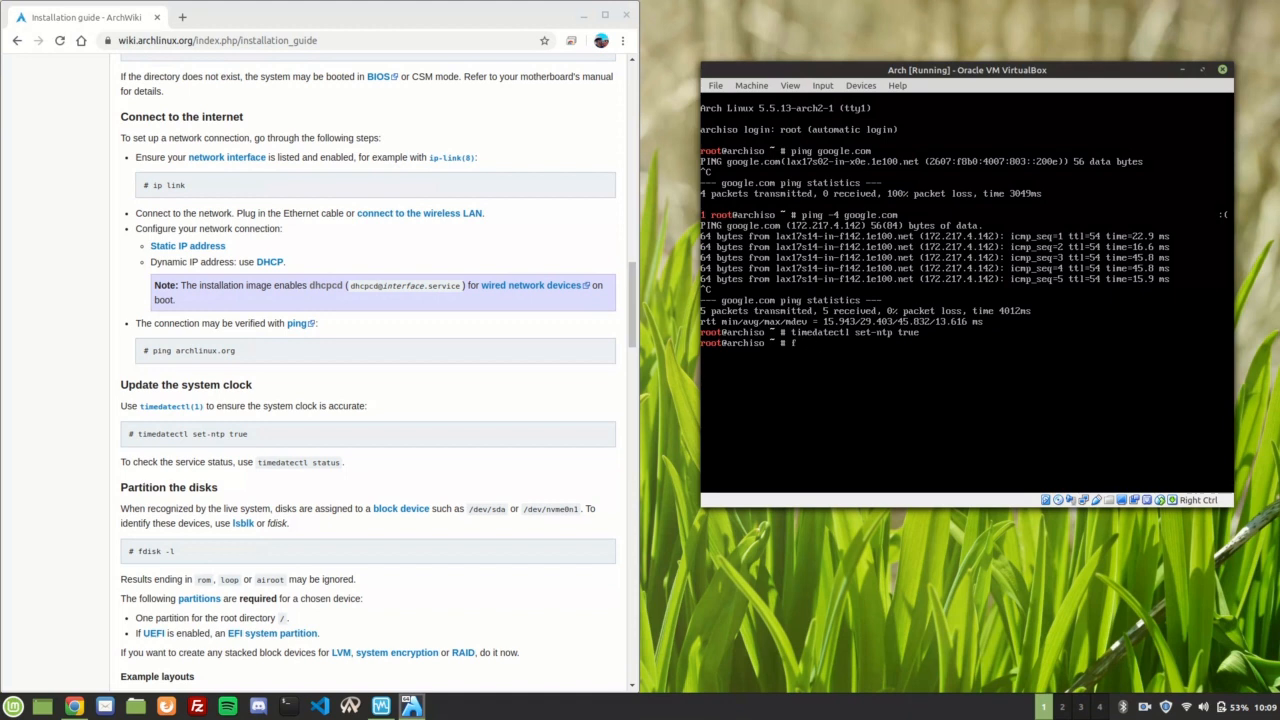
type("disk -l")
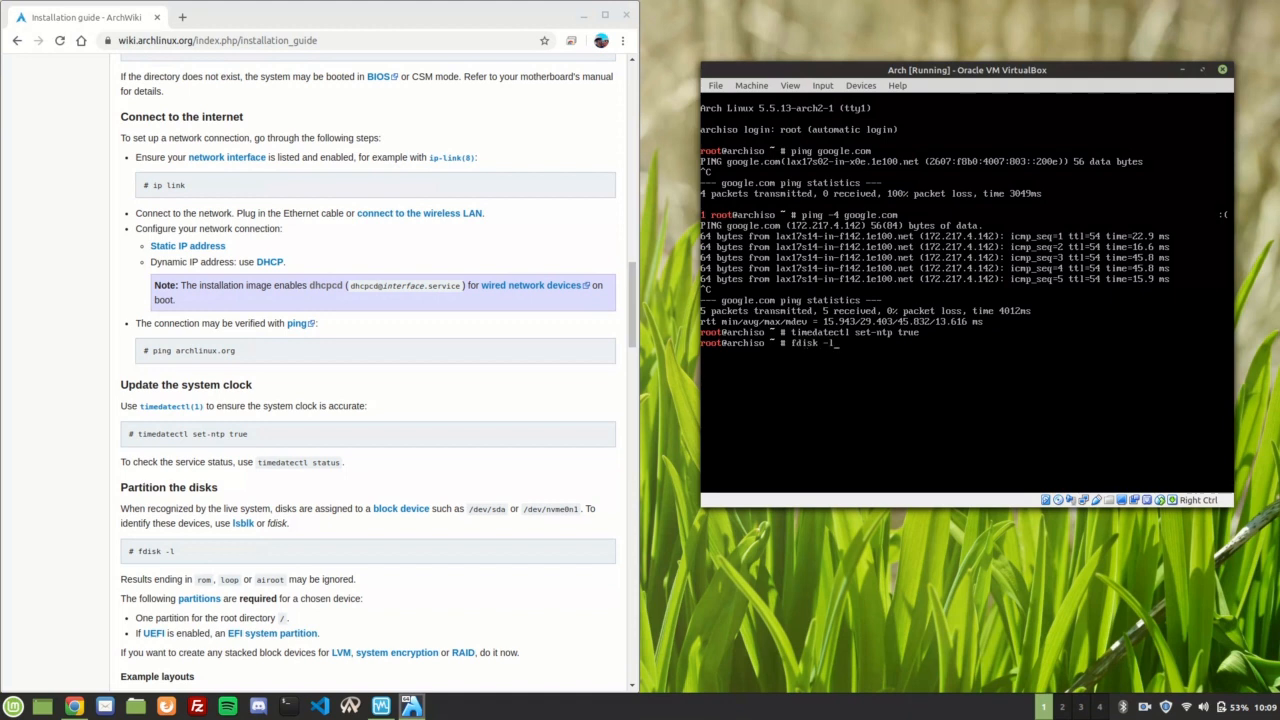
key("Return")
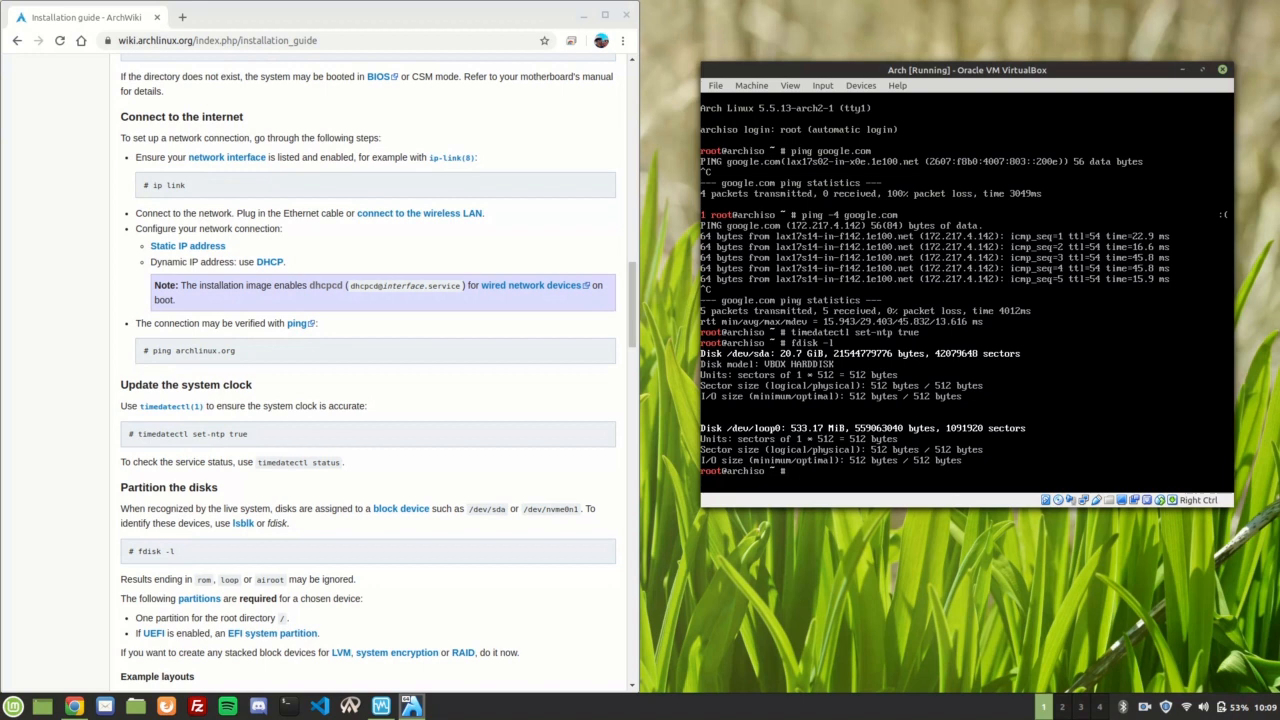
- Enter cfdisk /dev/sda at the root prompt without running it
type("cfdisk")
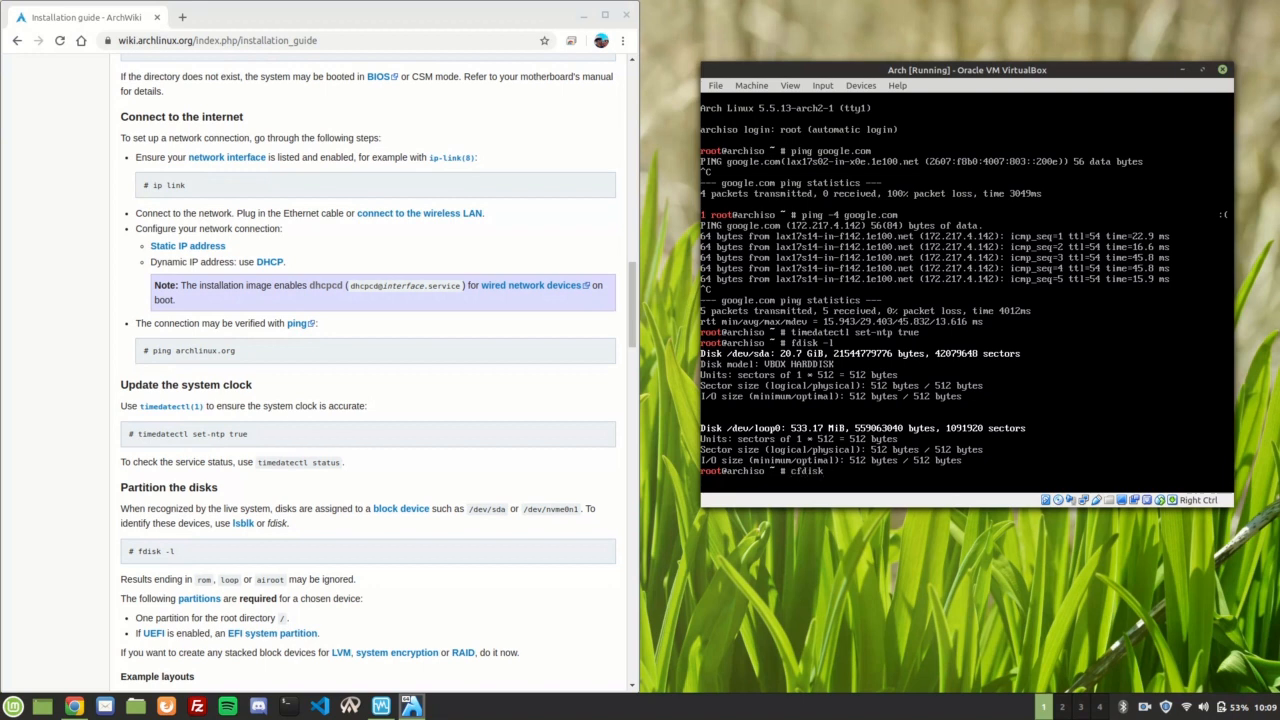
type("/dev/")
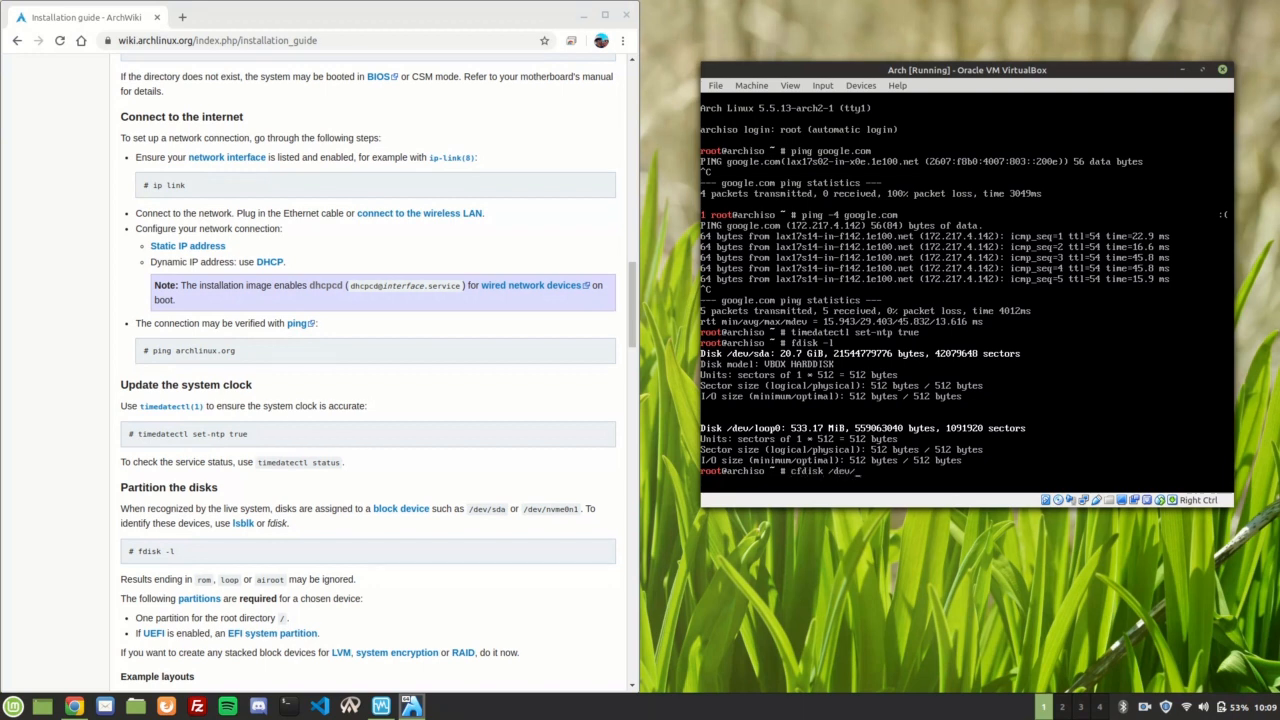
type("sda")
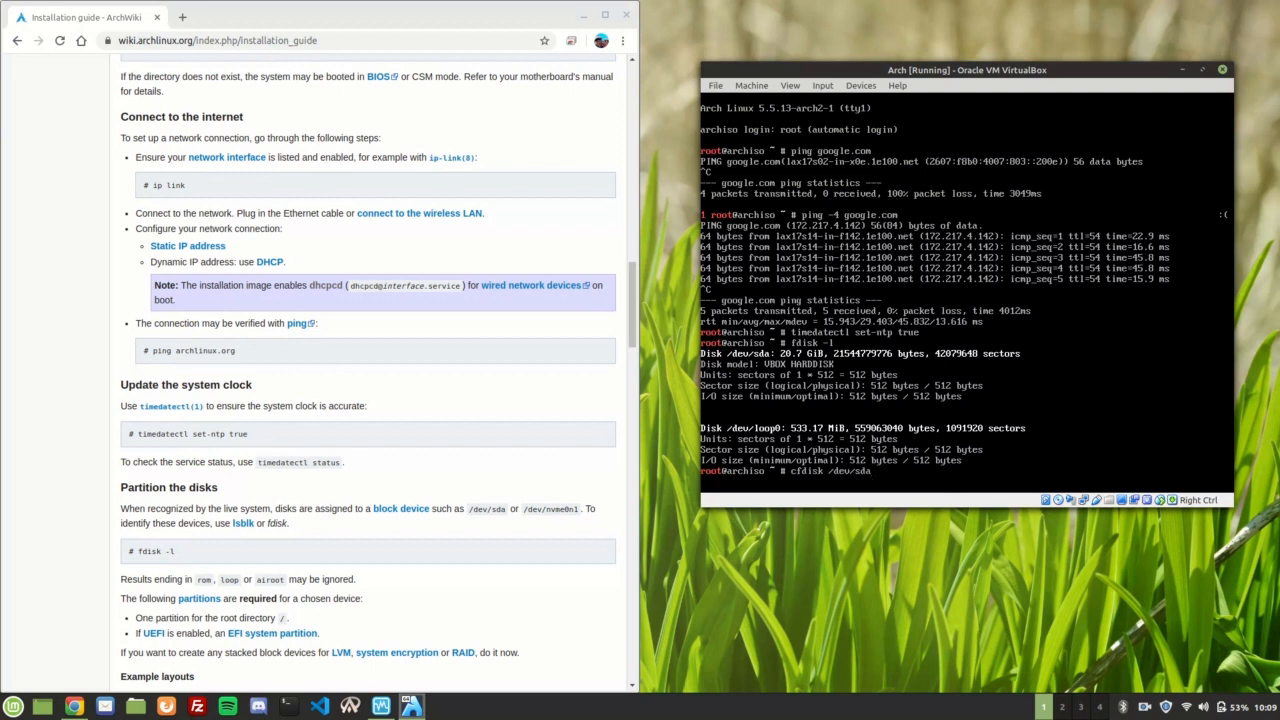
scroll("down", 3)
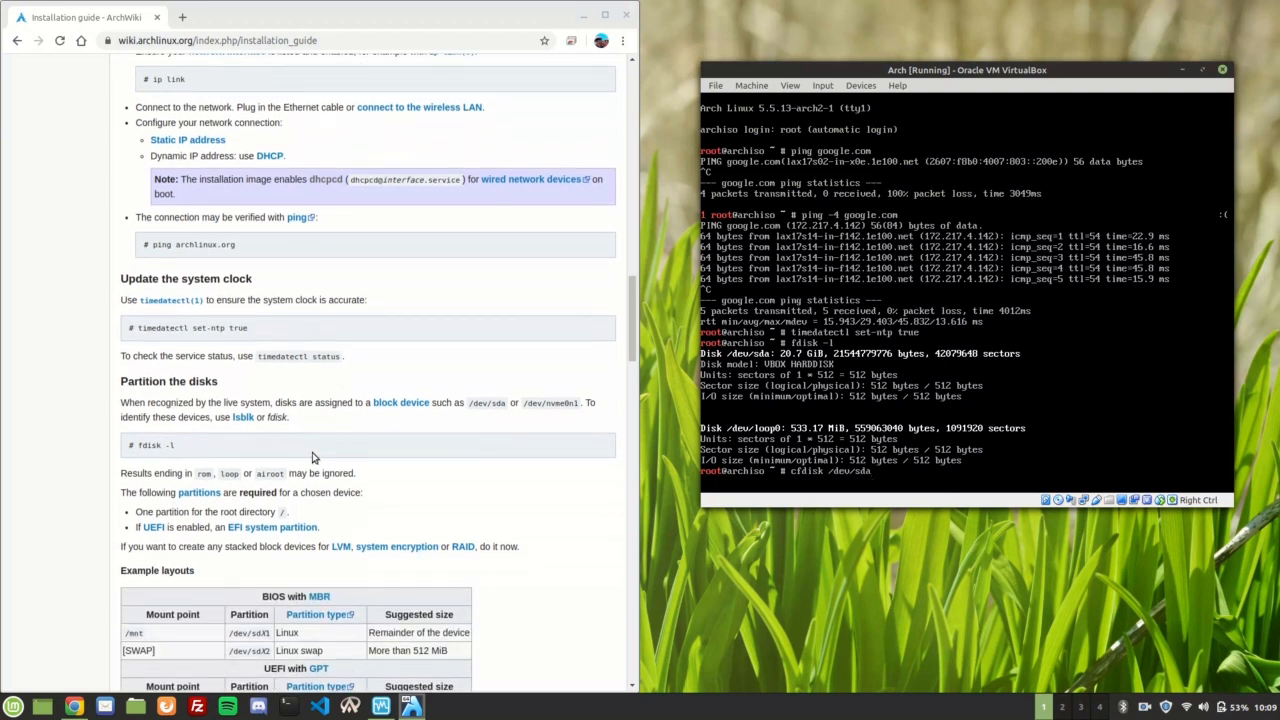
mouse_move(244, 417)
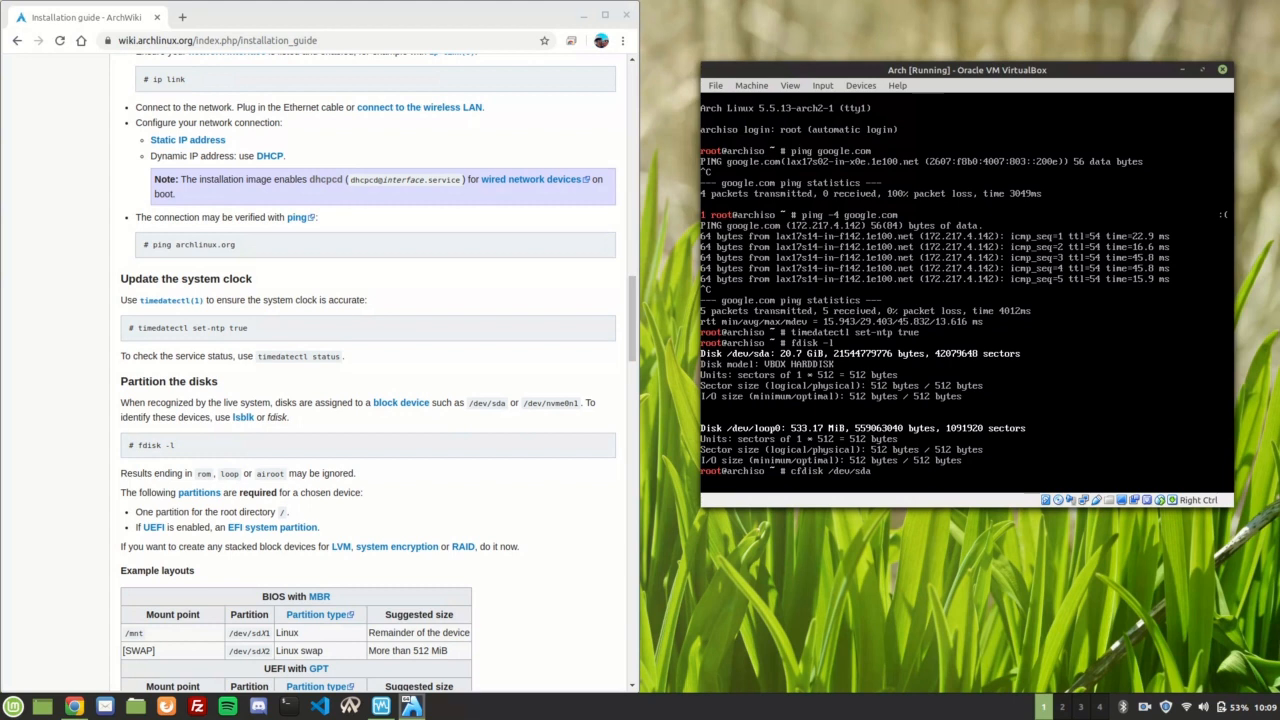
- Create one bootable 20.1G primary partition with cfdisk and confirm writing with 'yes'
key("Return")
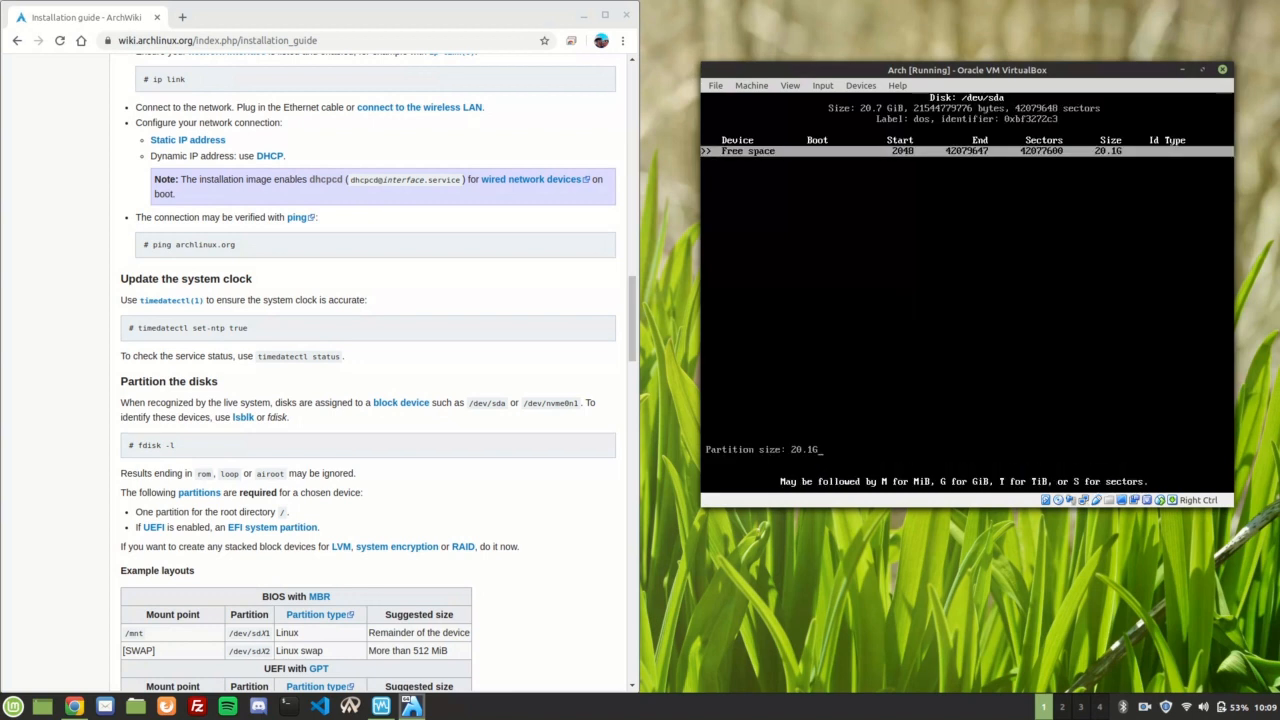
key("Return")
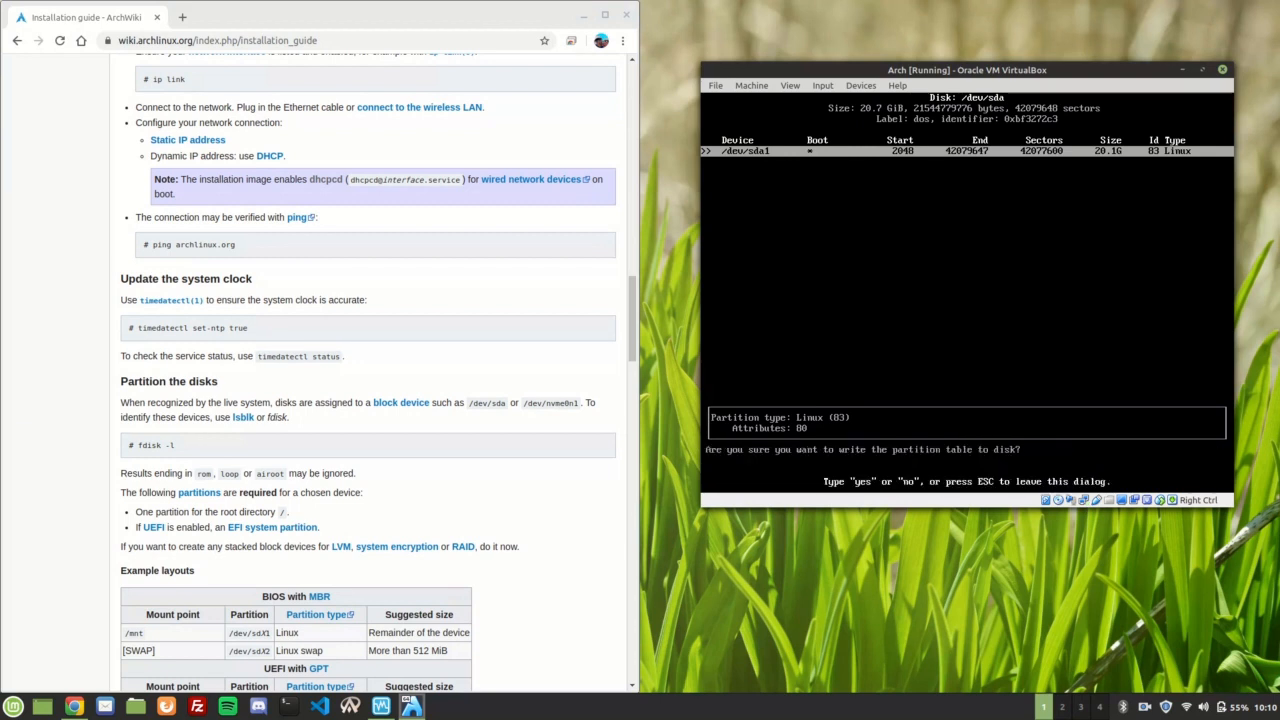
type("yes")
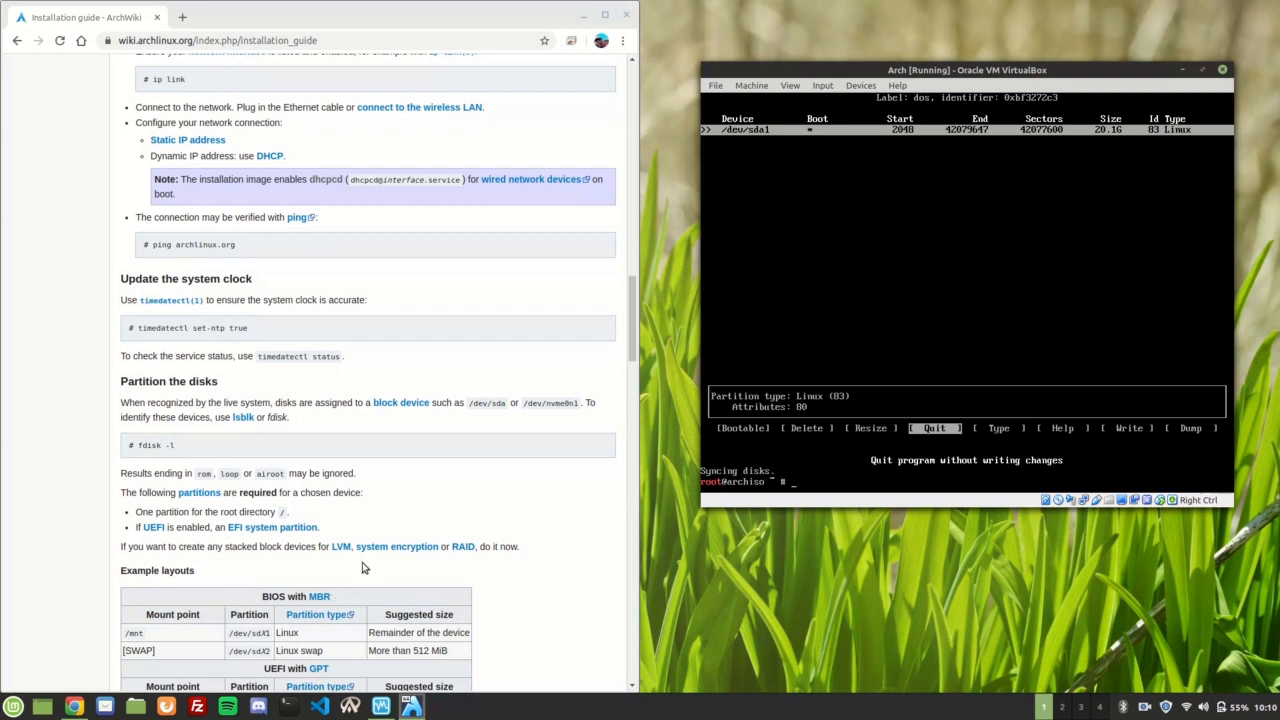
- Run fdisk -l and scroll its output to verify /dev/sda1 as a 20.1G Linux partition
scroll("down", 3)
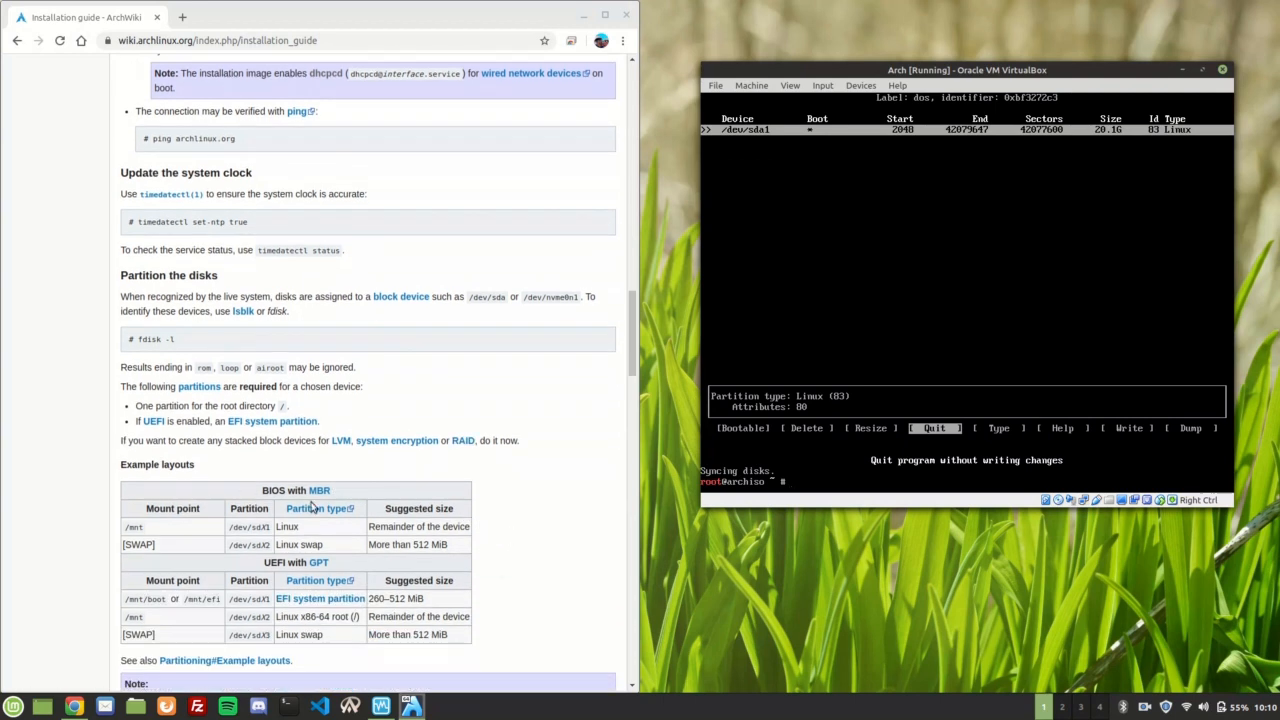
mouse_move(340, 482)
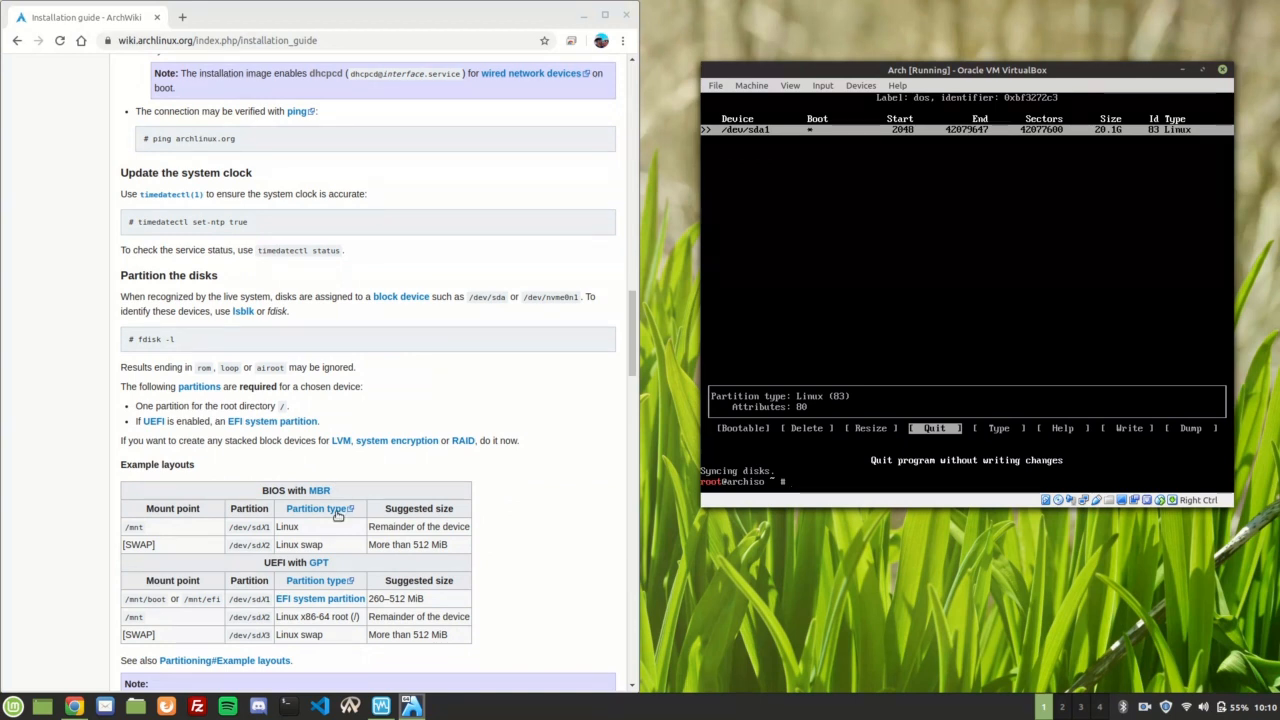
mouse_move(320, 562)
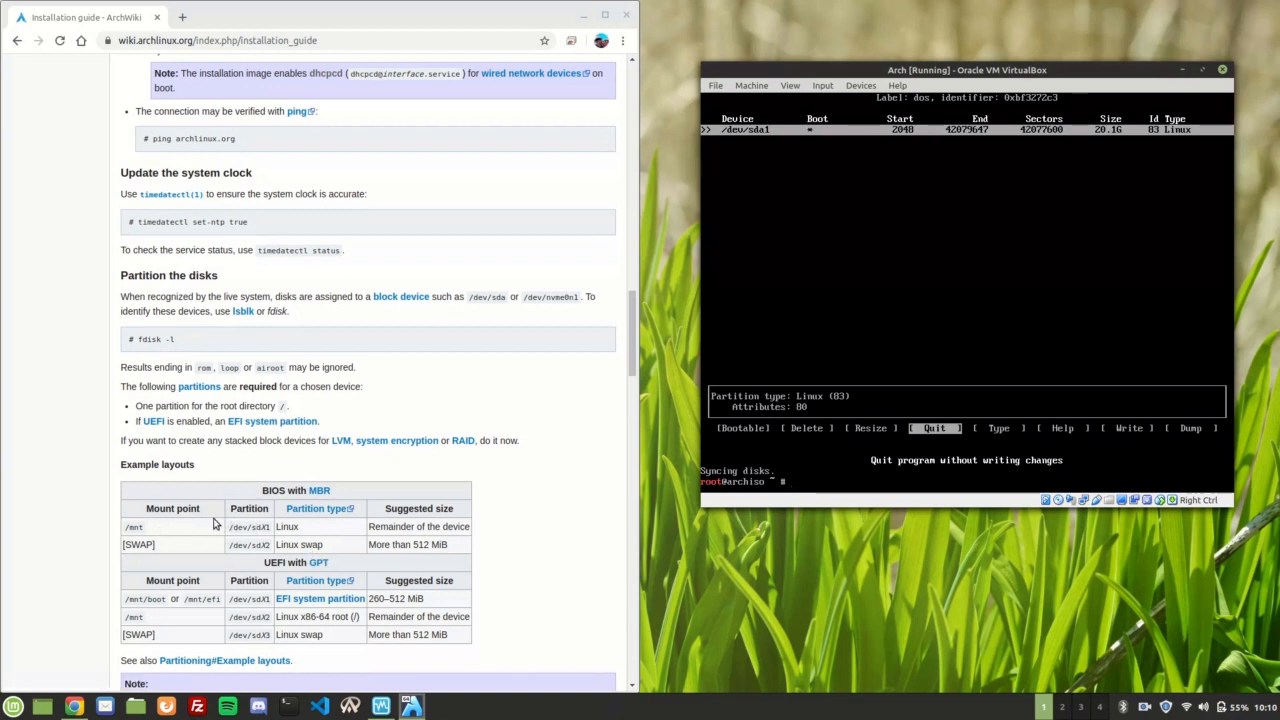
type("fdisk -l")
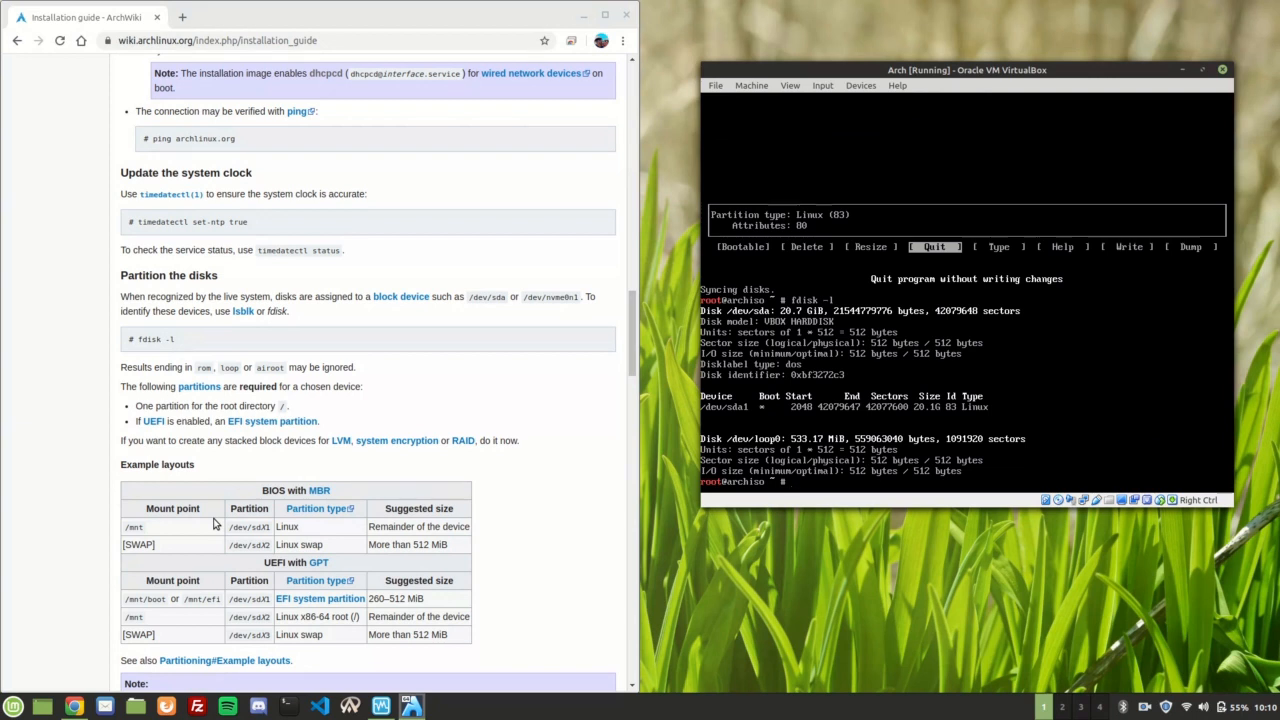
scroll("down", 3)
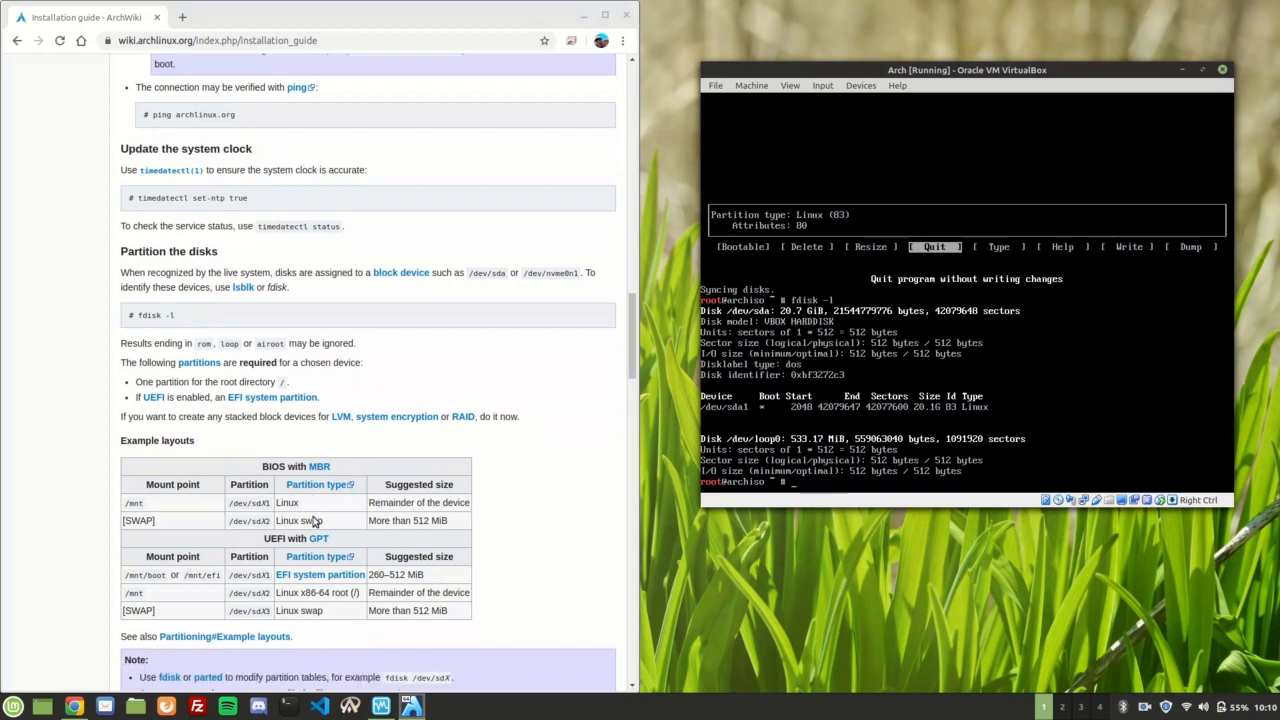
scroll("down", 3)
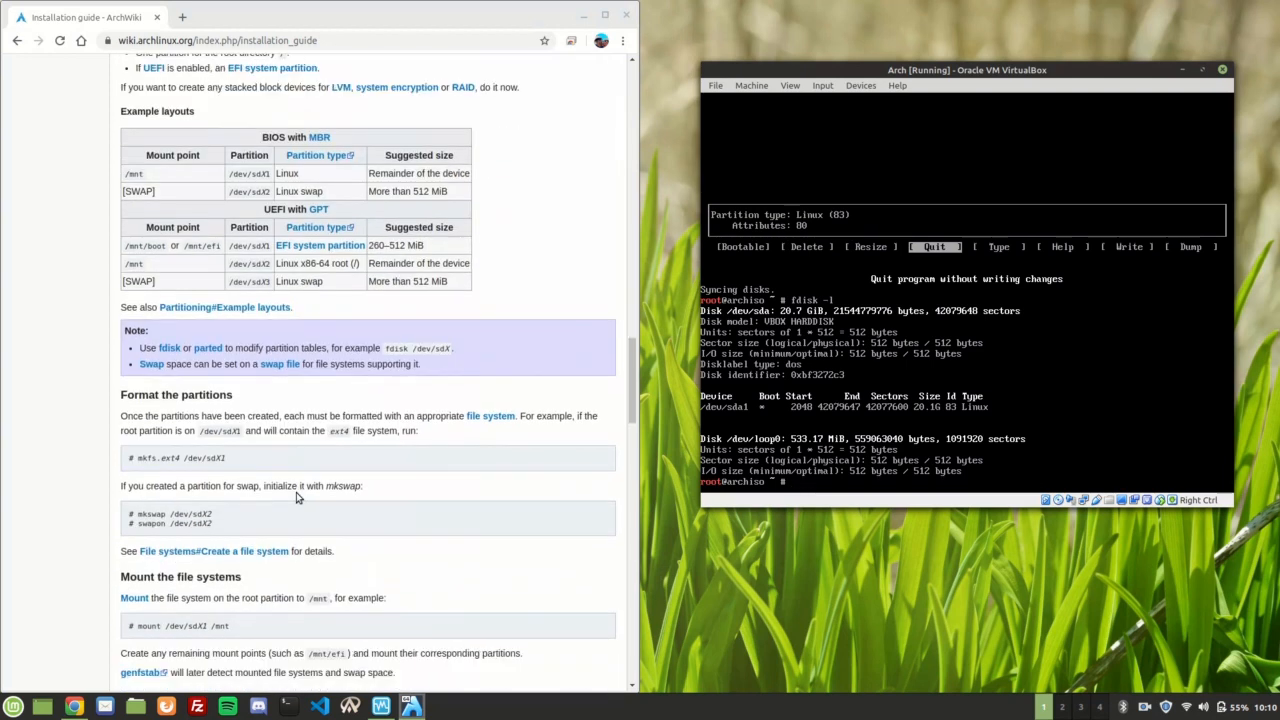
scroll("down", 3)
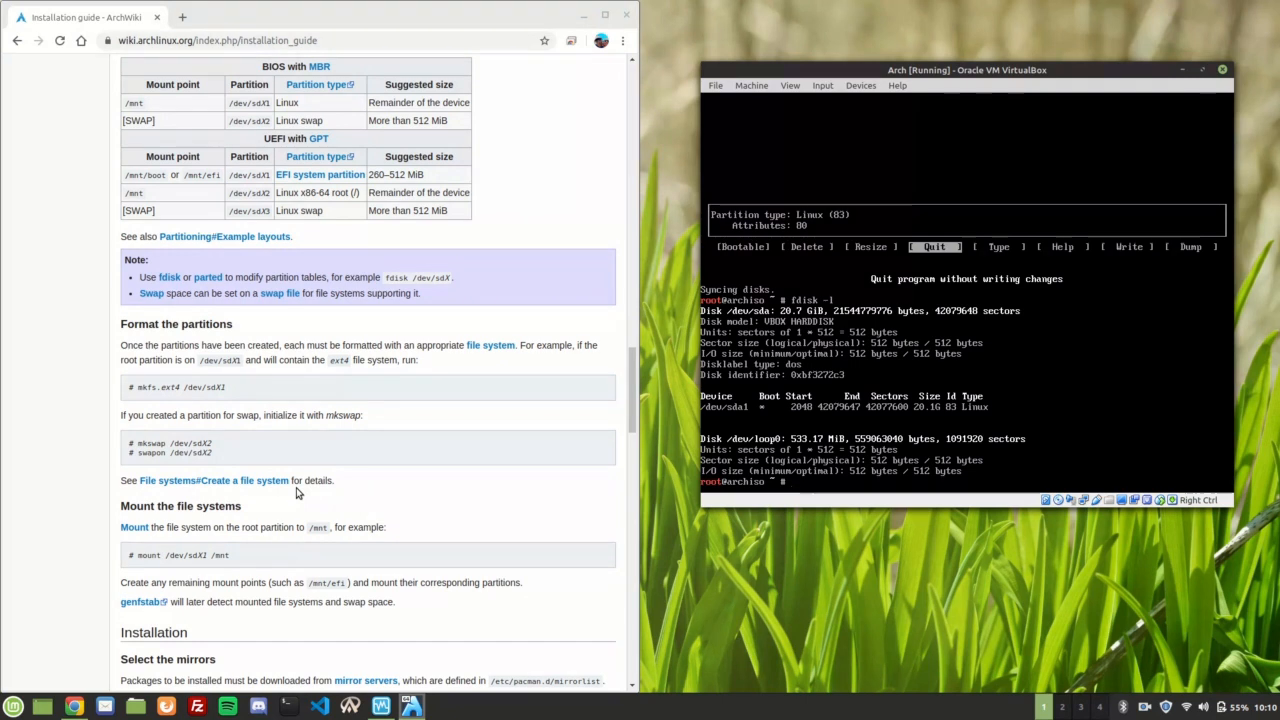
- Format /dev/sda1 as ext4 with mkfs.ext4 and check the completion output
type("mkfs.ext4 /dev/sda1")
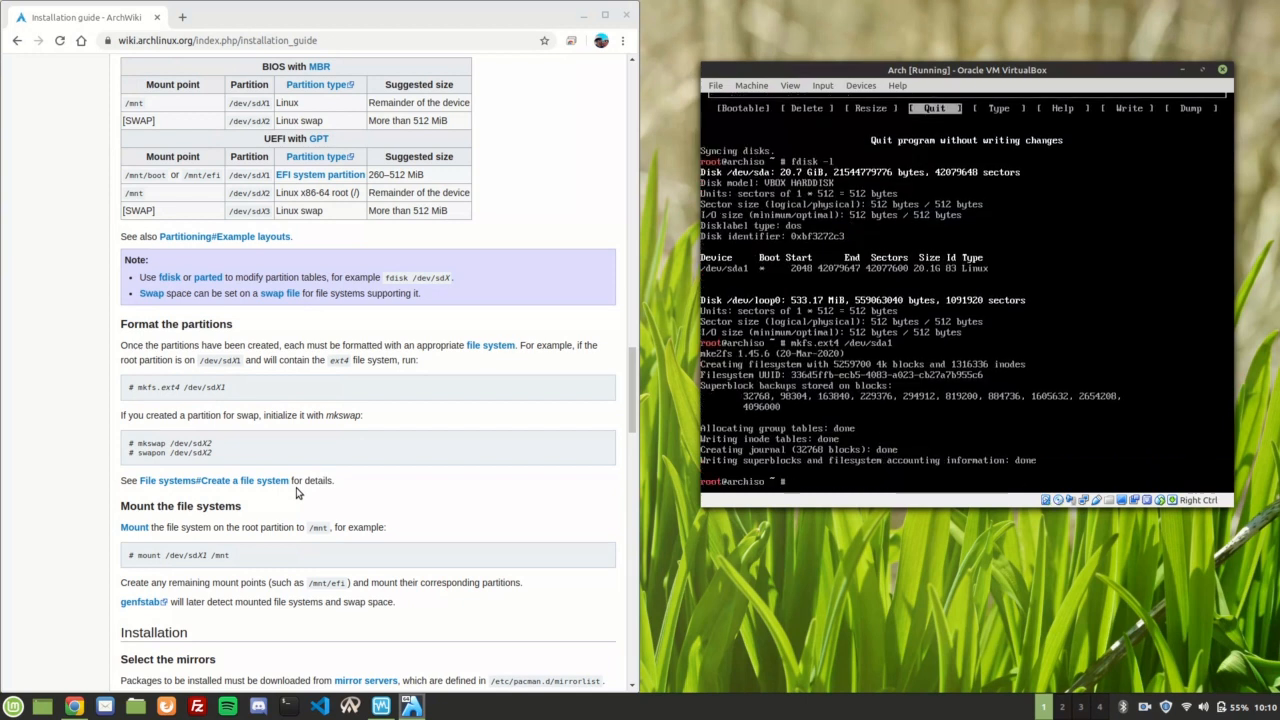
scroll("down", 3)
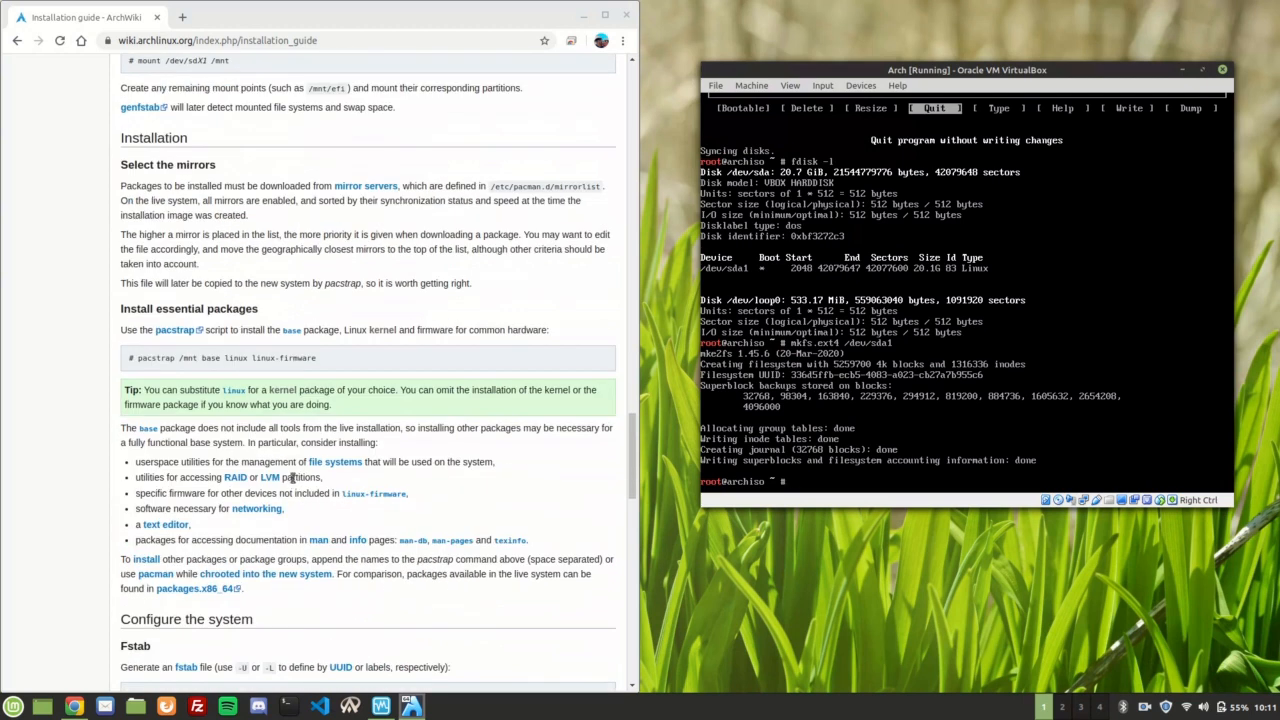
scroll("down", 3)
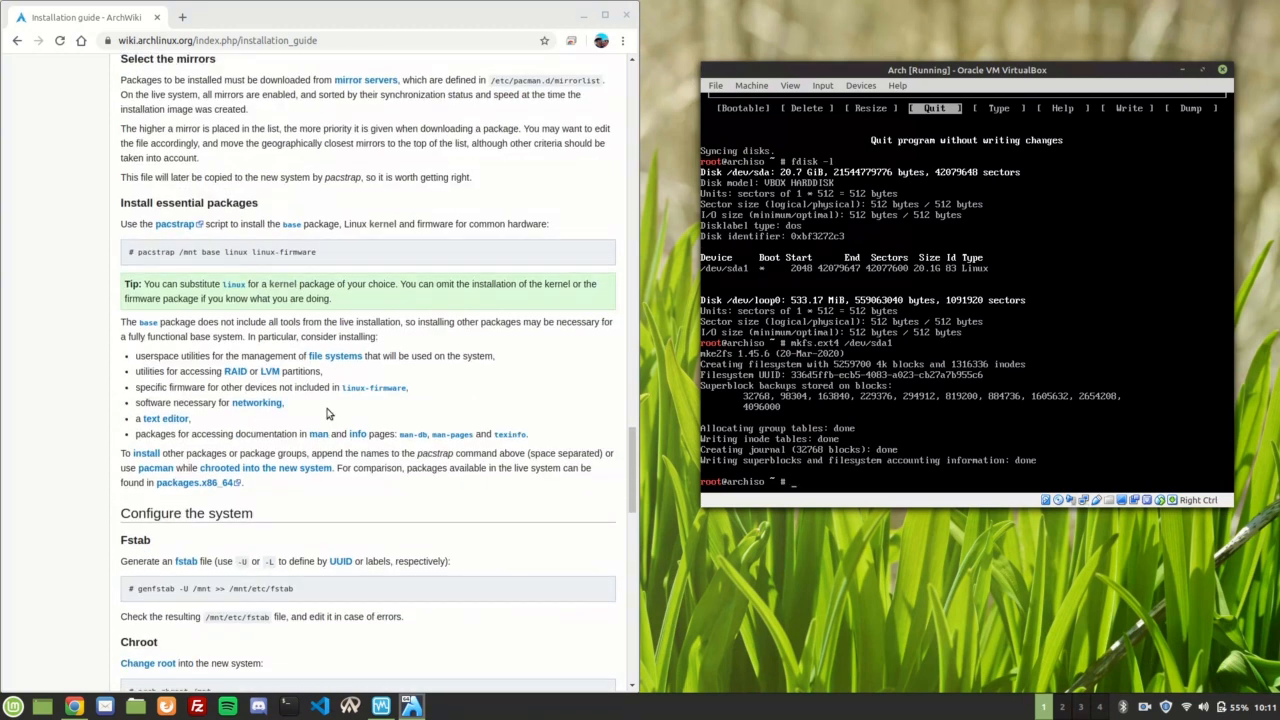
scroll("up", 3)
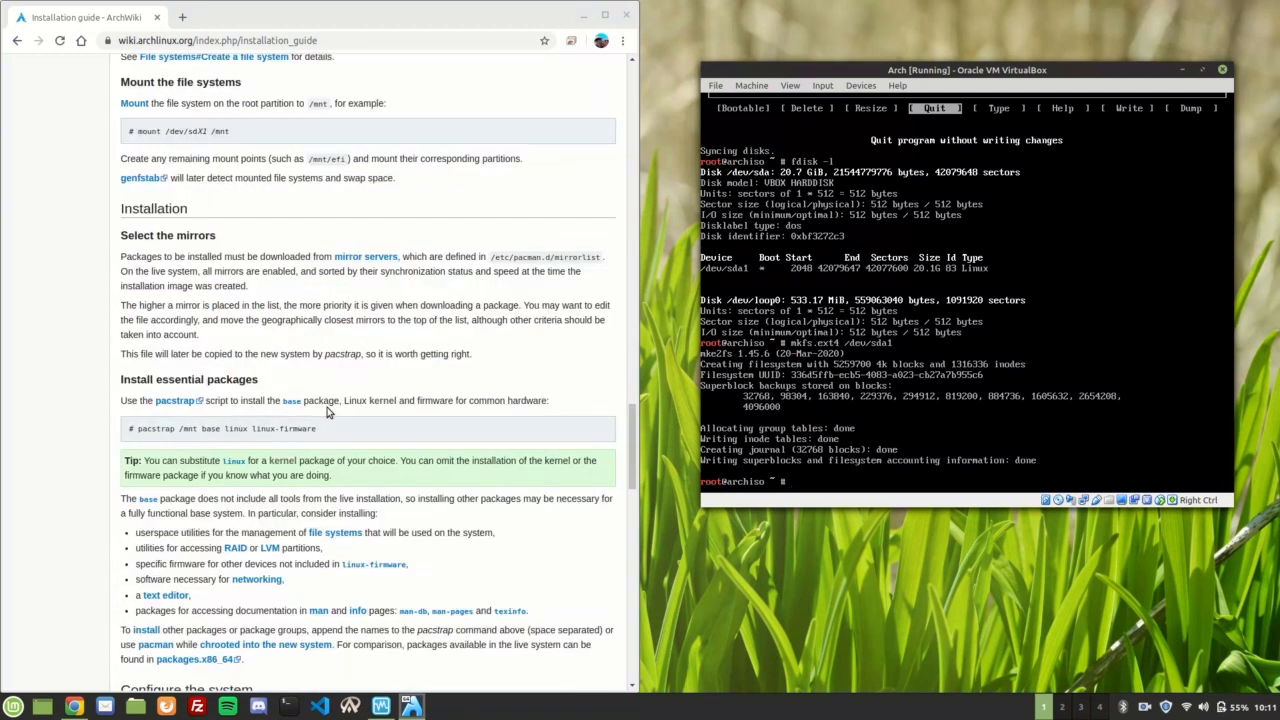
- Mount the root partition /dev/sda1 at /mnt
type("mount")
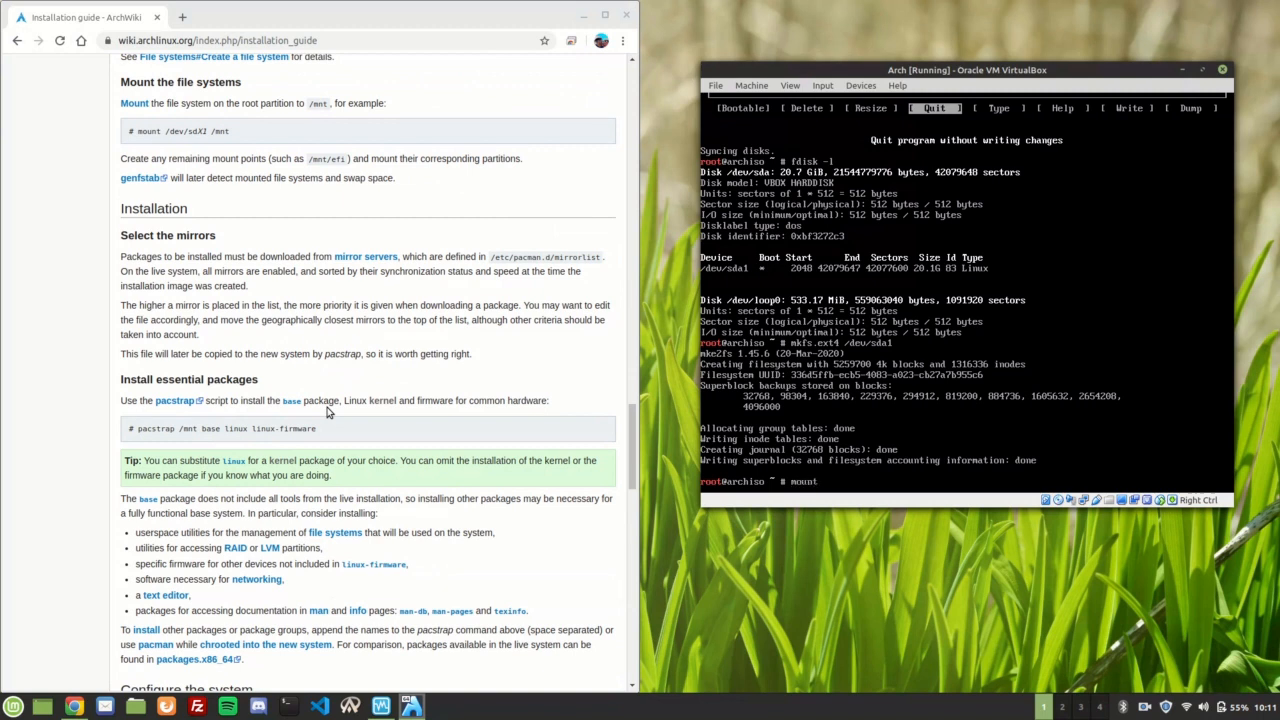
type("/dev/sda1 /")
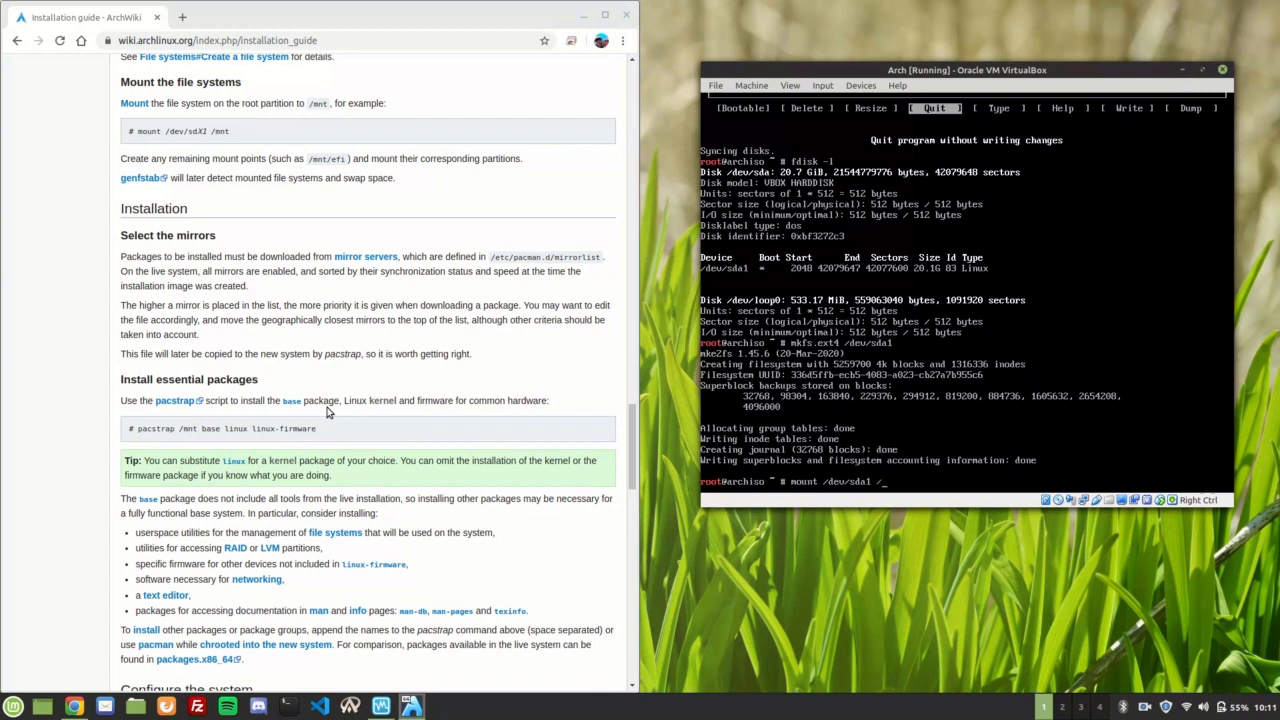
key("Return")
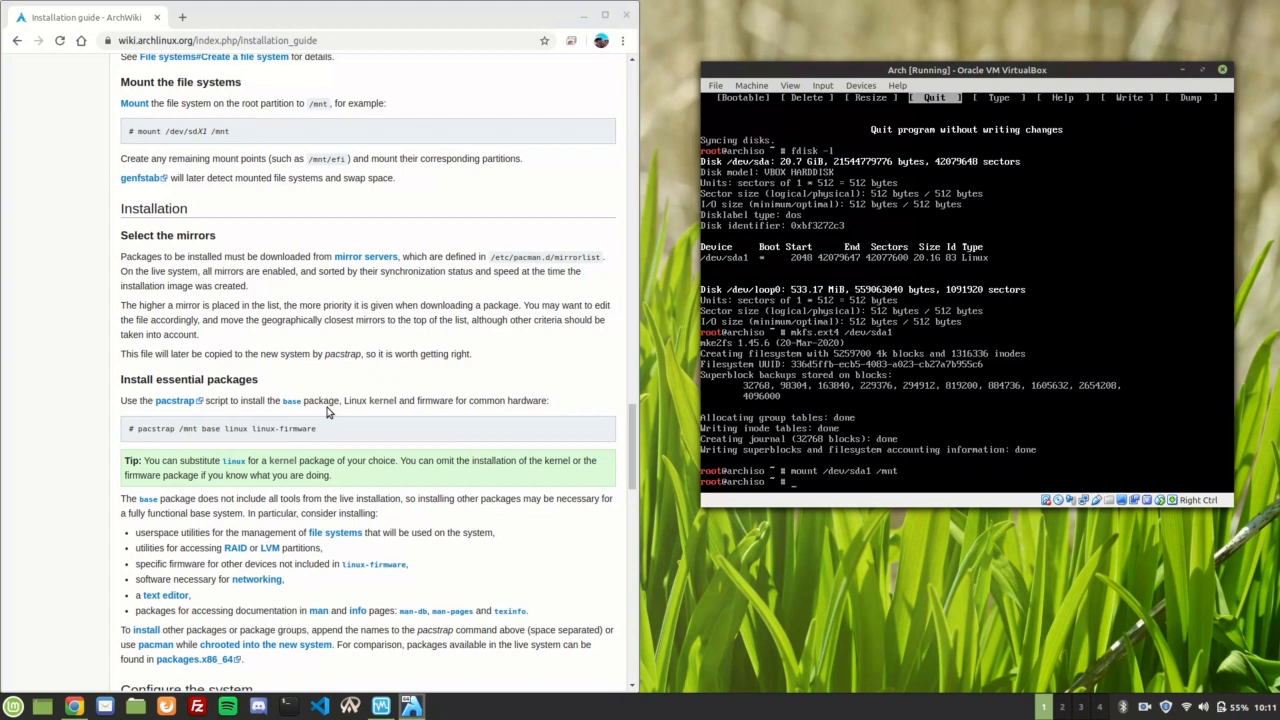
- Pacstrap base, linux, linux-firmware, base-devel and dhcpcd into /mnt
type("pacst")
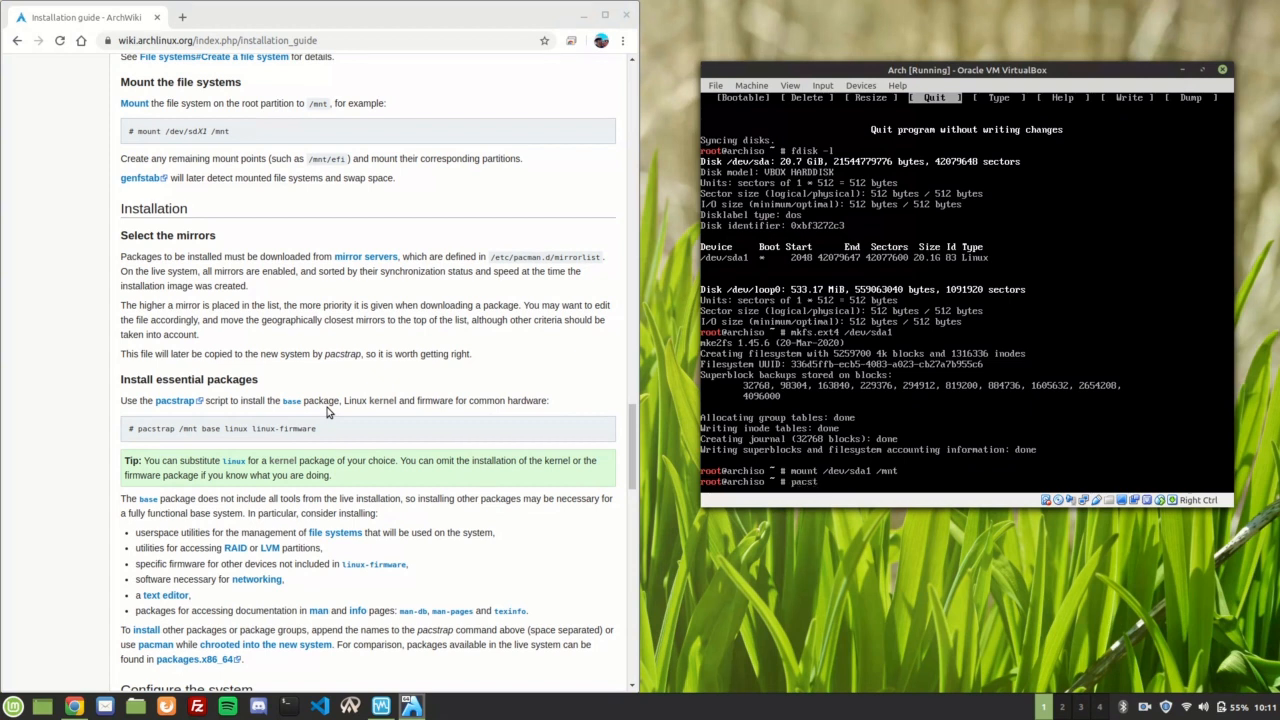
type("rap")
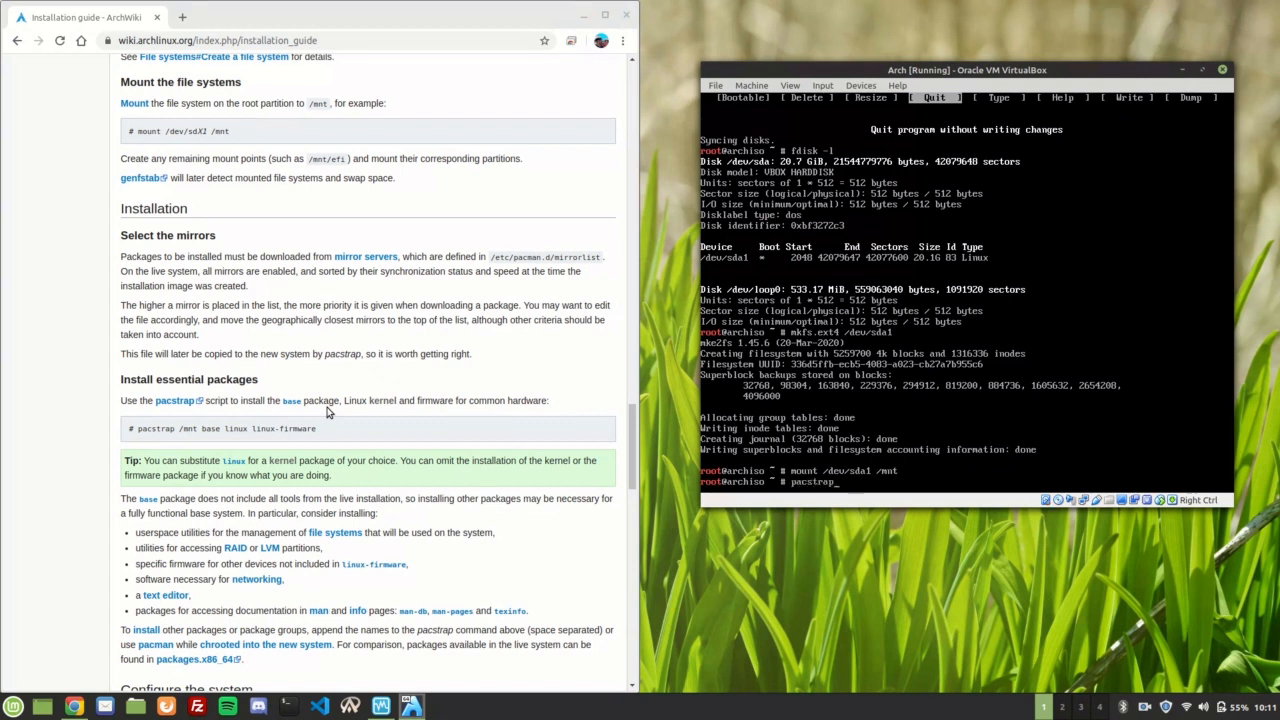
type("/mnt")
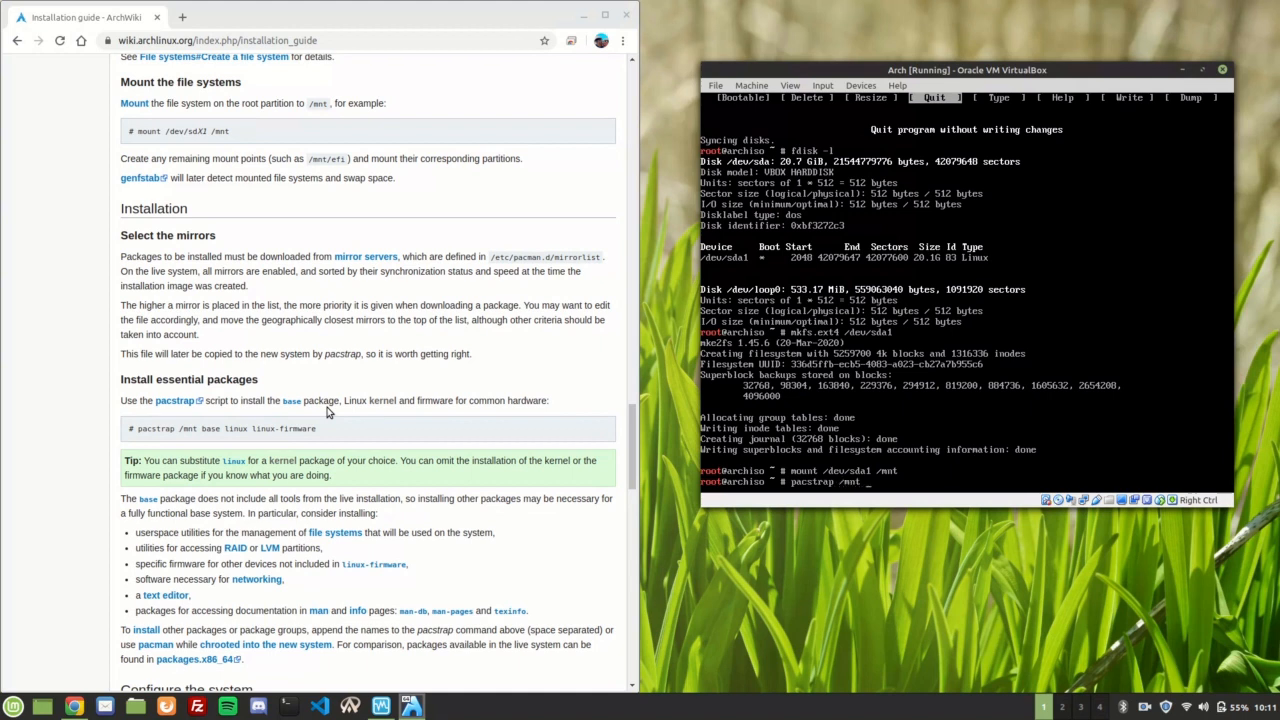
type("base")
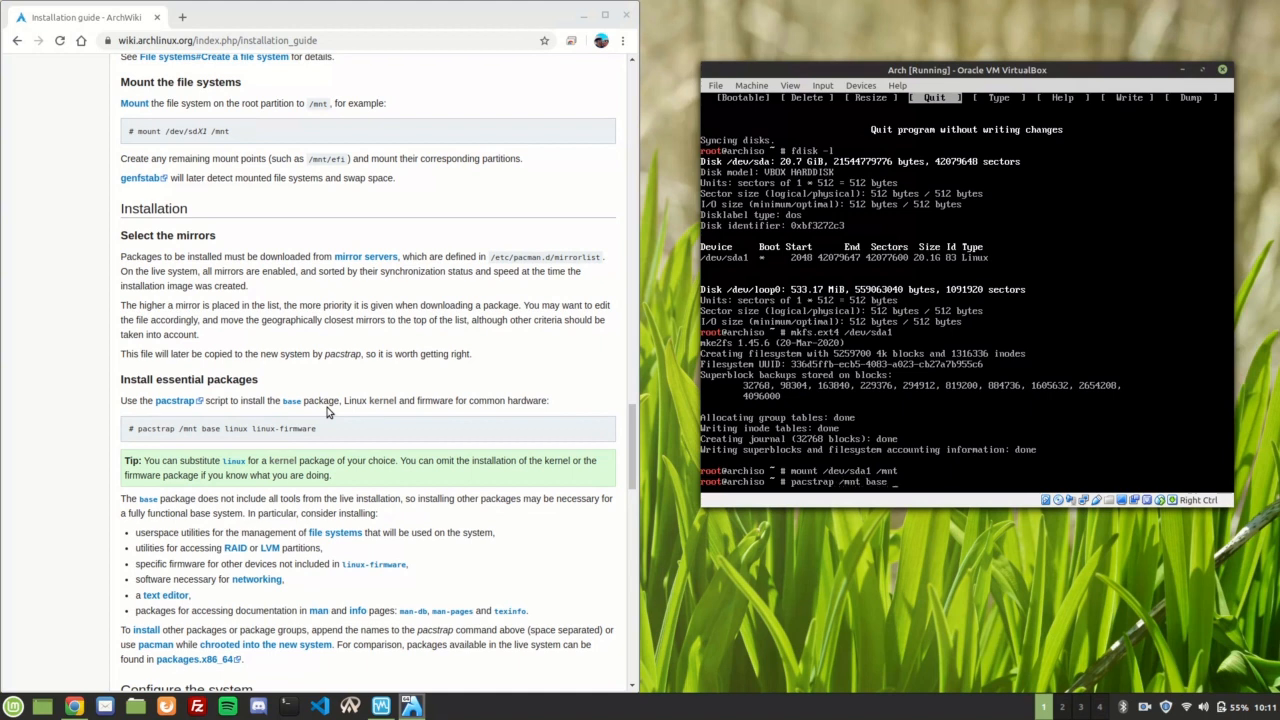
type("linux linu")
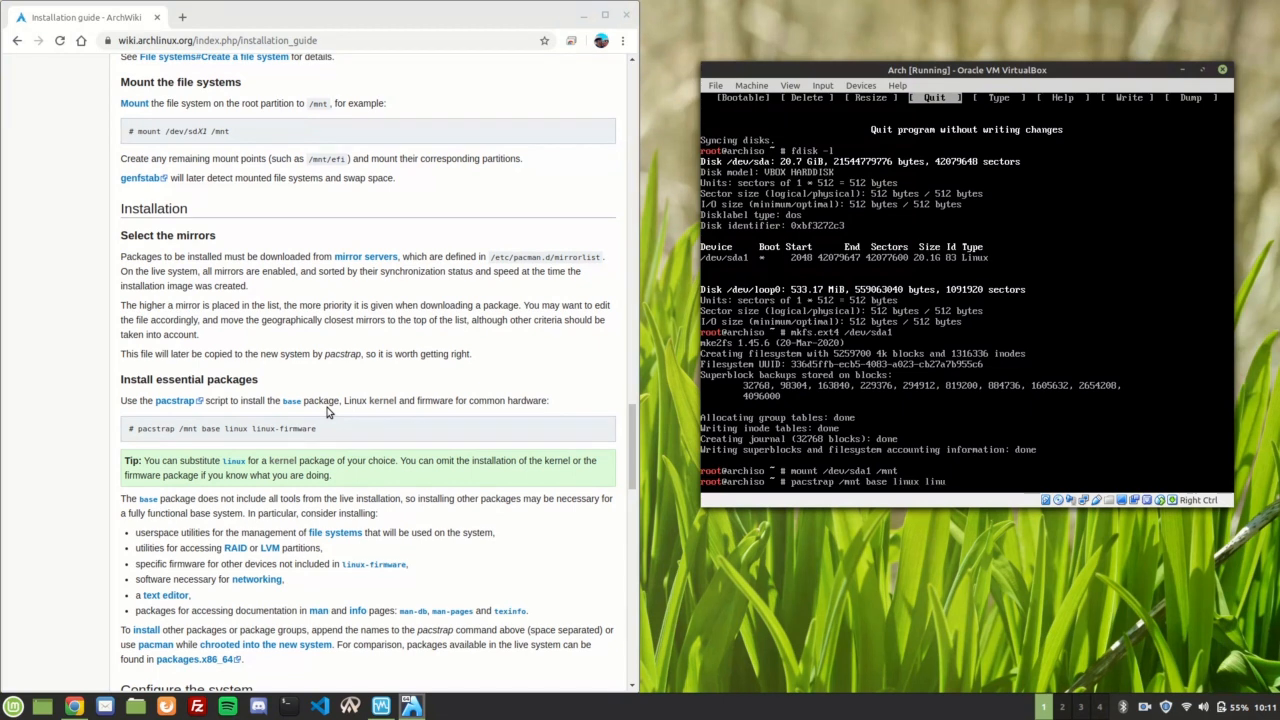
type("-firmware")
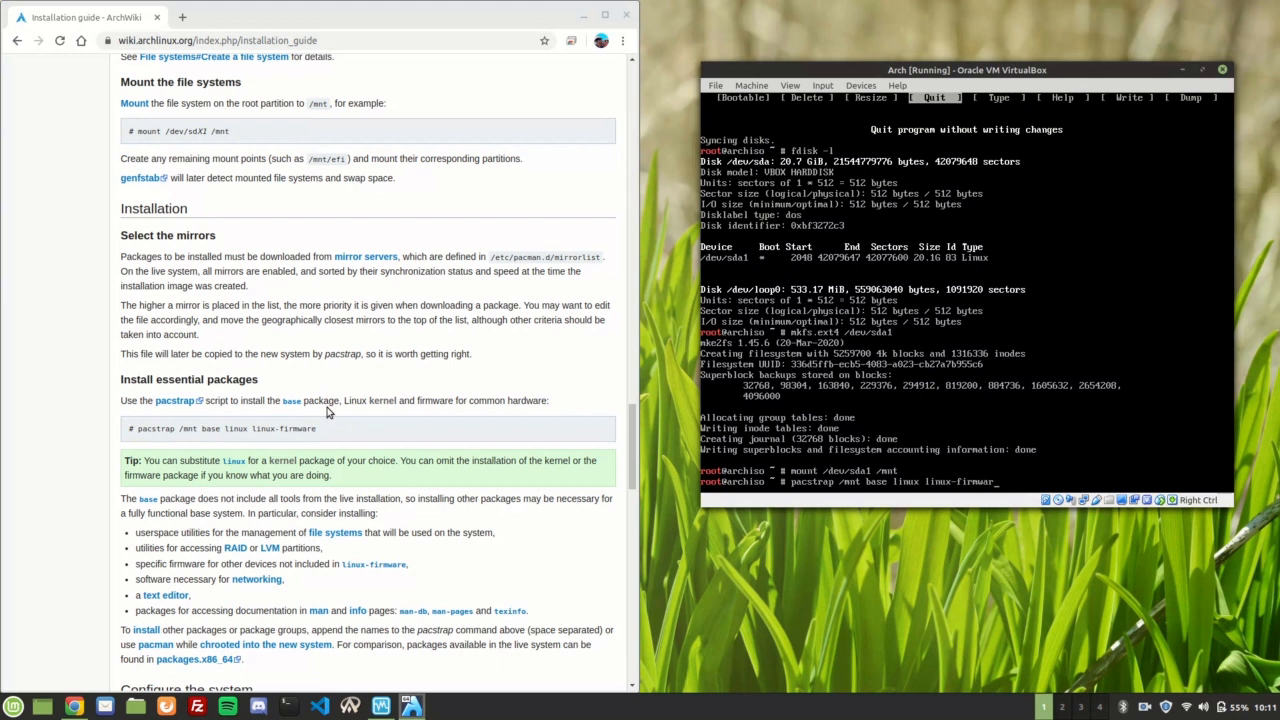
type("base-devel")
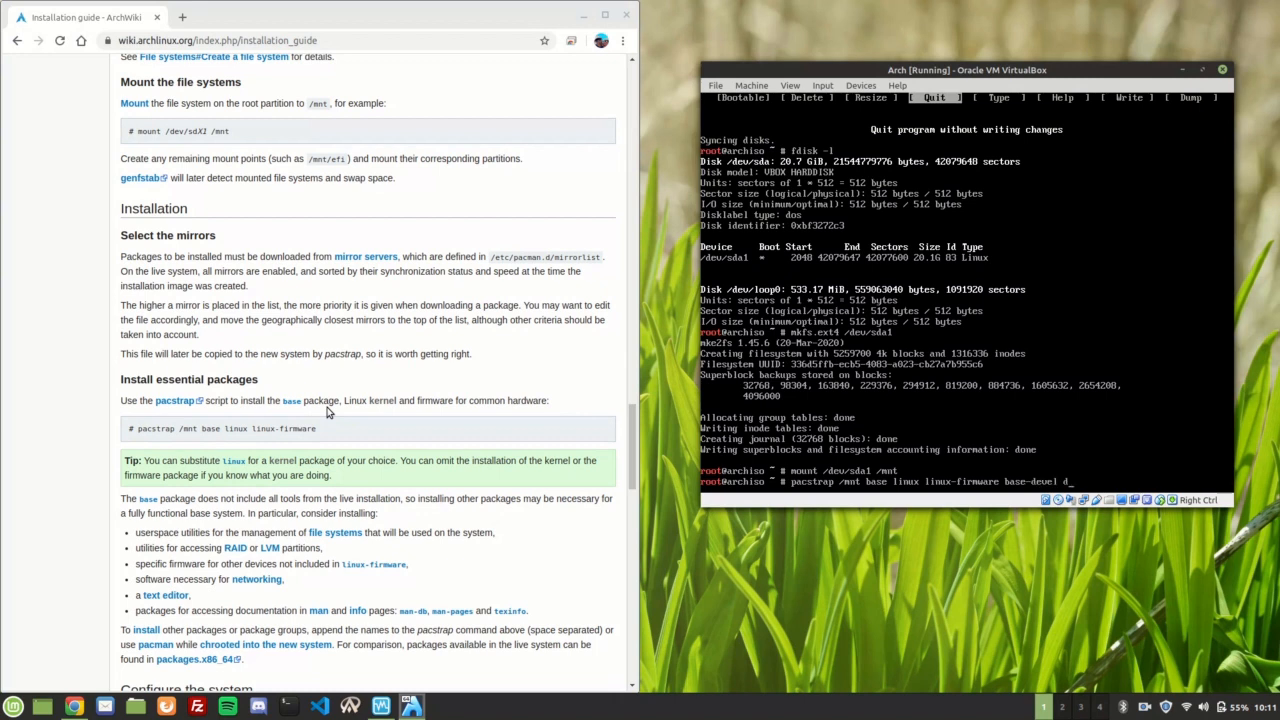
type("dhcpcd")
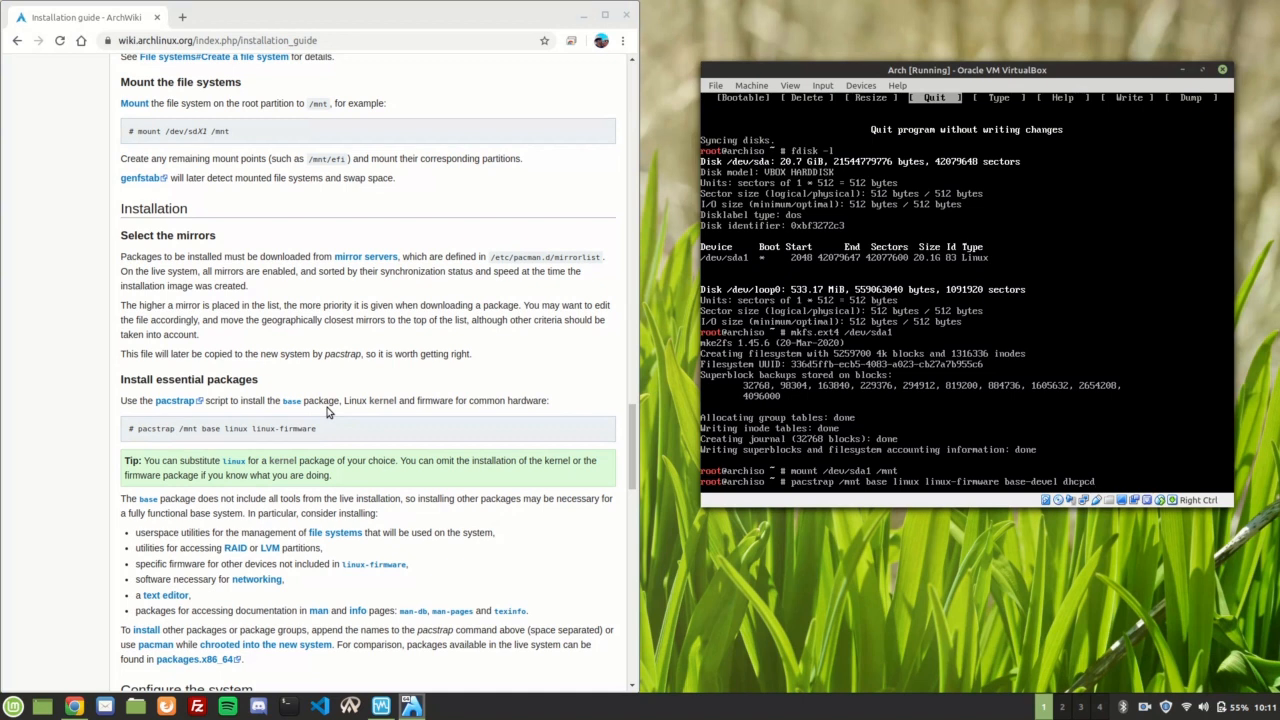
key("Return")
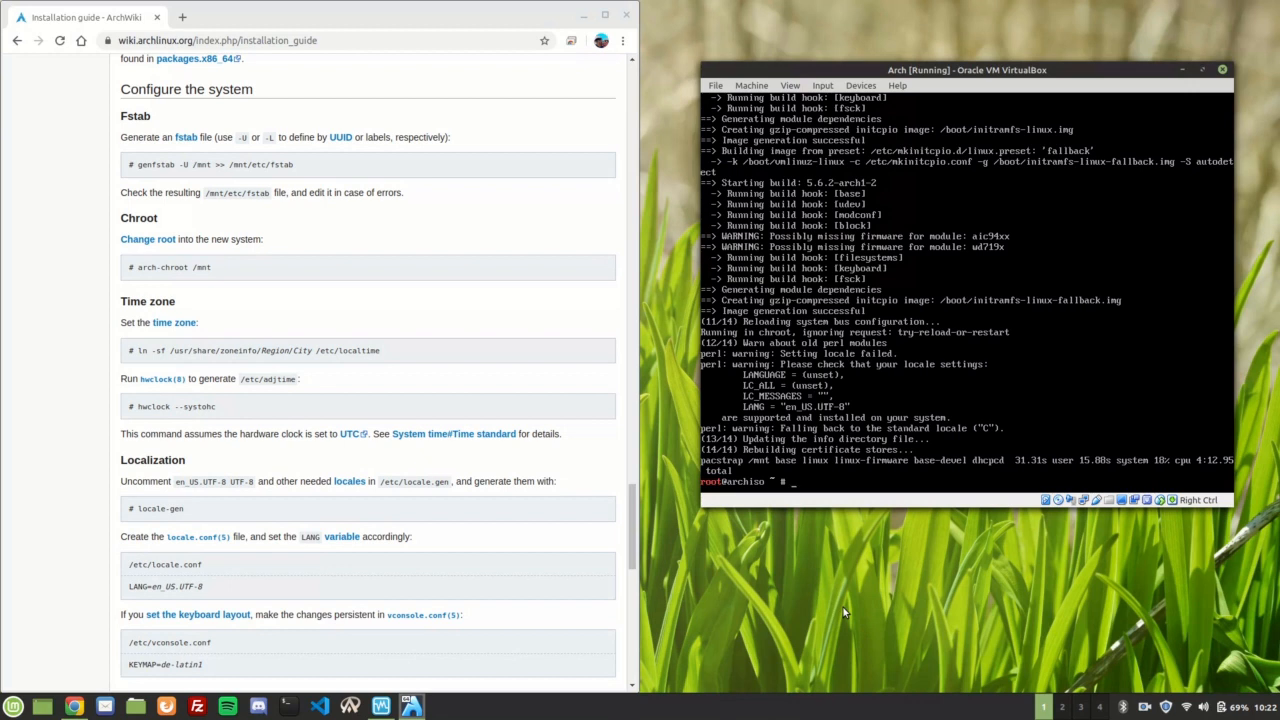
- Append a UUID-based fstab to /mnt/etc/fstab using genfstab -U /mnt
type("genfsta")
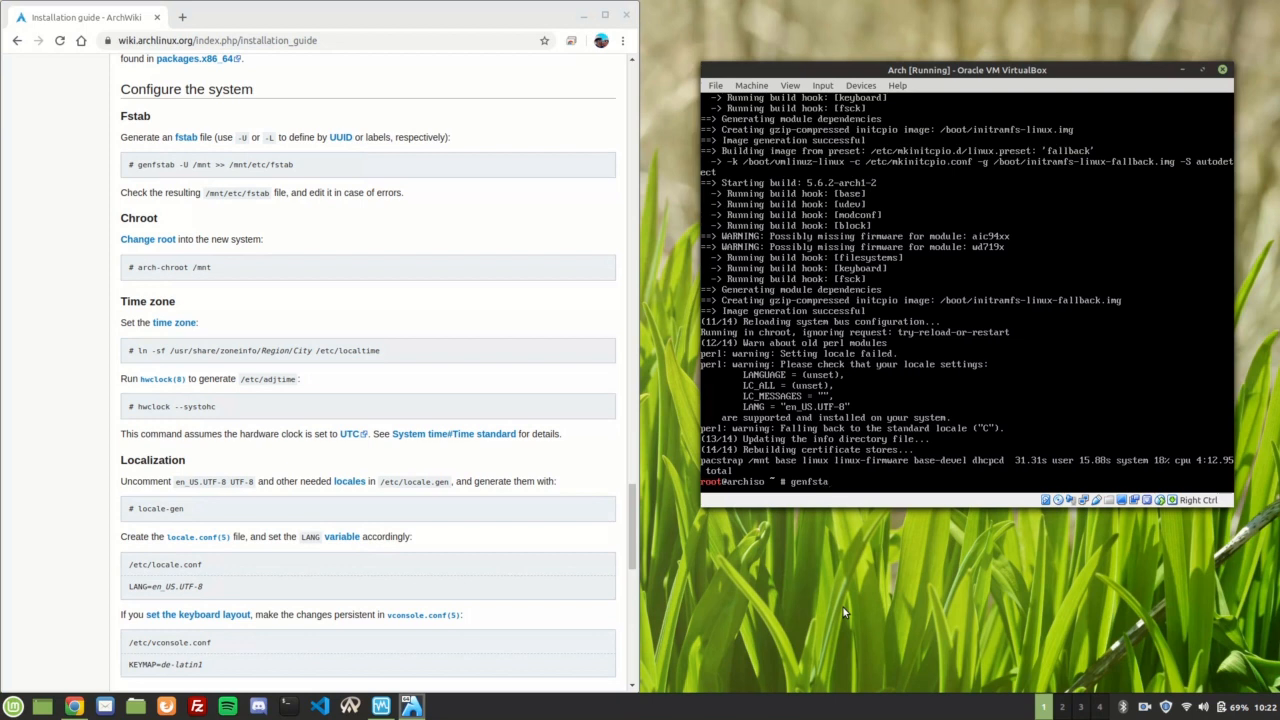
type("-U")
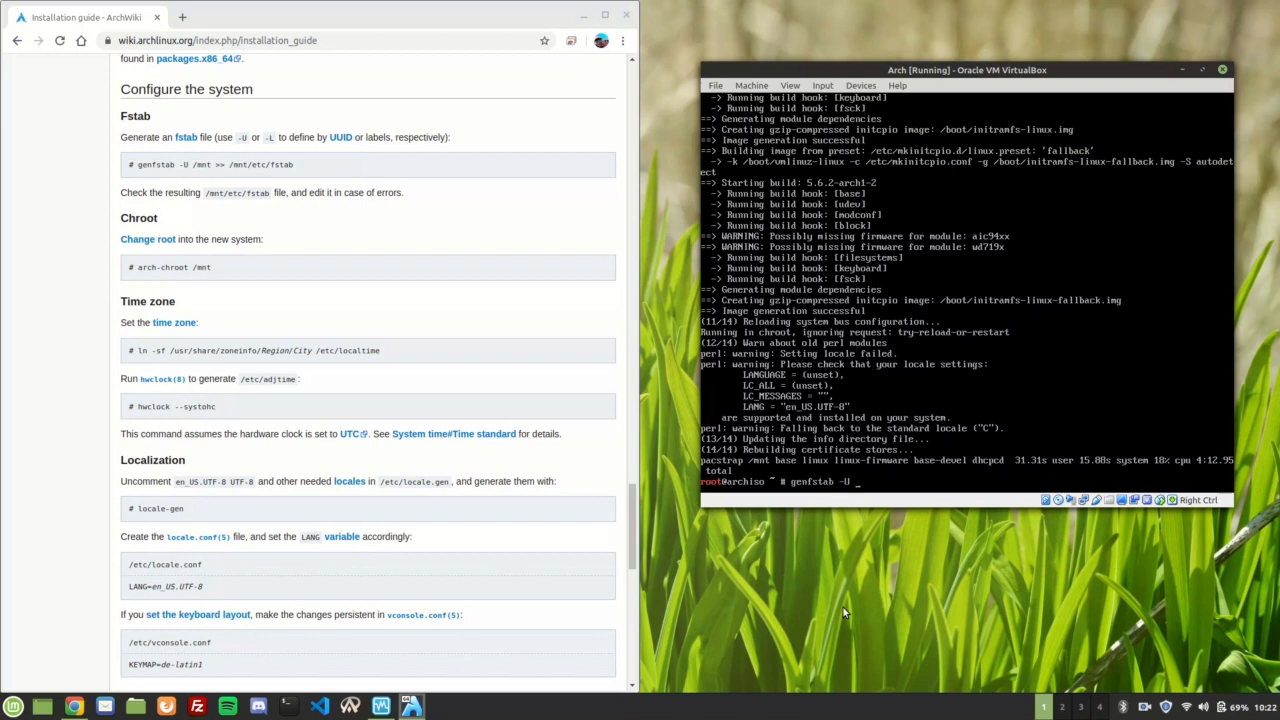
type("/m")
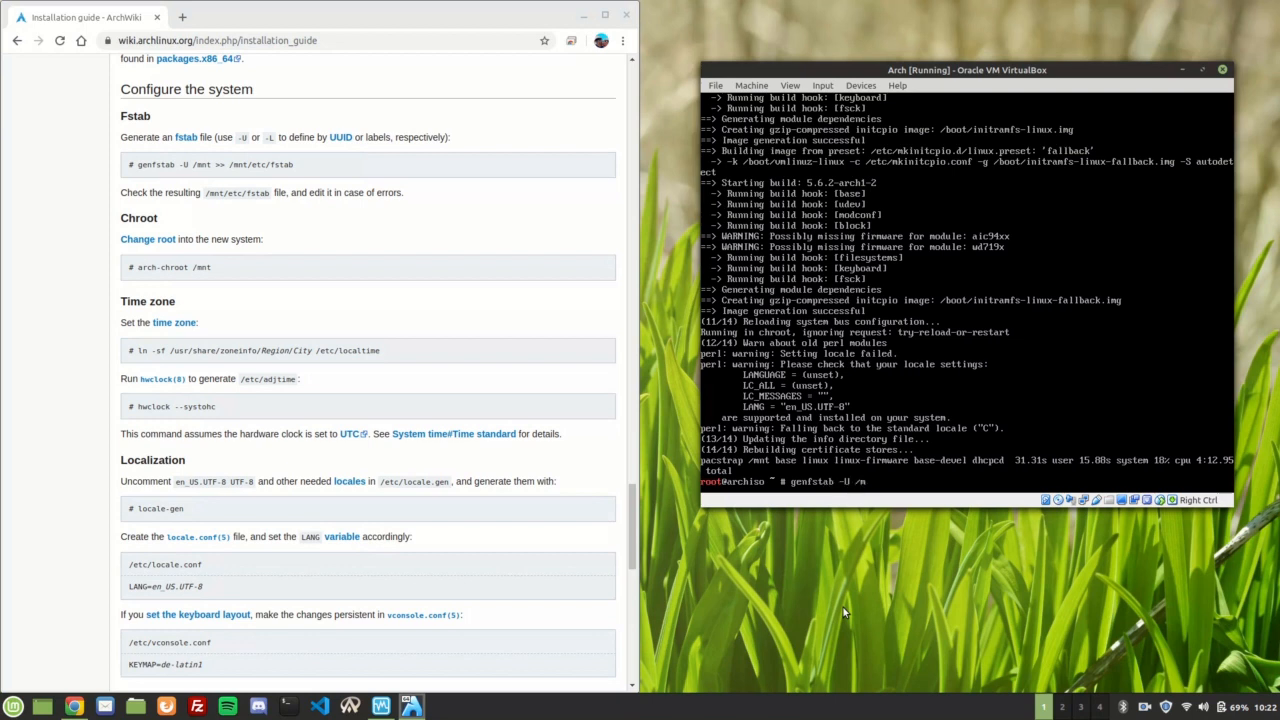
type("nt")
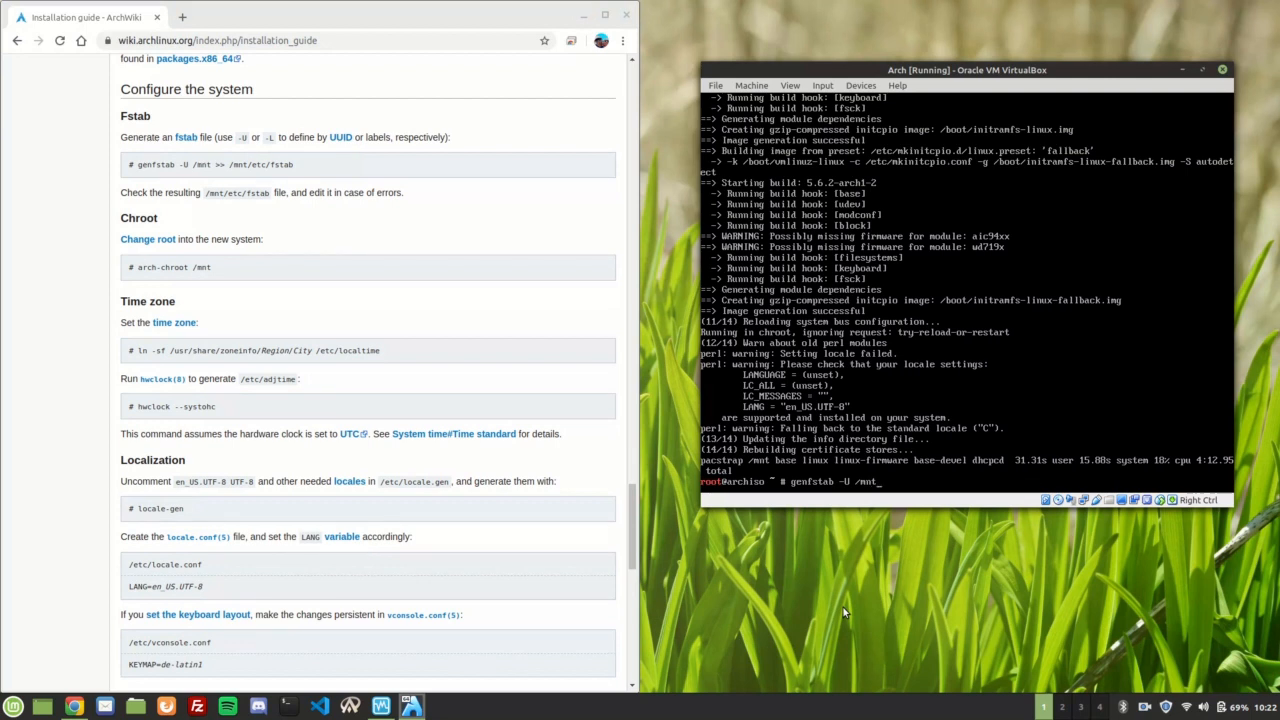
type("> /mnt/")
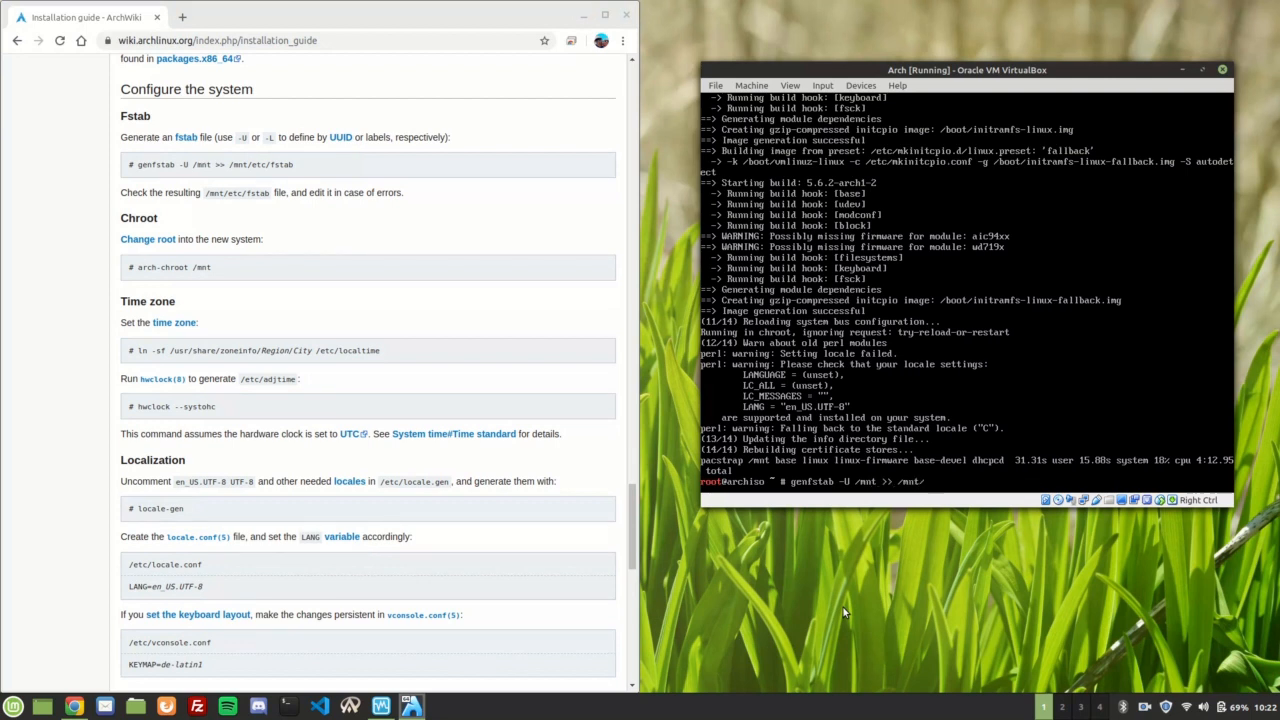
type("etc/")
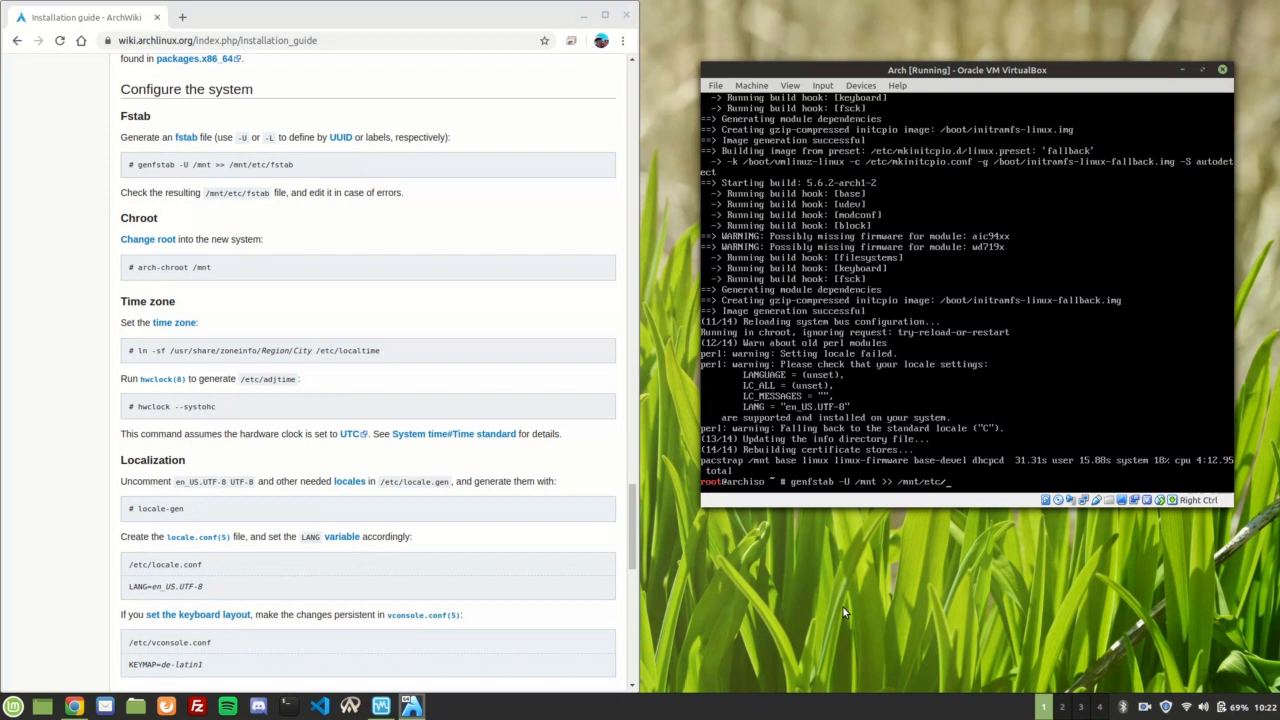
type("/fstab")
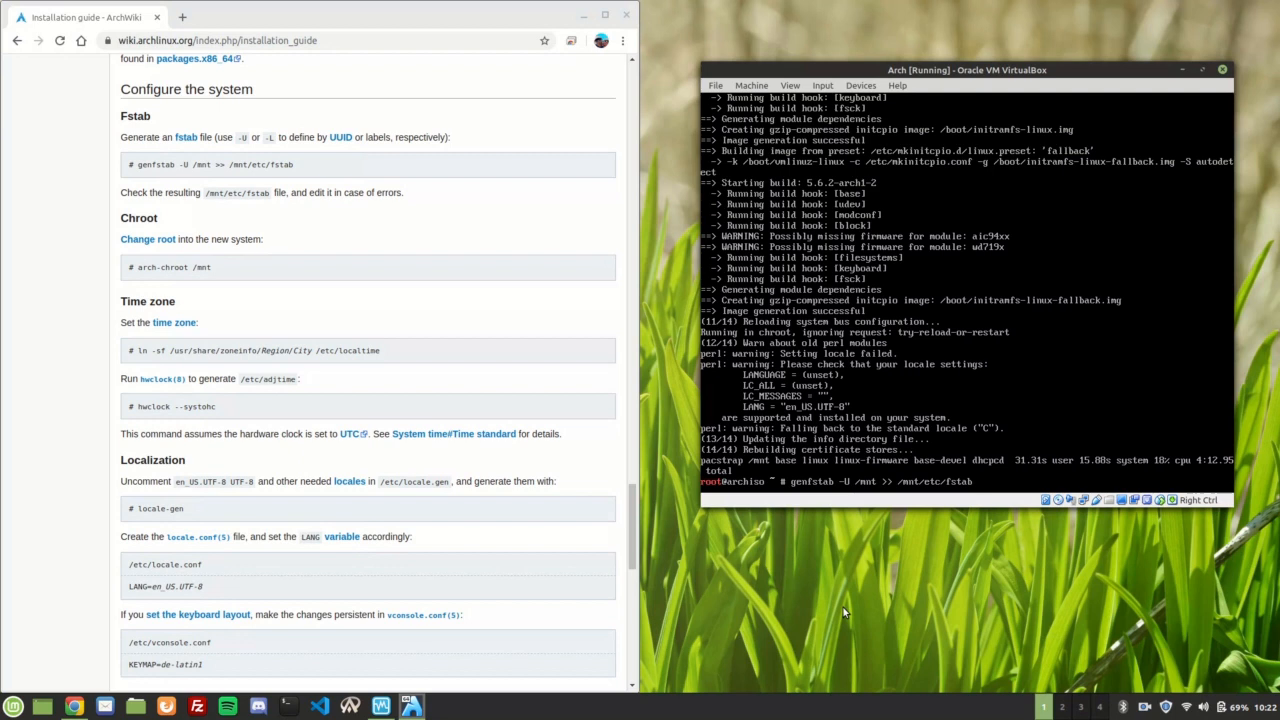
key("Return")
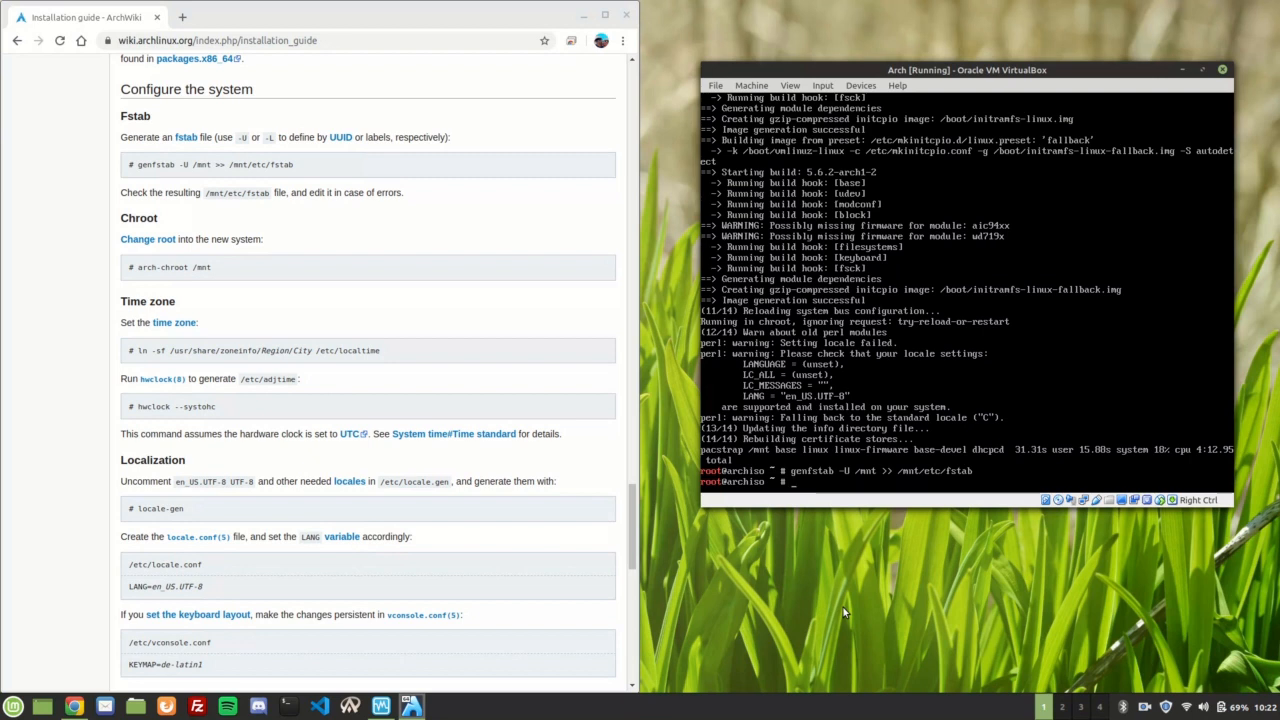
type("arch-chroot")
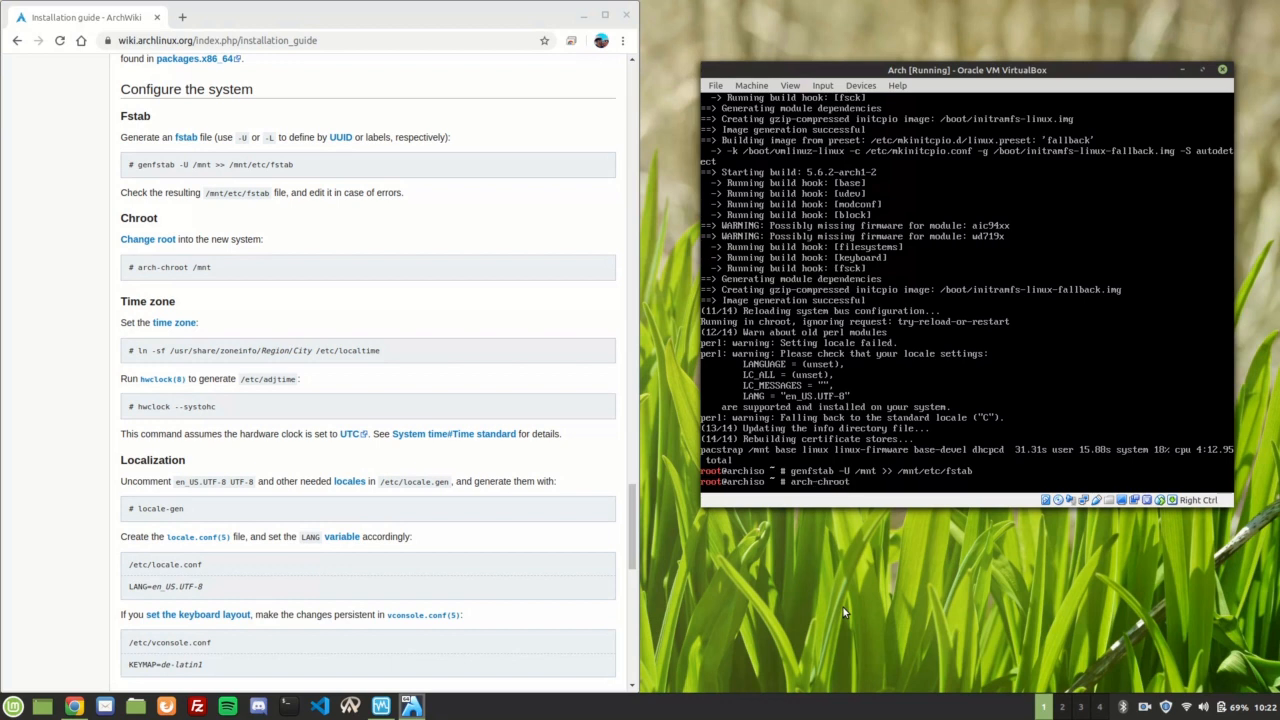
- Chroot into /mnt and symlink /etc/localtime to America/Los_Angeles zoneinfo
key("Return")
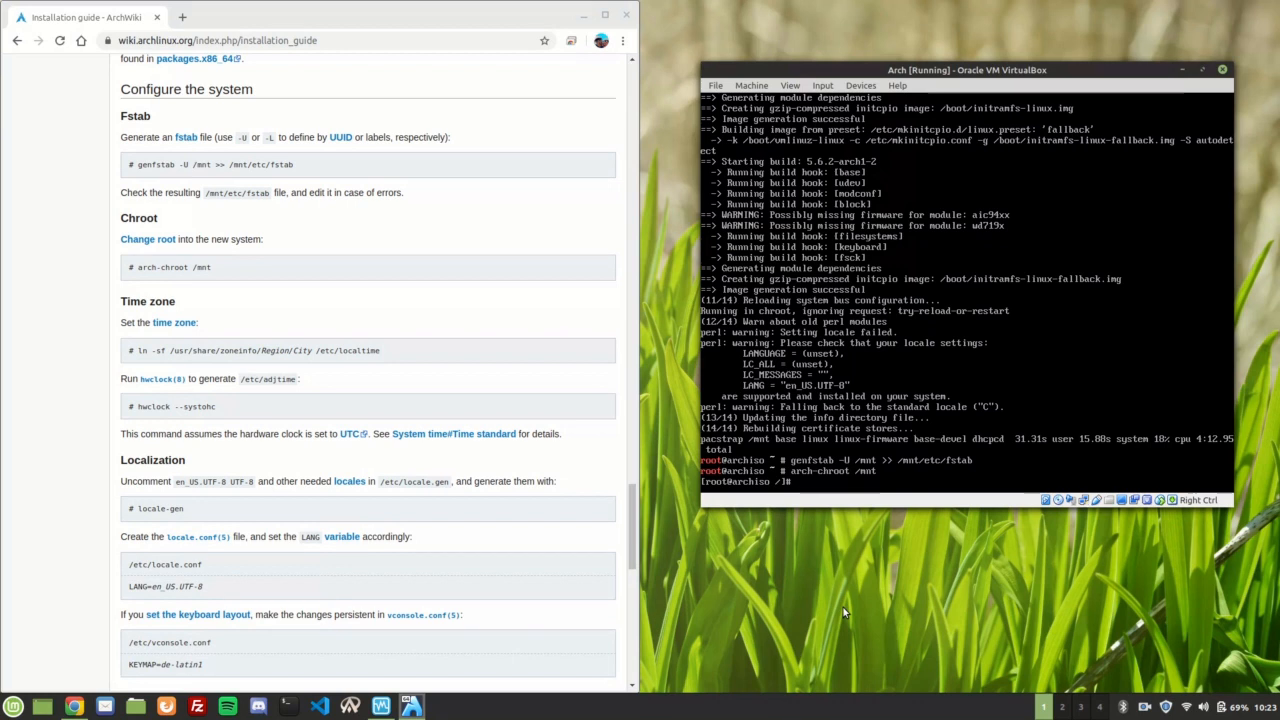
type("ln -sf")
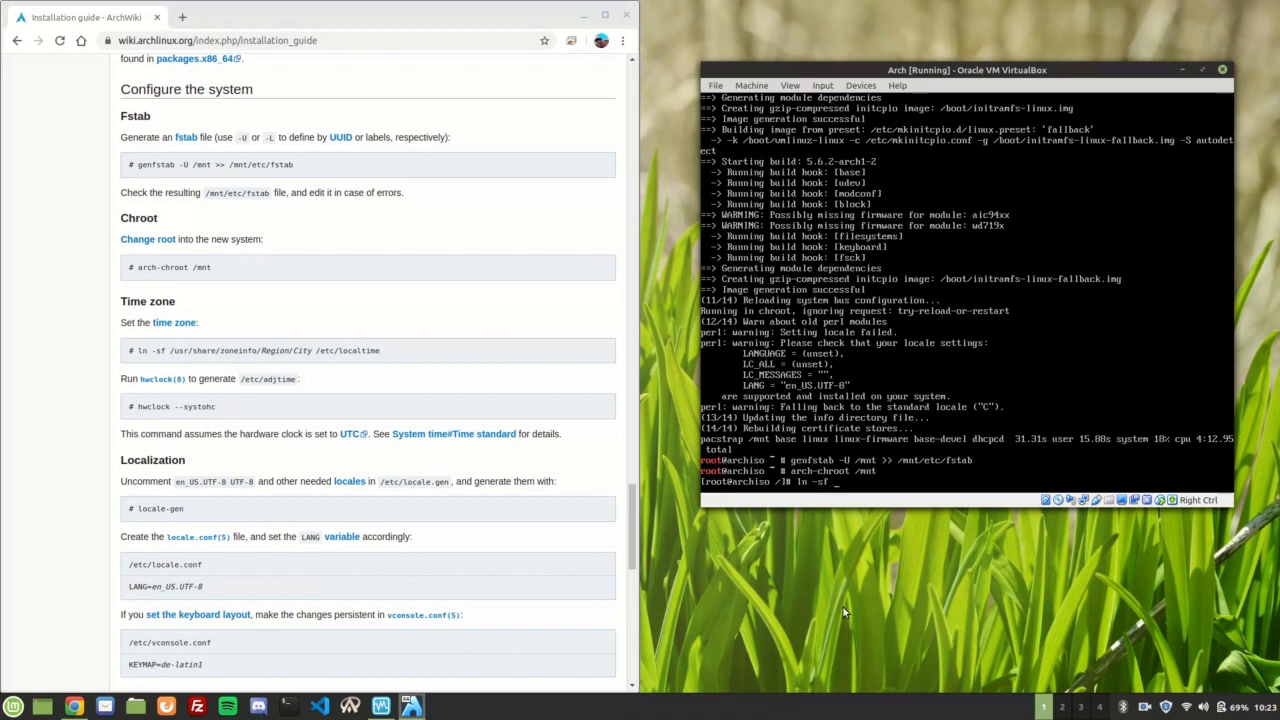
type("/usr/s")
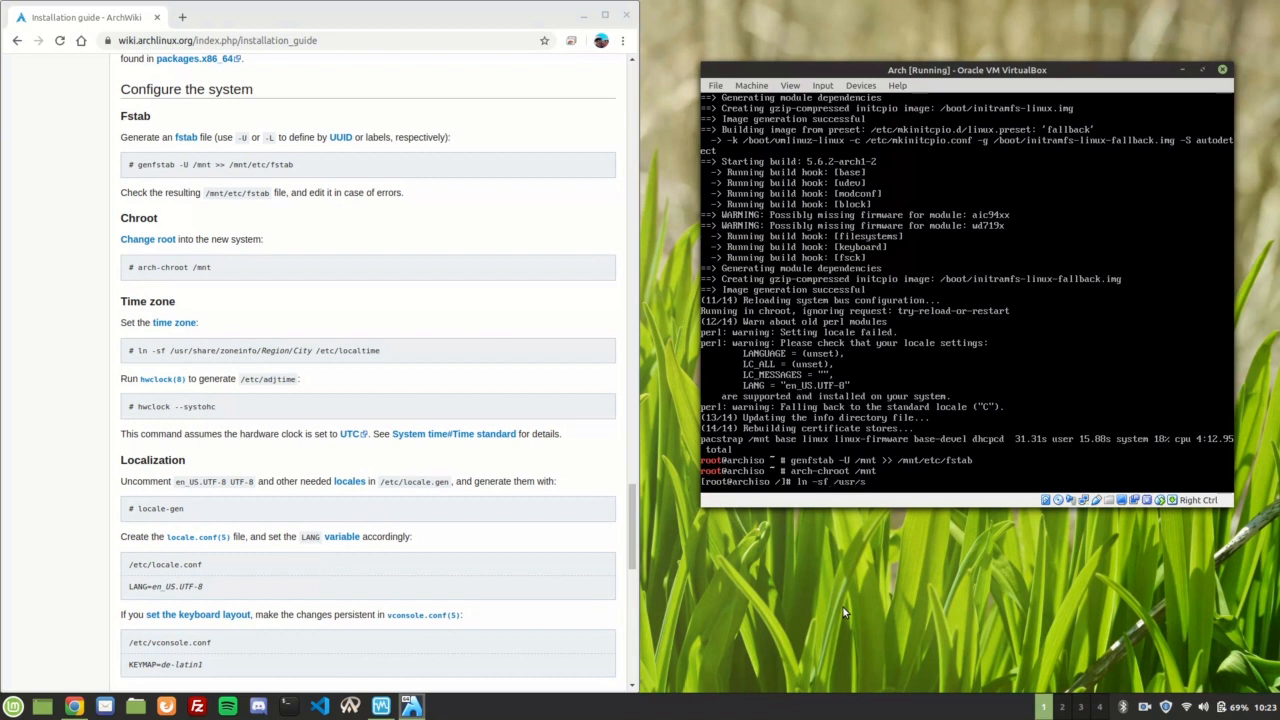
type("share/zoneinfo/")
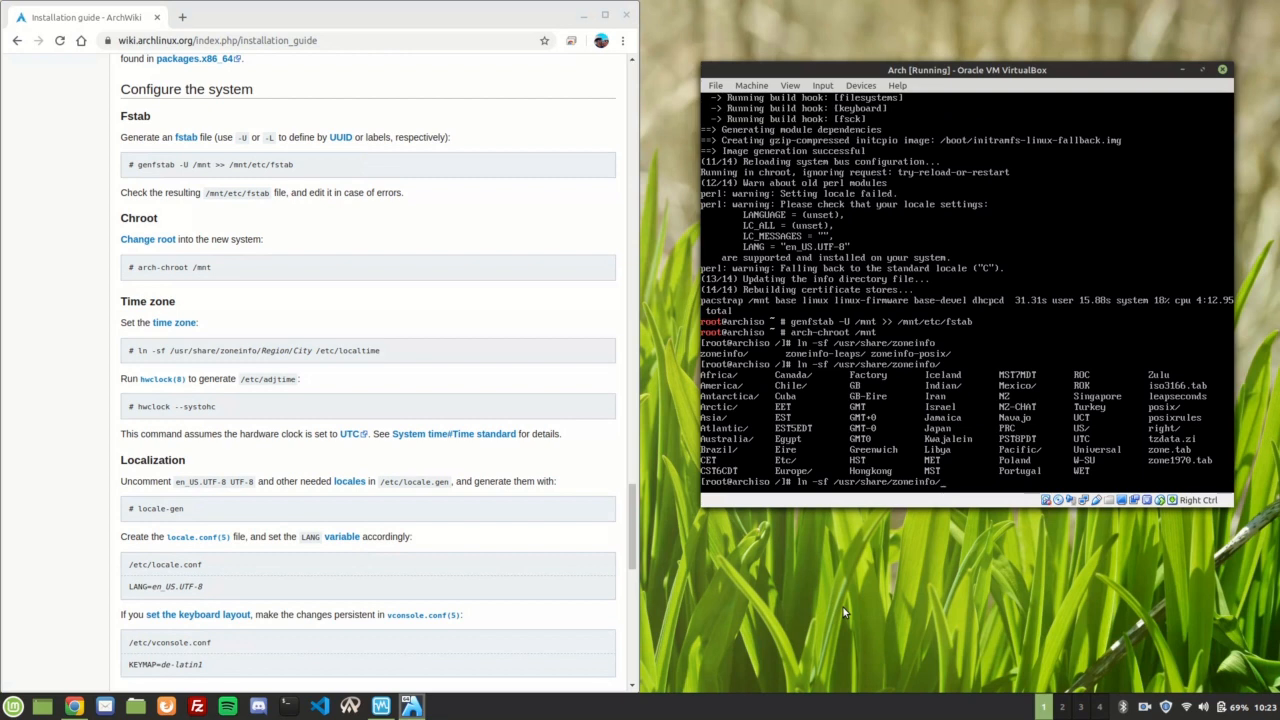
type("America/")
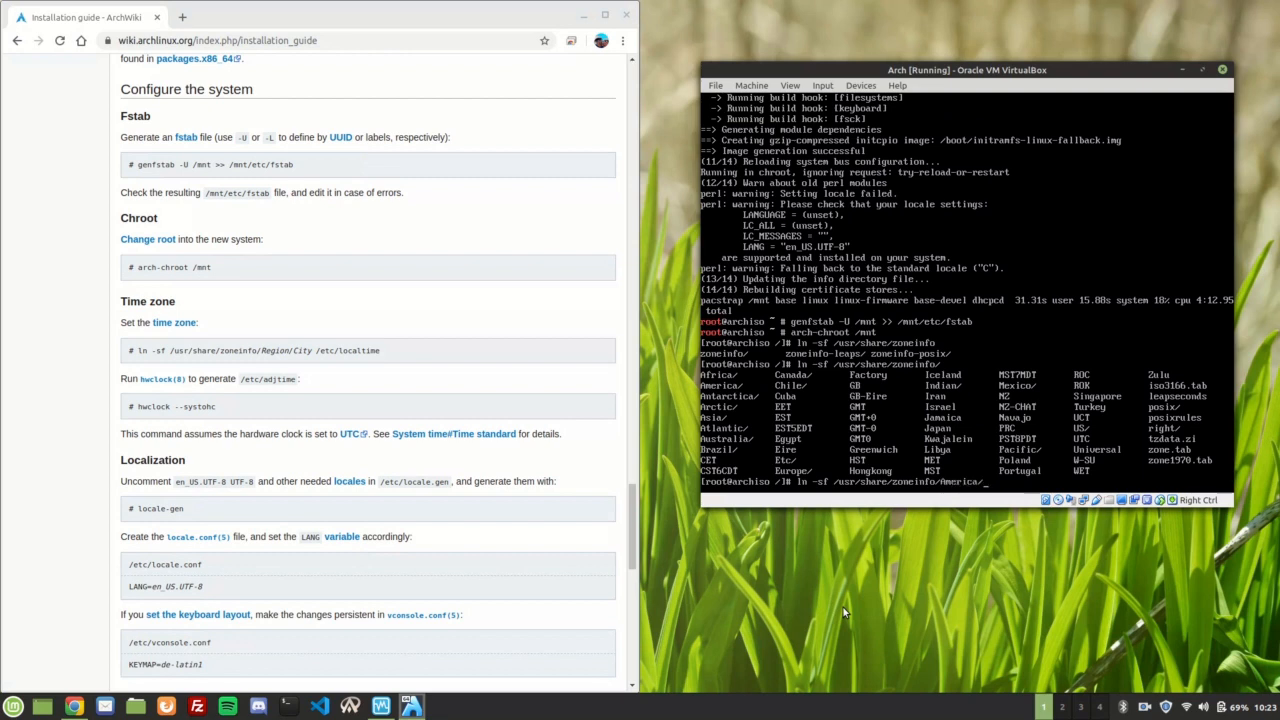
type("Los_Angeles")
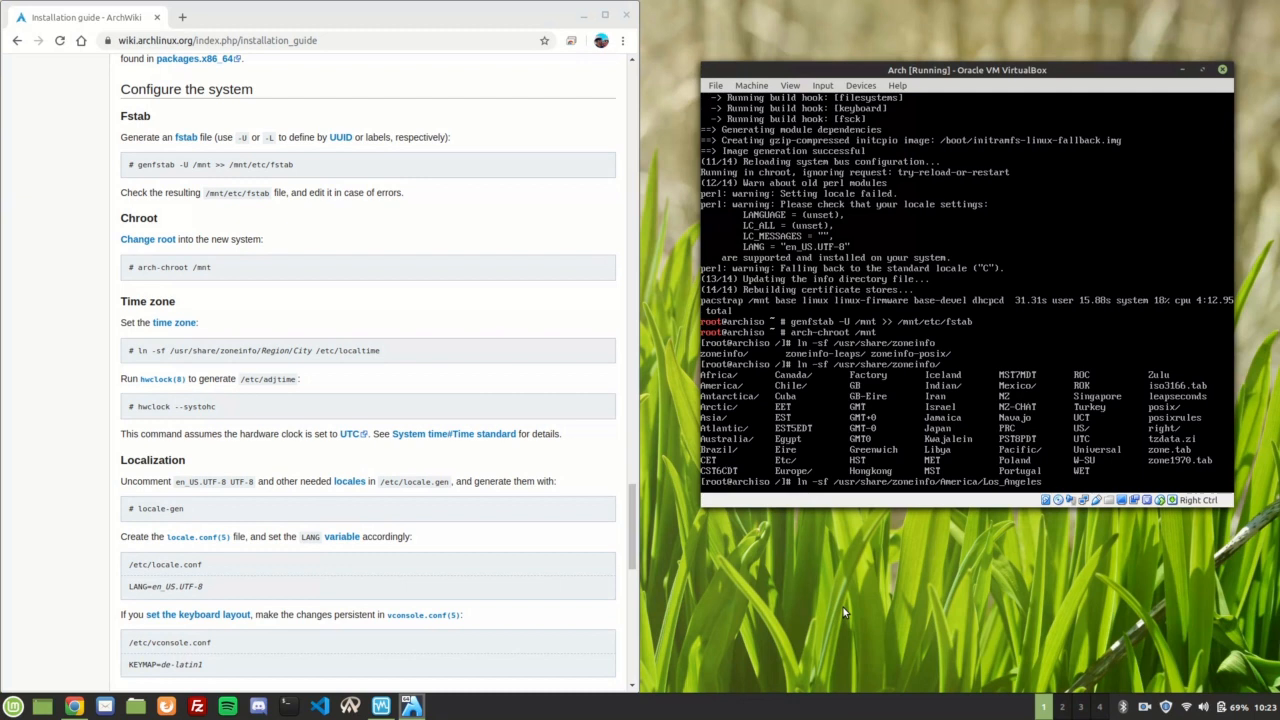
type("/etc/")
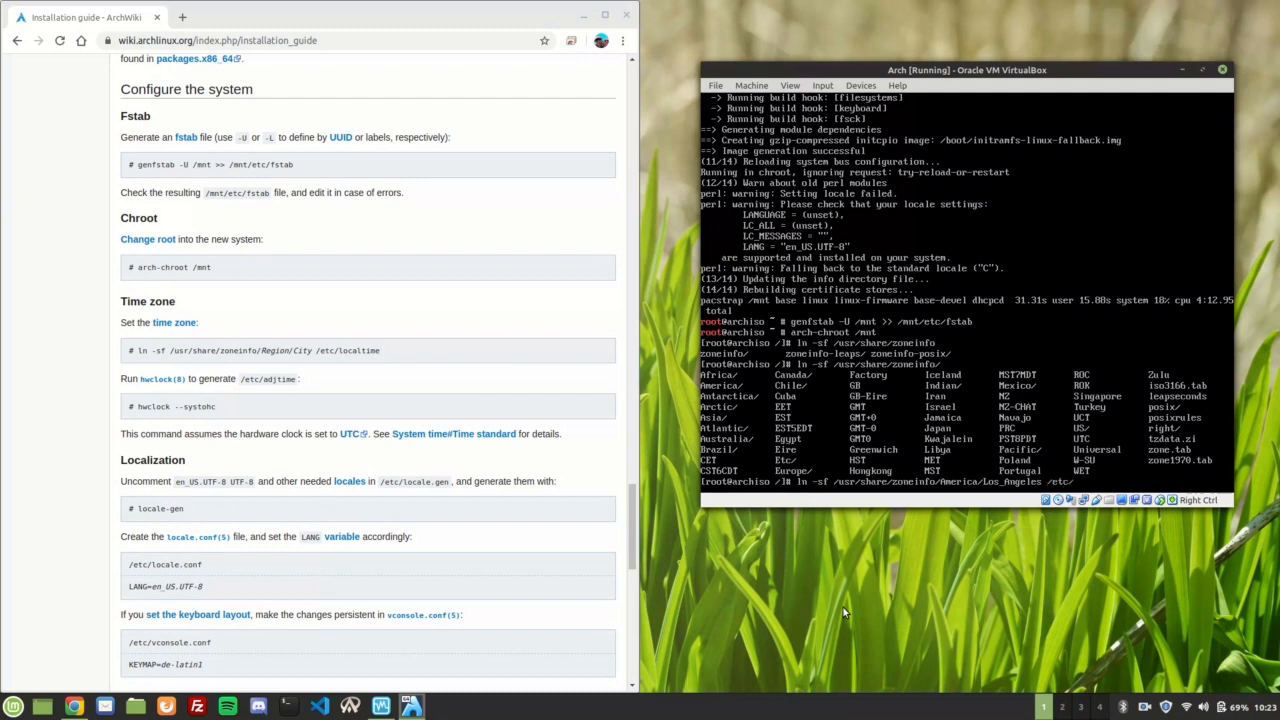
type("loca")
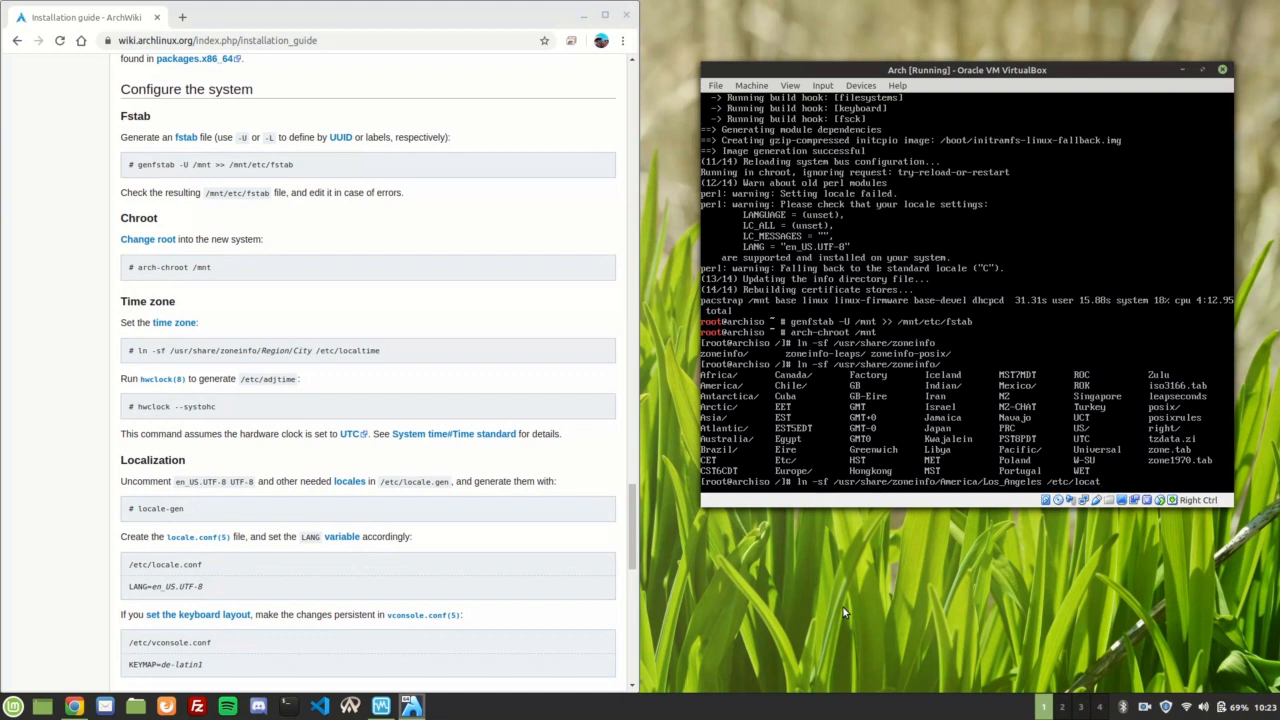
type("time")
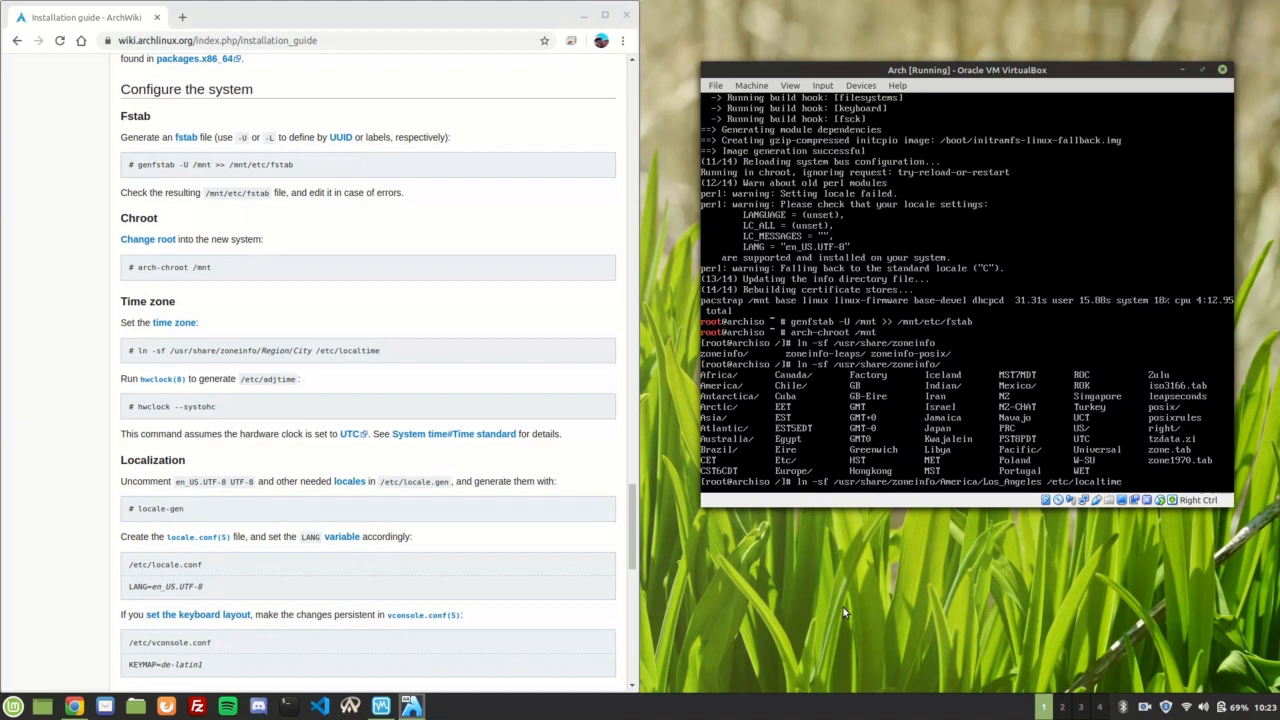
key("Return")
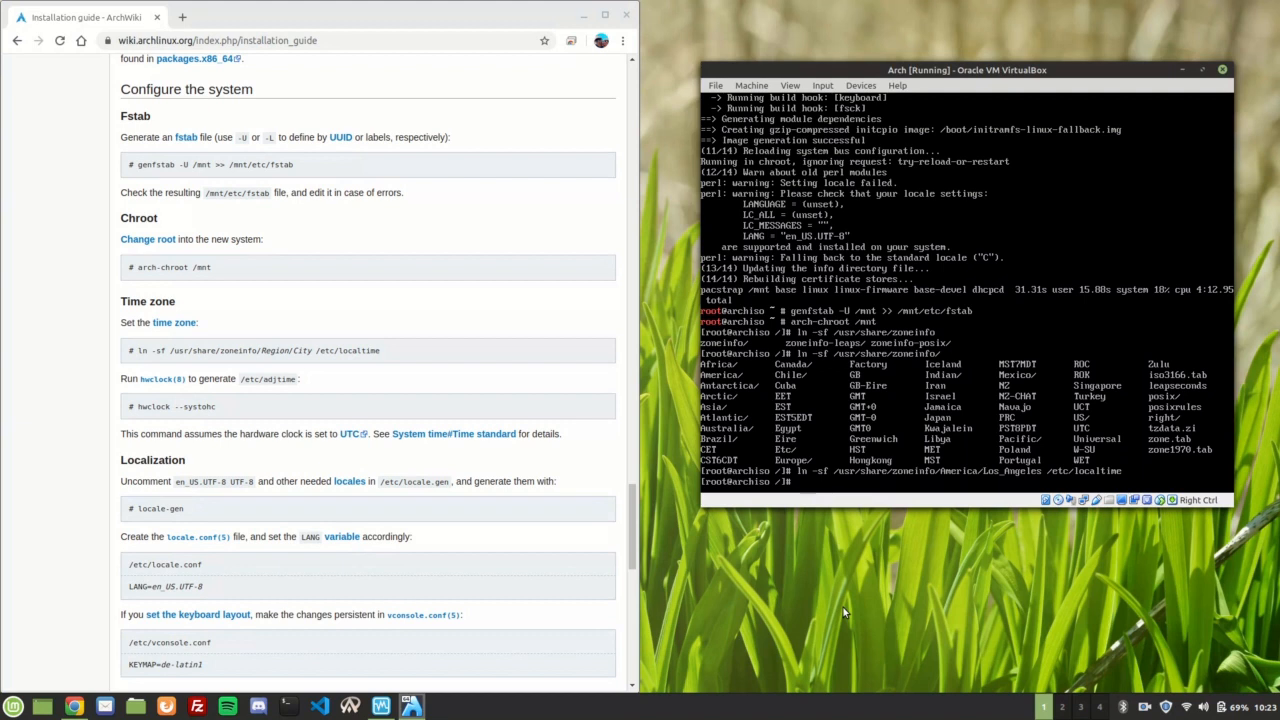
- Sync the hardware clock with hwclock --systohc, retyping it after the mistyped option
type("hwclock")
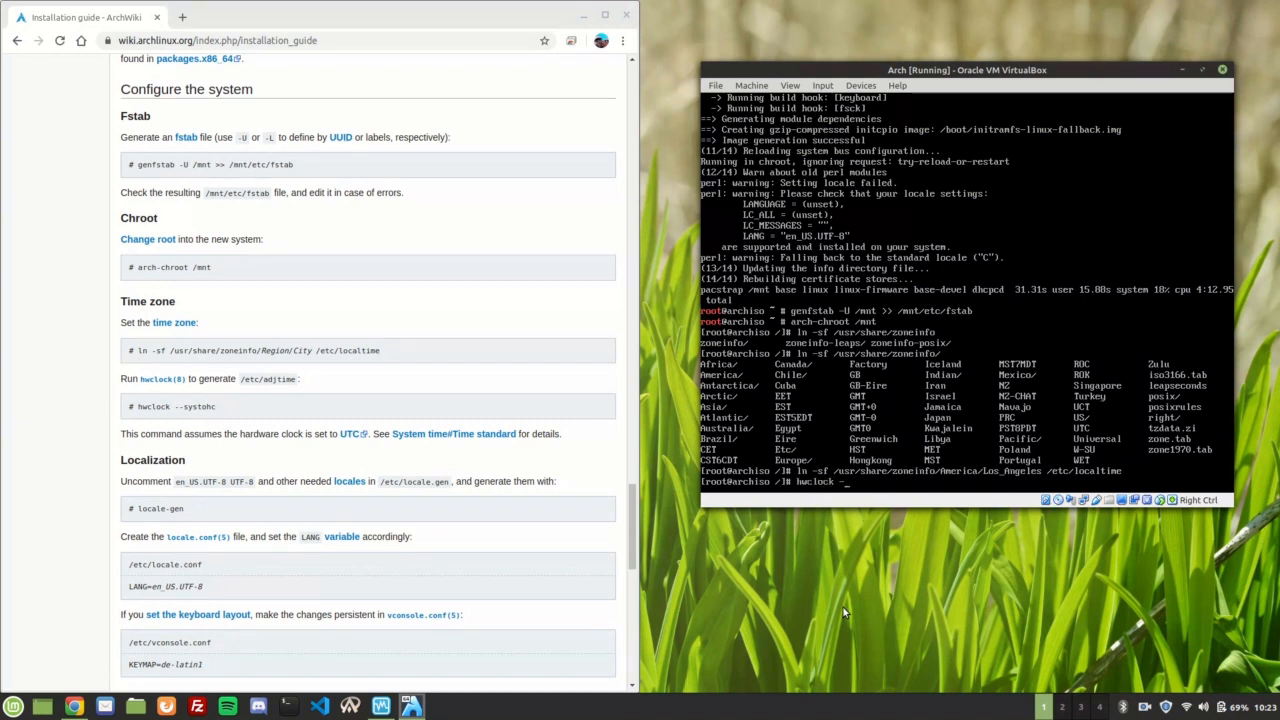
type("--systo")
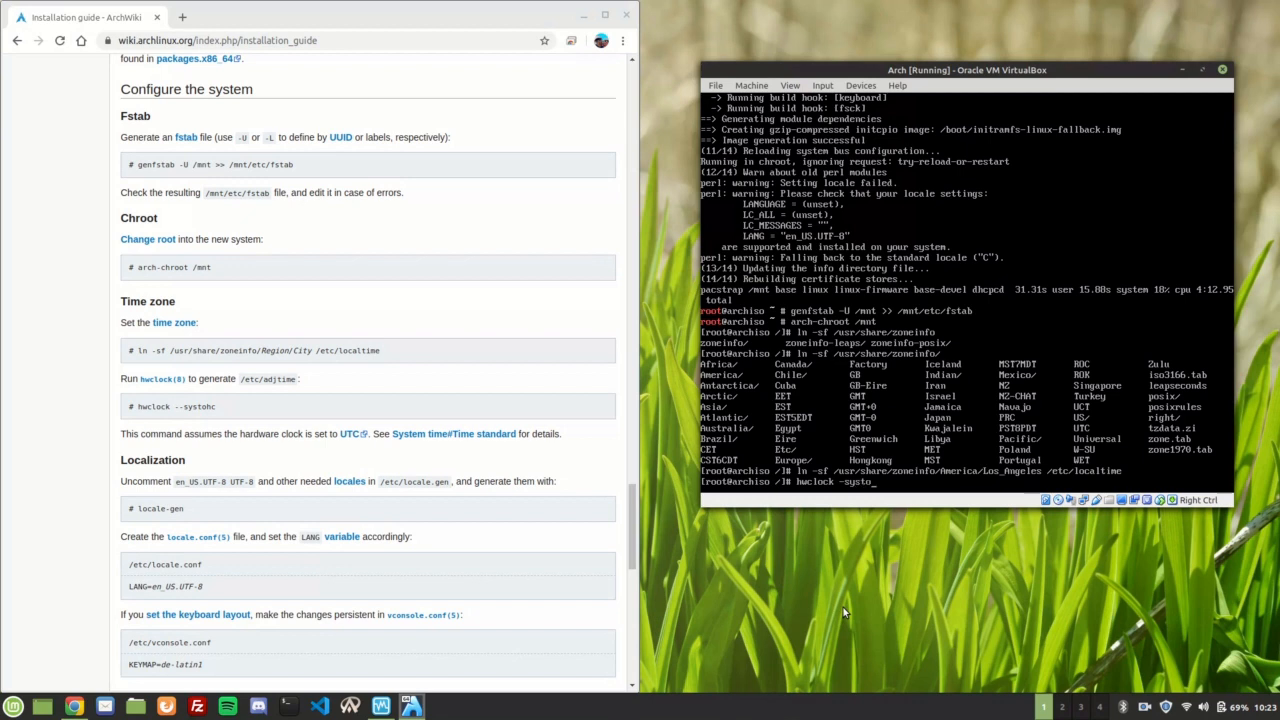
type("c")
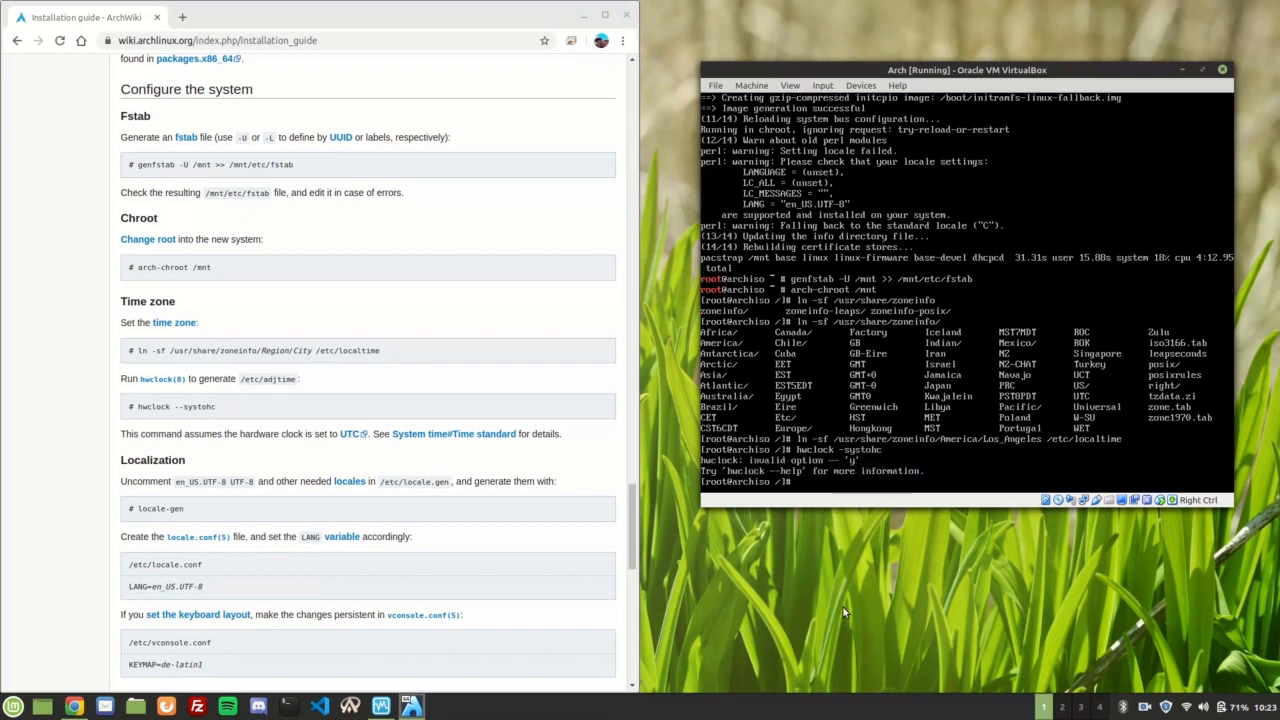
type("hwclock --systohc")
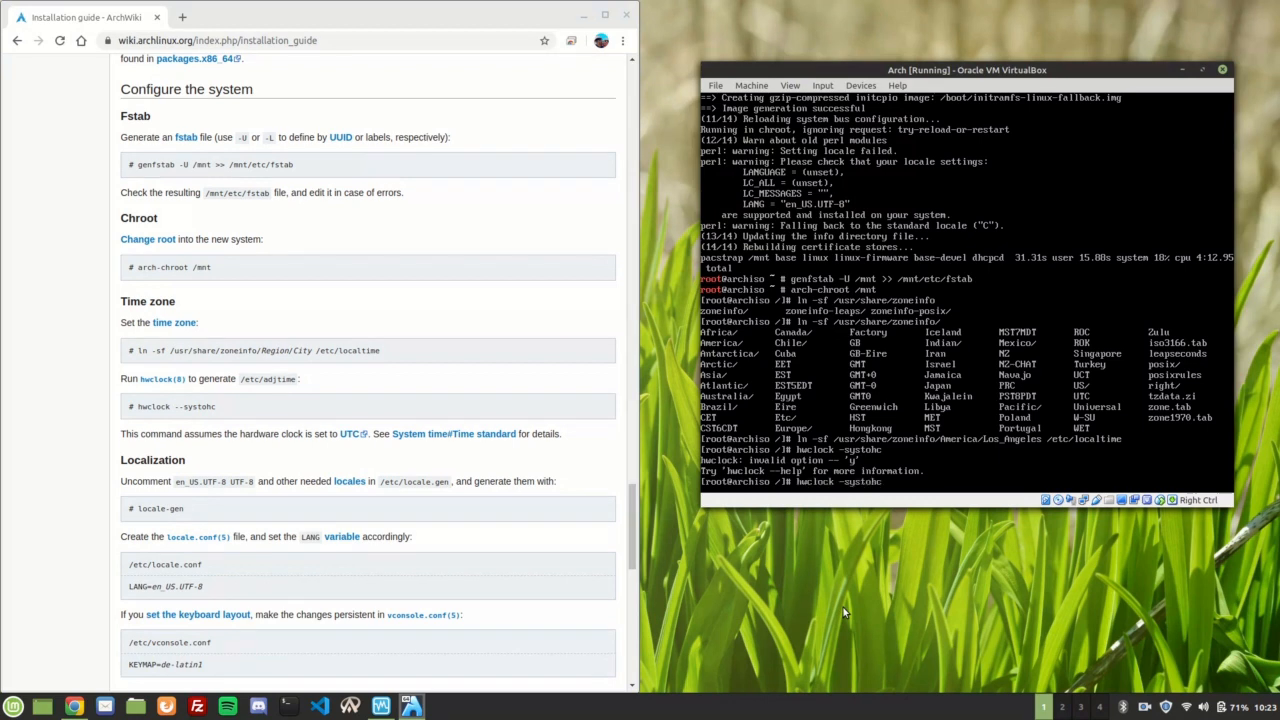
type("--systohc")
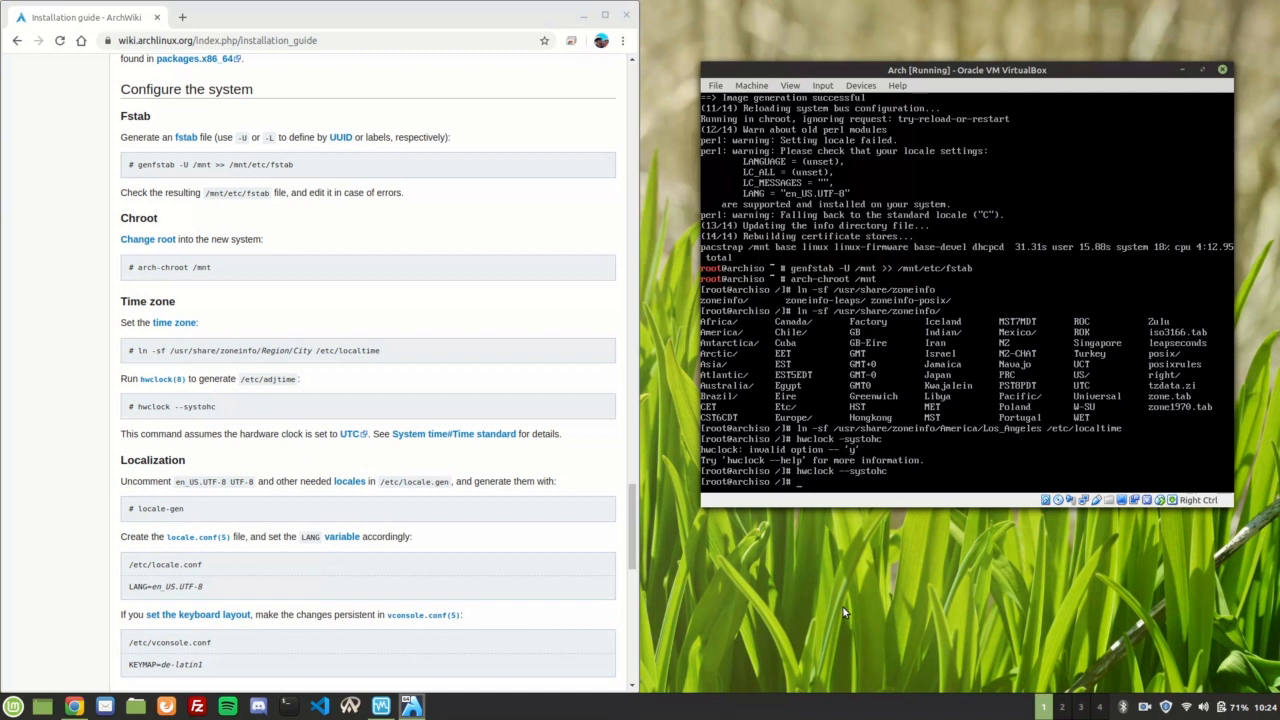
- Install nano with pacman and open a new /etc/locale file in it
type("pacman -S na")
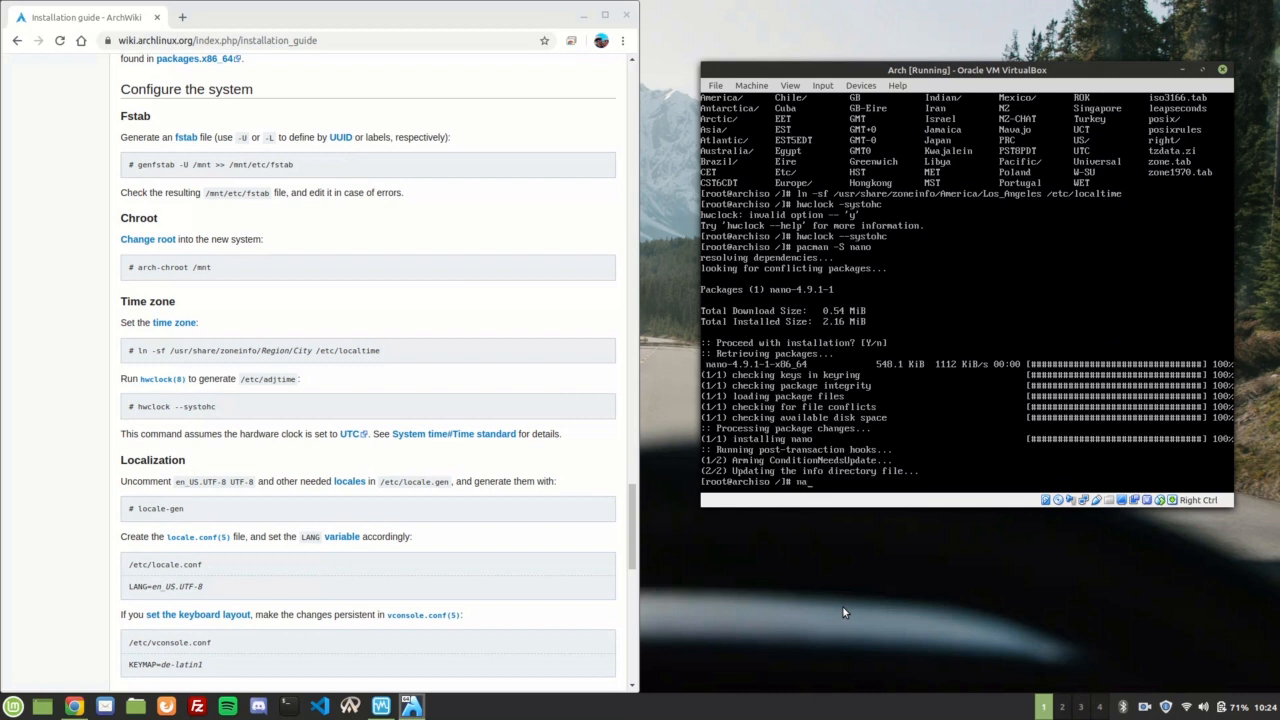
type("no /etc/")
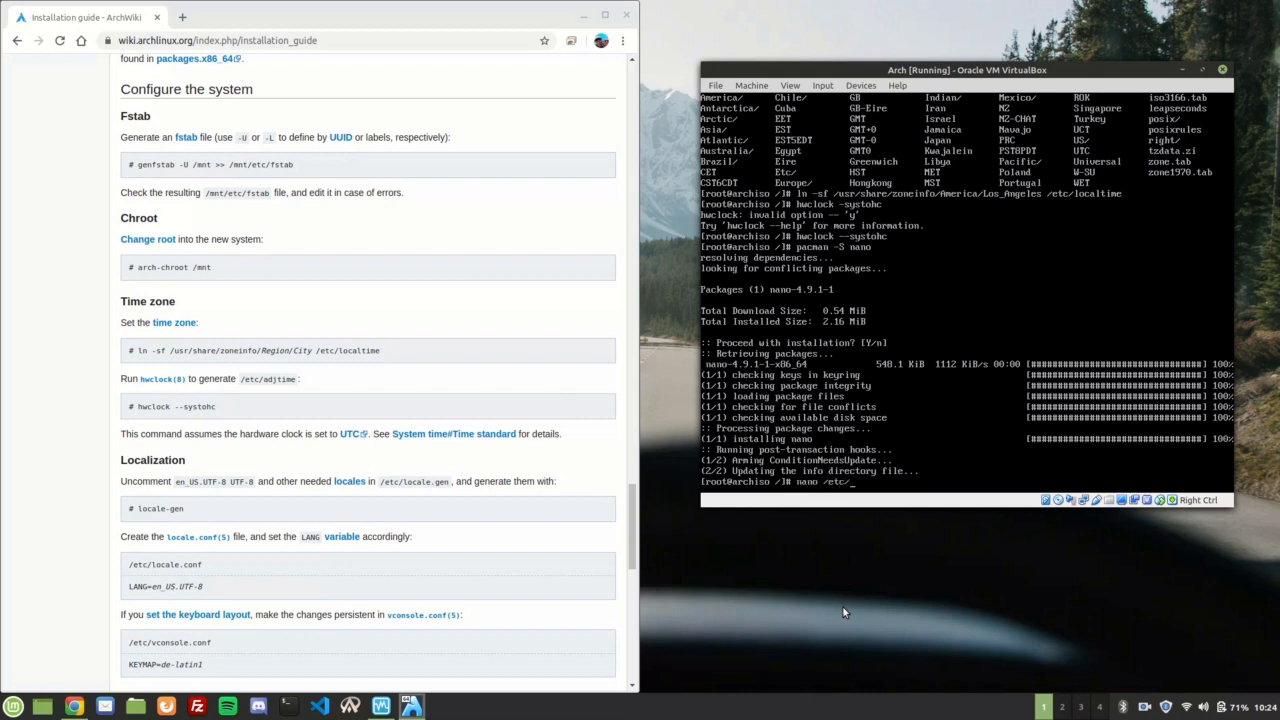
type("local")
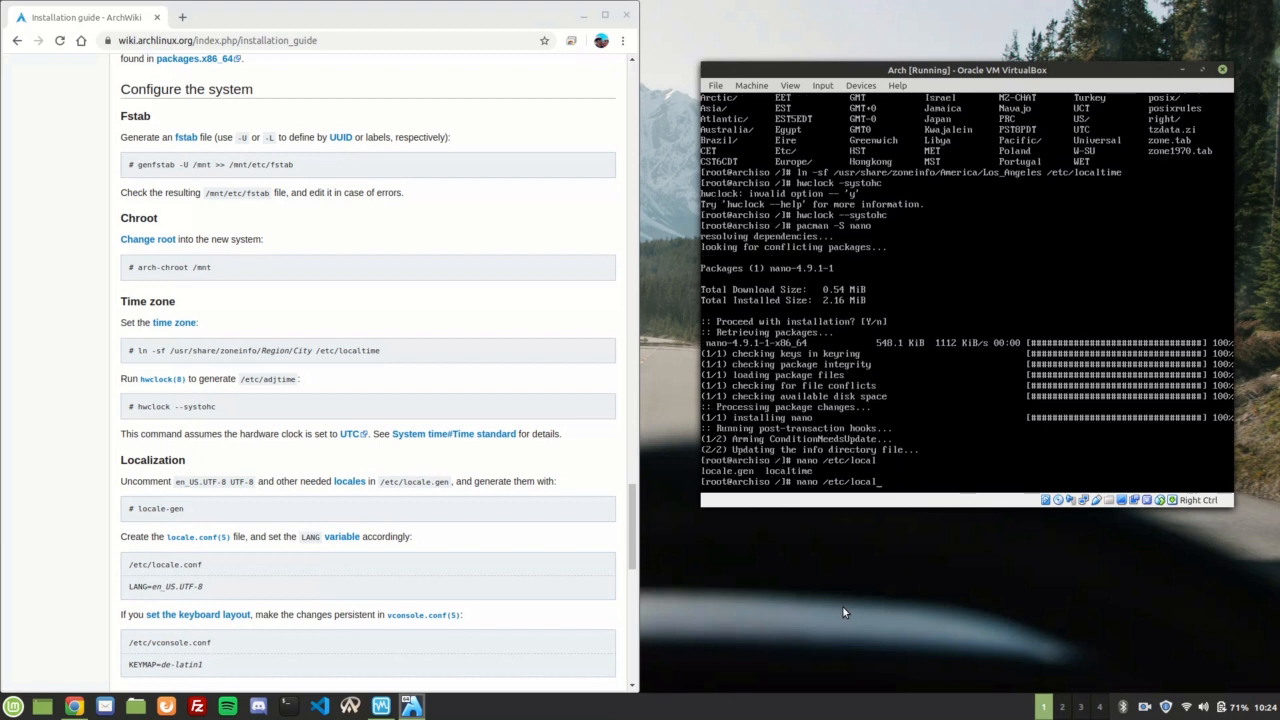
key("Return")
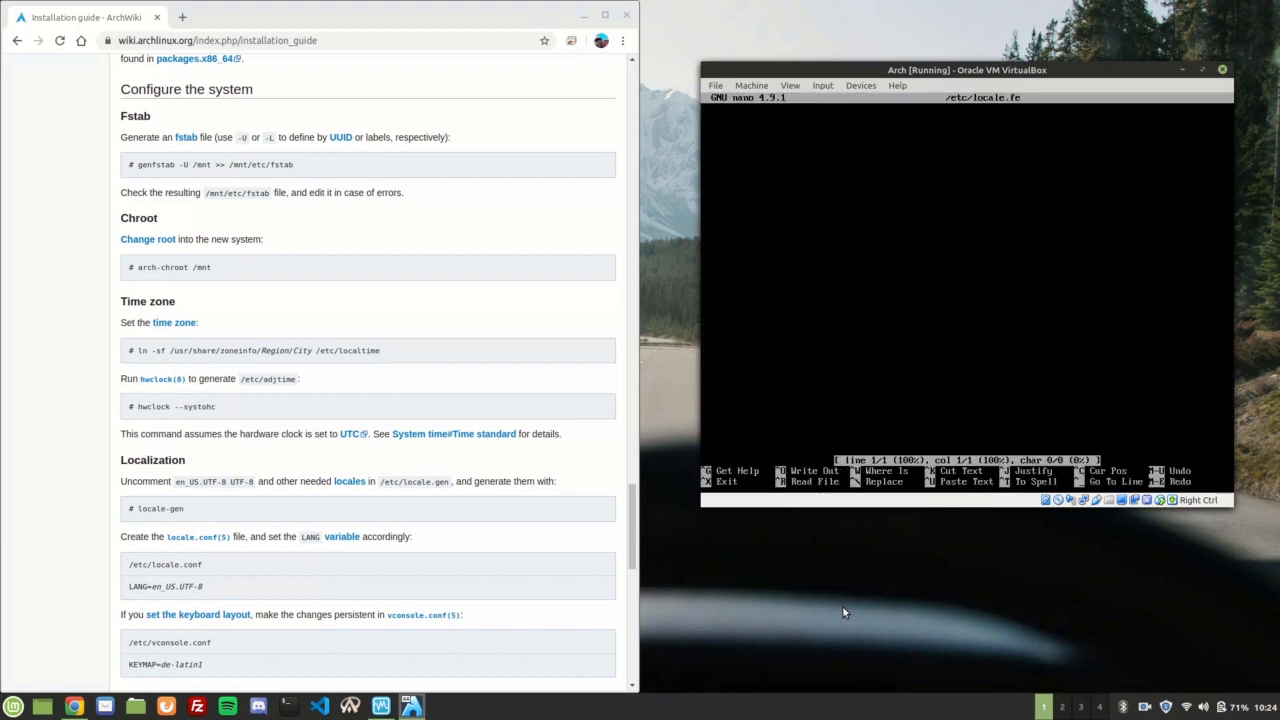
- Abandon the misnamed file and uncomment en_US.UTF-8 UTF-8 in /etc/locale.gen
key("ctrl+x")
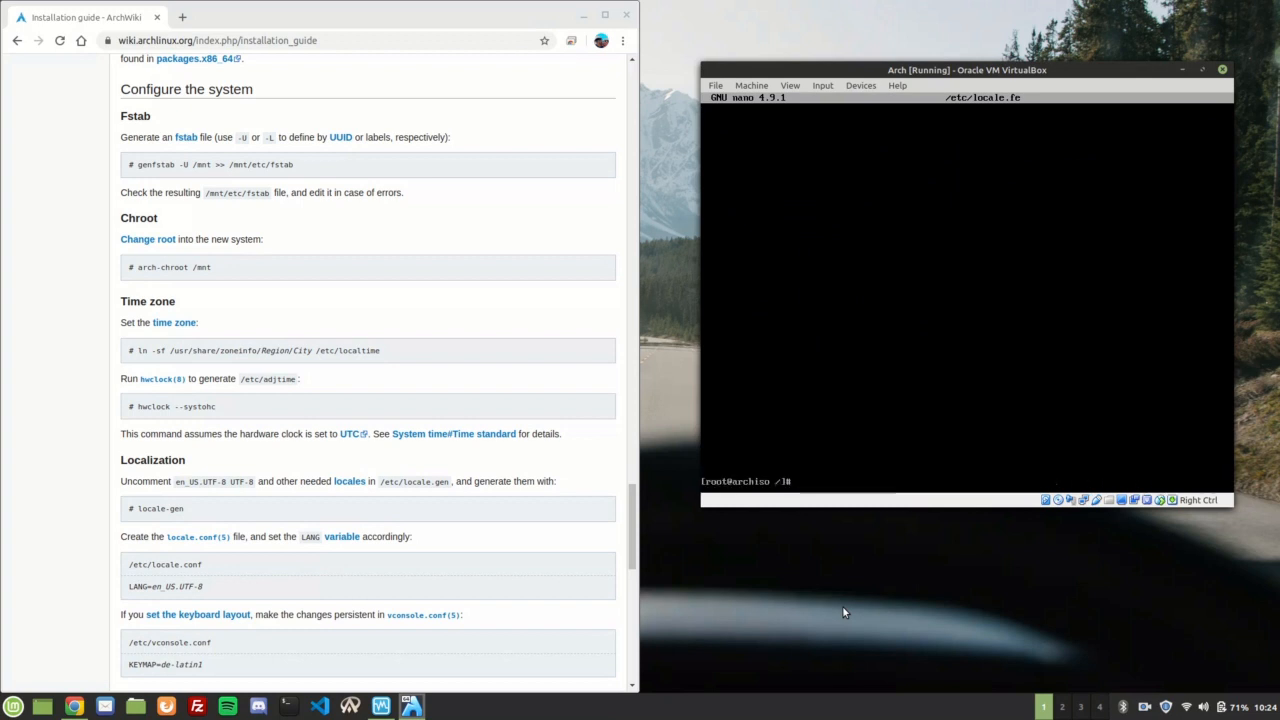
type("nano /etc/locale.gen")
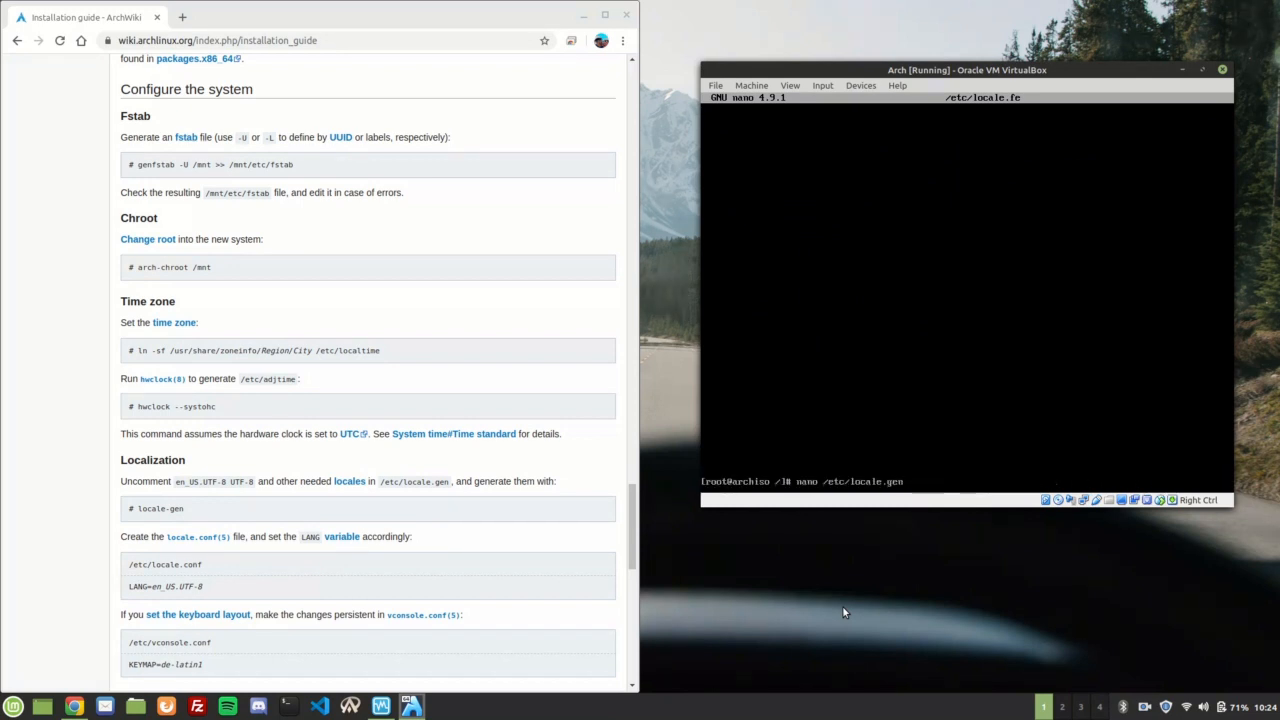
key("Return")
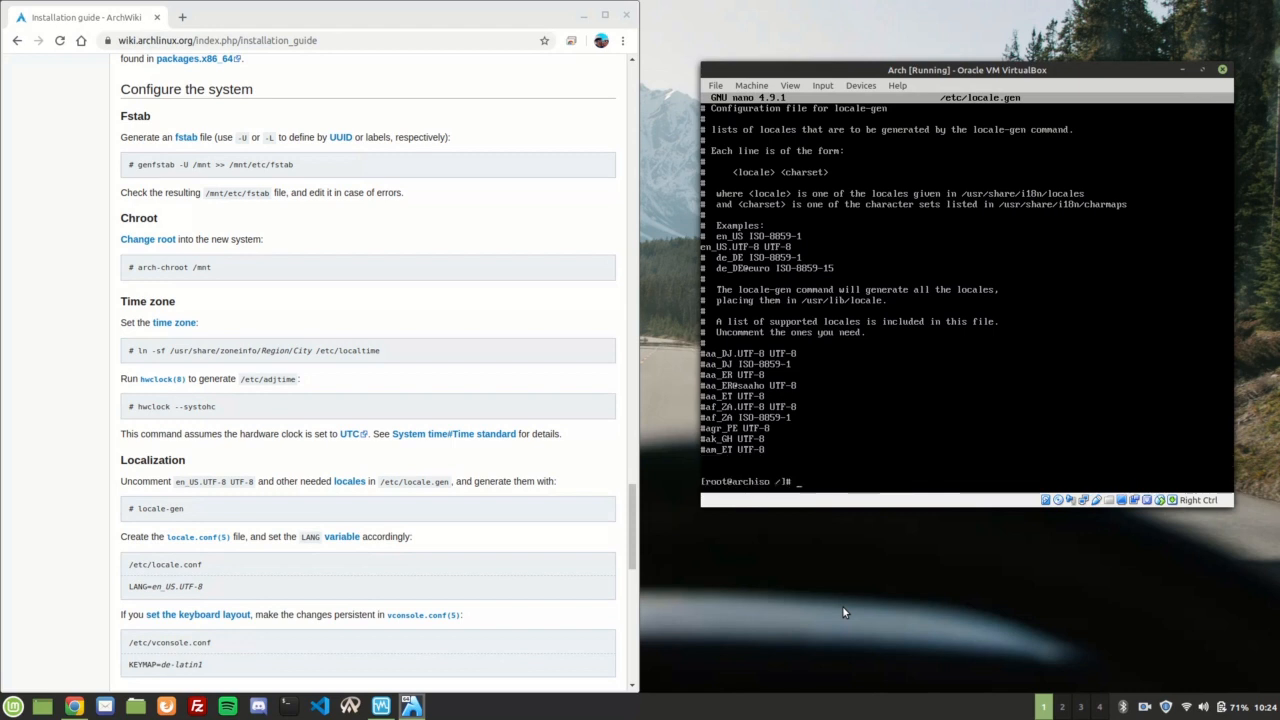
type("1")
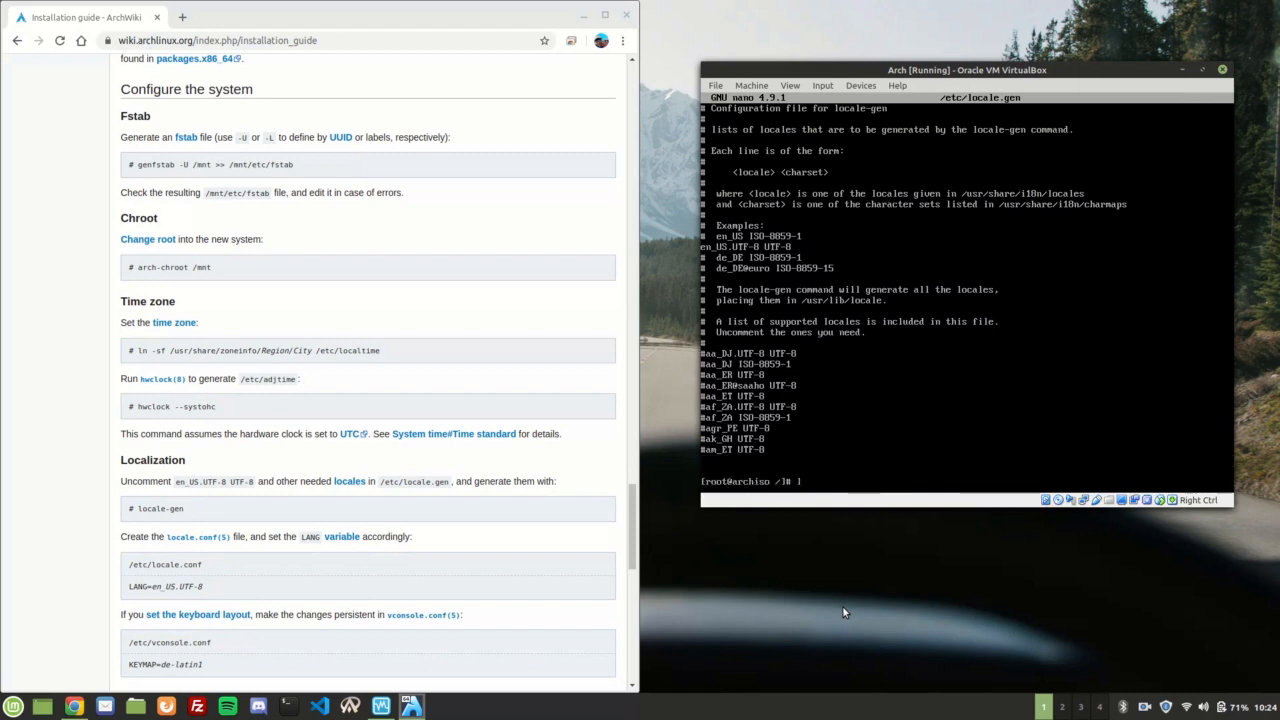
- Run locale-gen to build the en_US.UTF-8 locale
type("locale-gen")
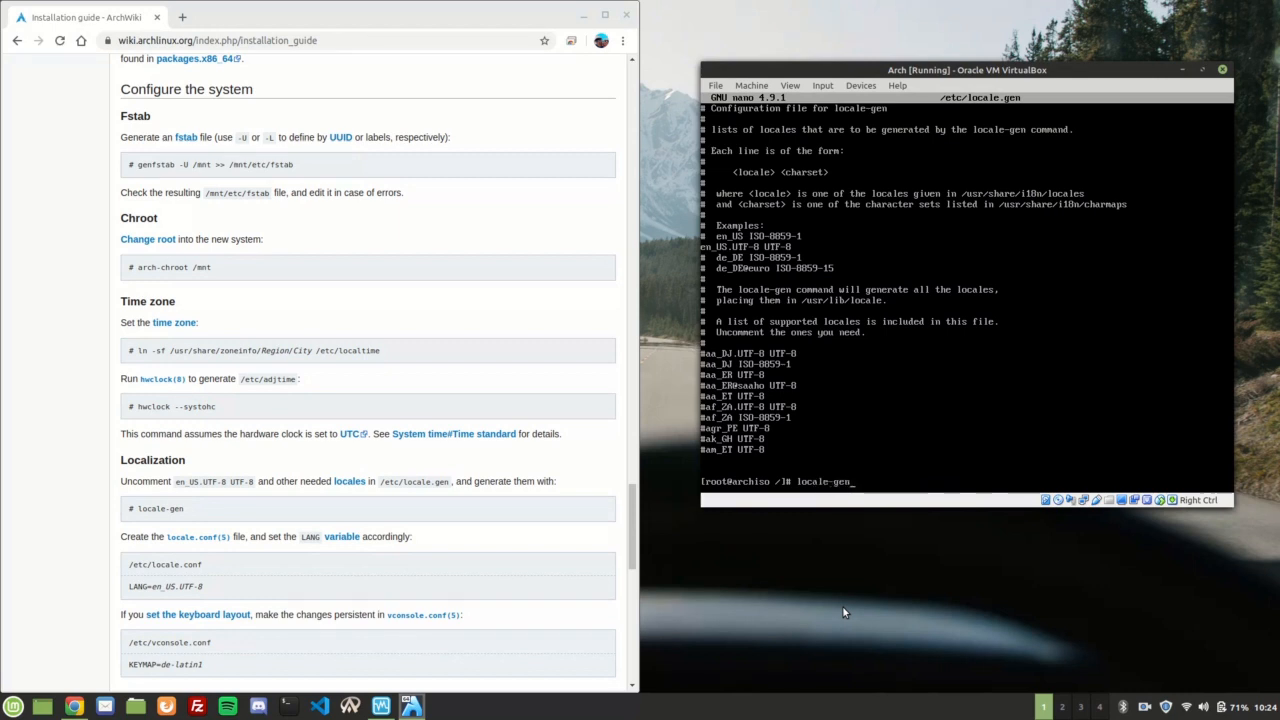
key("Return")
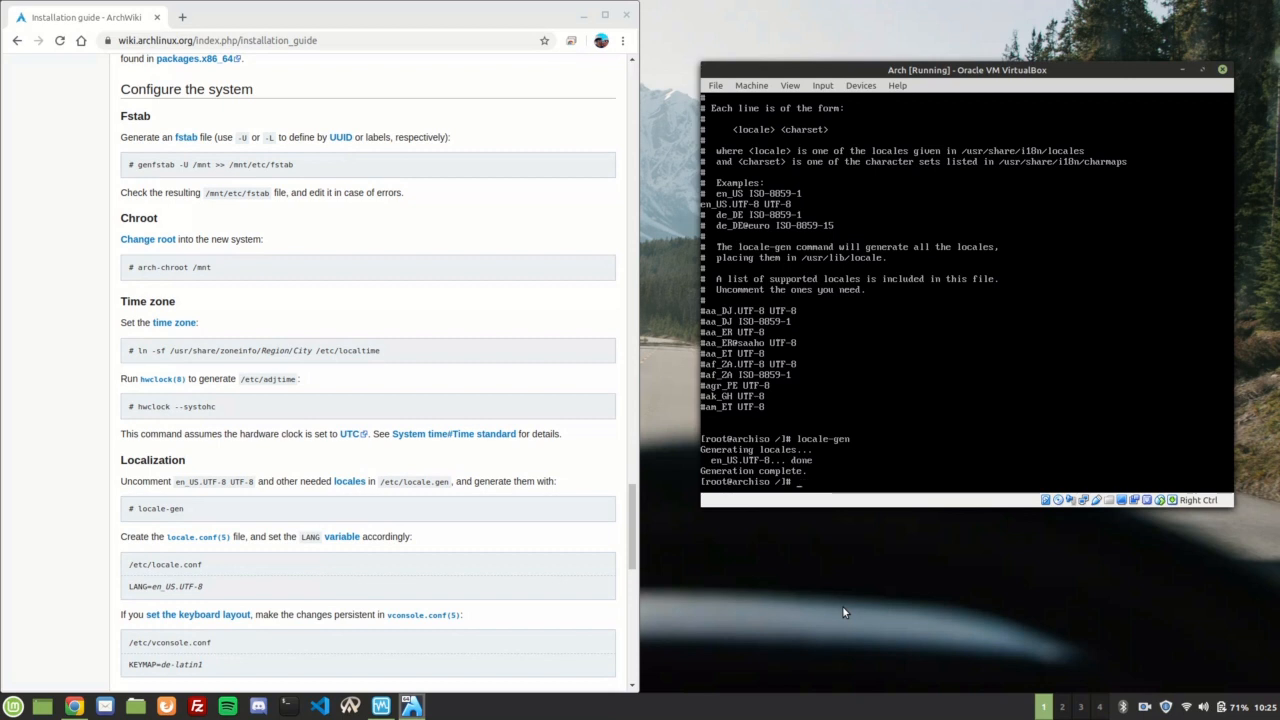
- Create /etc/locale.conf in nano containing LANG=en_US.UTF-8 and save it
type("nano /")
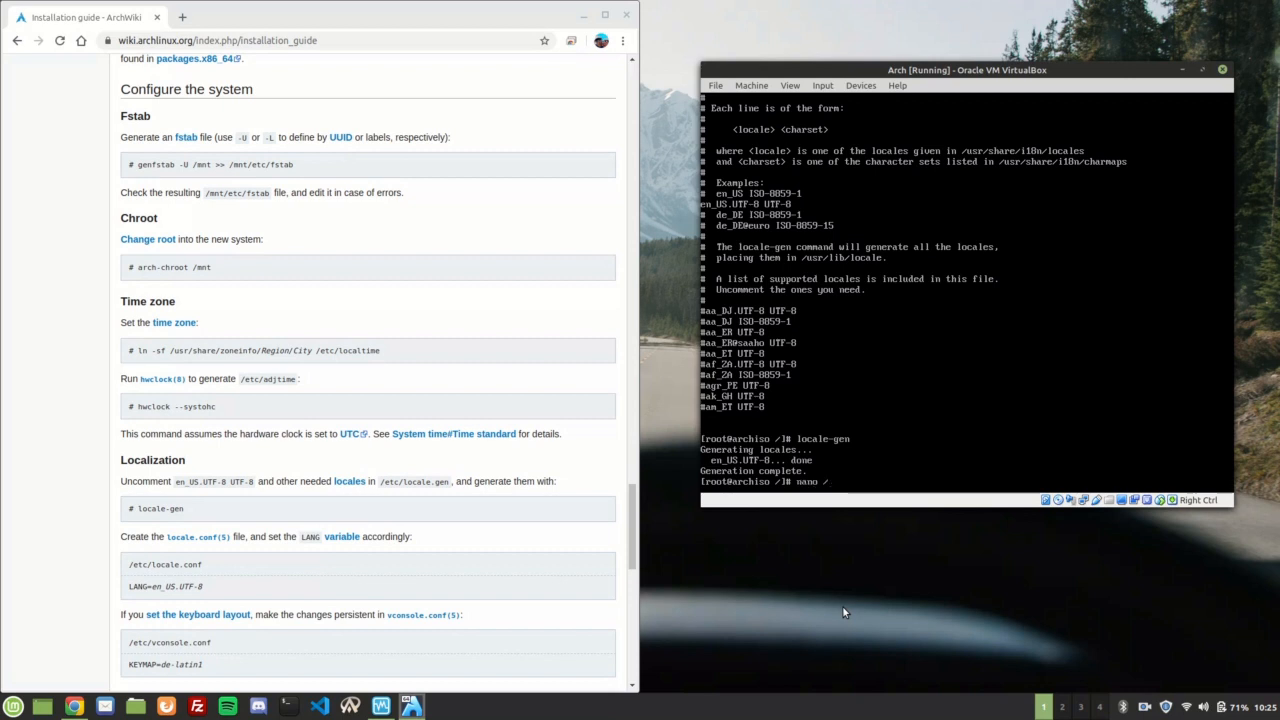
type("etc/")
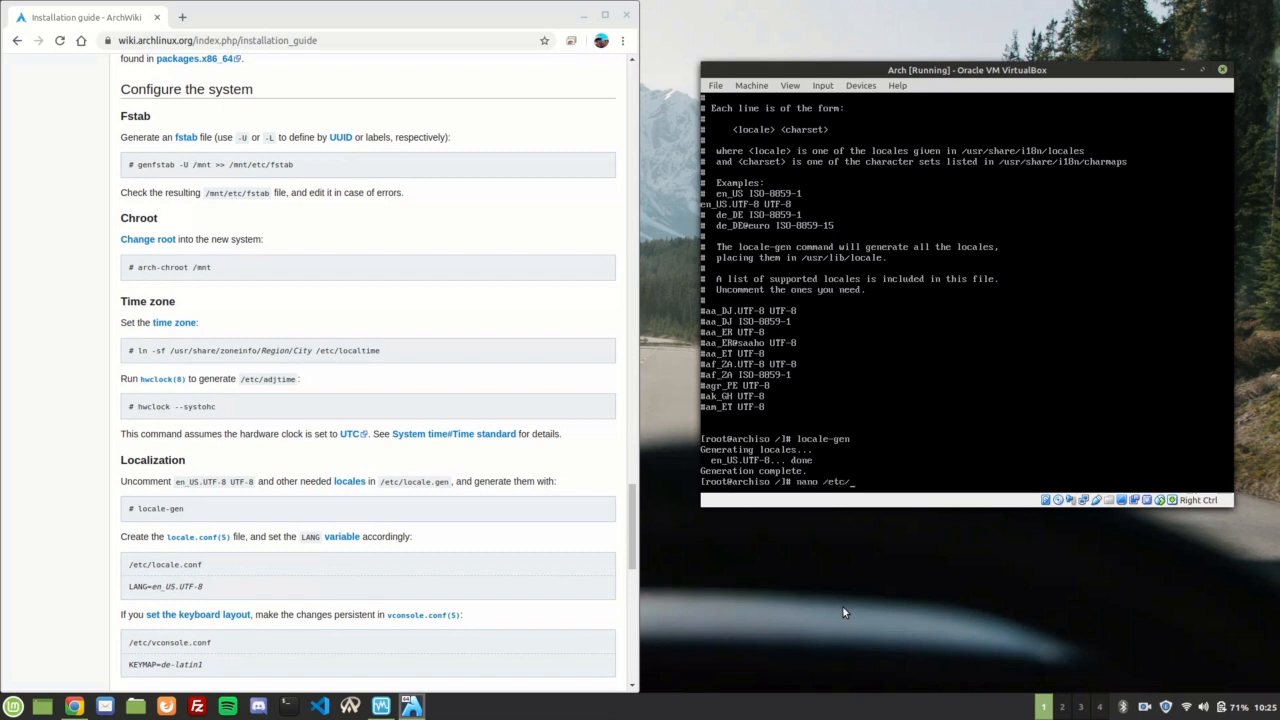
type("locale")
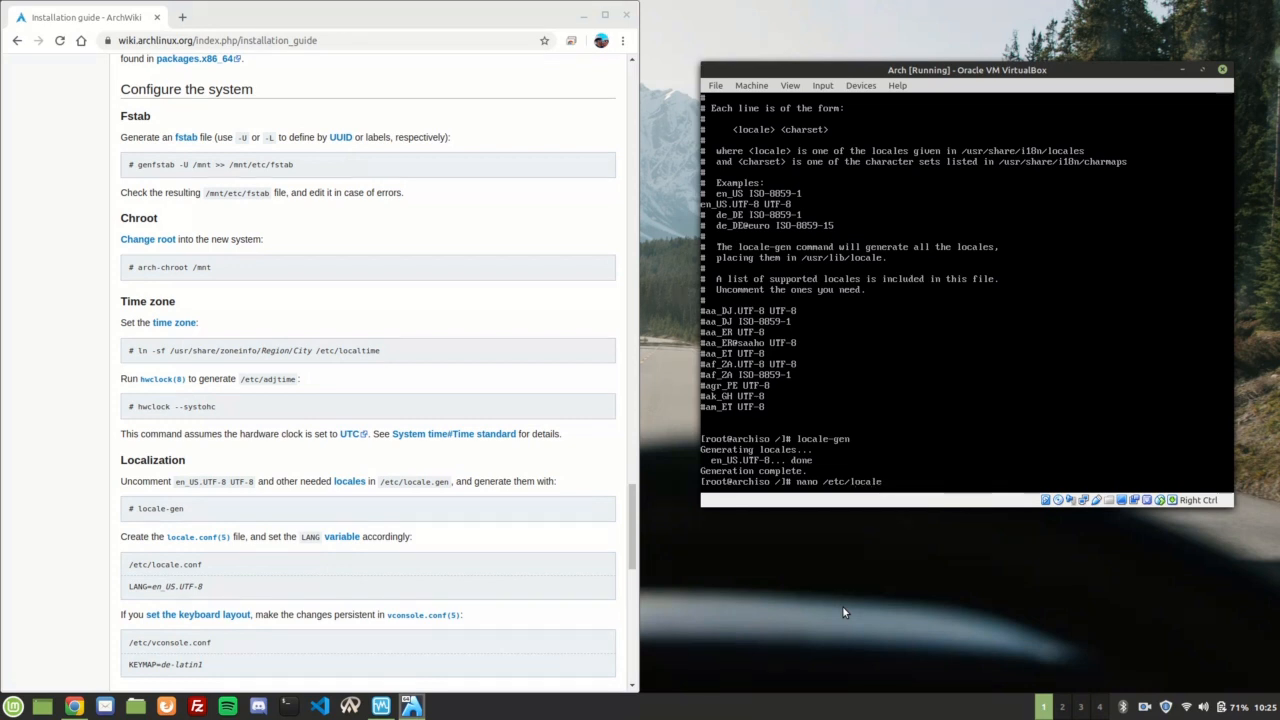
type(".gen")
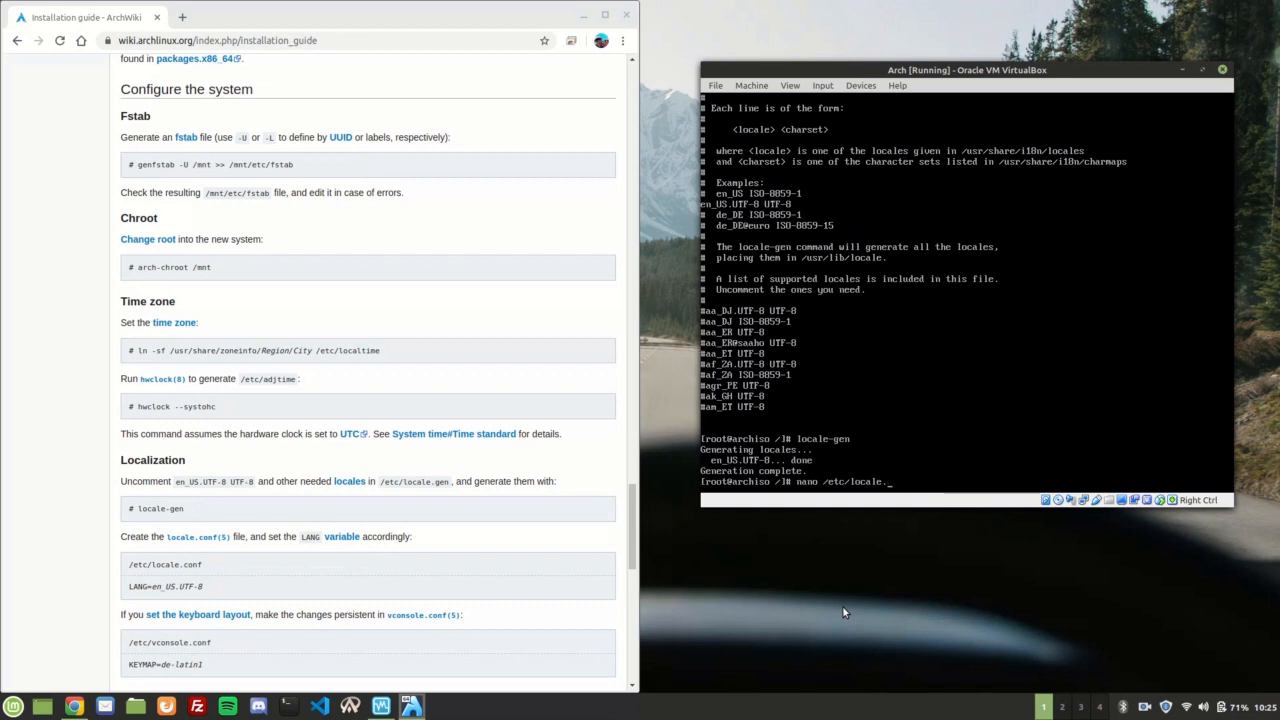
key("Return")
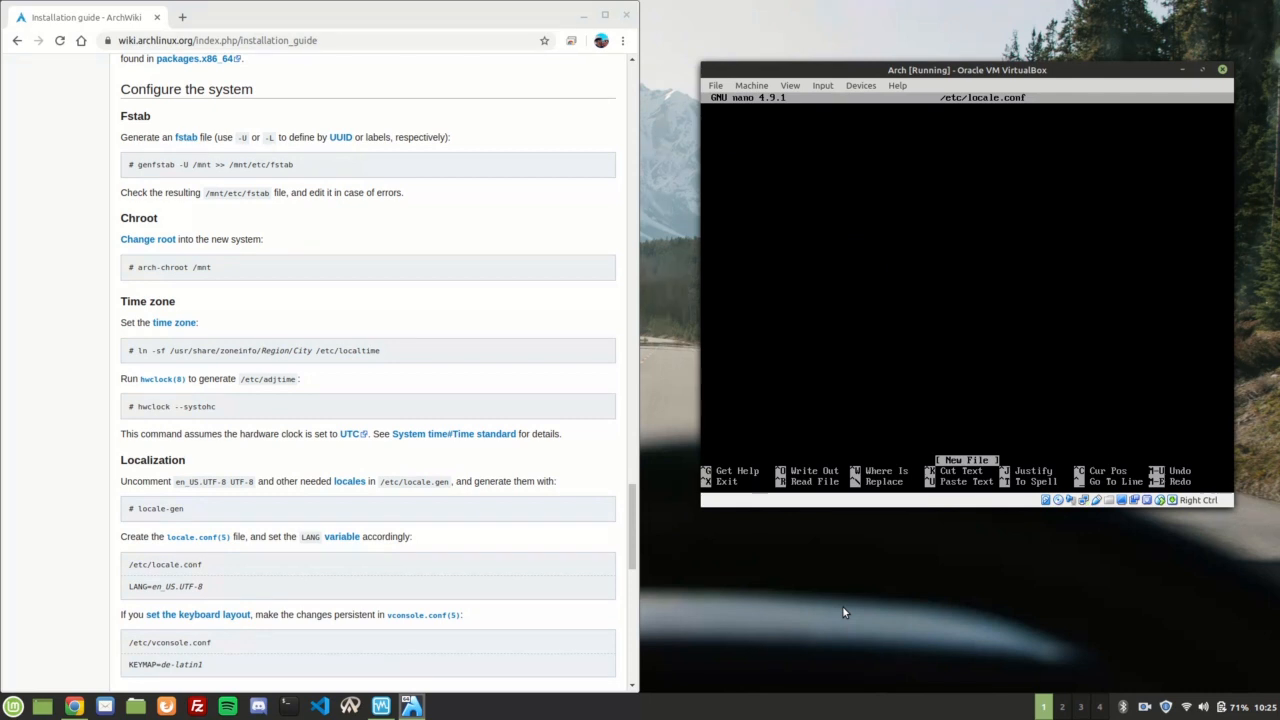
type("LANG=")
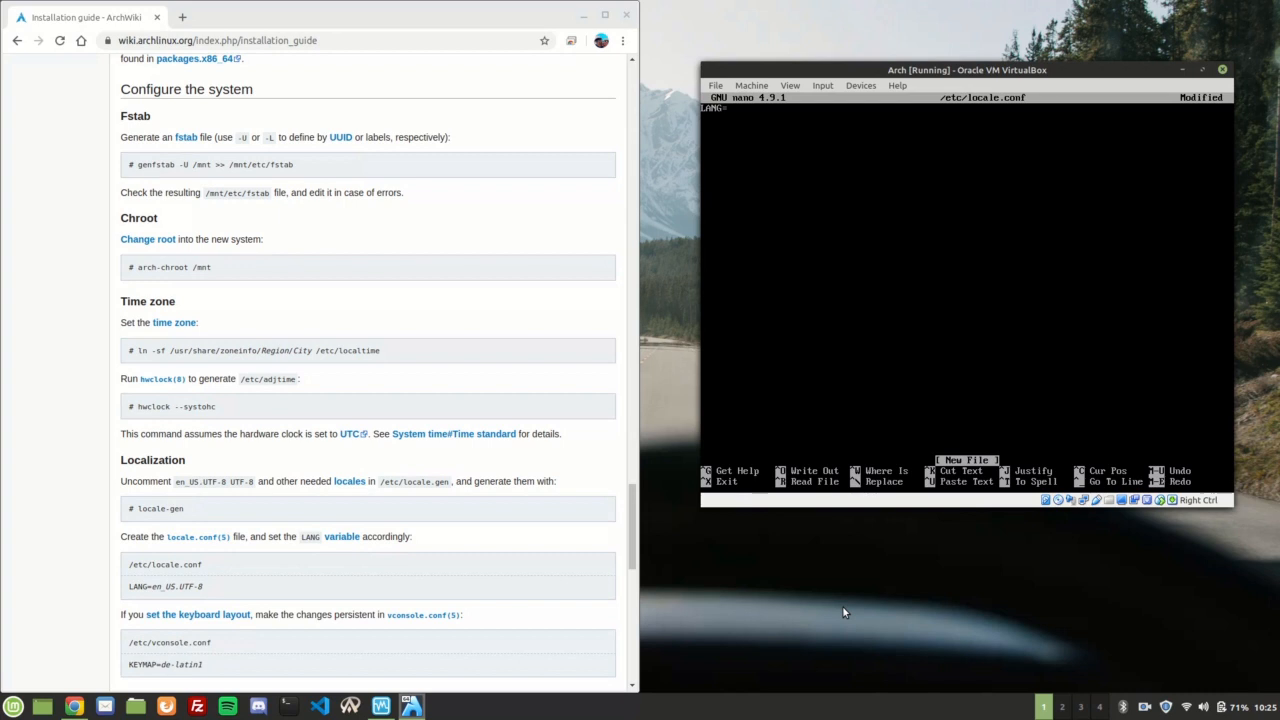
type("e")
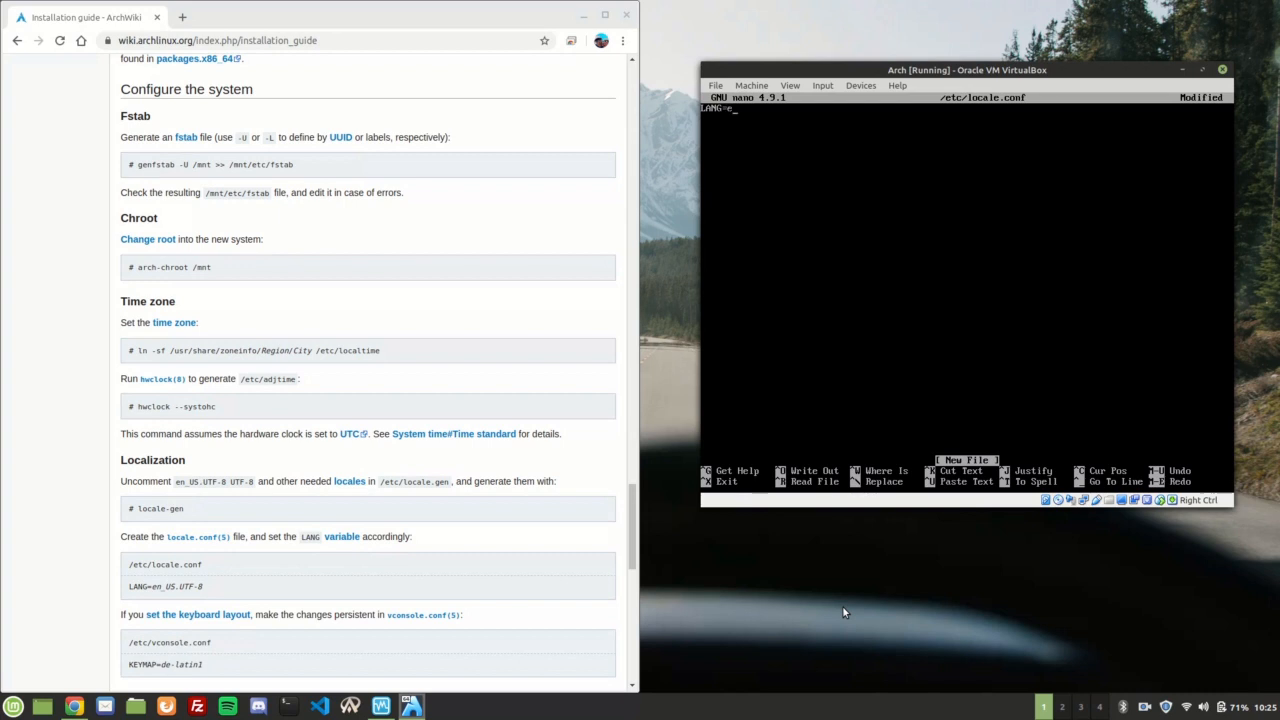
type("n")
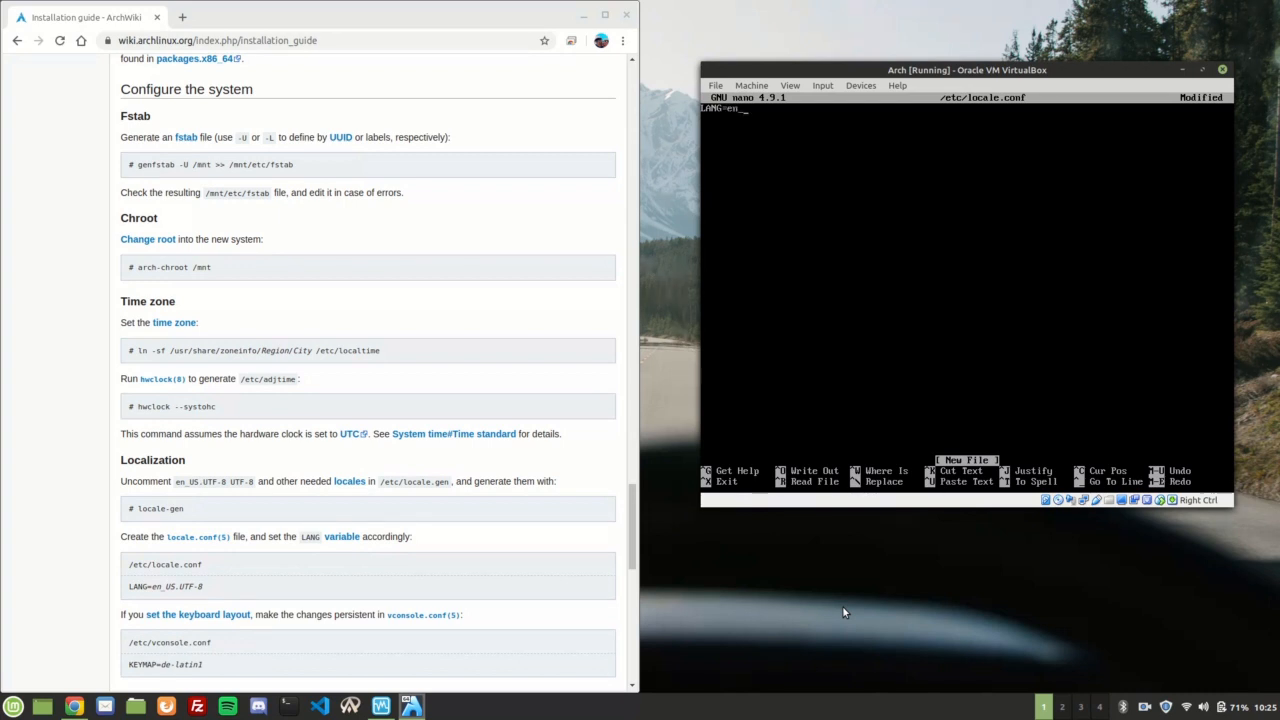
type("_US")
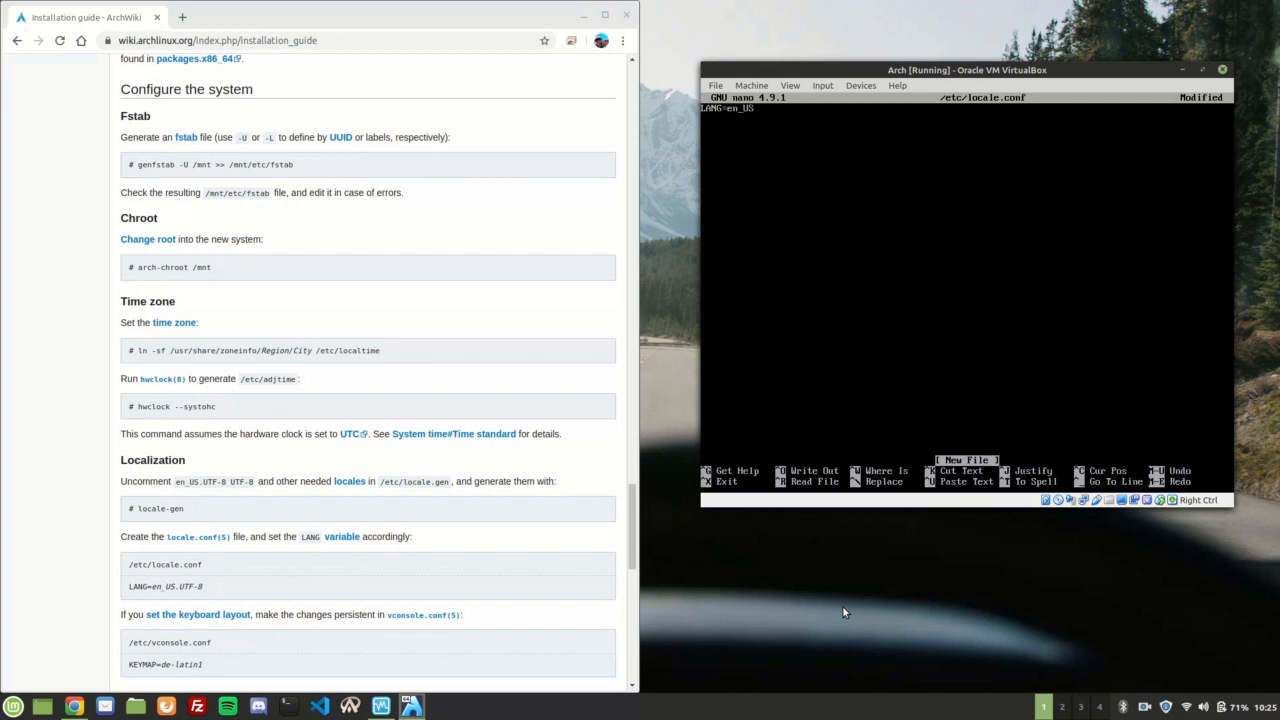
type(".UT")
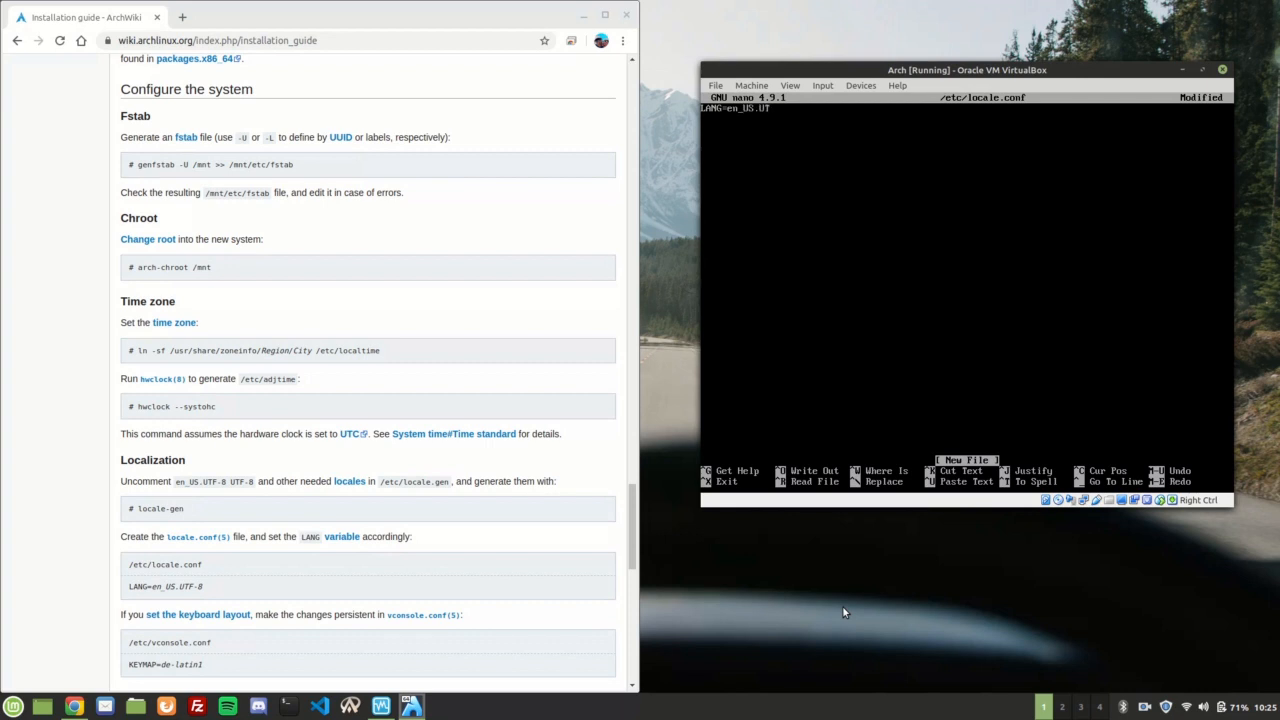
type("F-8")
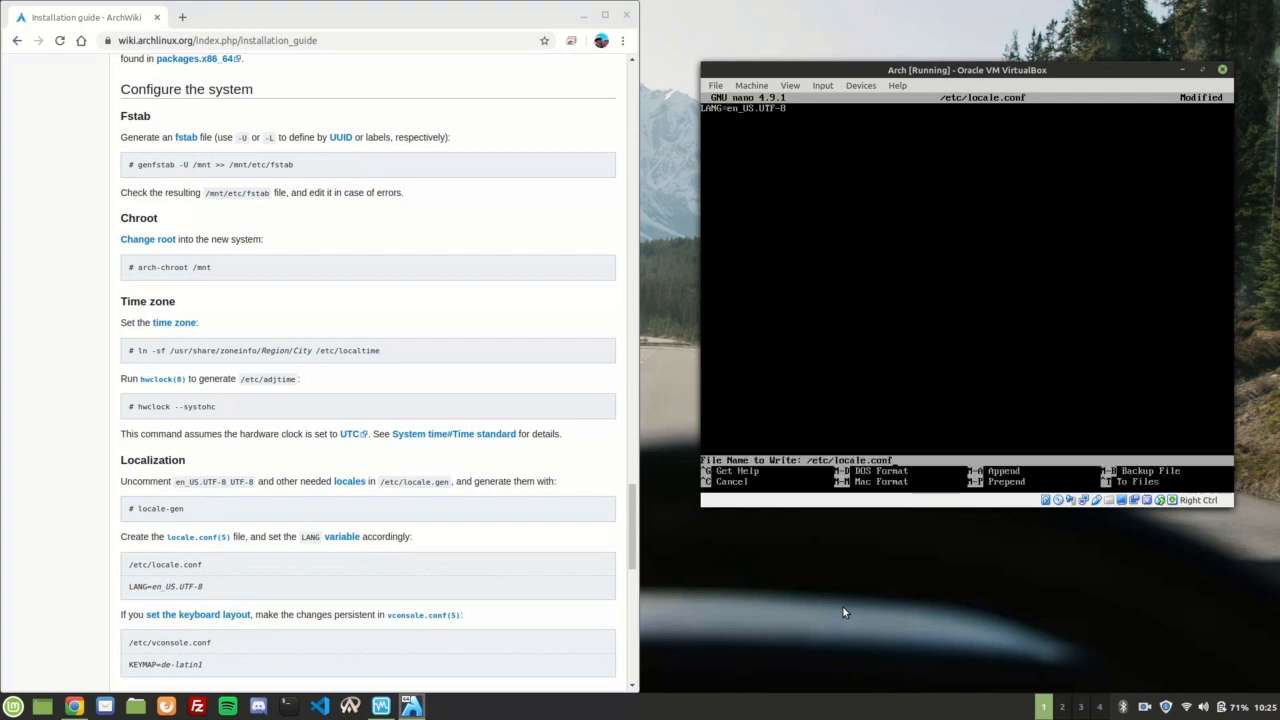
key("Return")
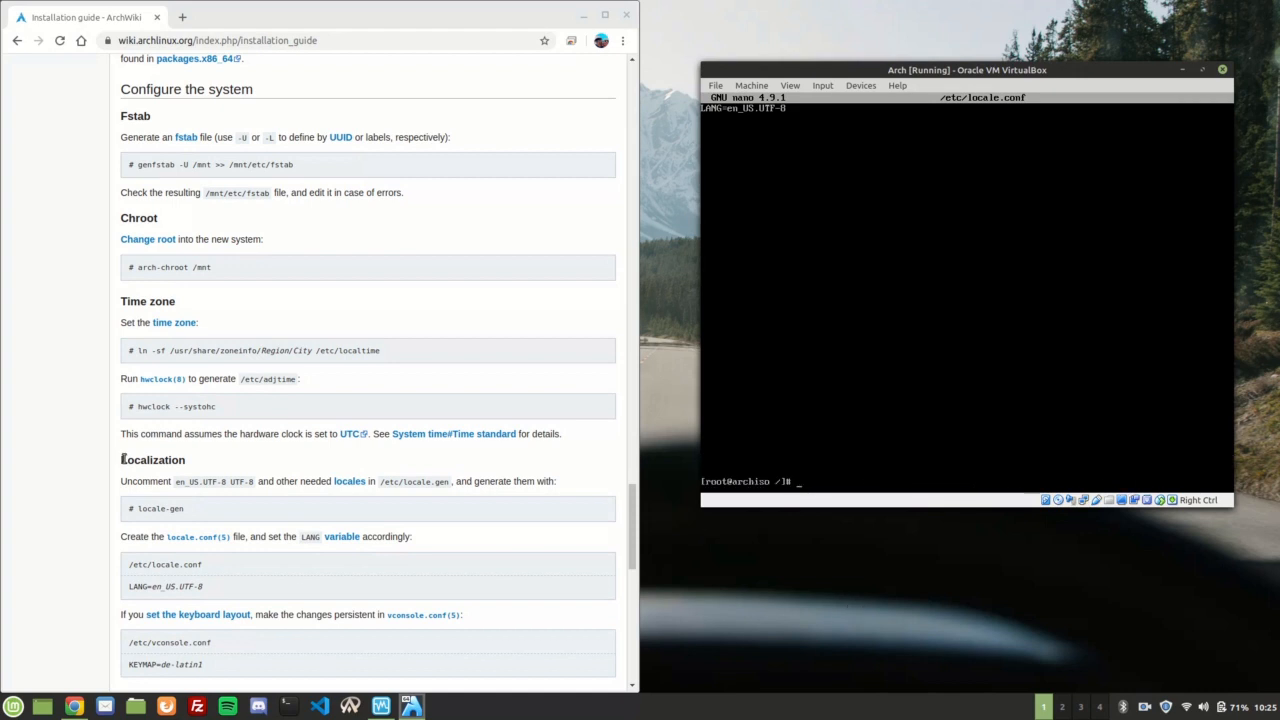
- Set the hostname to arch in /etc/hostname
scroll("down", 3)
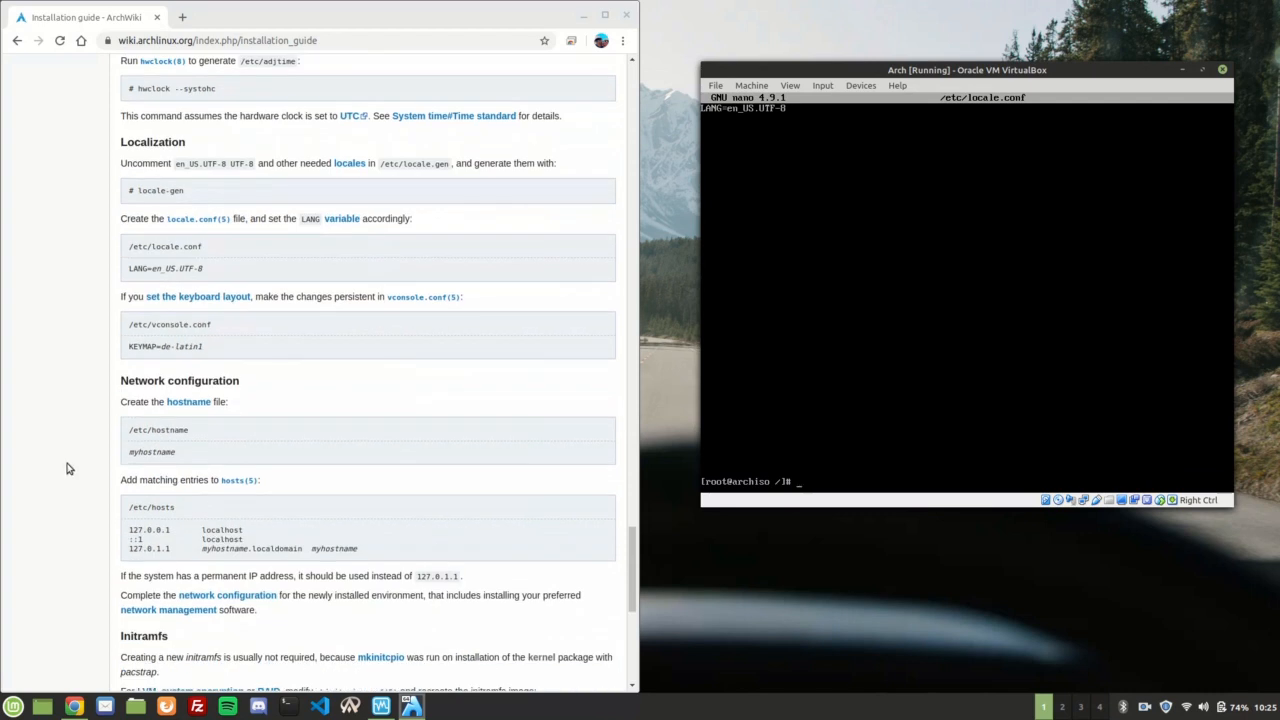
mouse_move(130, 360)
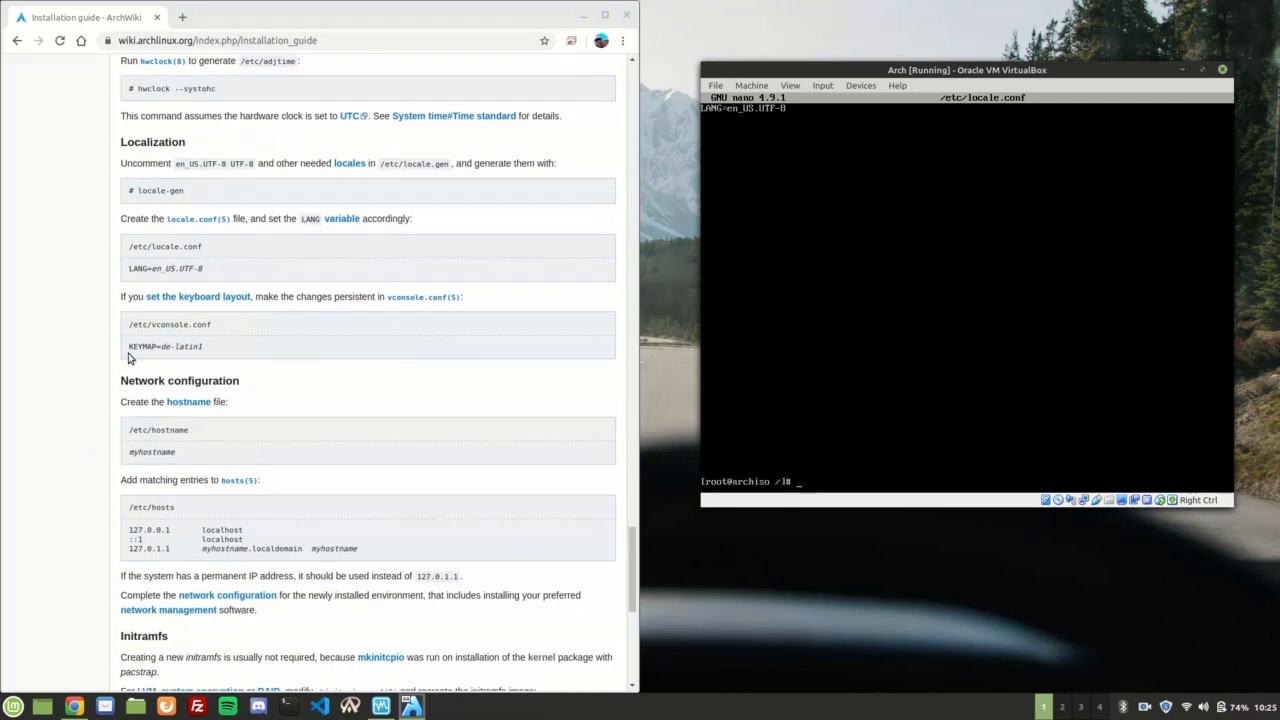
scroll("down", 3)
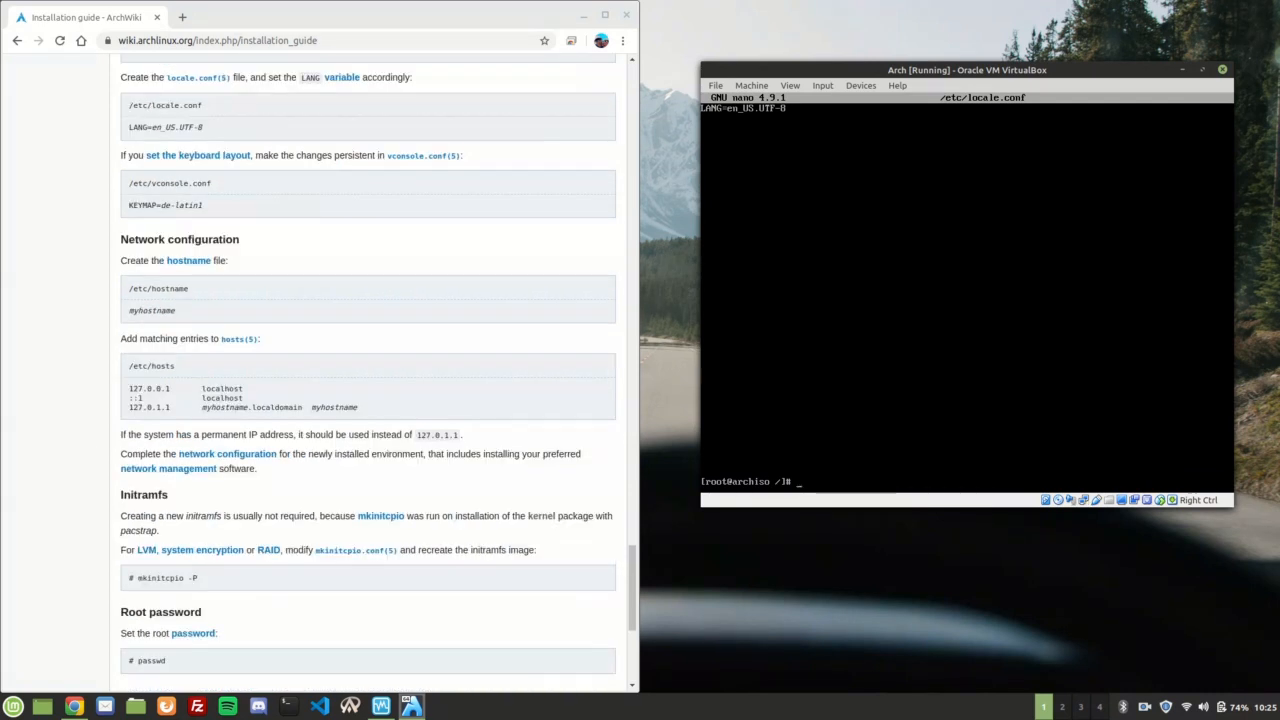
type("nano /etc/ho")
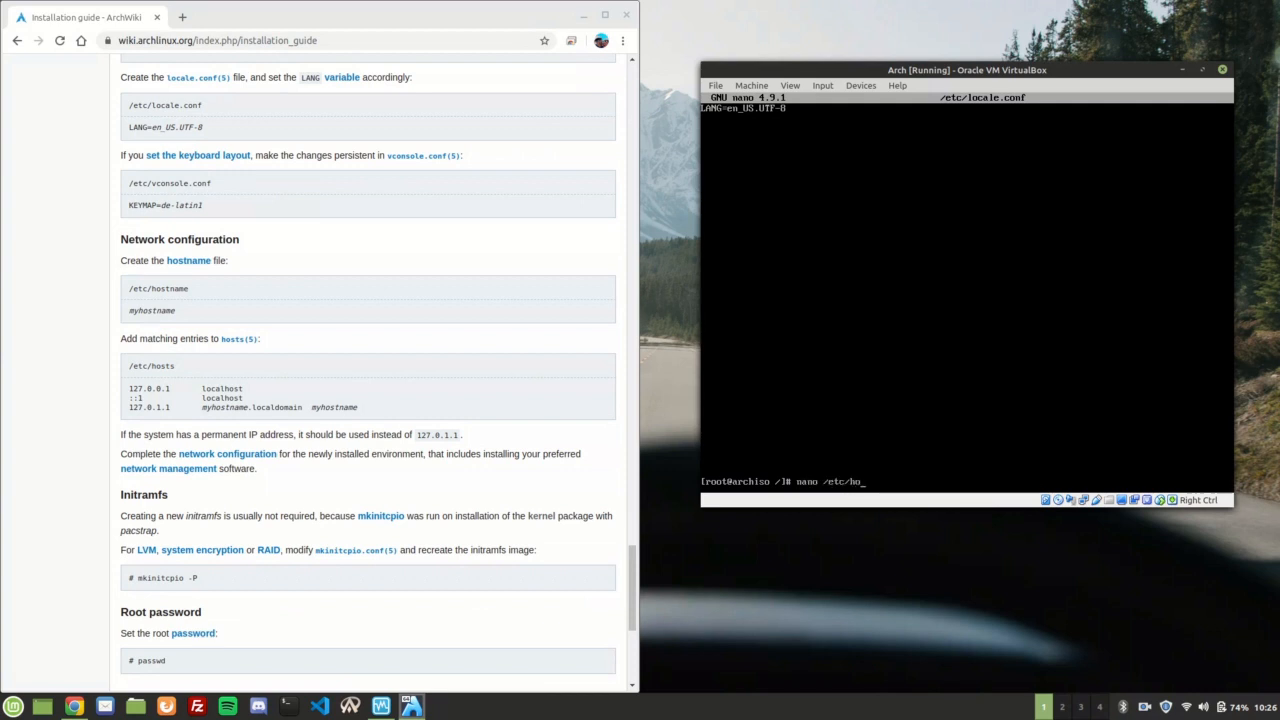
key("Return")
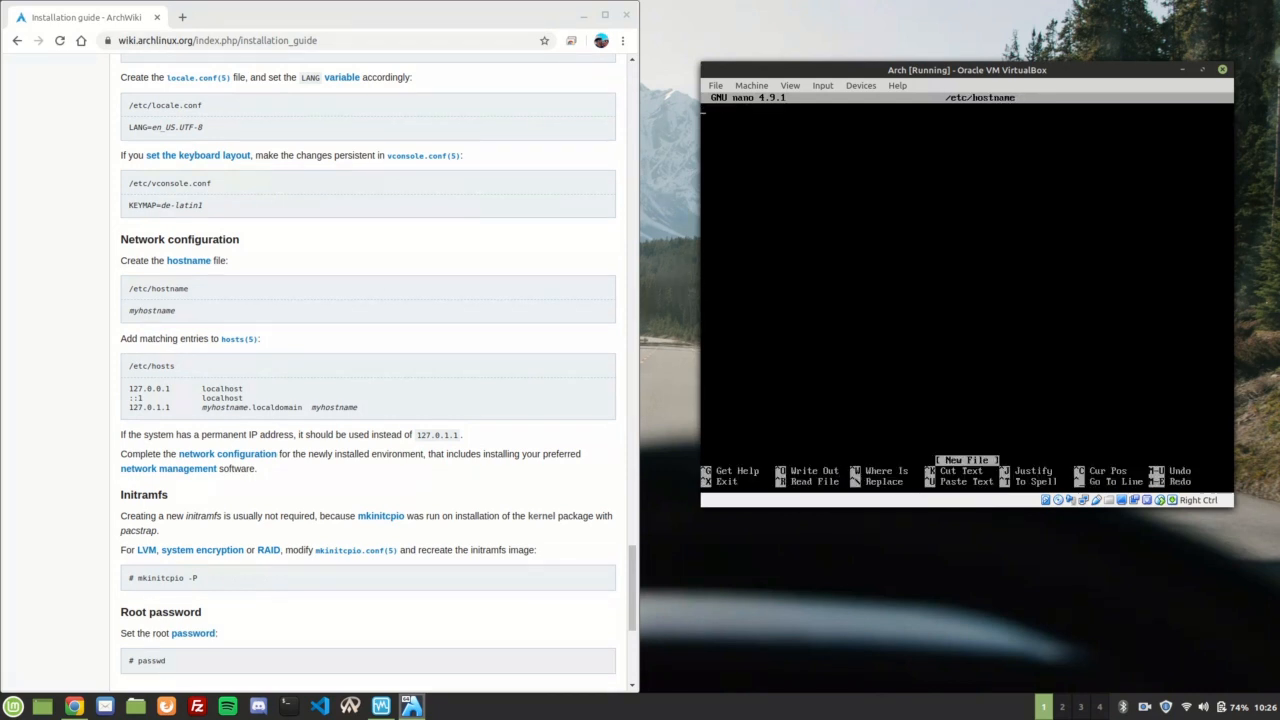
type("arch")
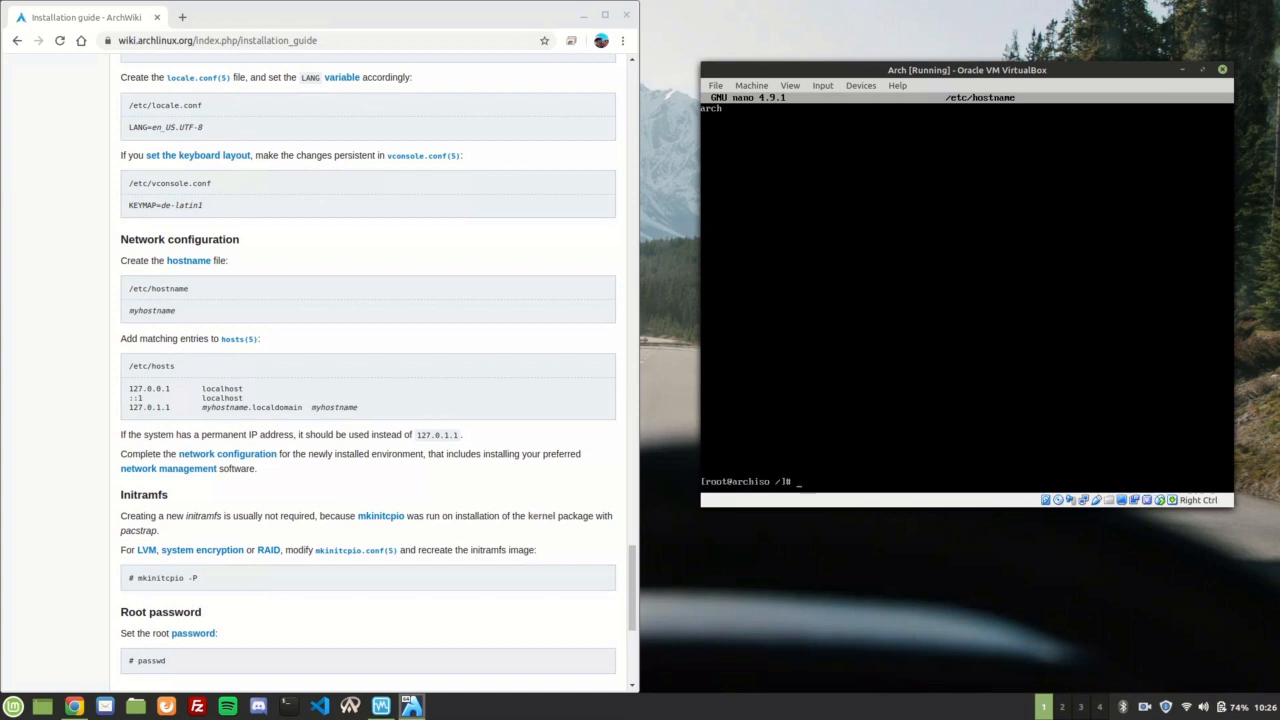
- Add a 127.0.0.1 localhost entry to /etc/hosts and exit nano
type("nano /etc/")
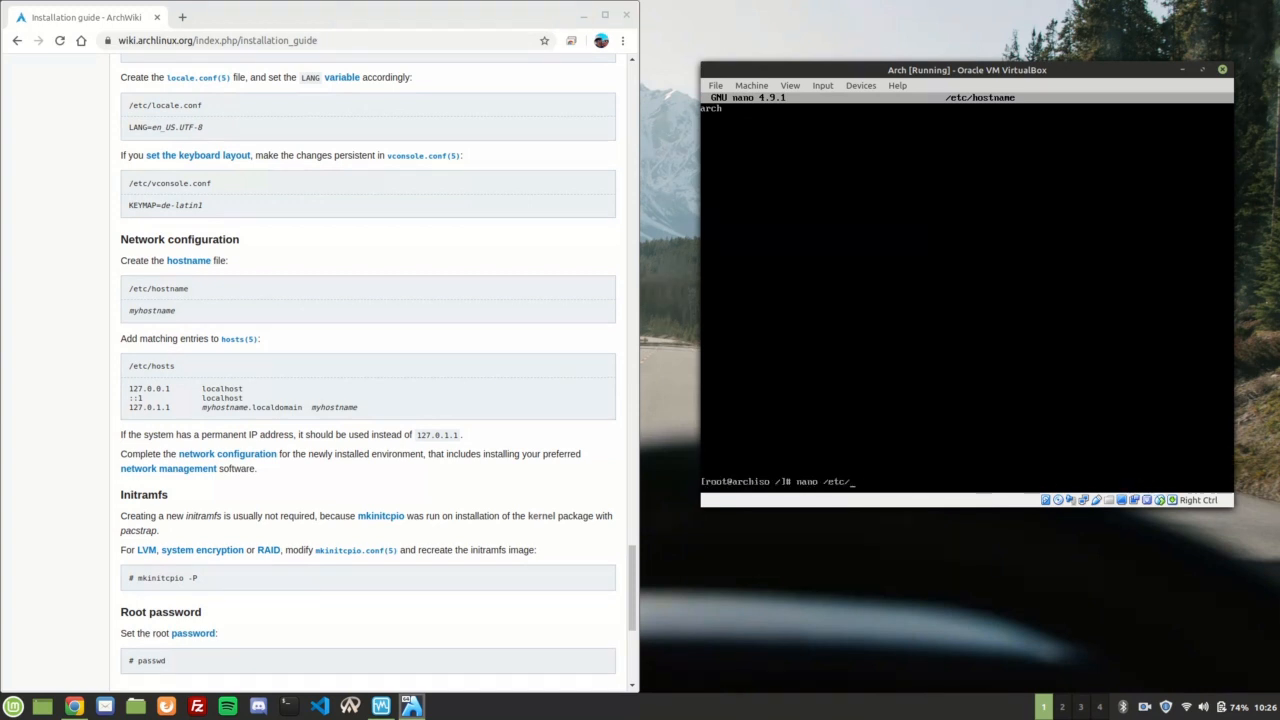
type("hosts")
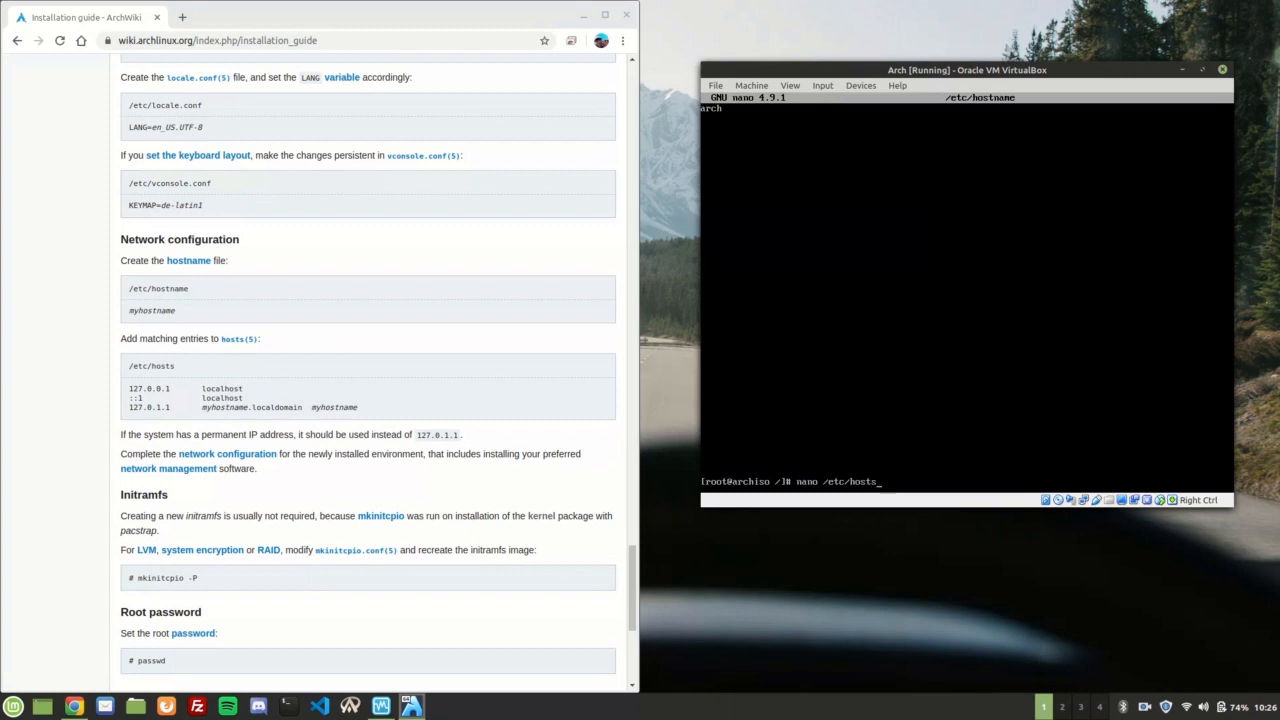
key("Return")
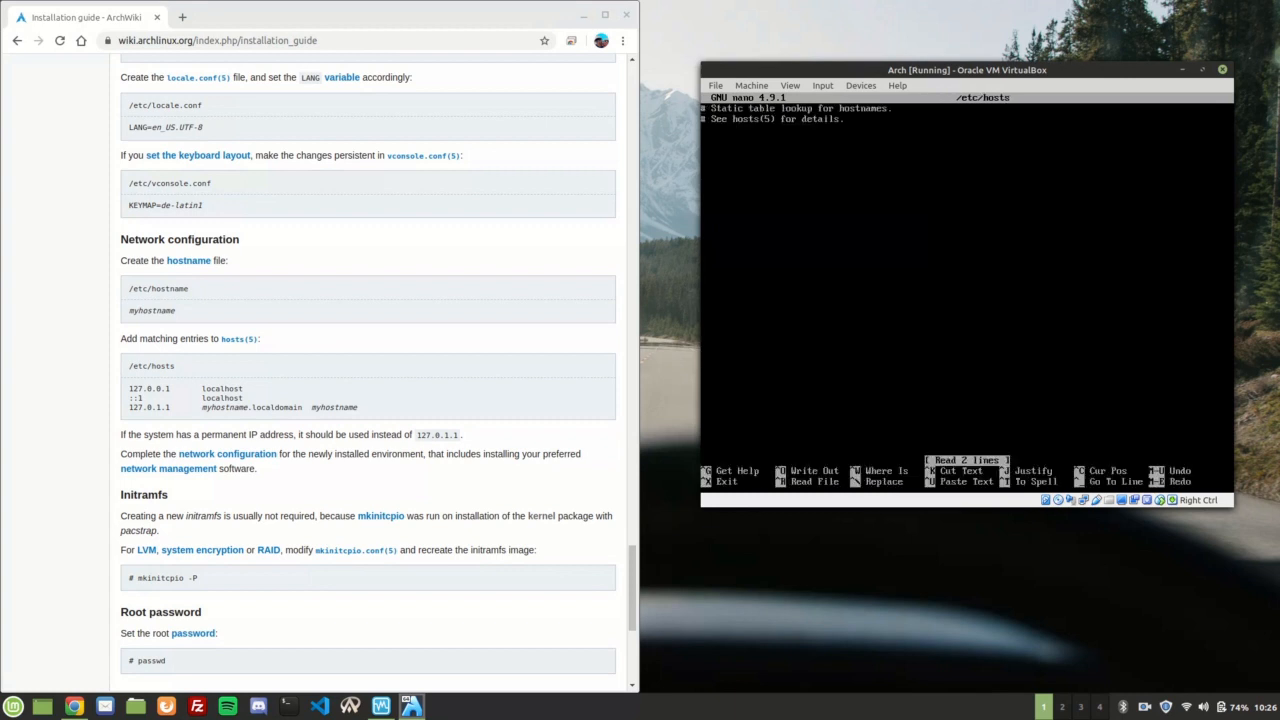
type("1z")
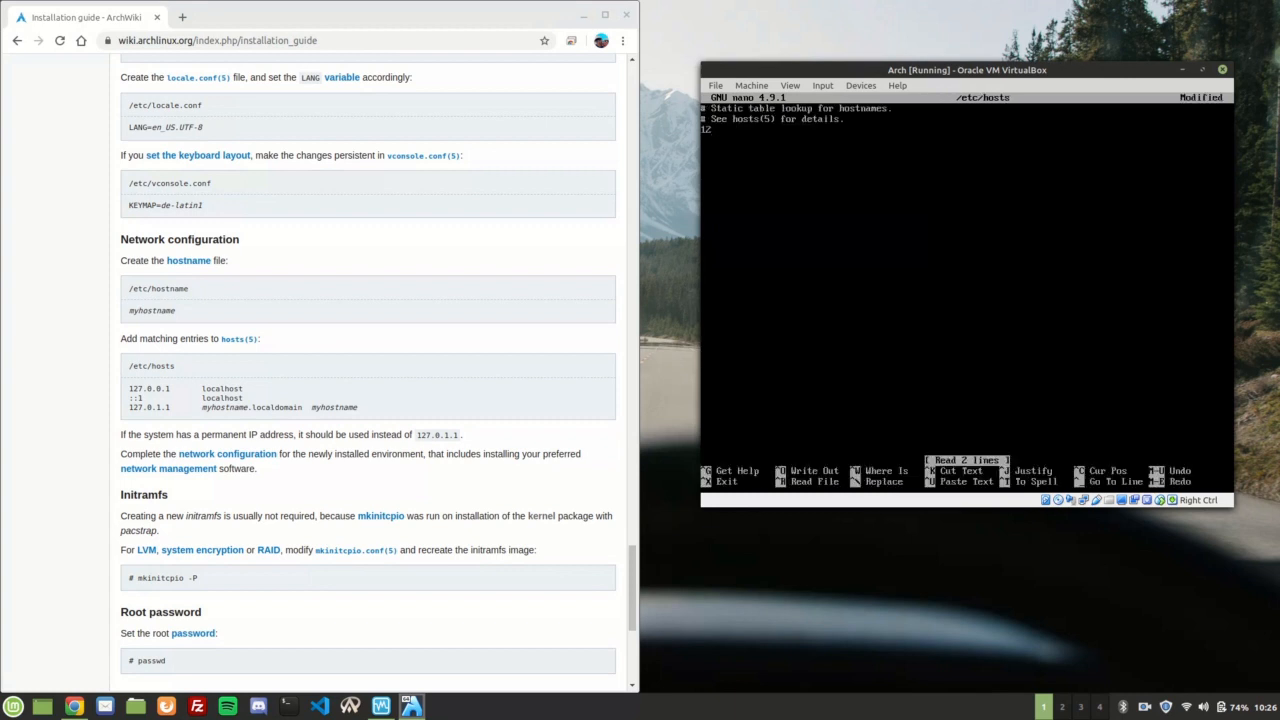
type("127.0.0.1")
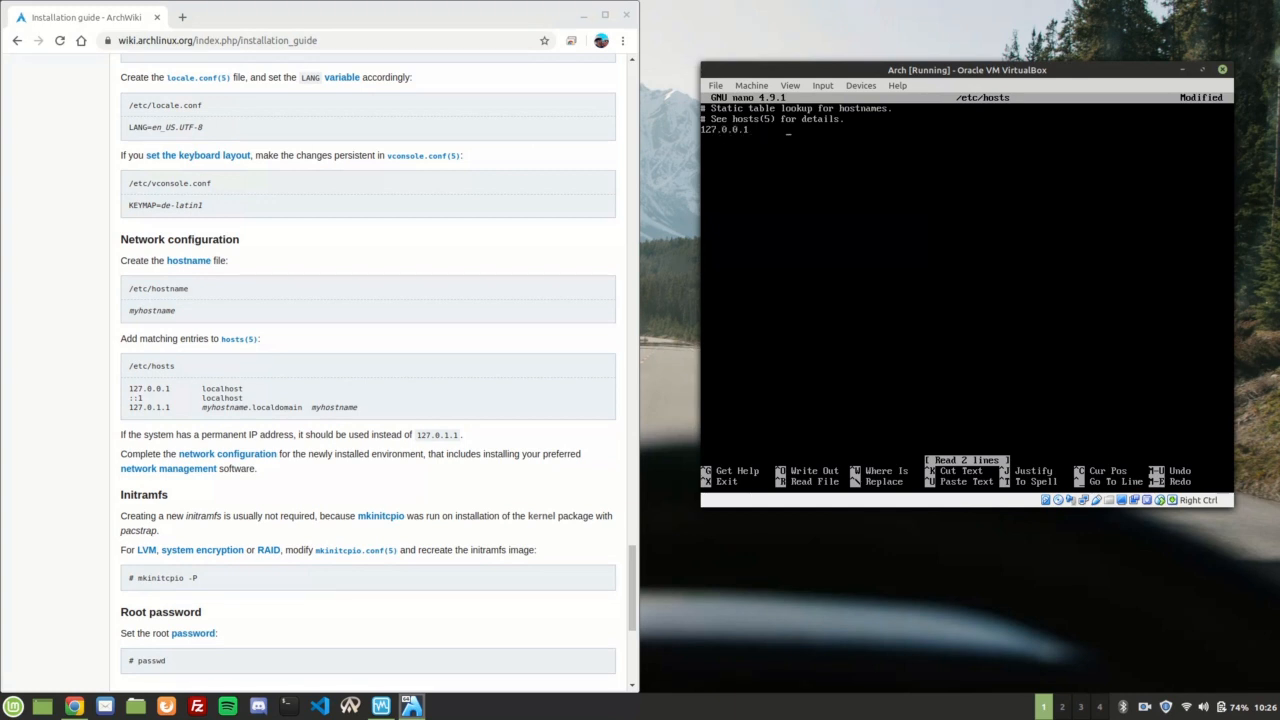
type("localhost")
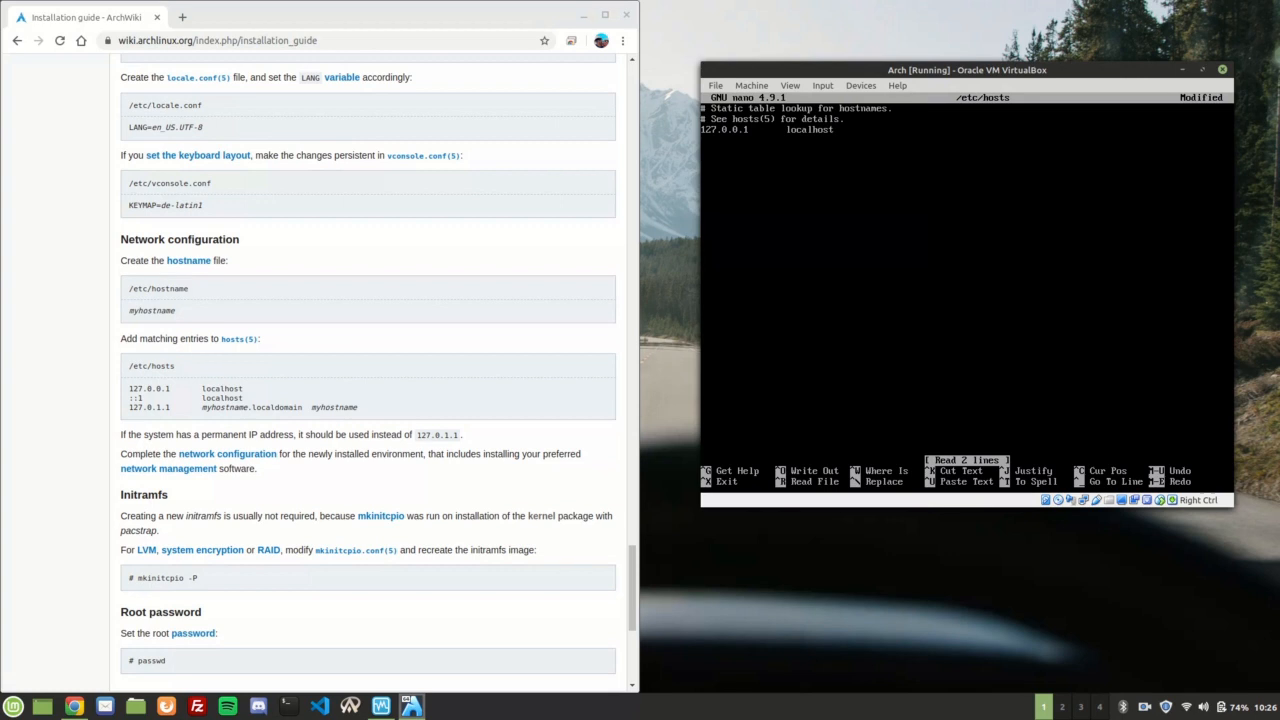
key("ctrl+x")
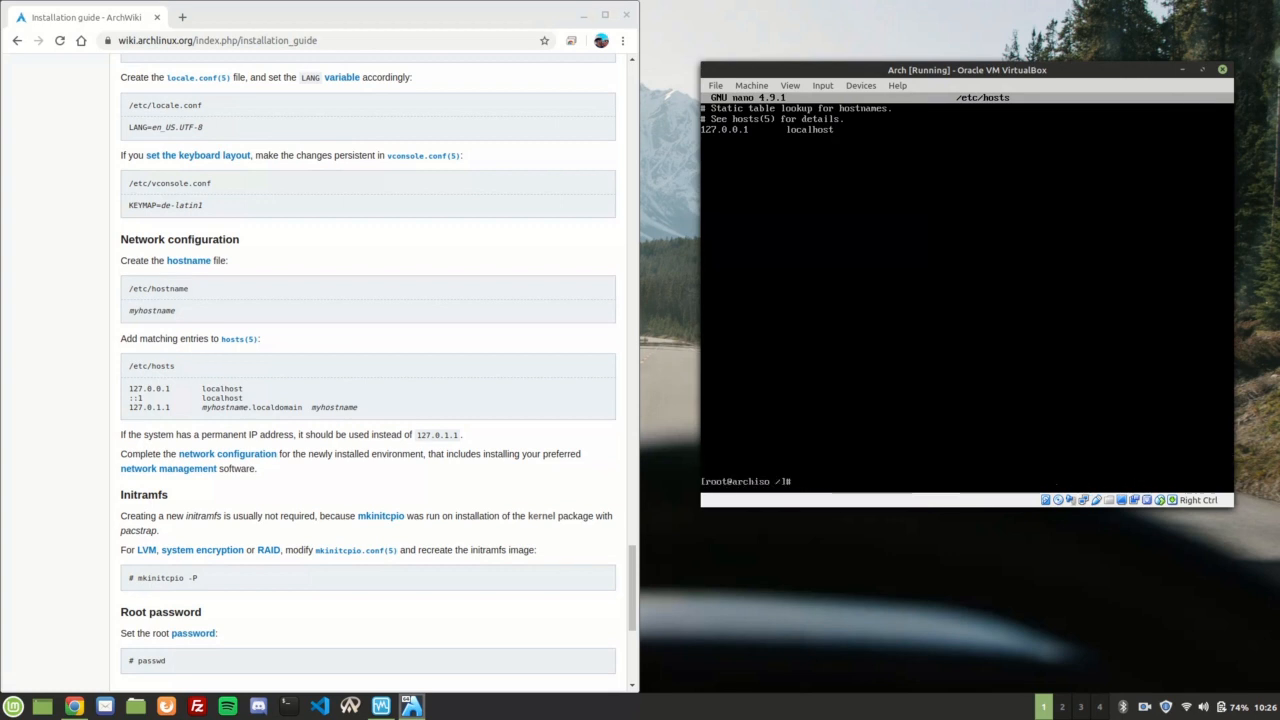
scroll("down", 3)
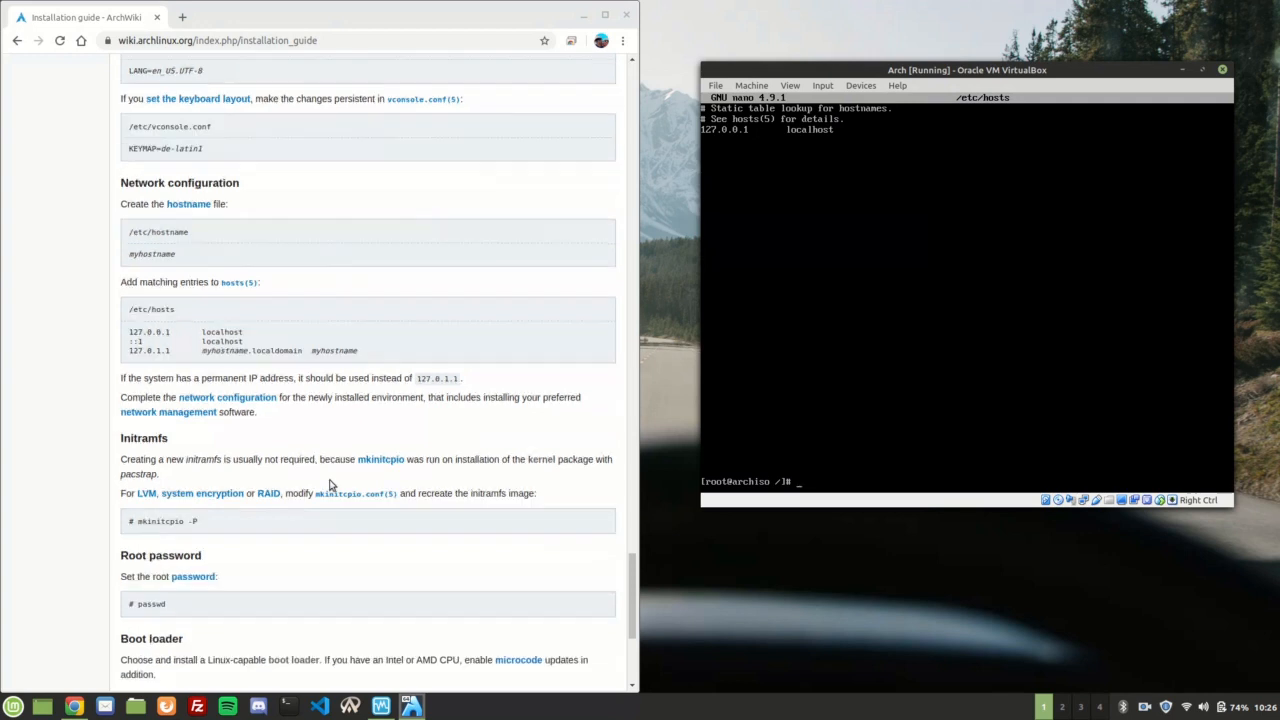
scroll("down", 3)
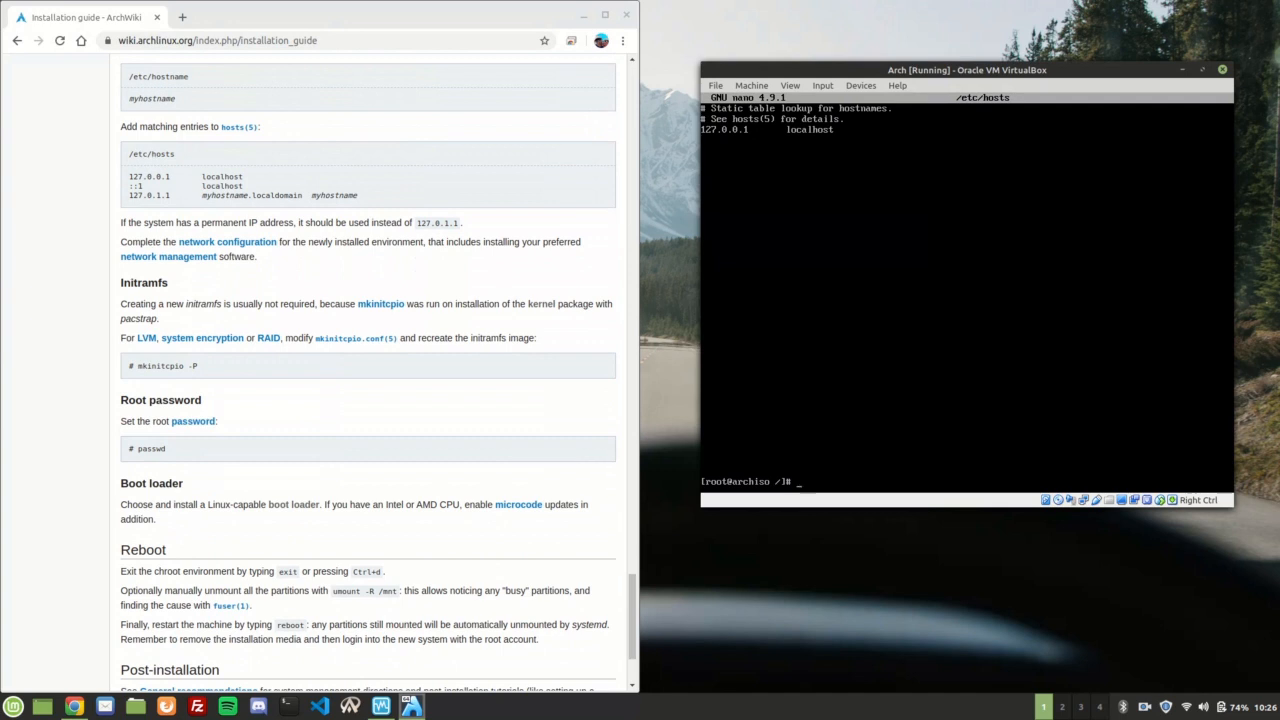
- Rebuild the initramfs images with mkinitcpio -P, then set a new root password with passwd
type("m")
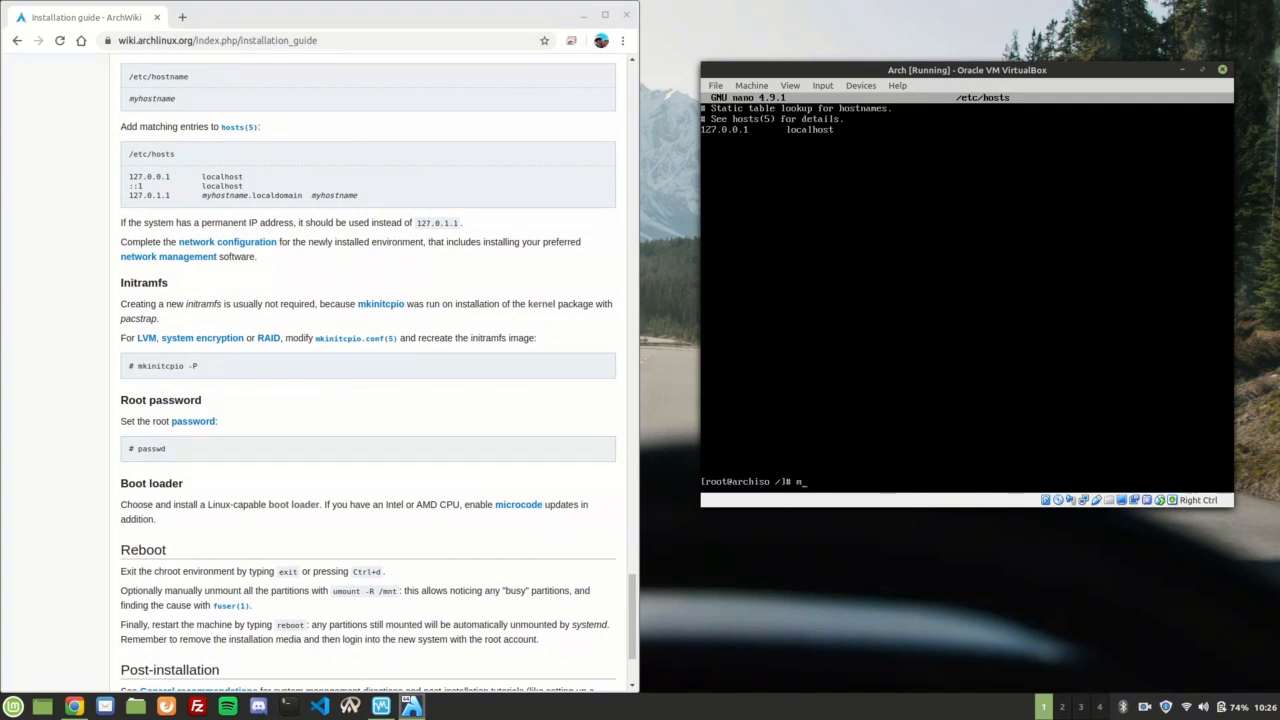
type("kcp")
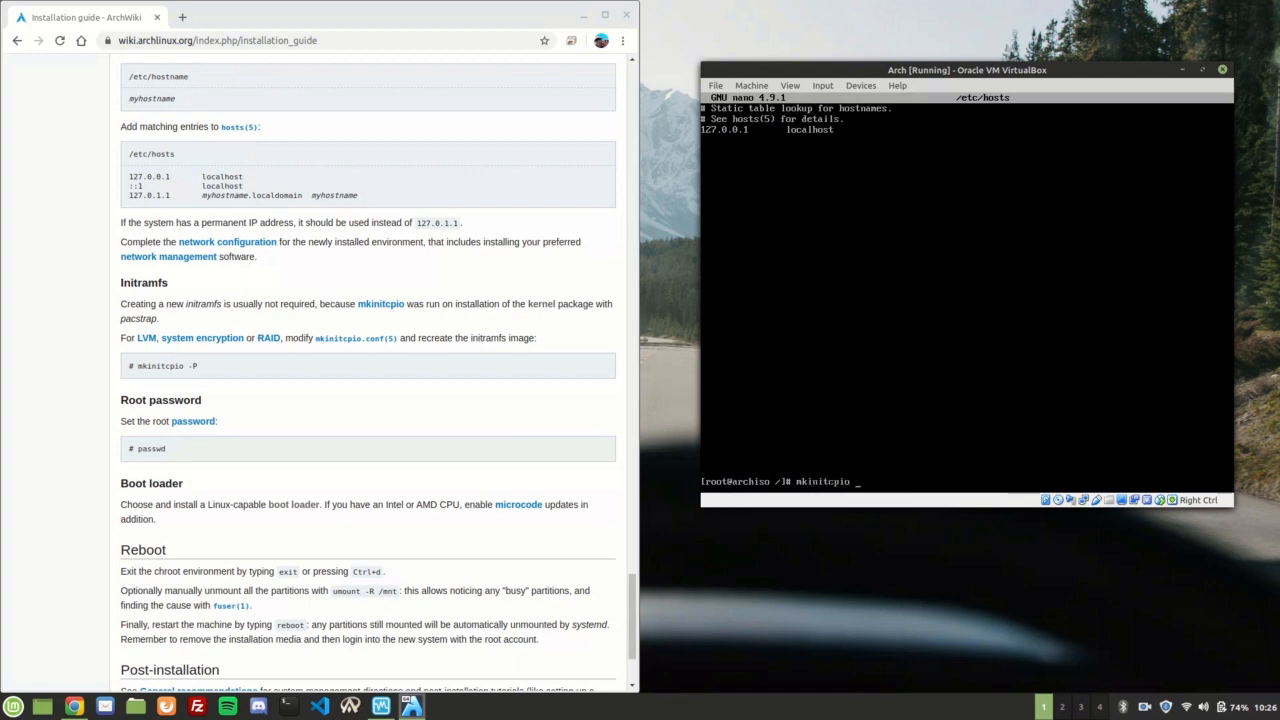
type("-P")
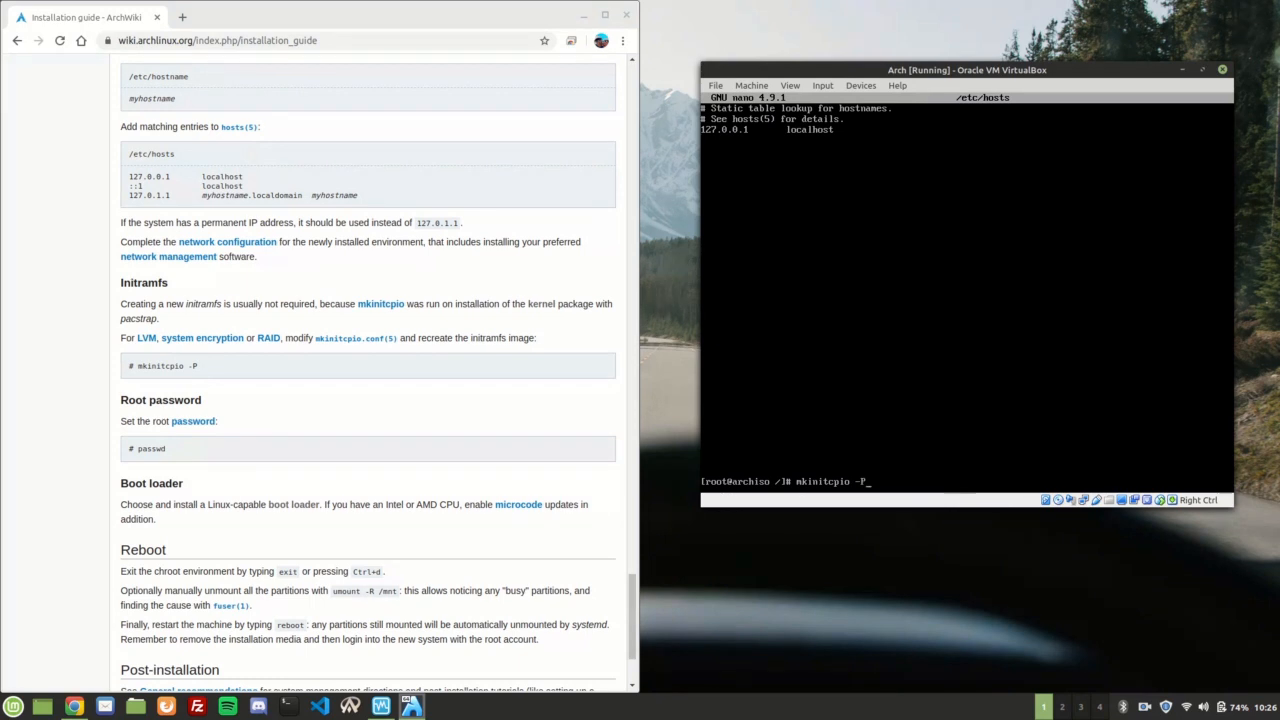
key("Return")
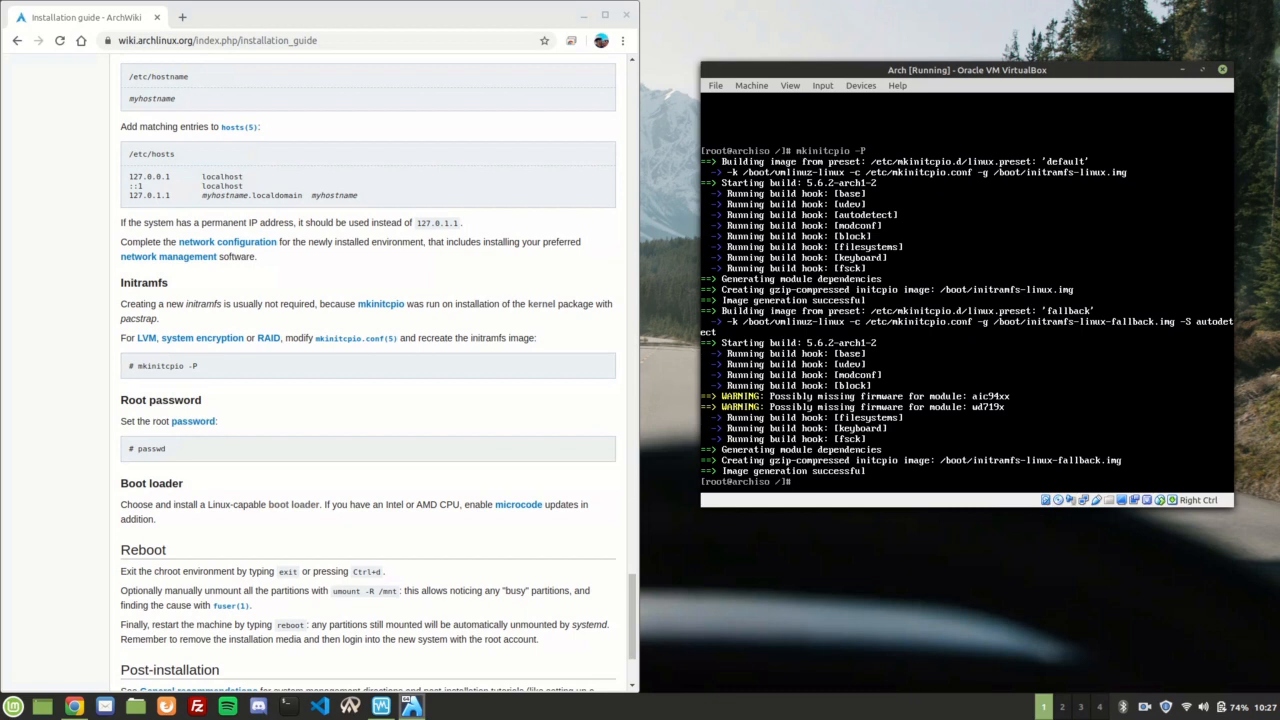
type("passwd")
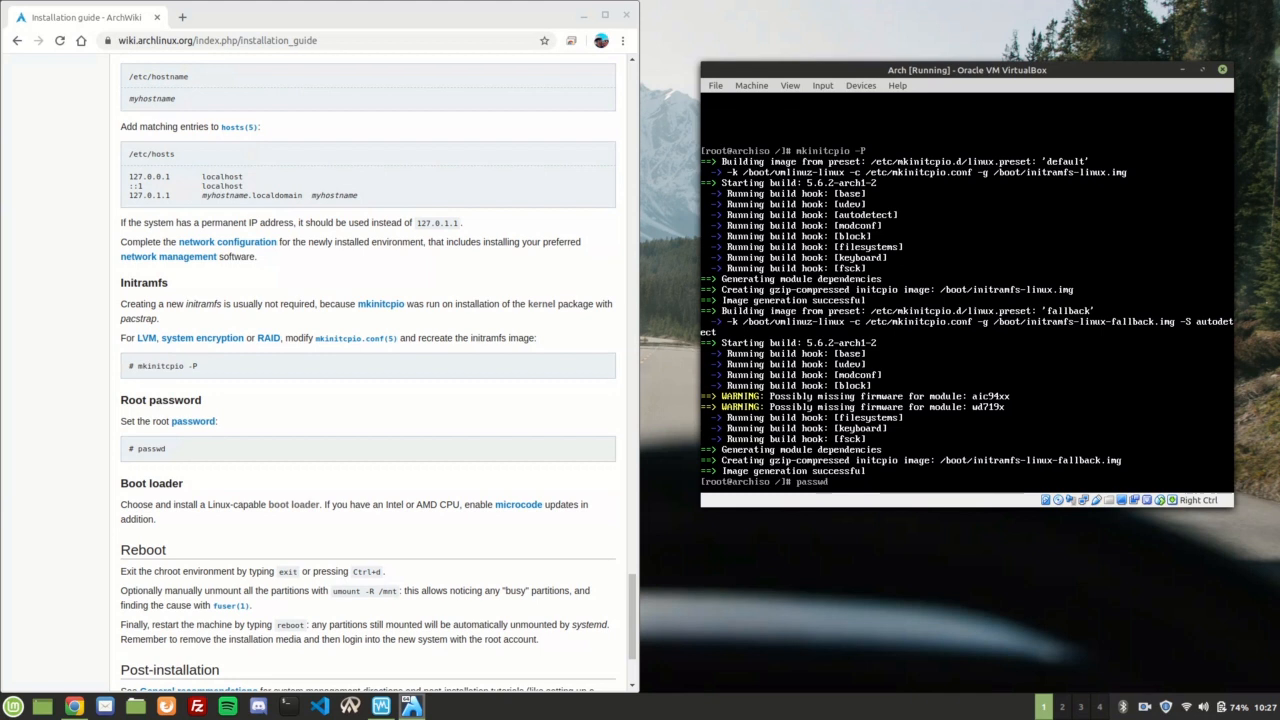
key("Return")
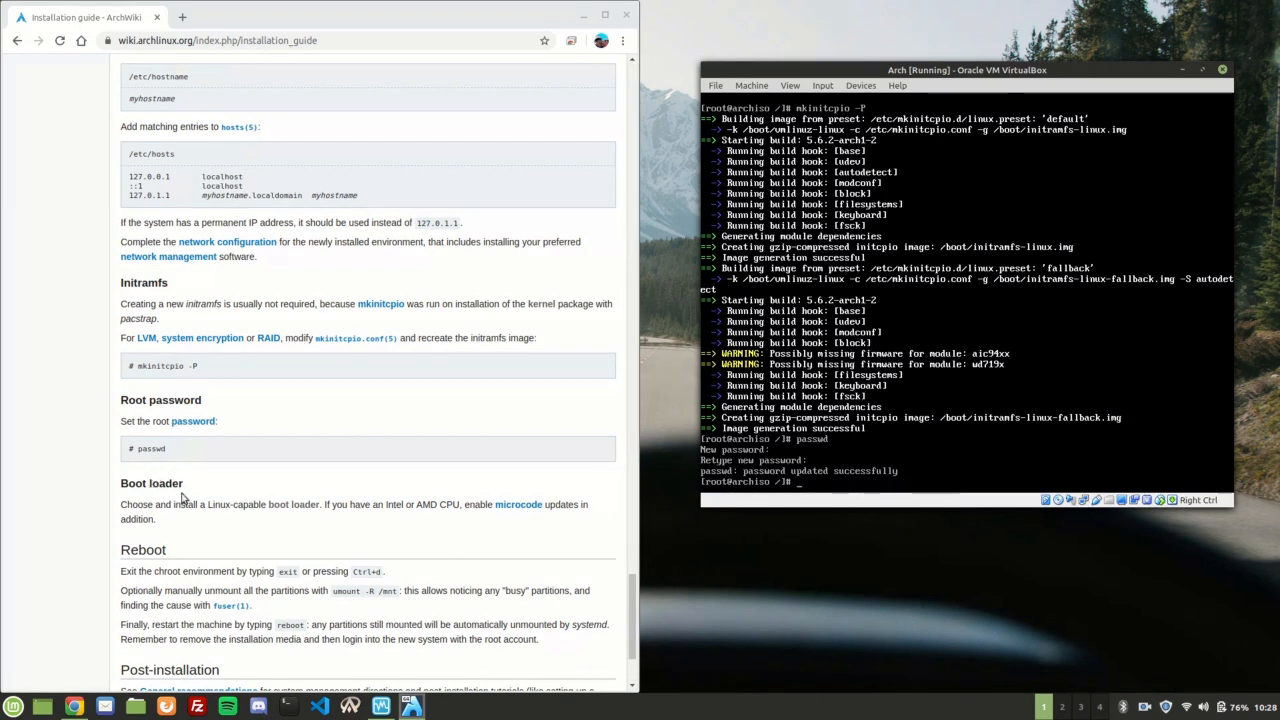
mouse_move(293, 504)
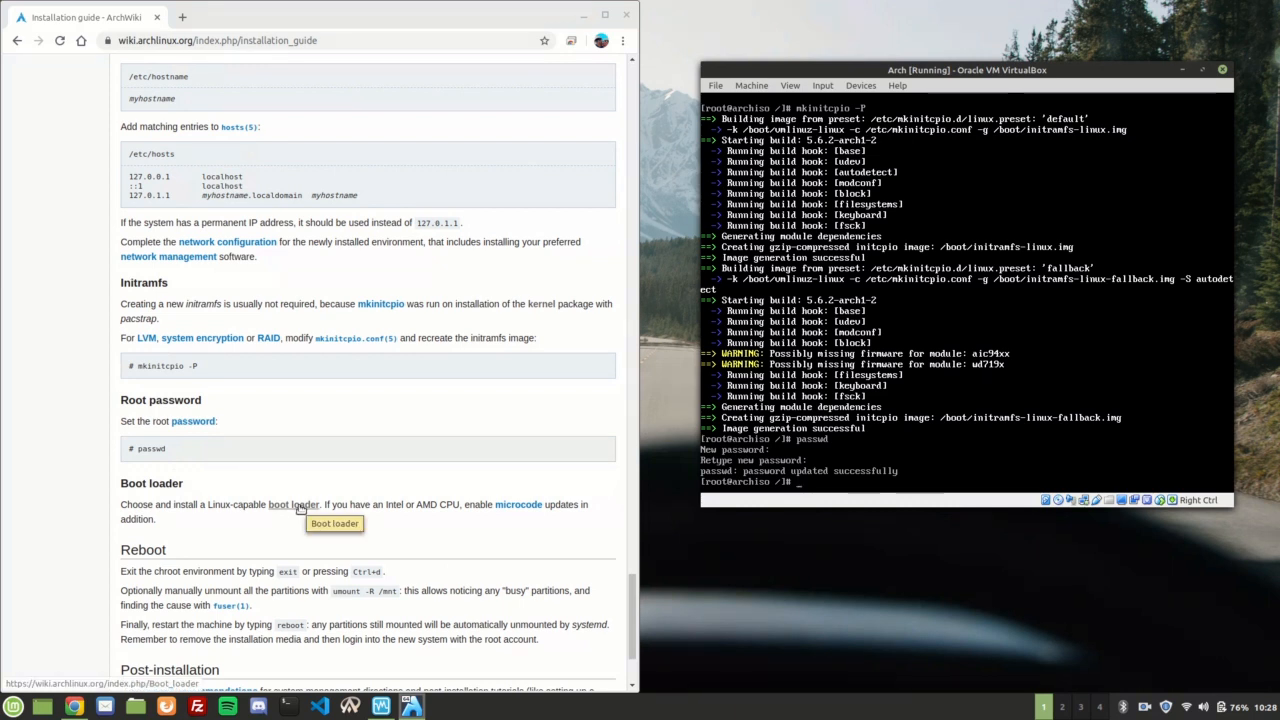
- Open the boot loader article in a new browser tab and switch to it
right_click(293, 504)
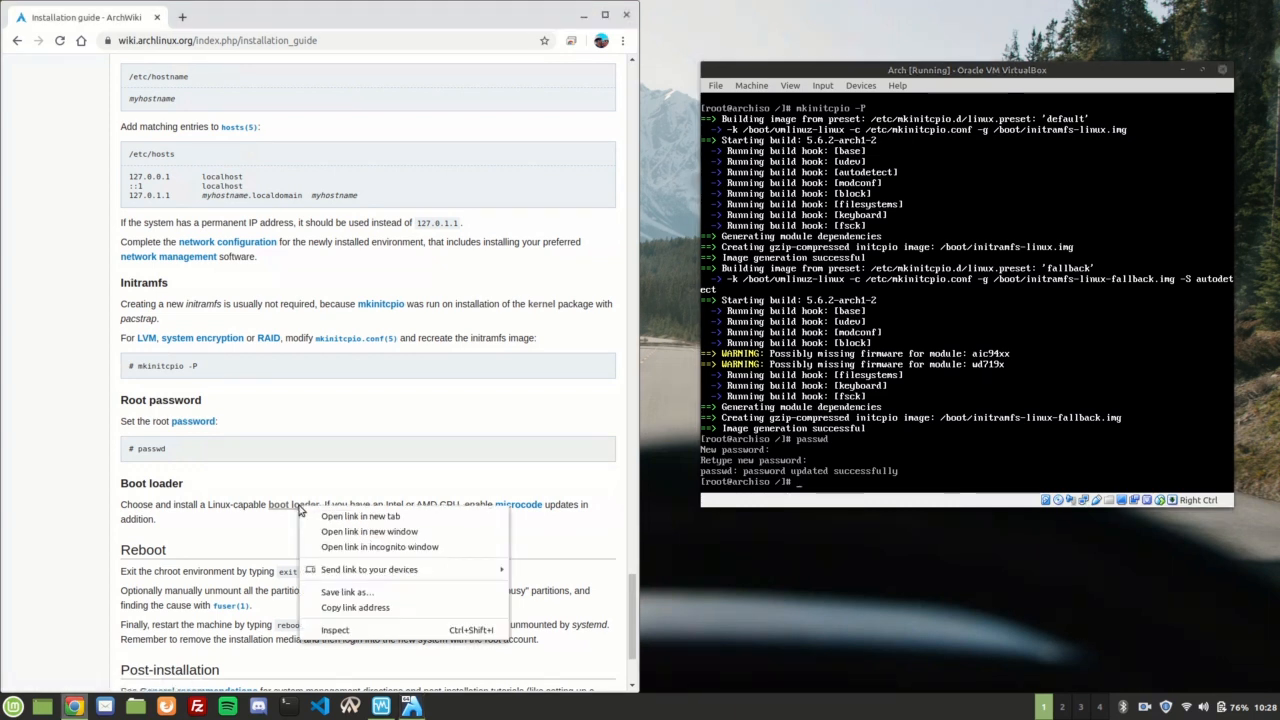
mouse_move(352, 516)
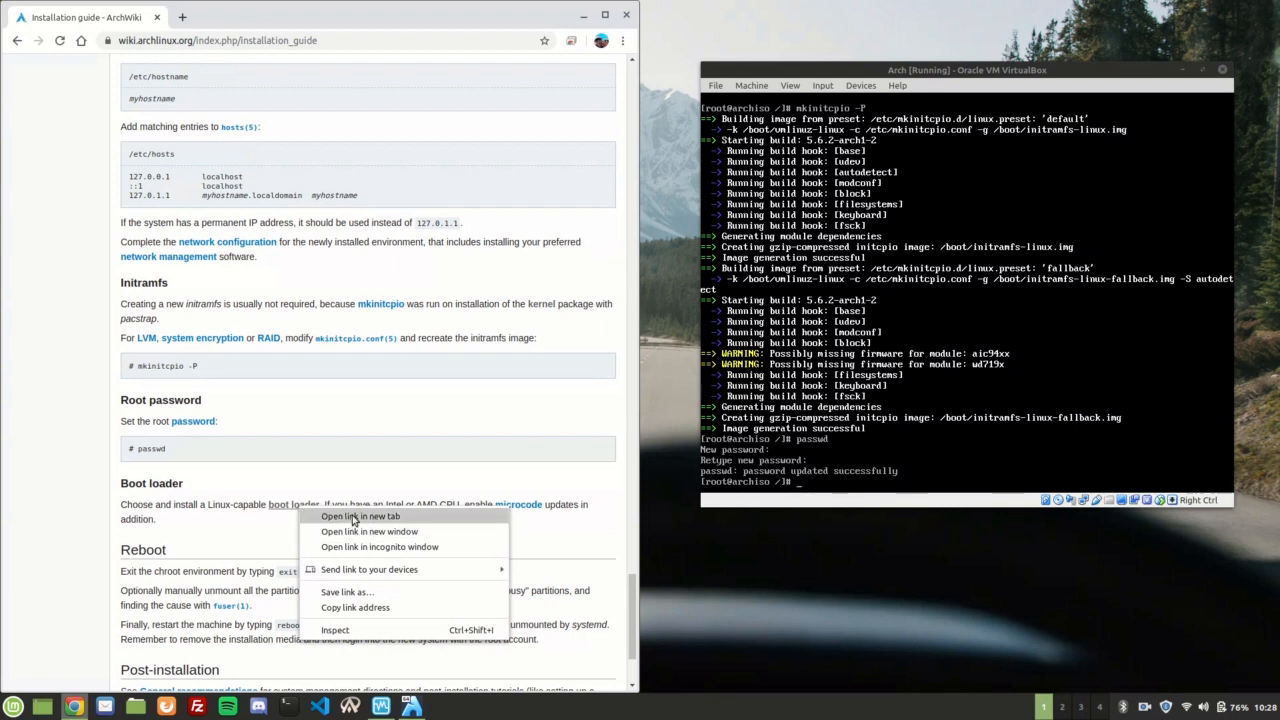
left_click(360, 516)
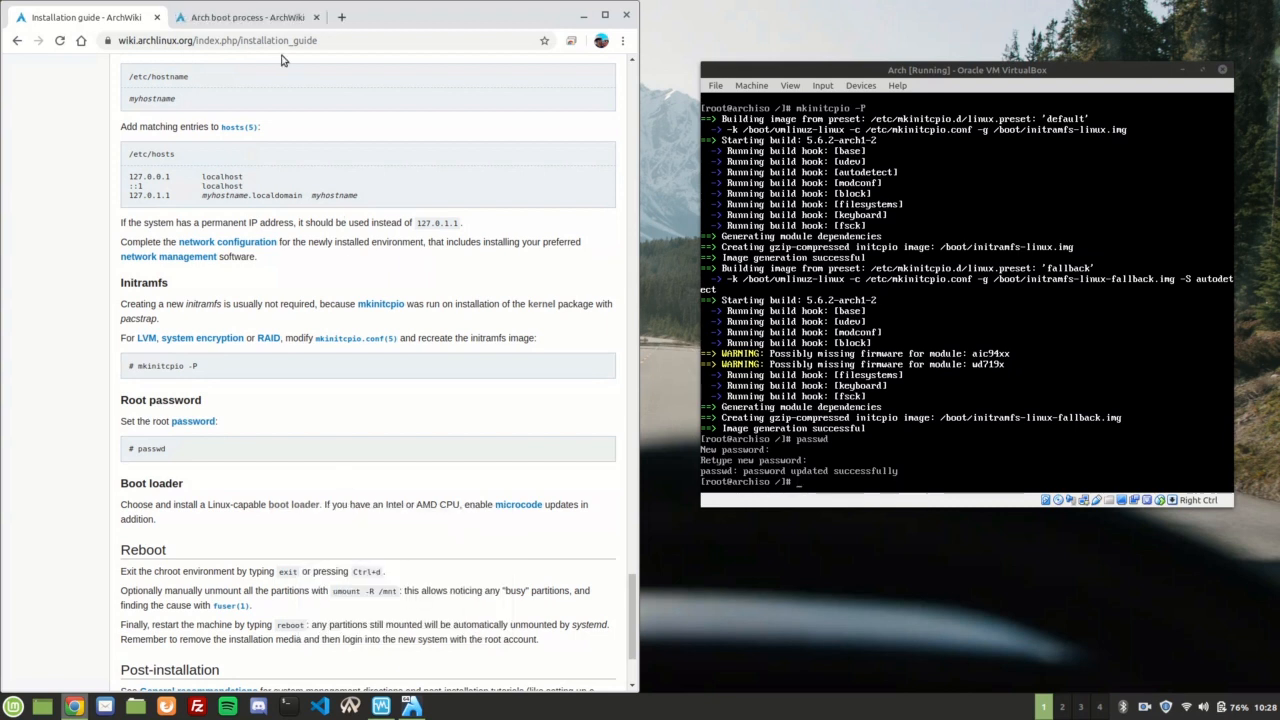
scroll("down", 3)
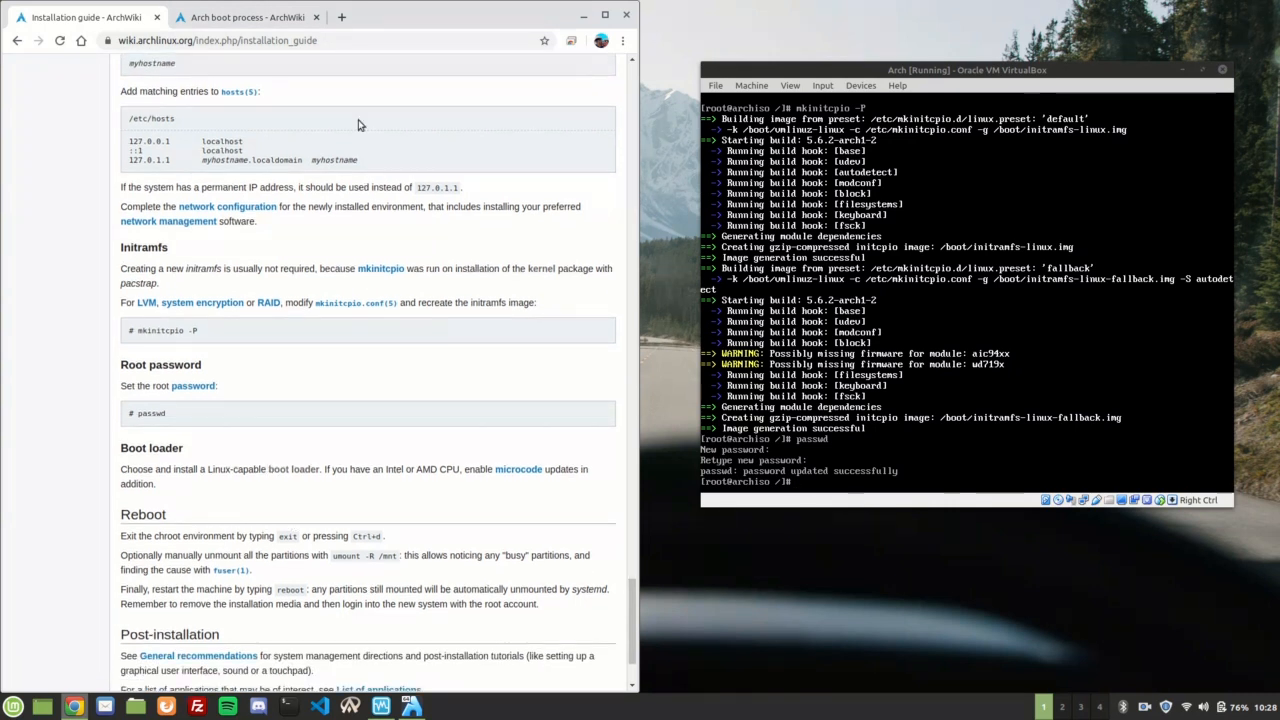
left_click(247, 17)
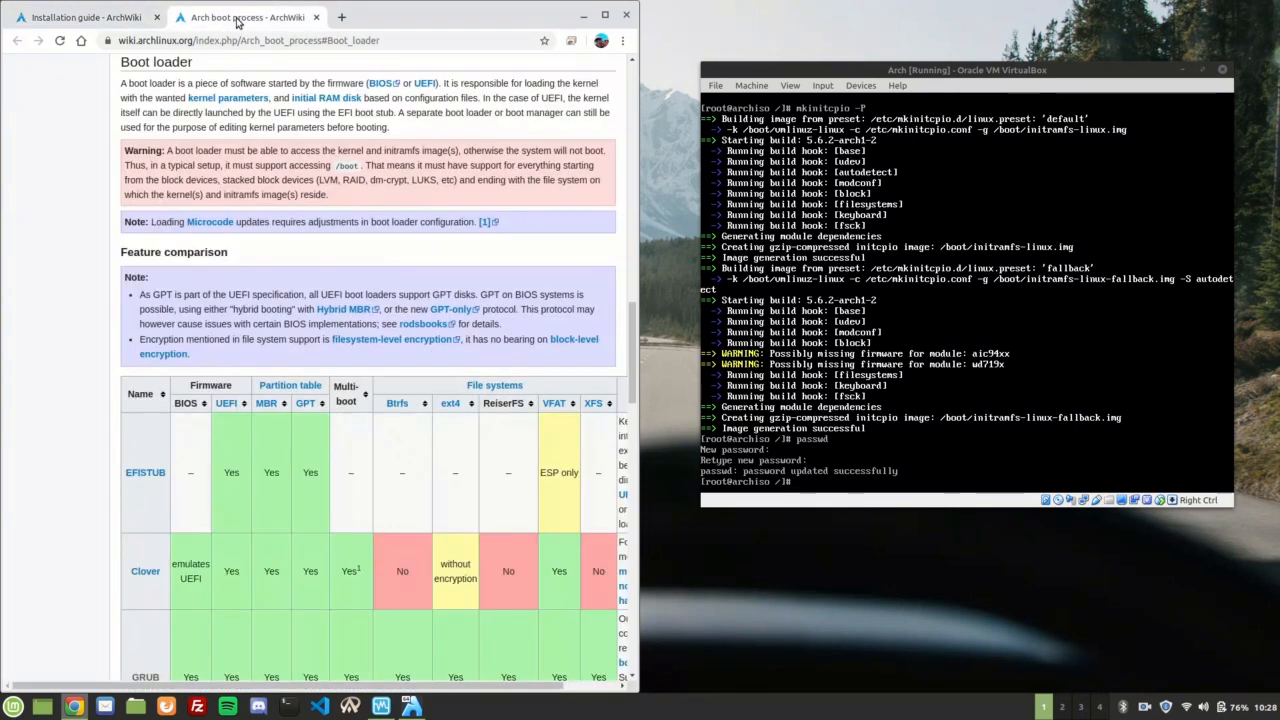
- Open the GRUB article from the boot loader comparison table and jump to BIOS systems
scroll("down", 3)
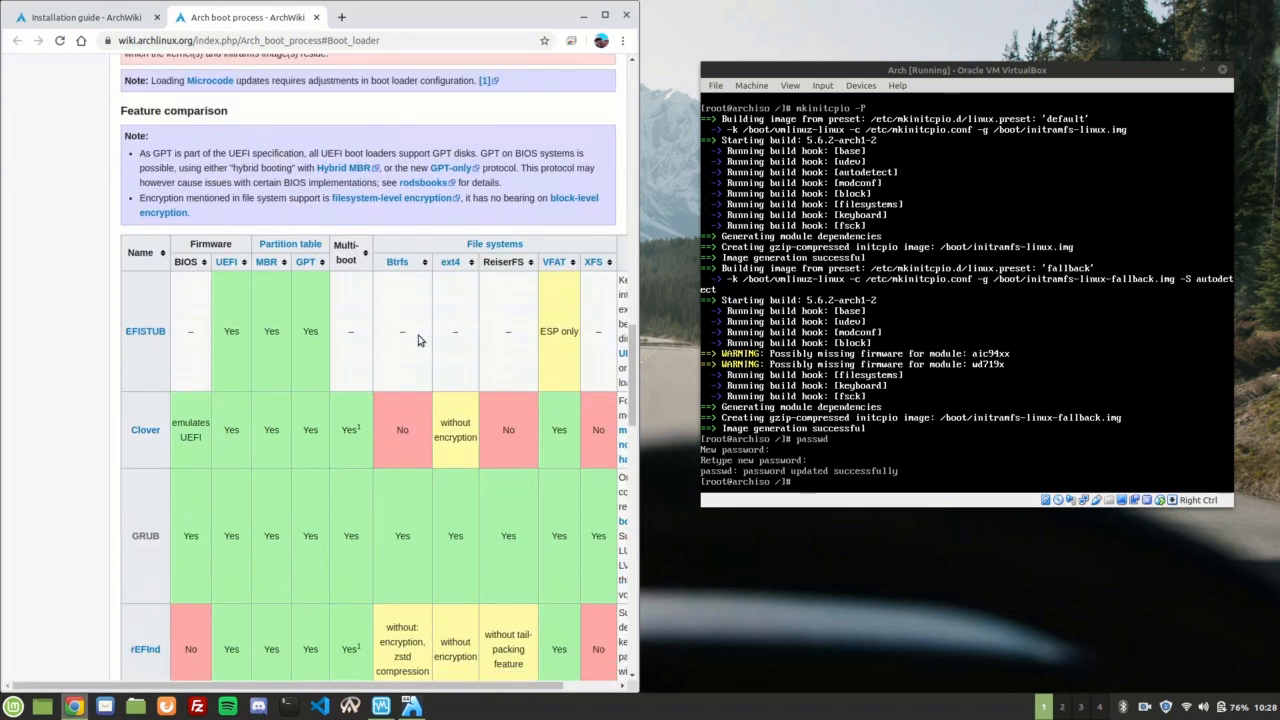
scroll("down", 3)
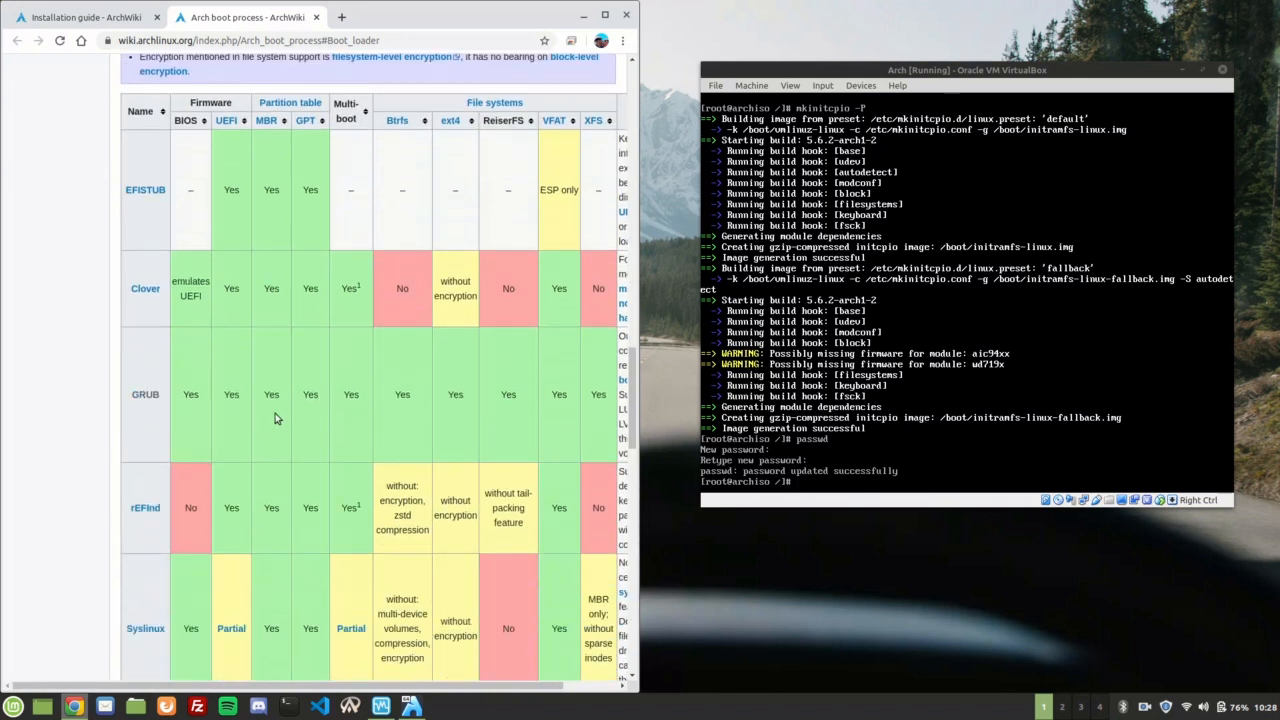
mouse_move(300, 410)
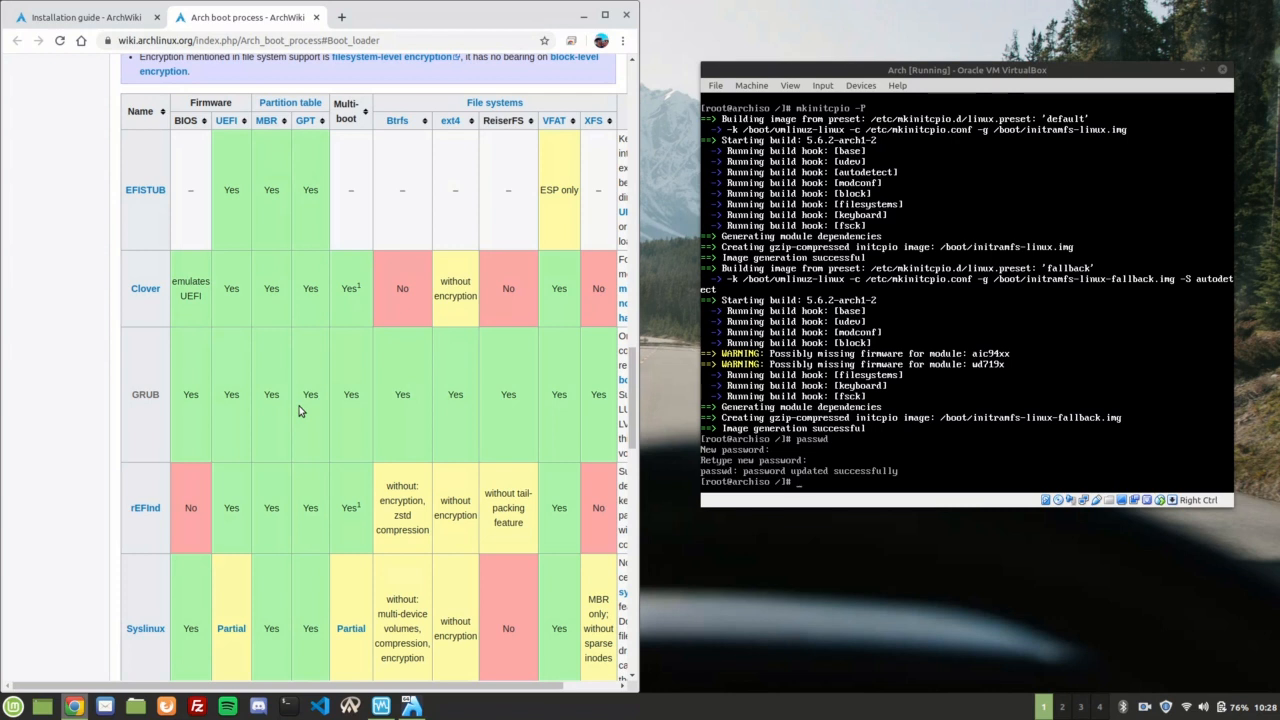
scroll("down", 3)
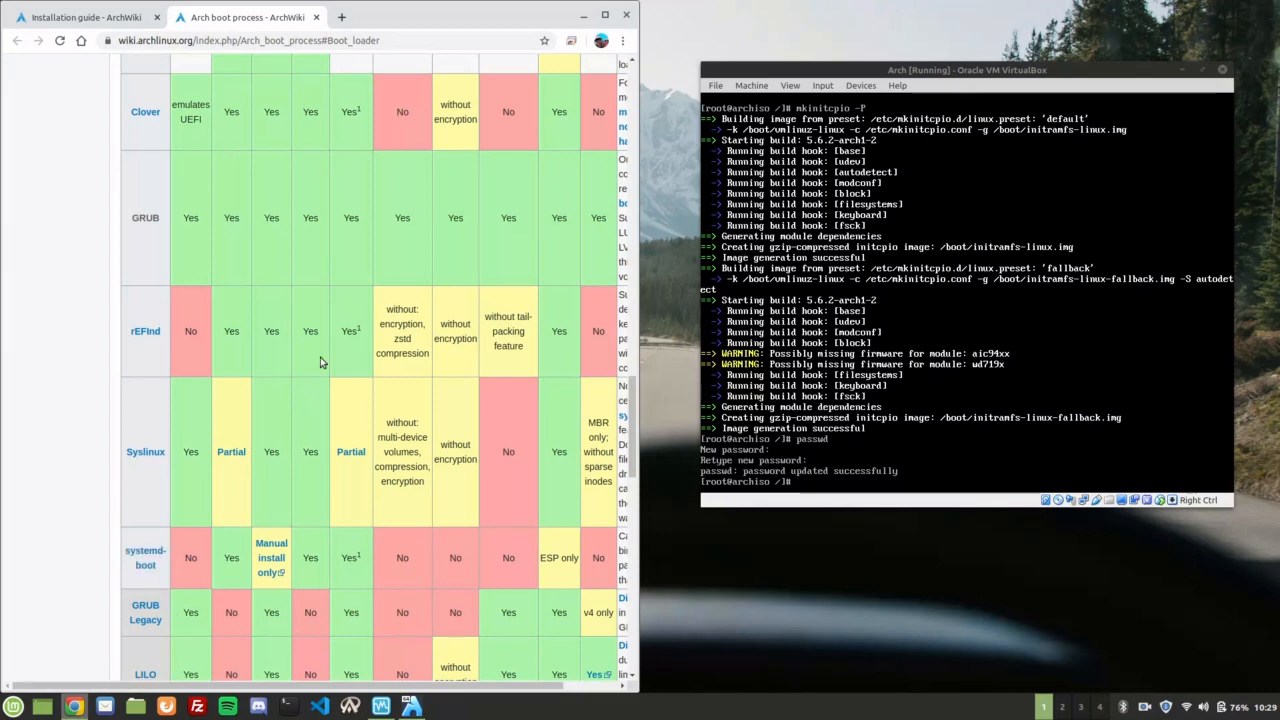
left_click(145, 218)
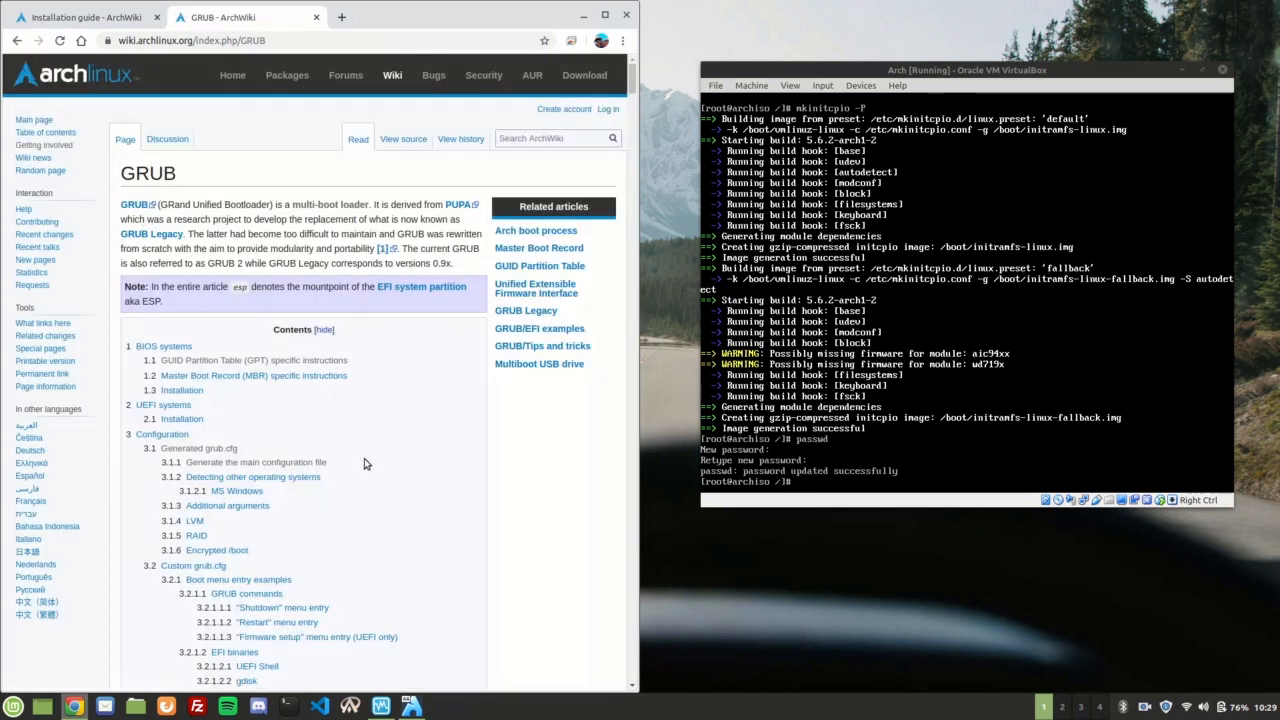
mouse_move(163, 405)
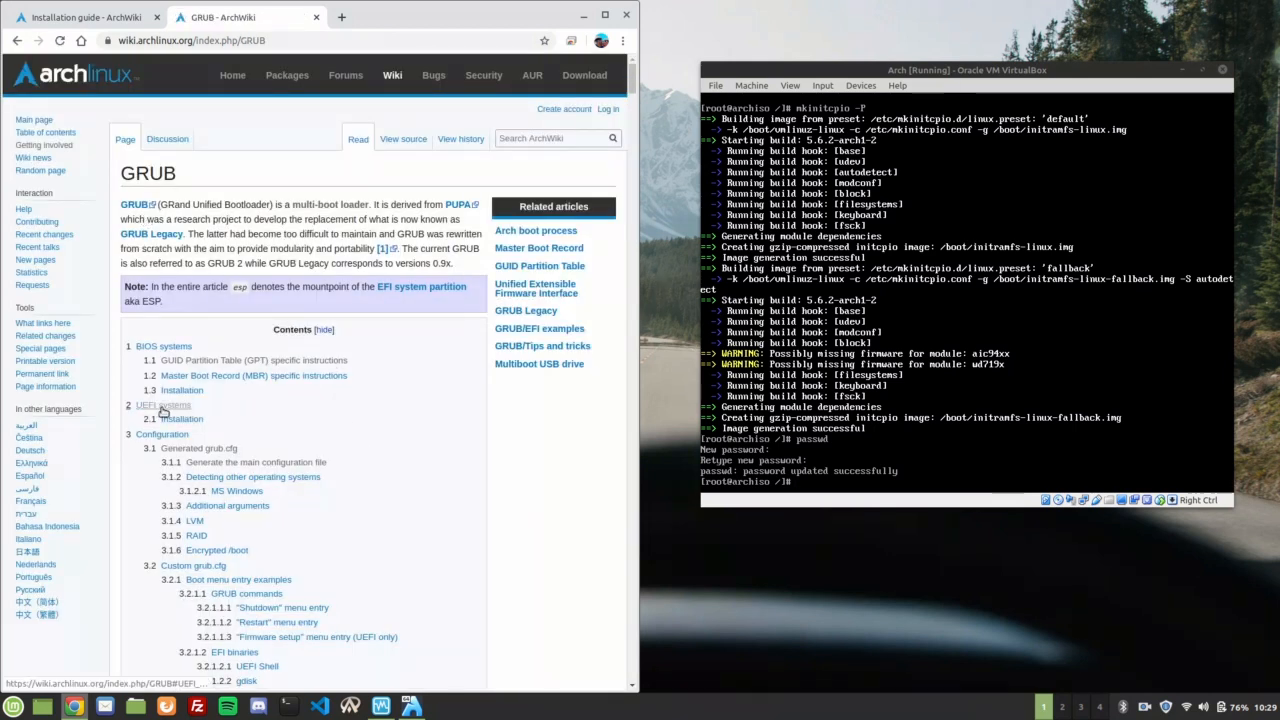
mouse_move(150, 346)
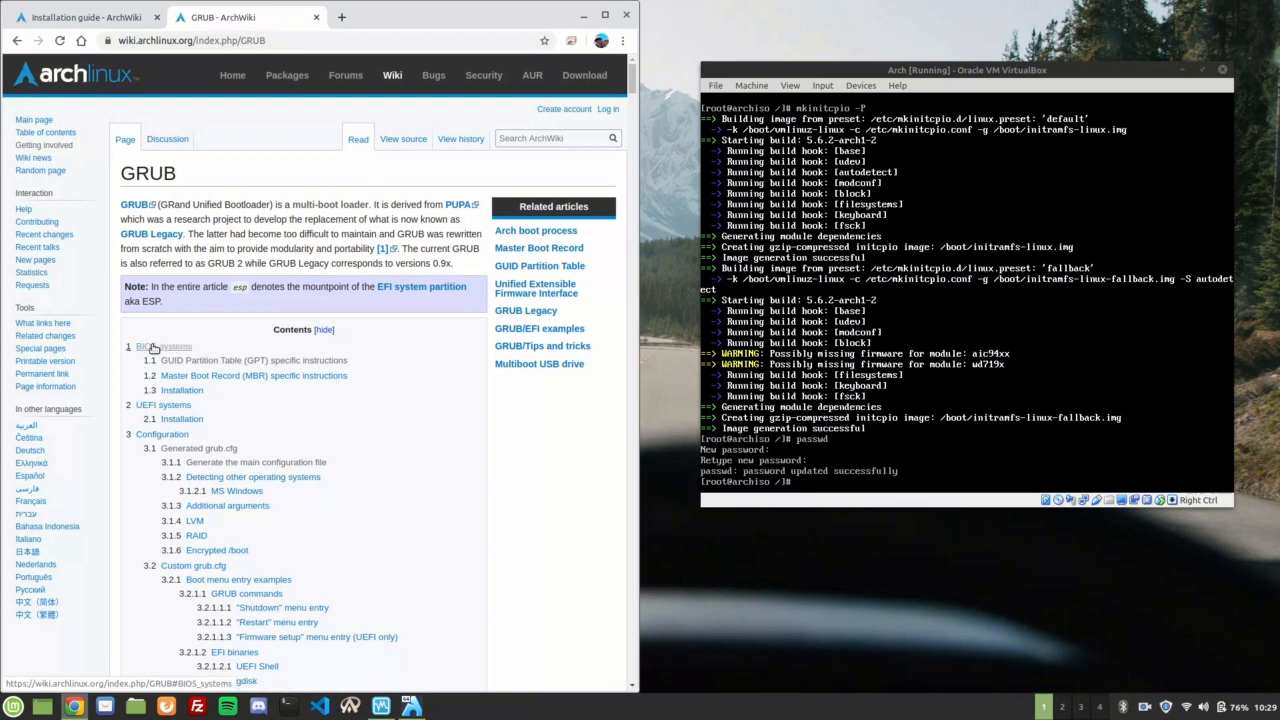
left_click(253, 375)
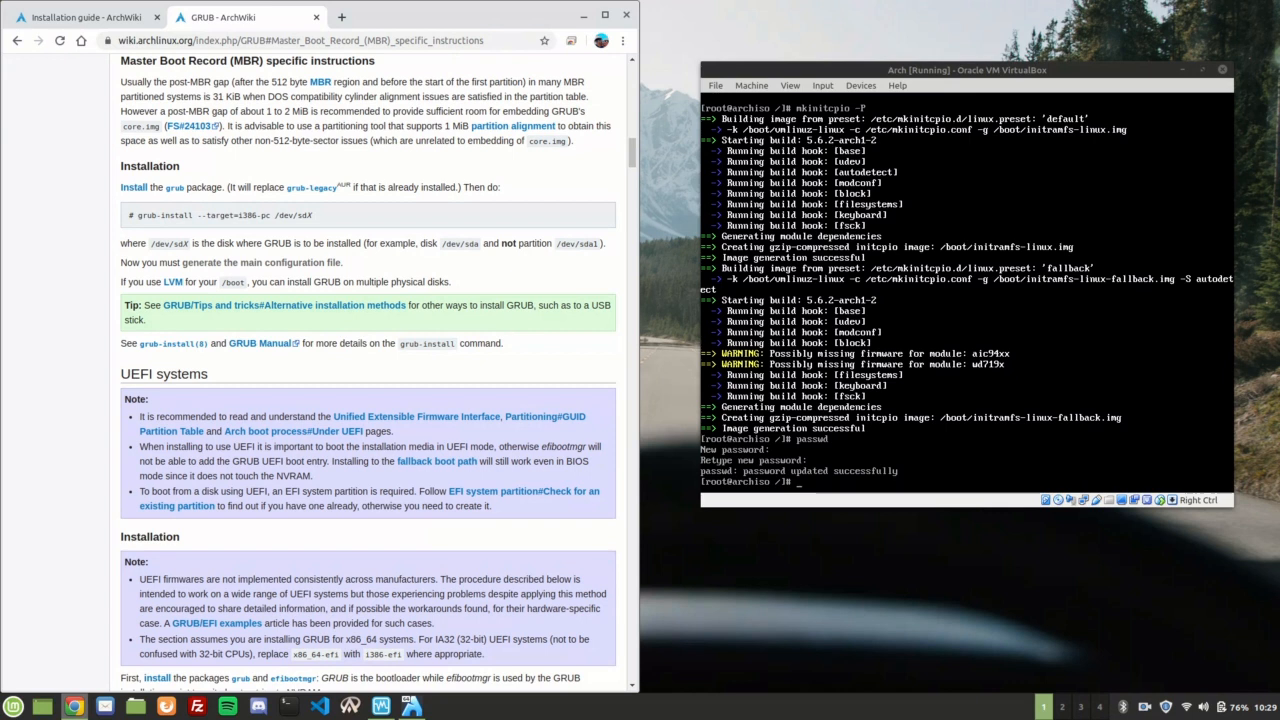
- Install the grub package with pacman and install GRUB to /dev/sda with grub-install
type("pacma")
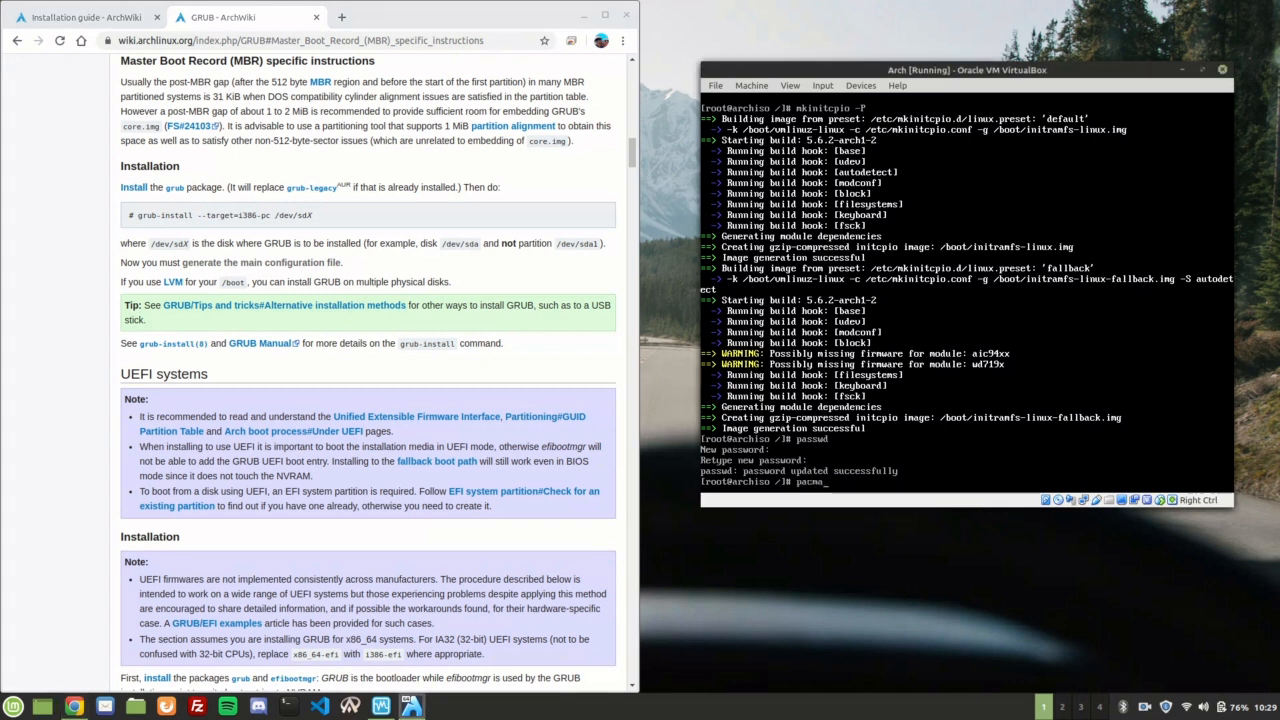
type("-S grub")
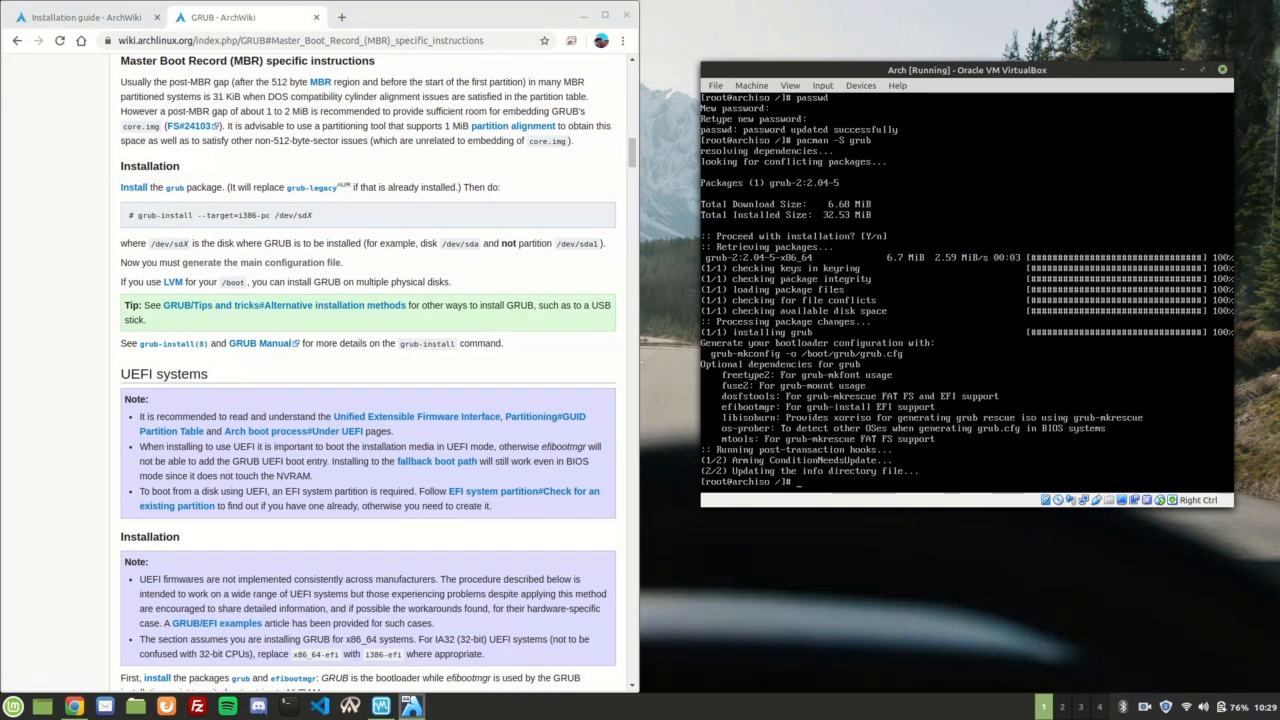
mouse_move(437, 270)
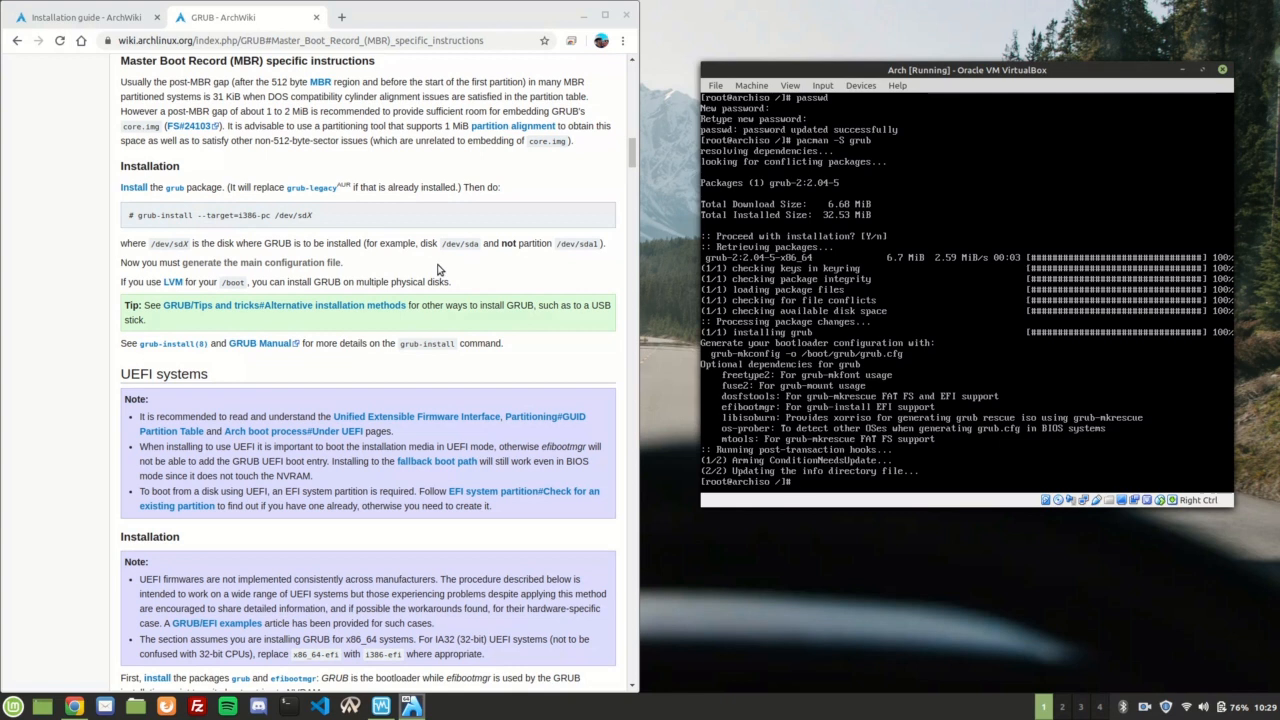
type("grub-install")
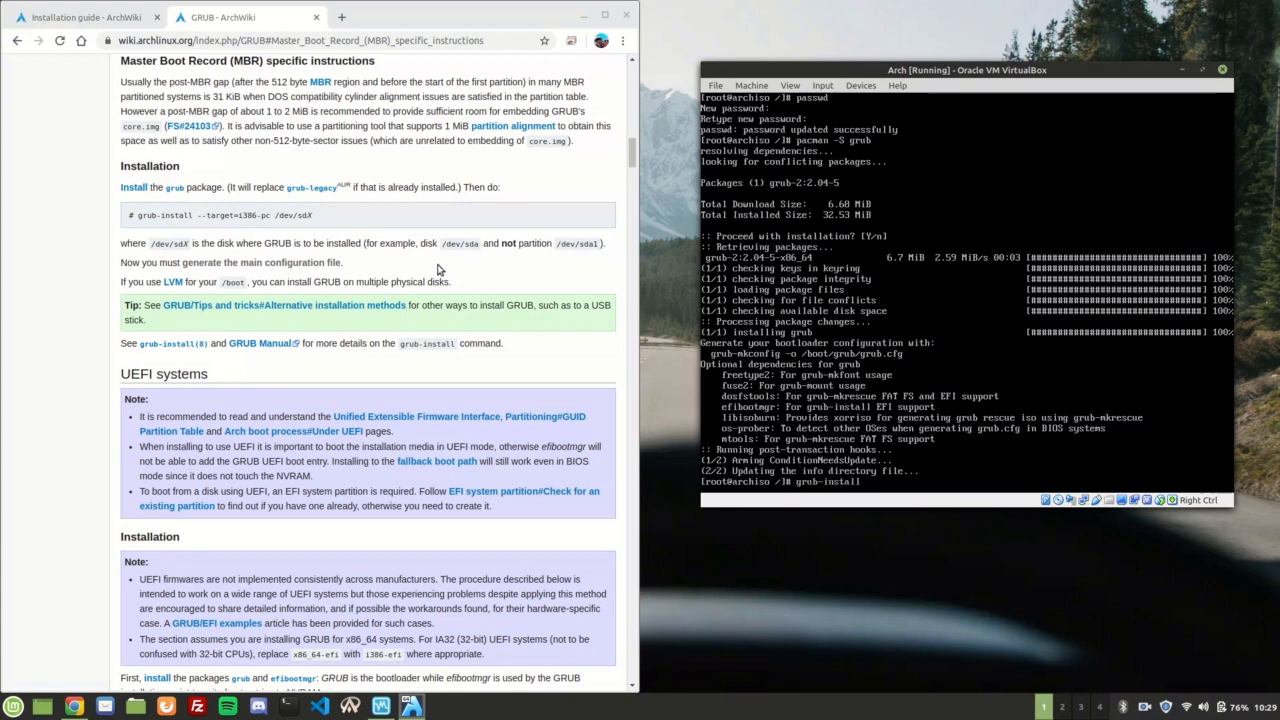
type("/dev/sda")
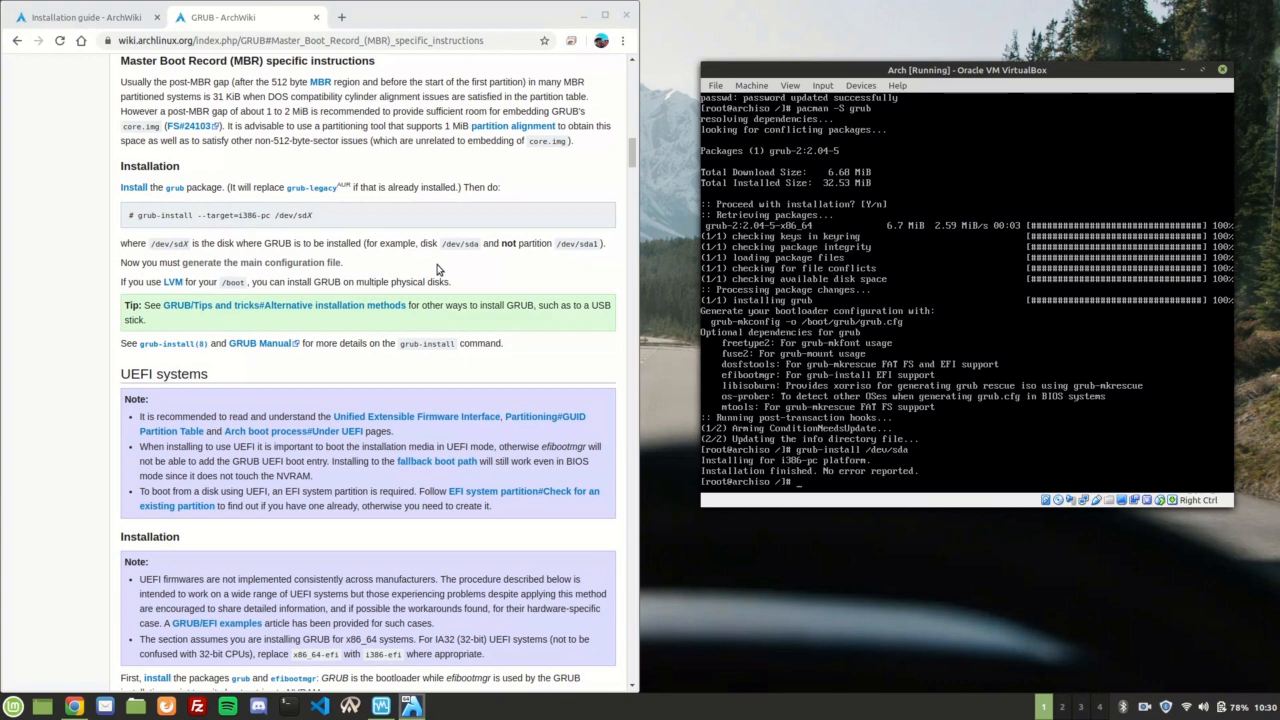
- Scroll the GRUB article past the UEFI section to 'Generate the main configuration file'
scroll("down", 3)
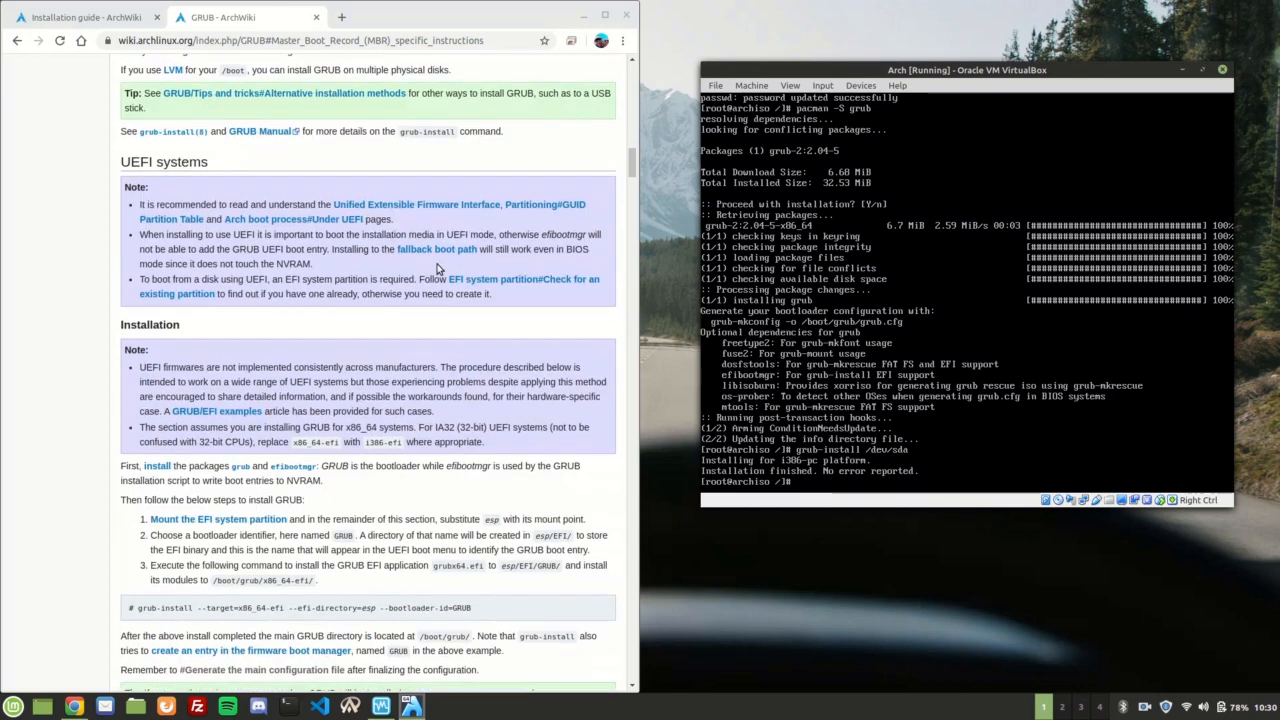
scroll("down", 3)
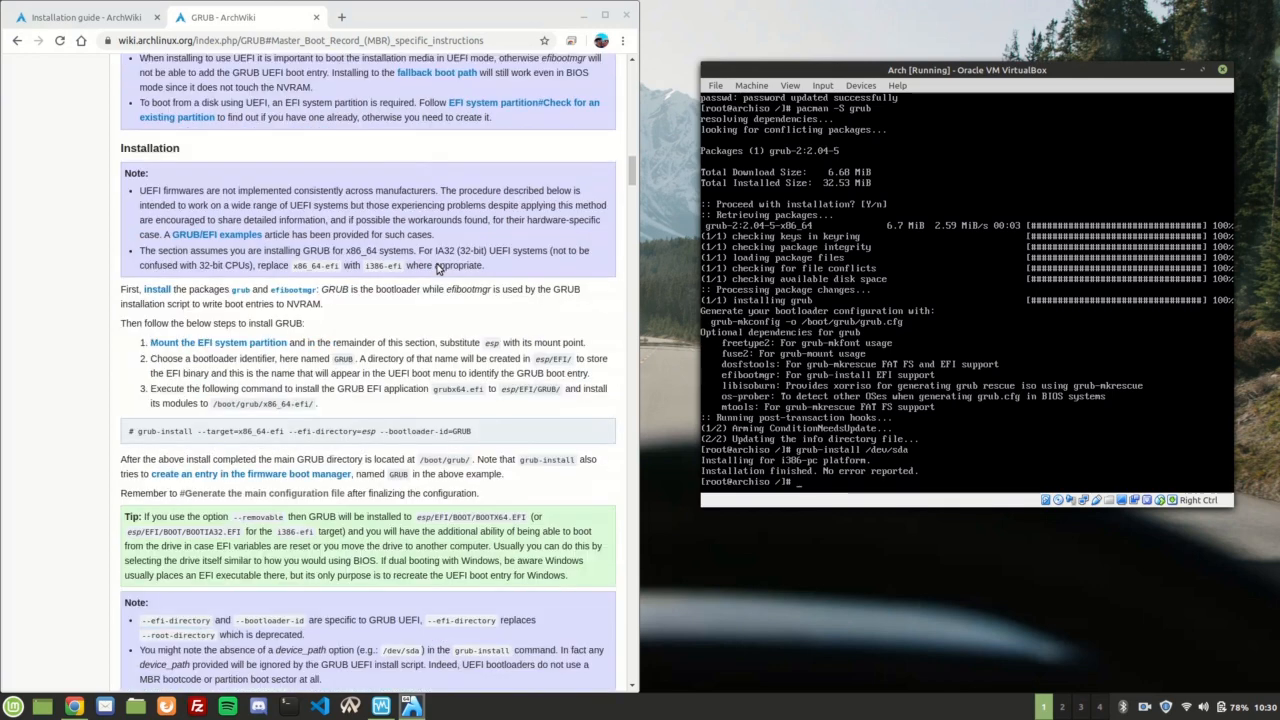
scroll("down", 3)
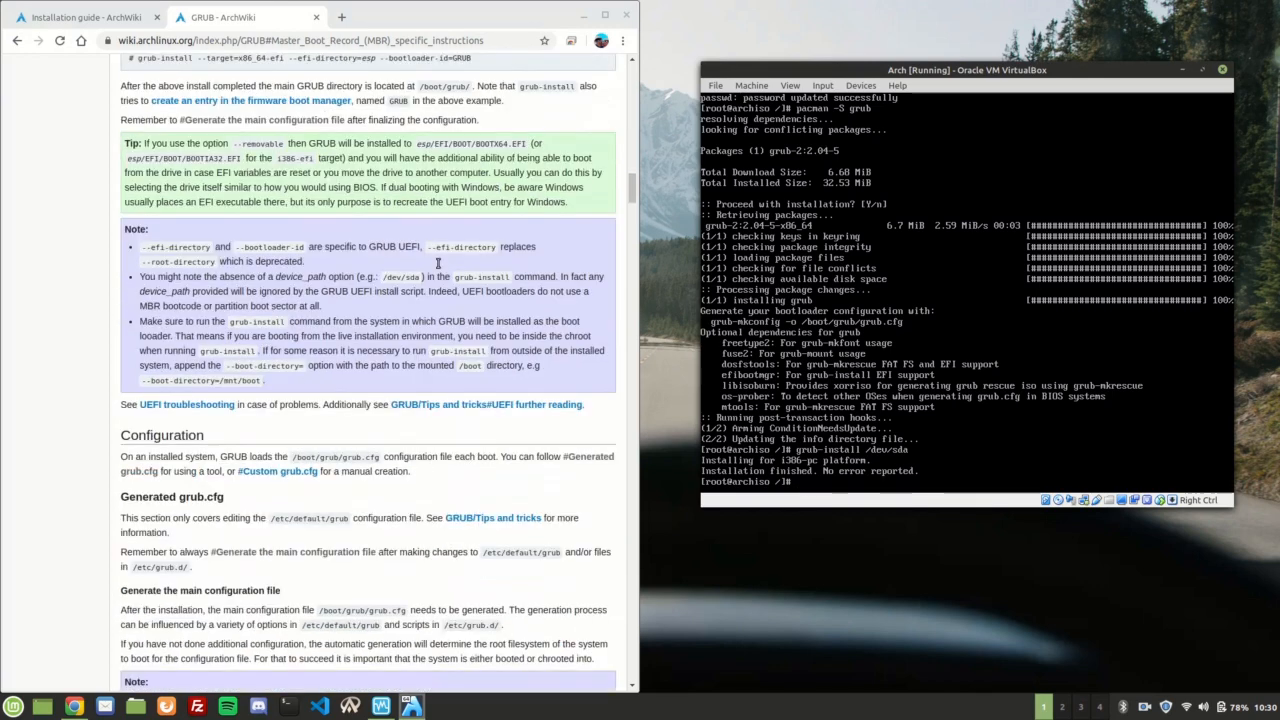
scroll("down", 3)
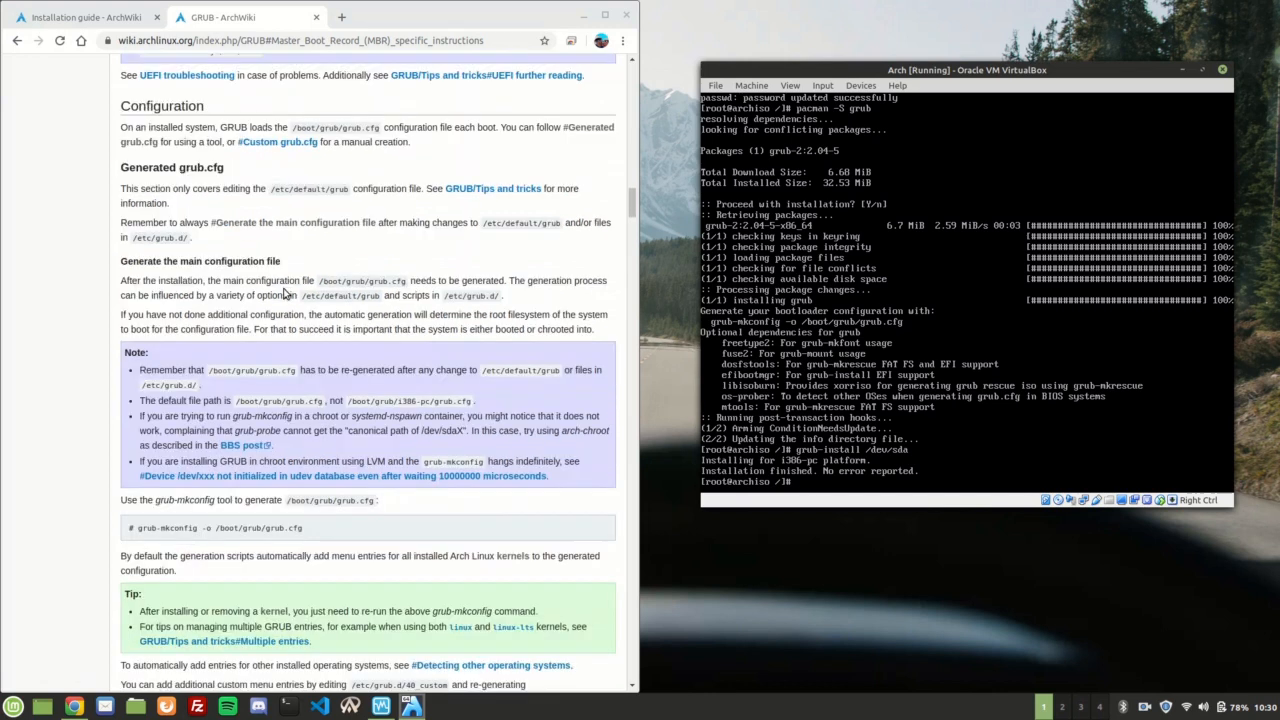
scroll("down", 3)
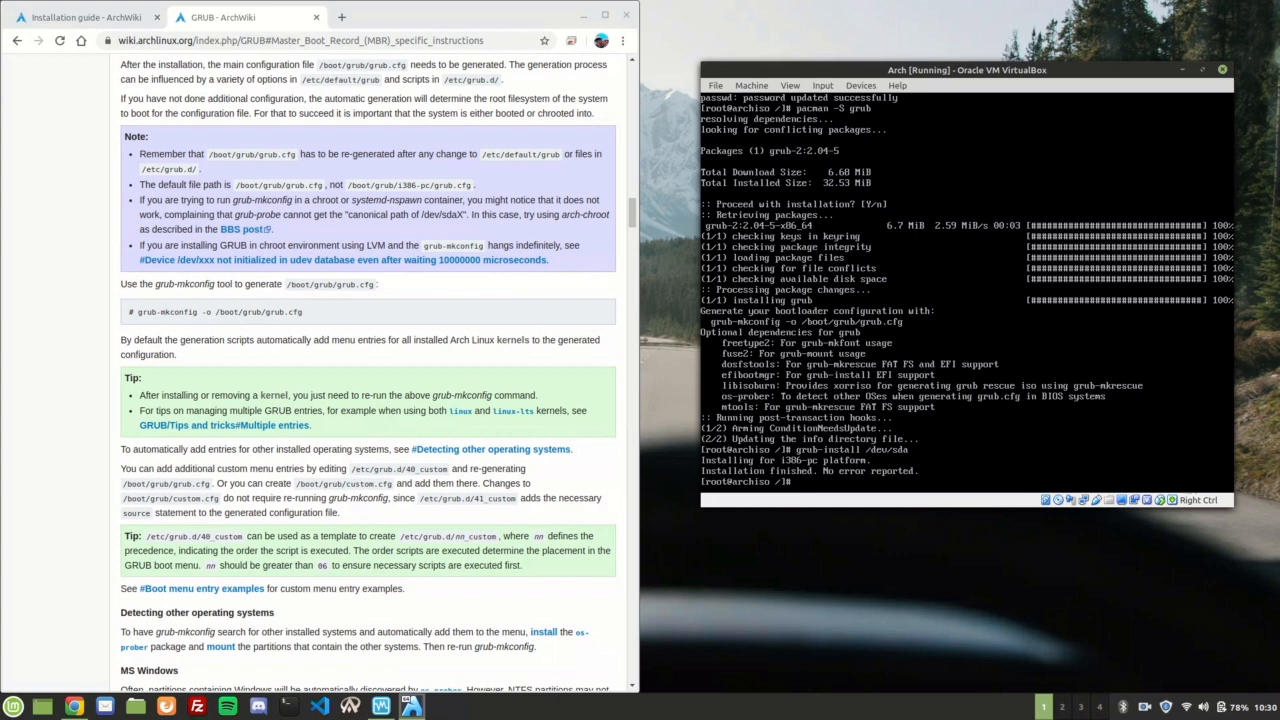
- Generate /boot/grub/grub.cfg with grub-mkconfig -o, then erase a stray character at the prompt
type("grub-mkconfig")
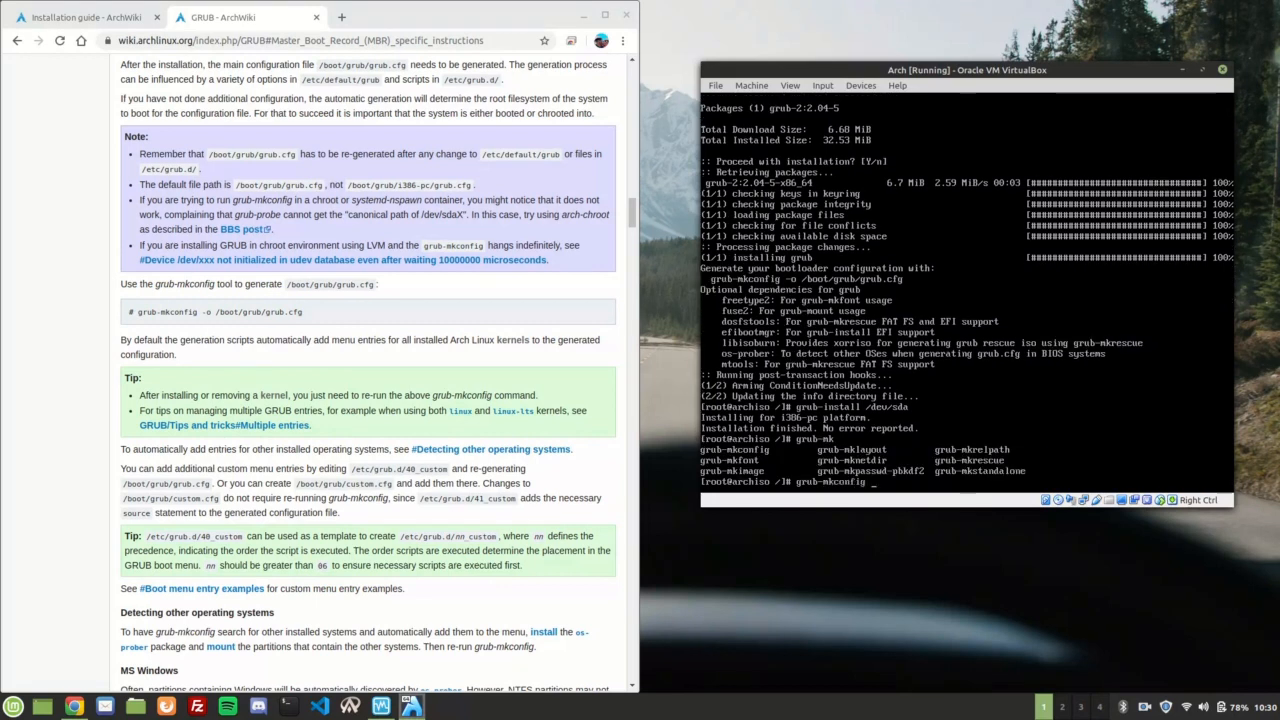
type("-o /boot")
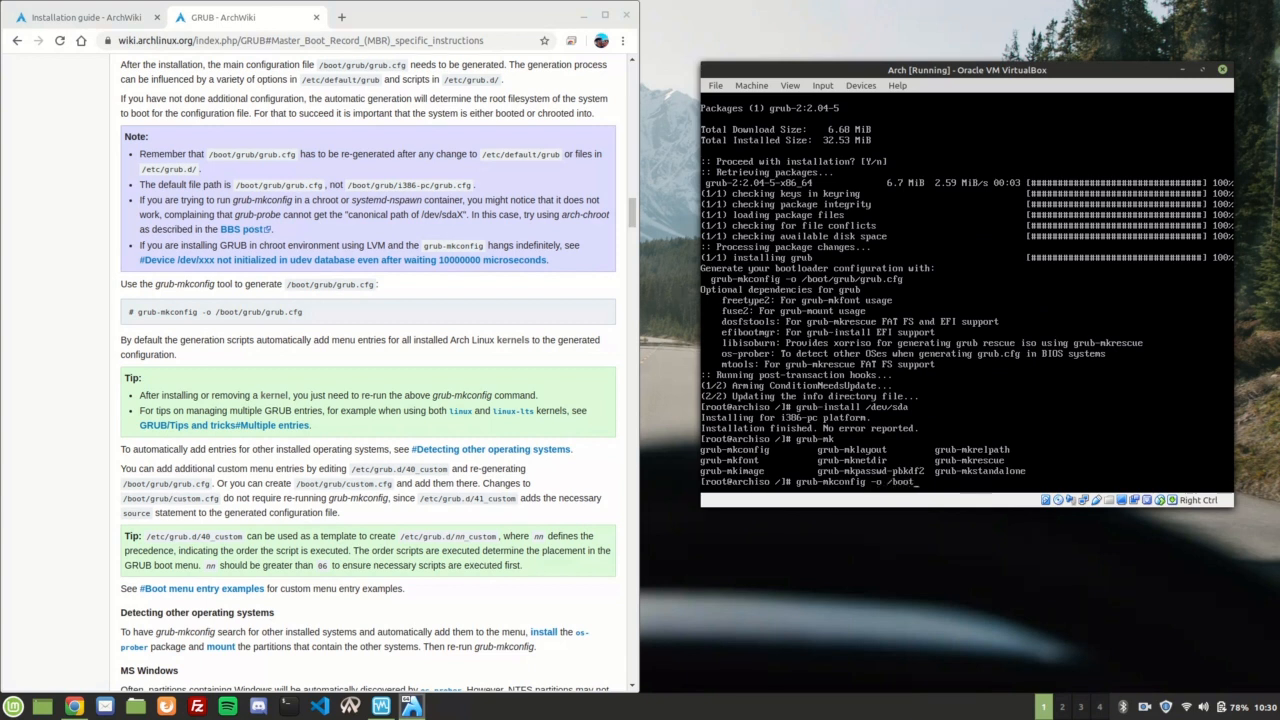
type("g")
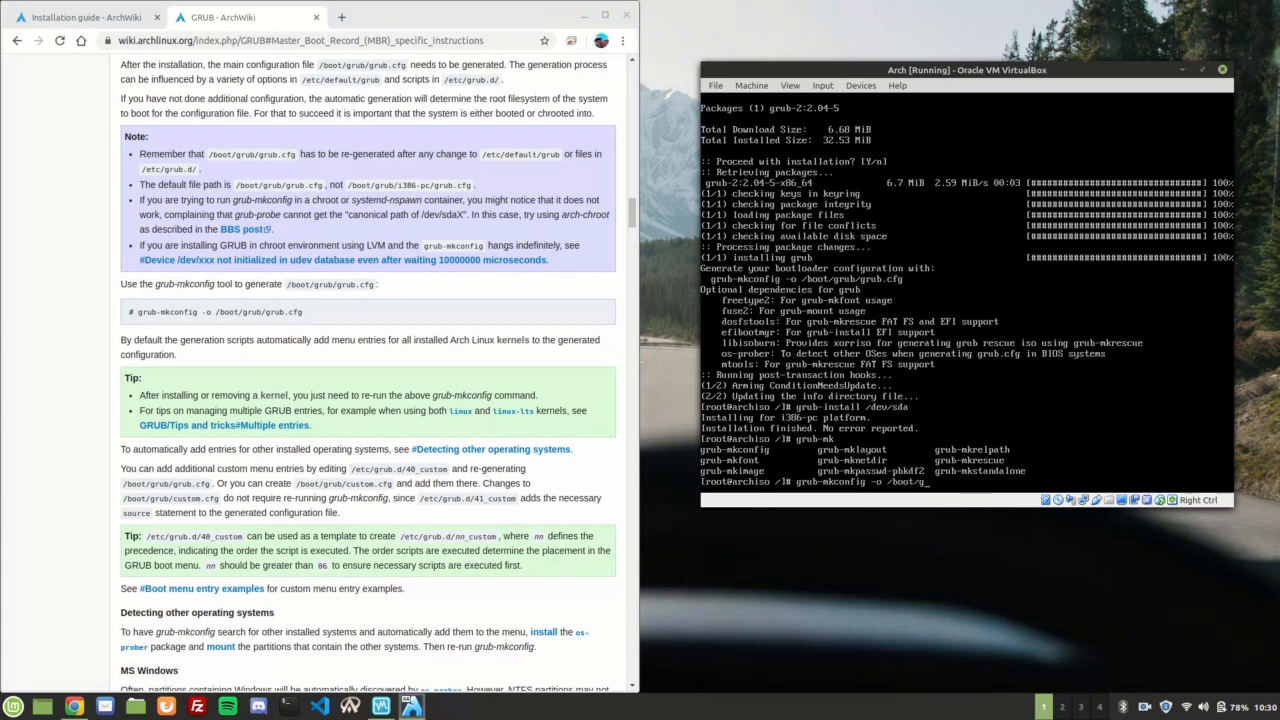
type("grub")
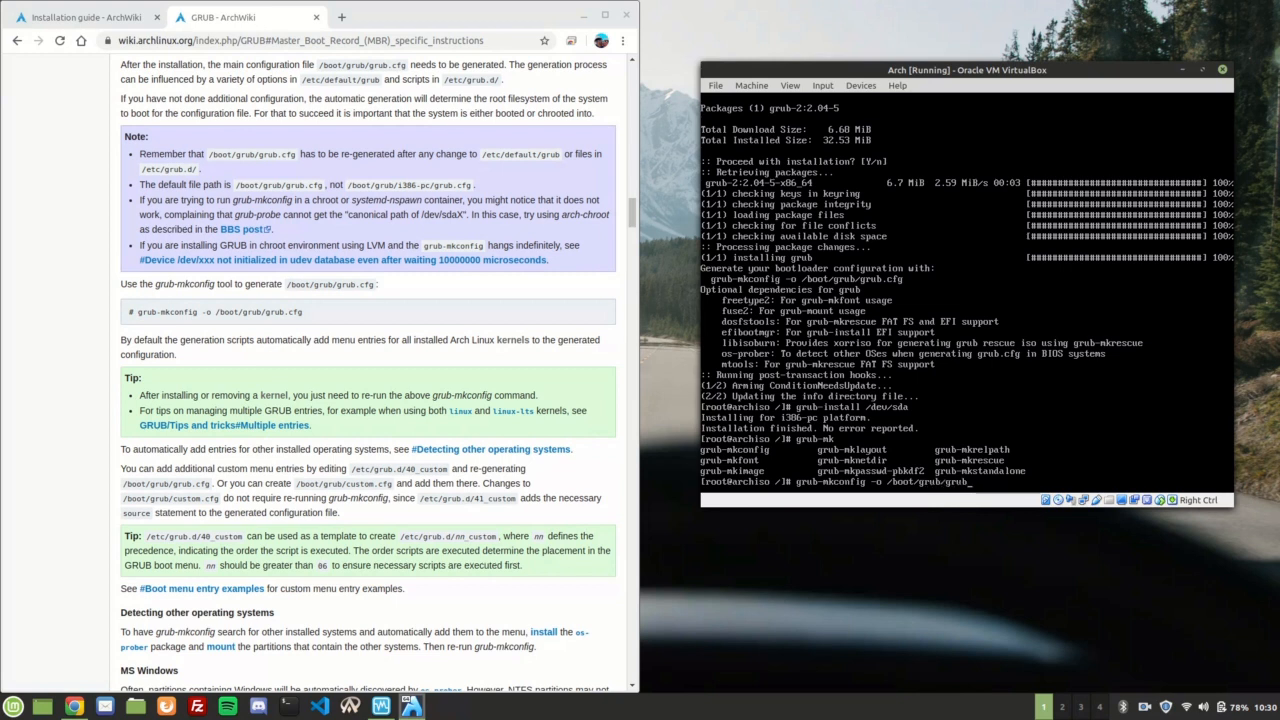
type(".cfg")
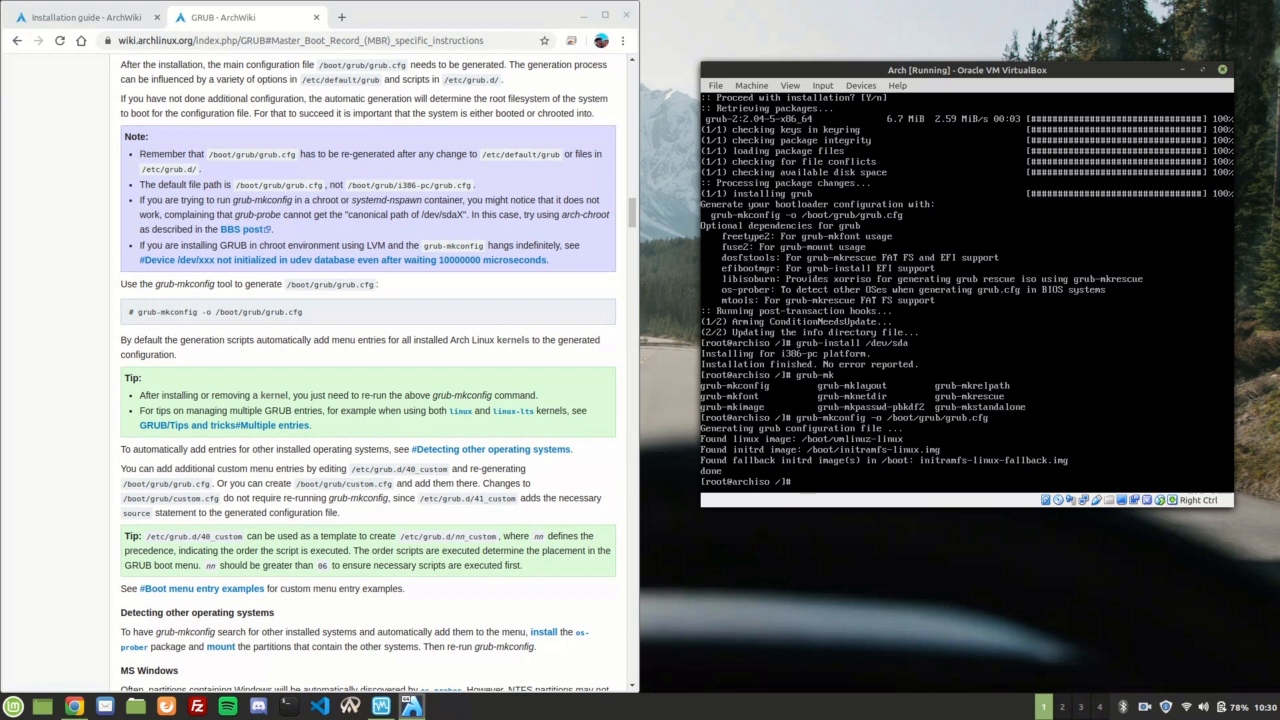
type("e")
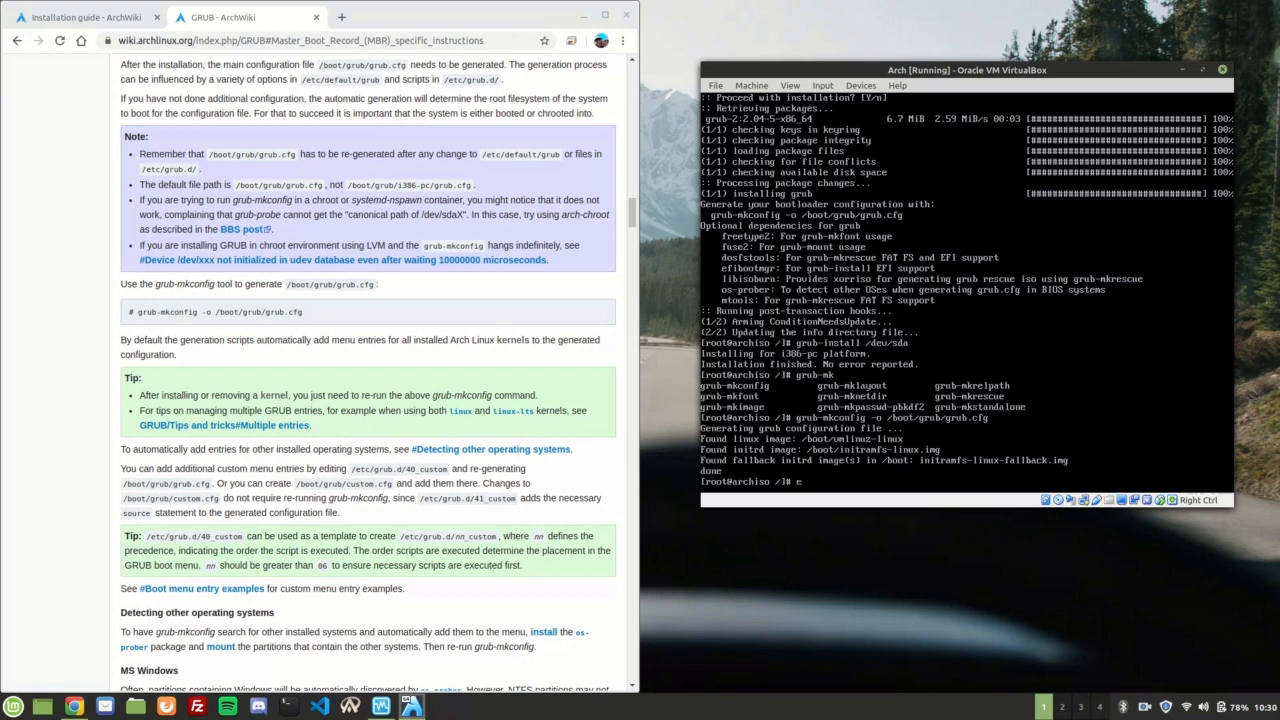
key("Backspace")
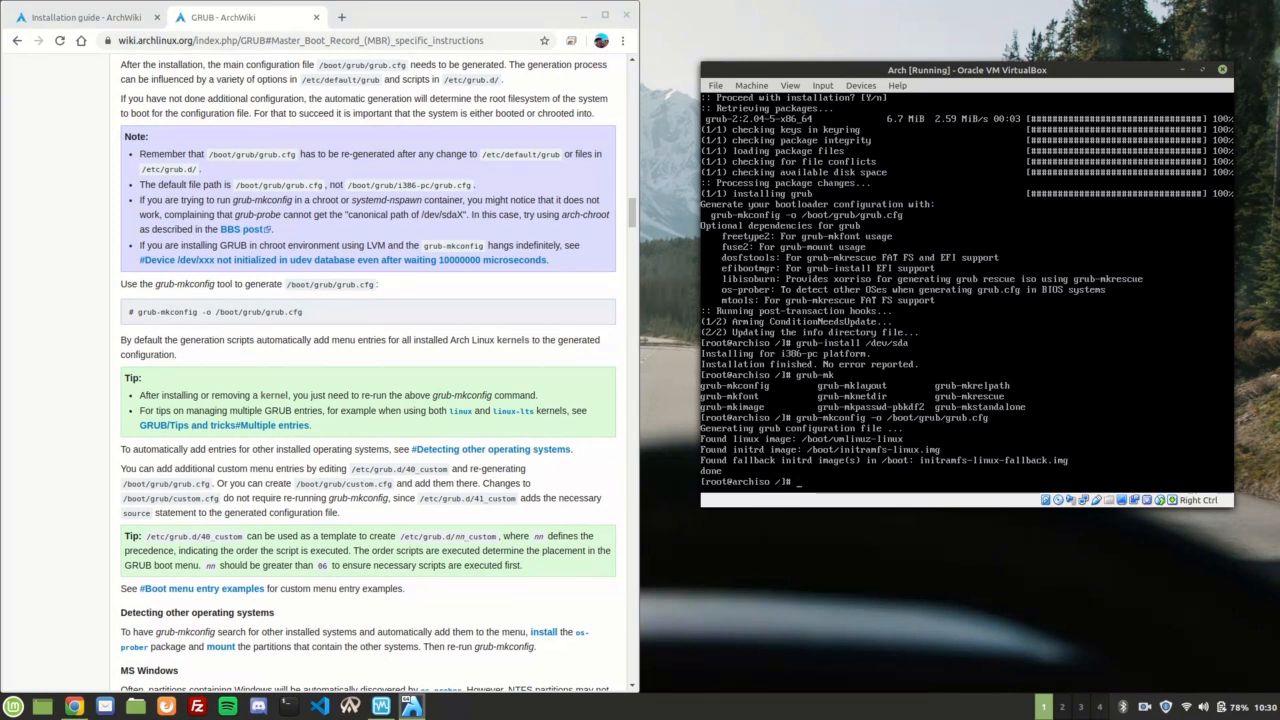
- Enable dhcpcd at boot with systemctl enable
type("systemctl")
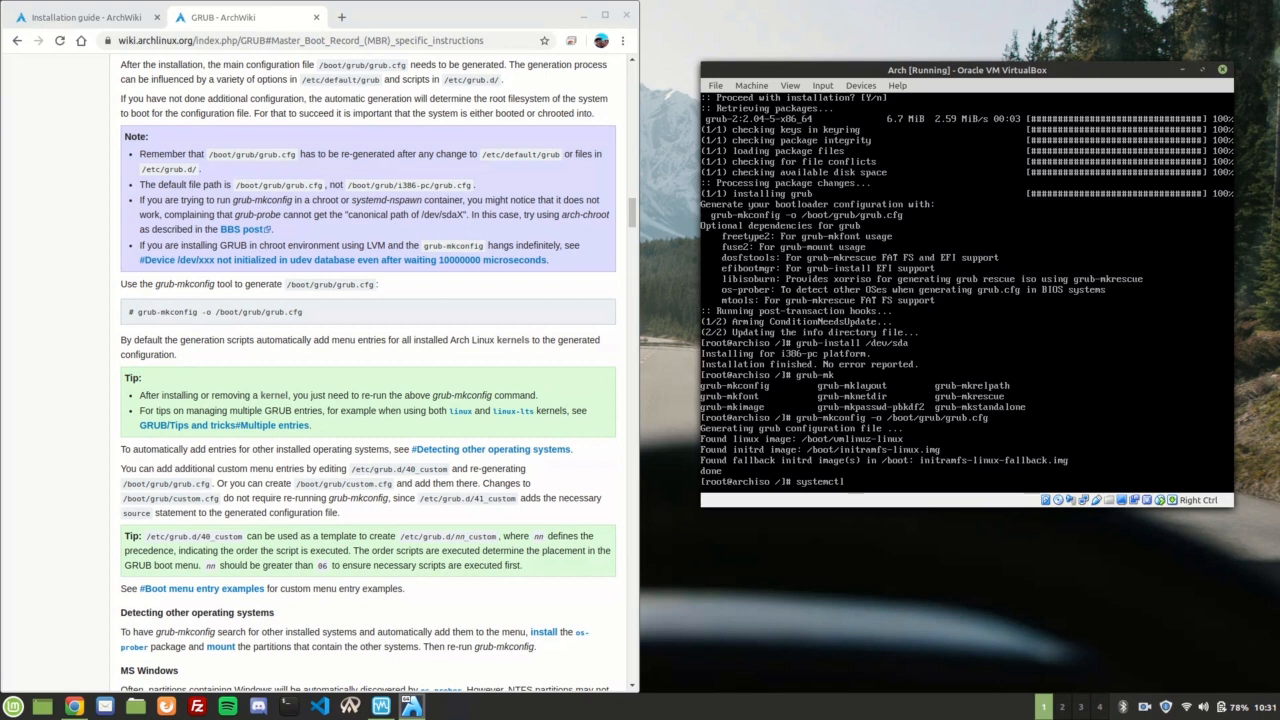
type("enable db")
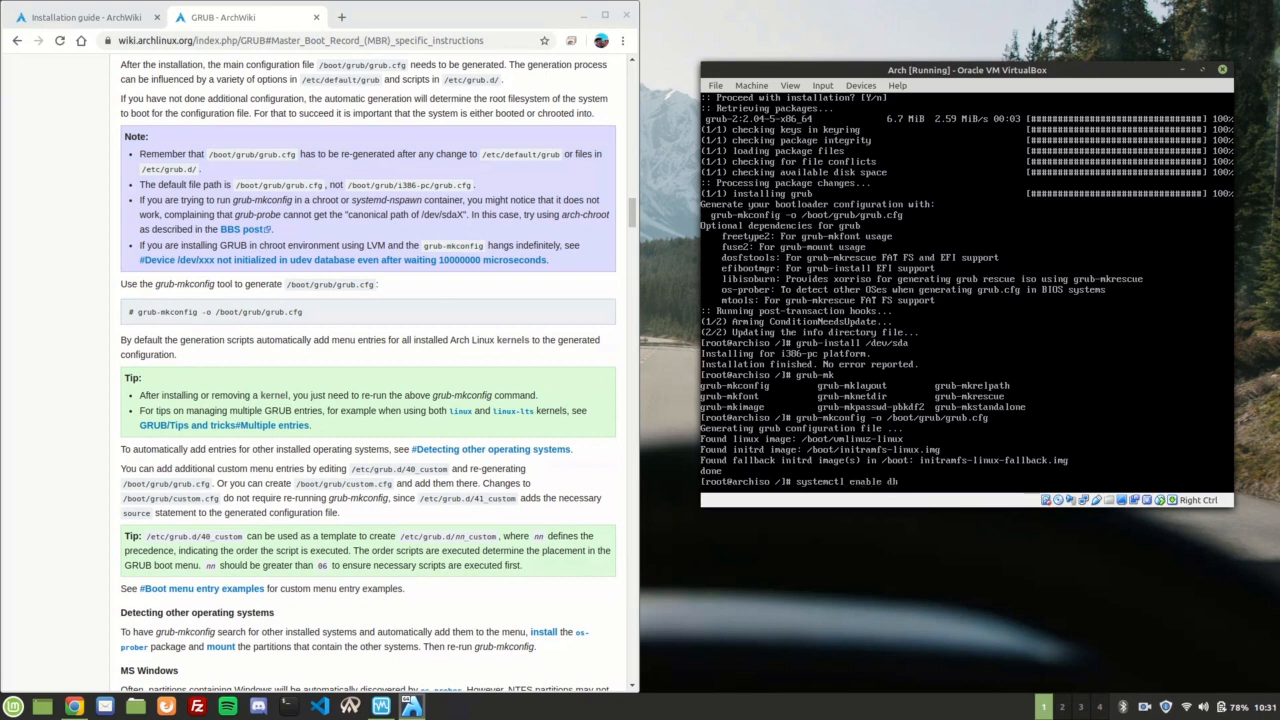
key("Return")
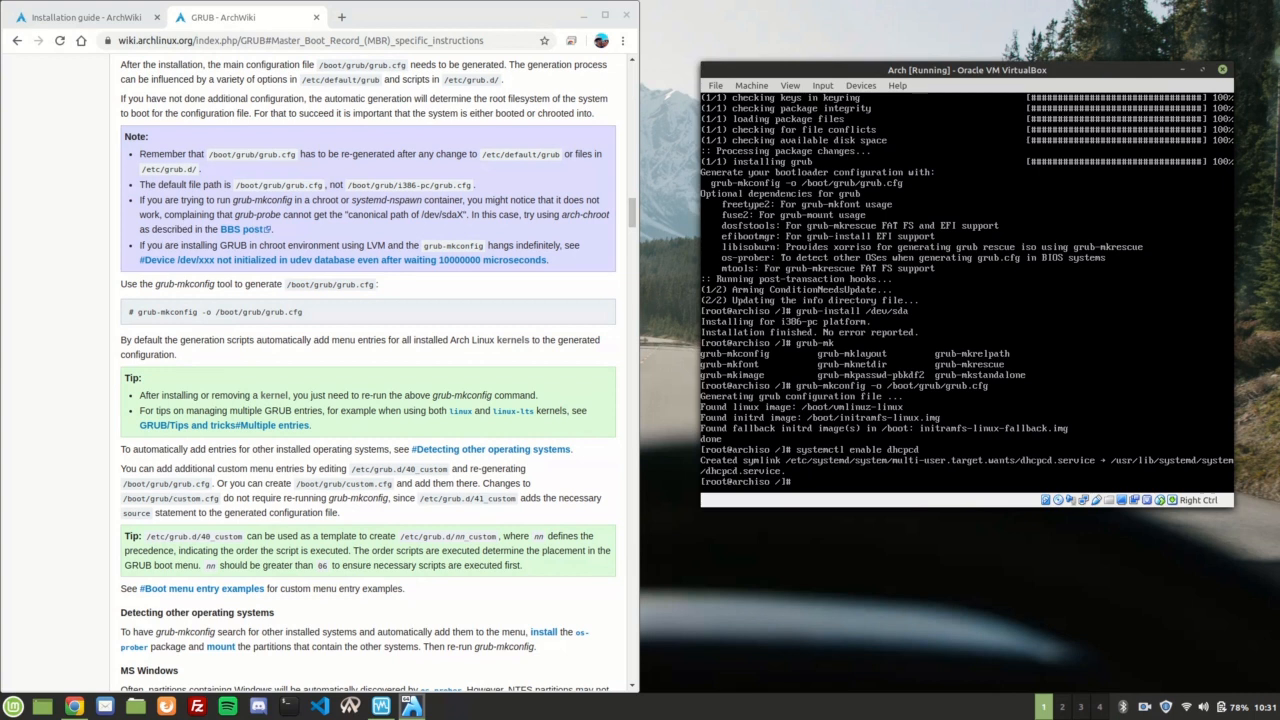
- Exit the arch-chroot and shut down the Arch VM
type("reboot")
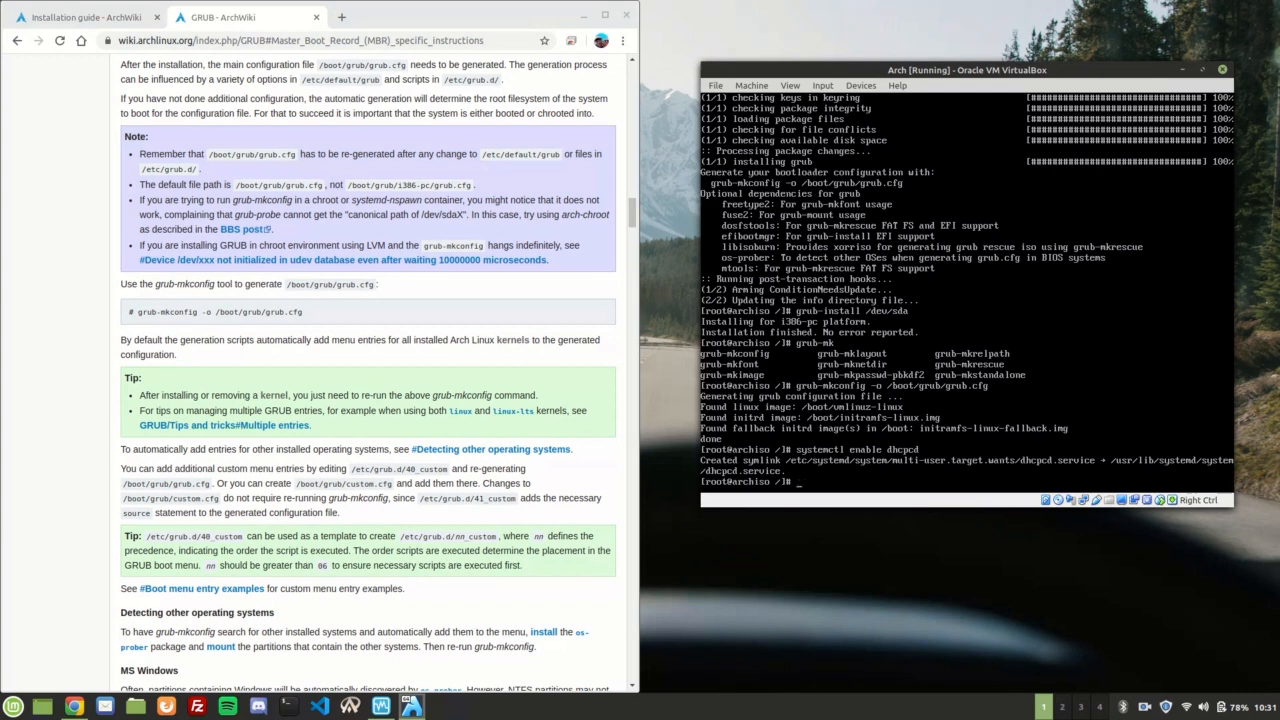
type("exit")
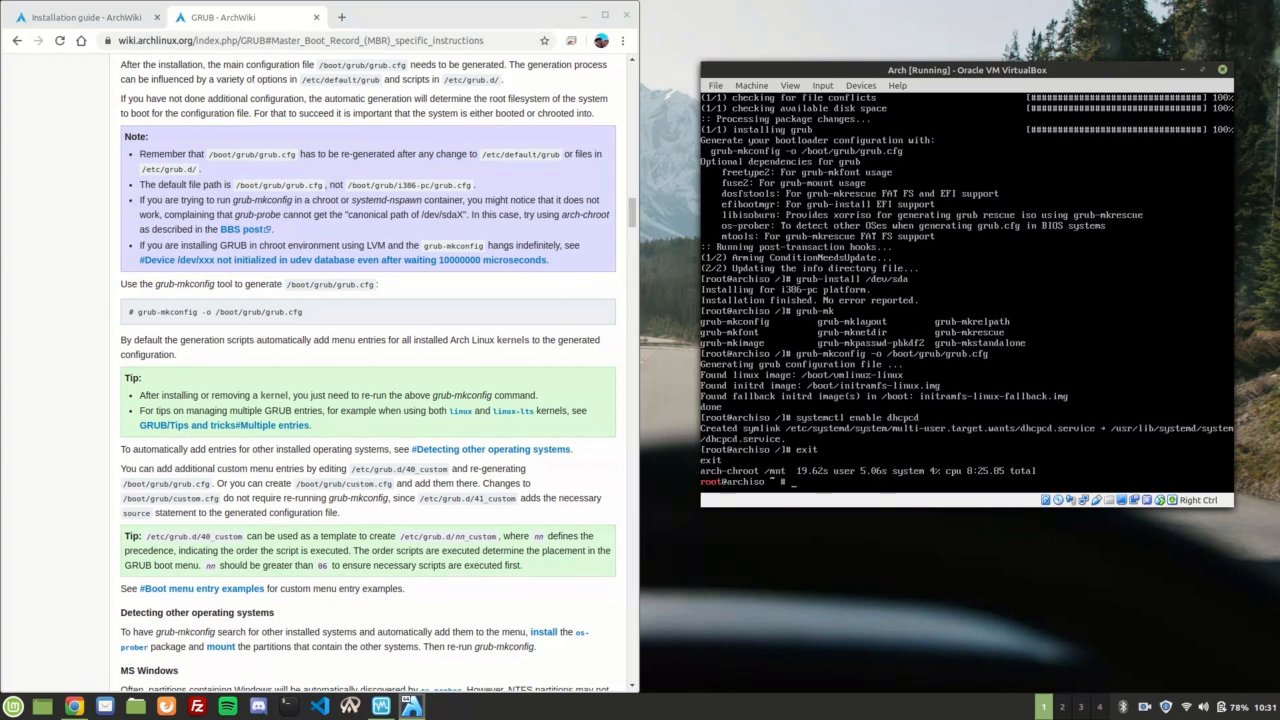
type("systc")
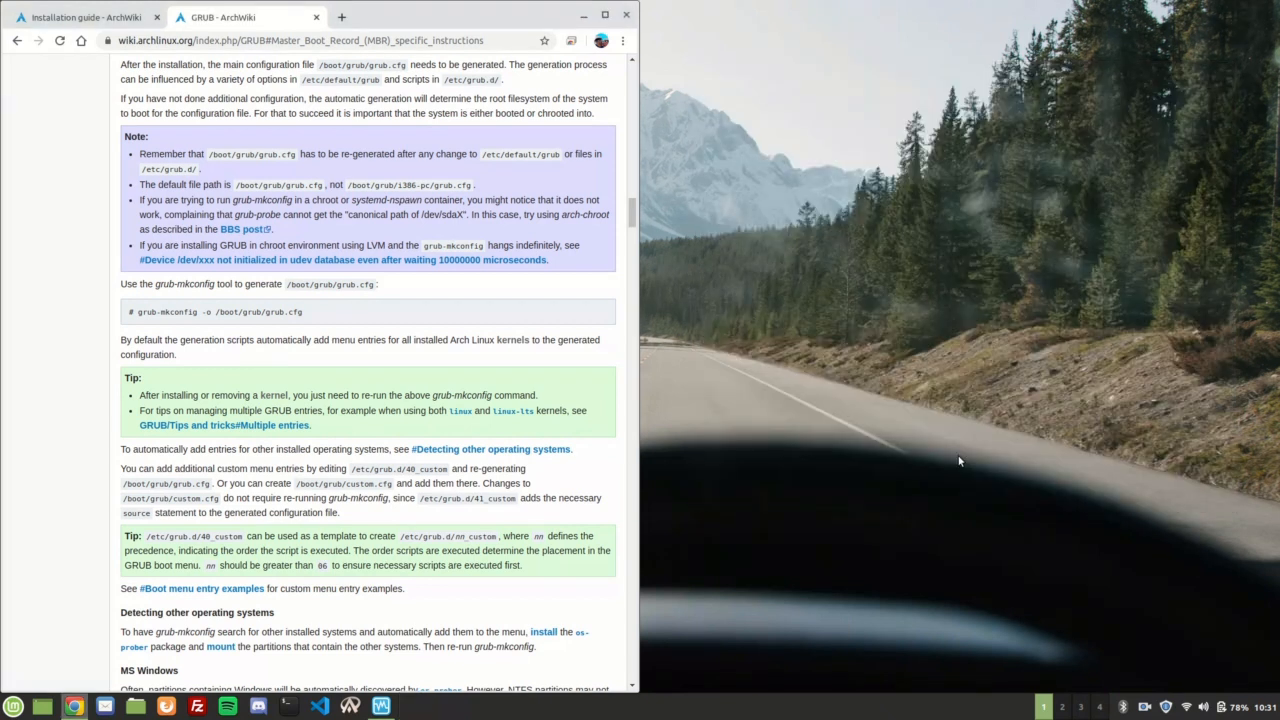
mouse_move(380, 707)
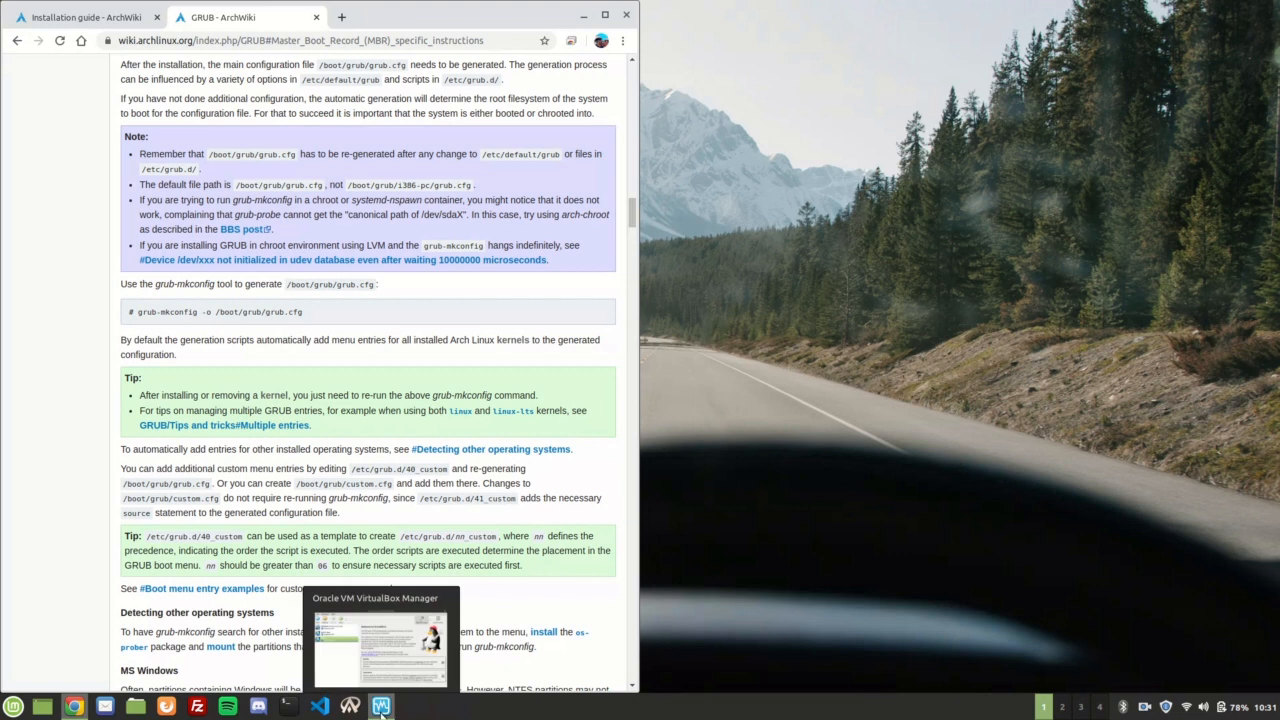
- Remove the archlinux-2020.04.01-x86_64.iso from the Arch VM's optical drive and save the settings
left_click(380, 706)
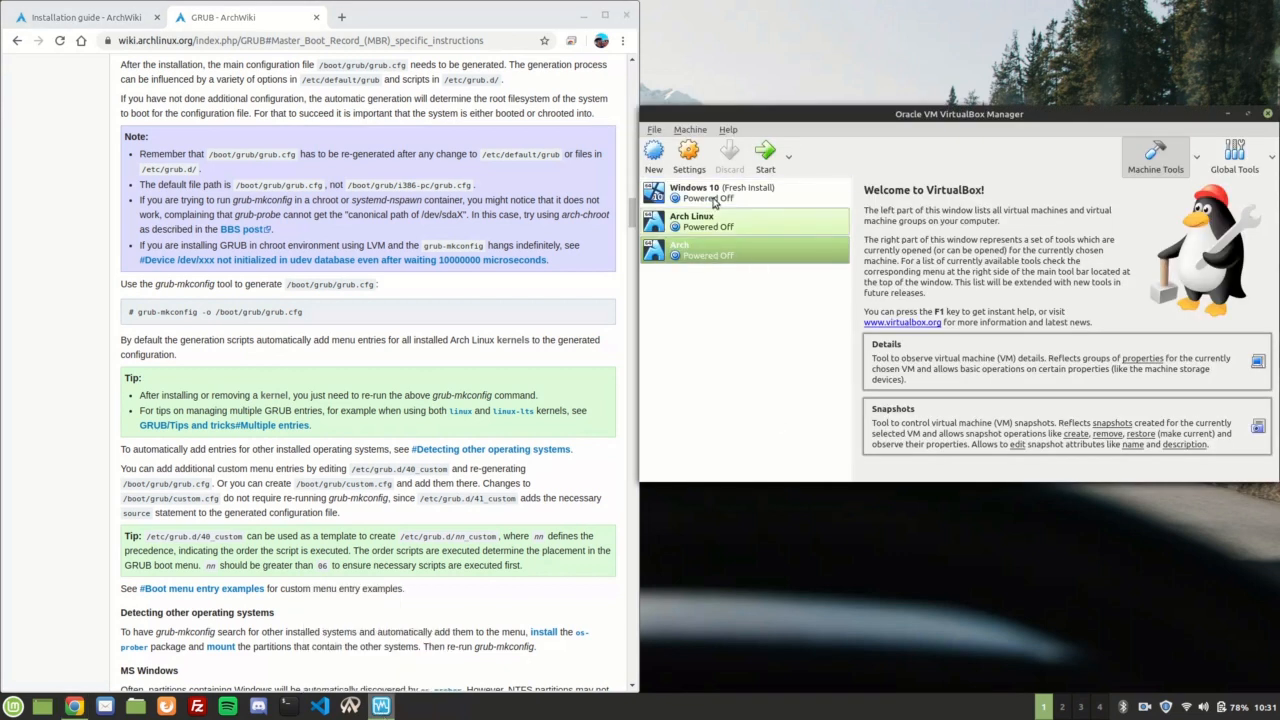
left_click(688, 155)
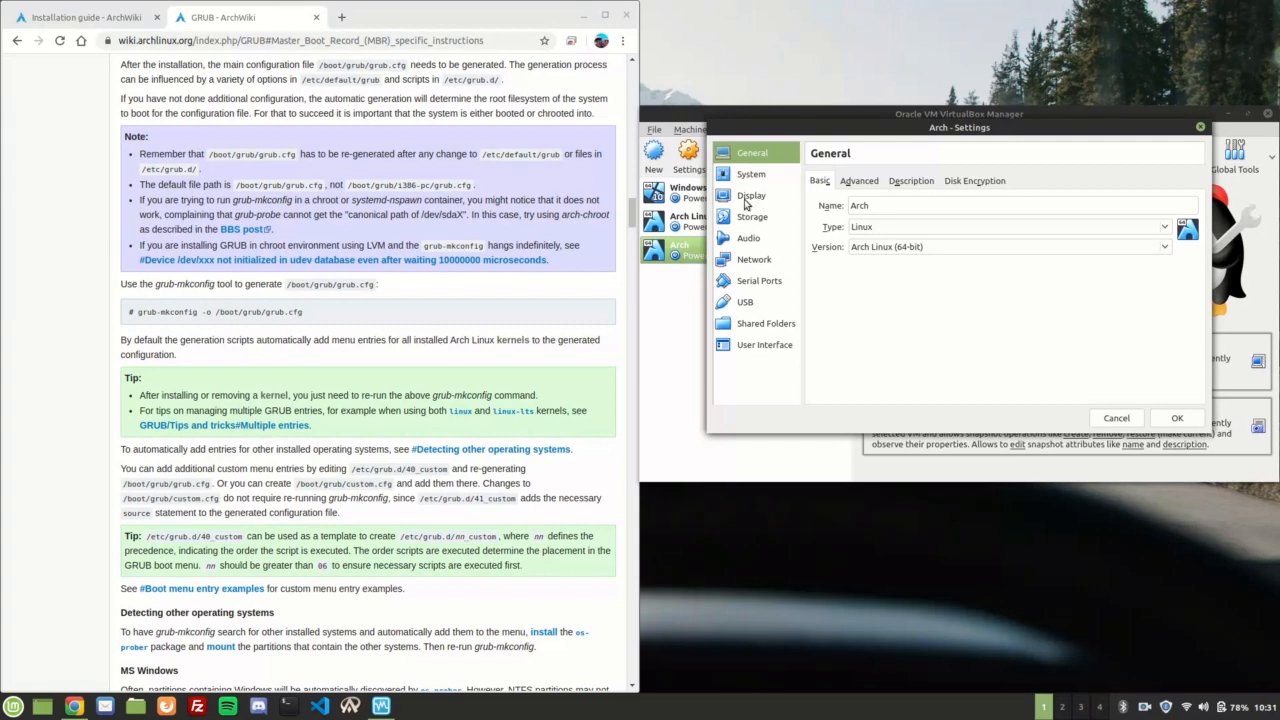
left_click(752, 216)
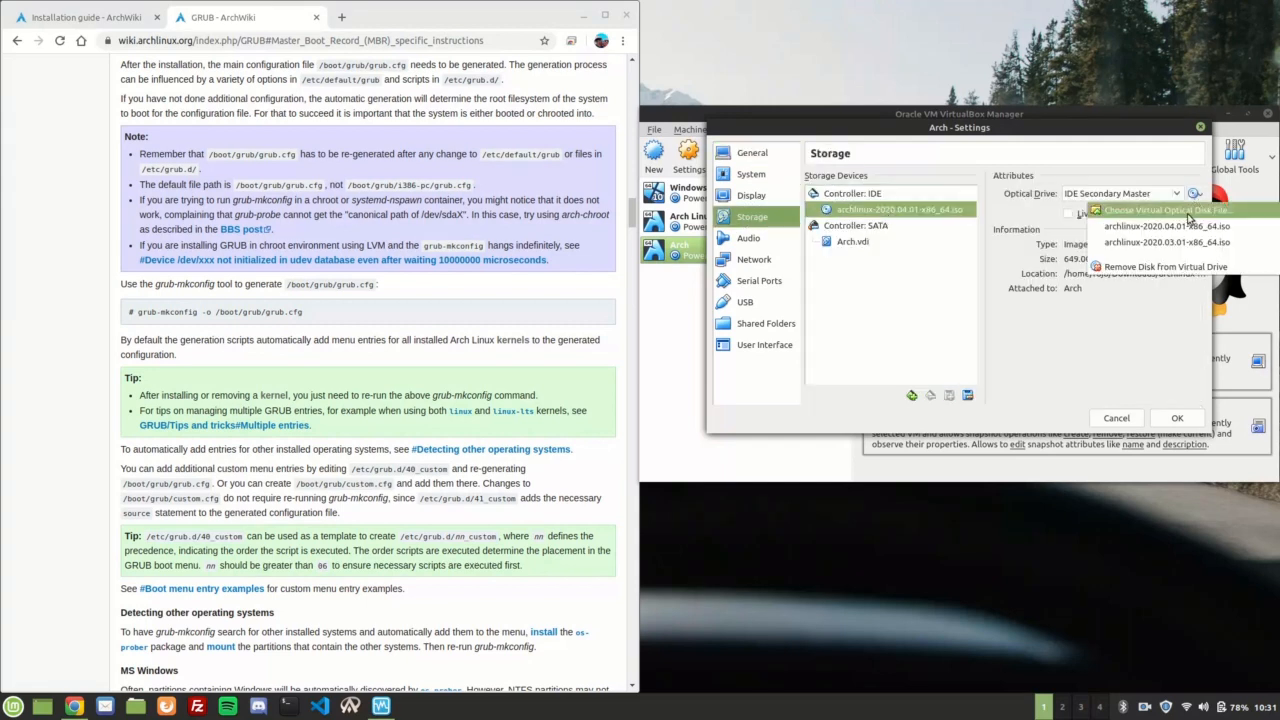
left_click(1163, 266)
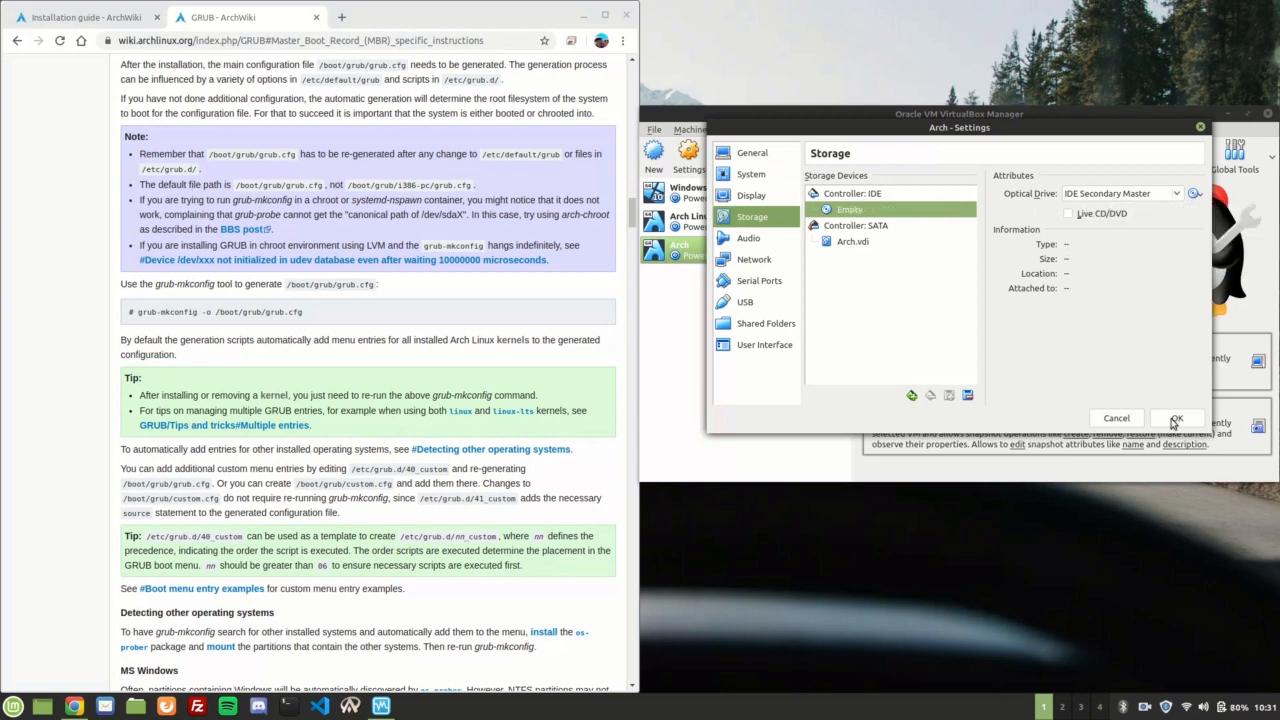
left_click(1176, 418)
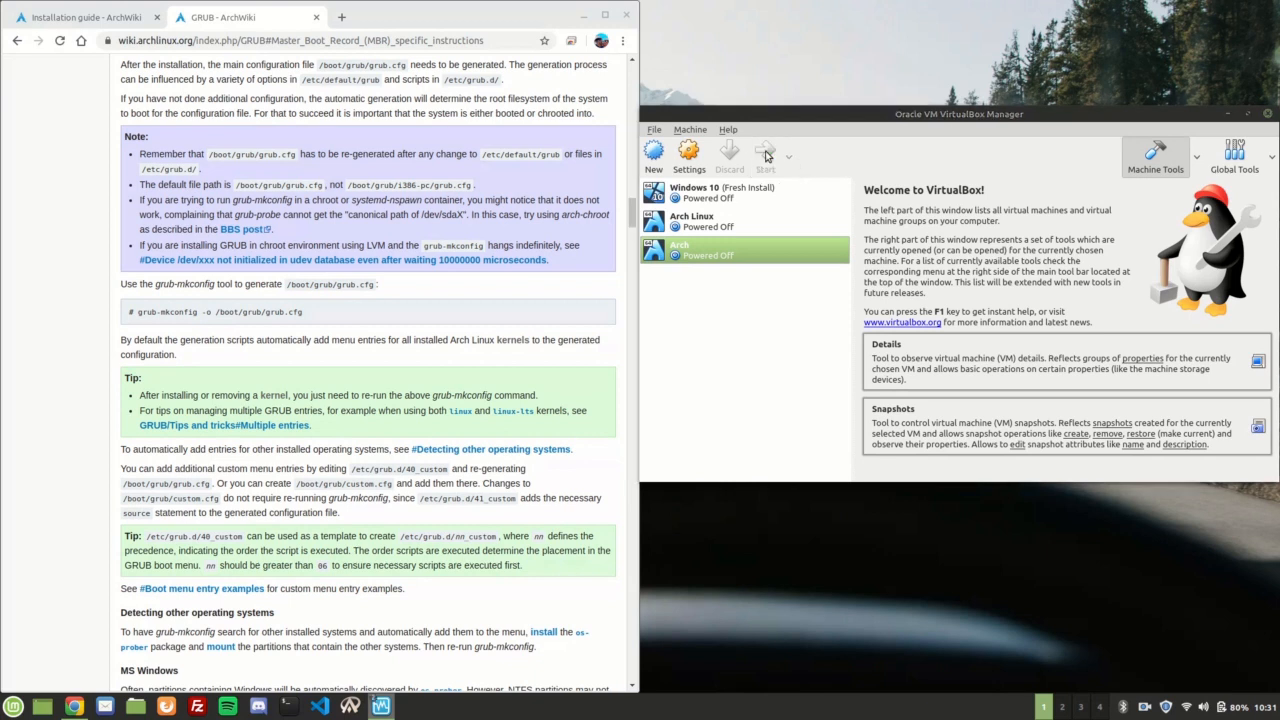
- Start the Arch VM and boot the 'Arch Linux' GRUB entry
left_click(764, 152)
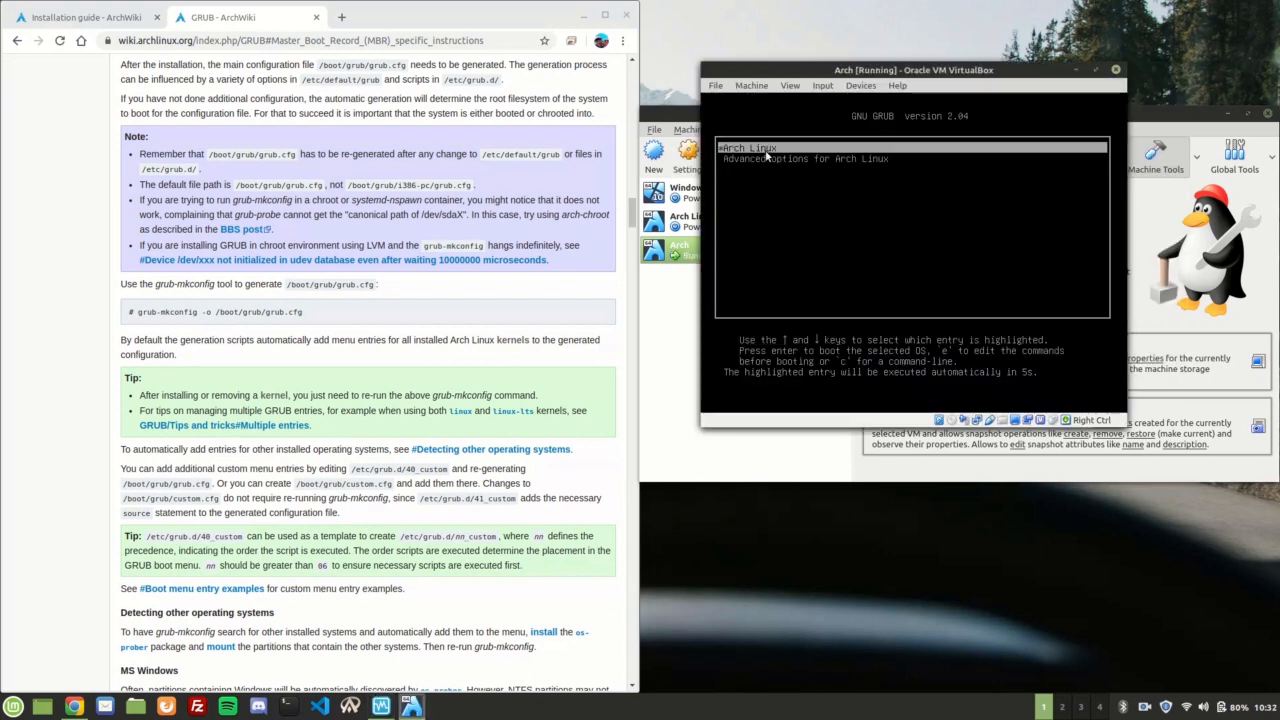
key("Return")
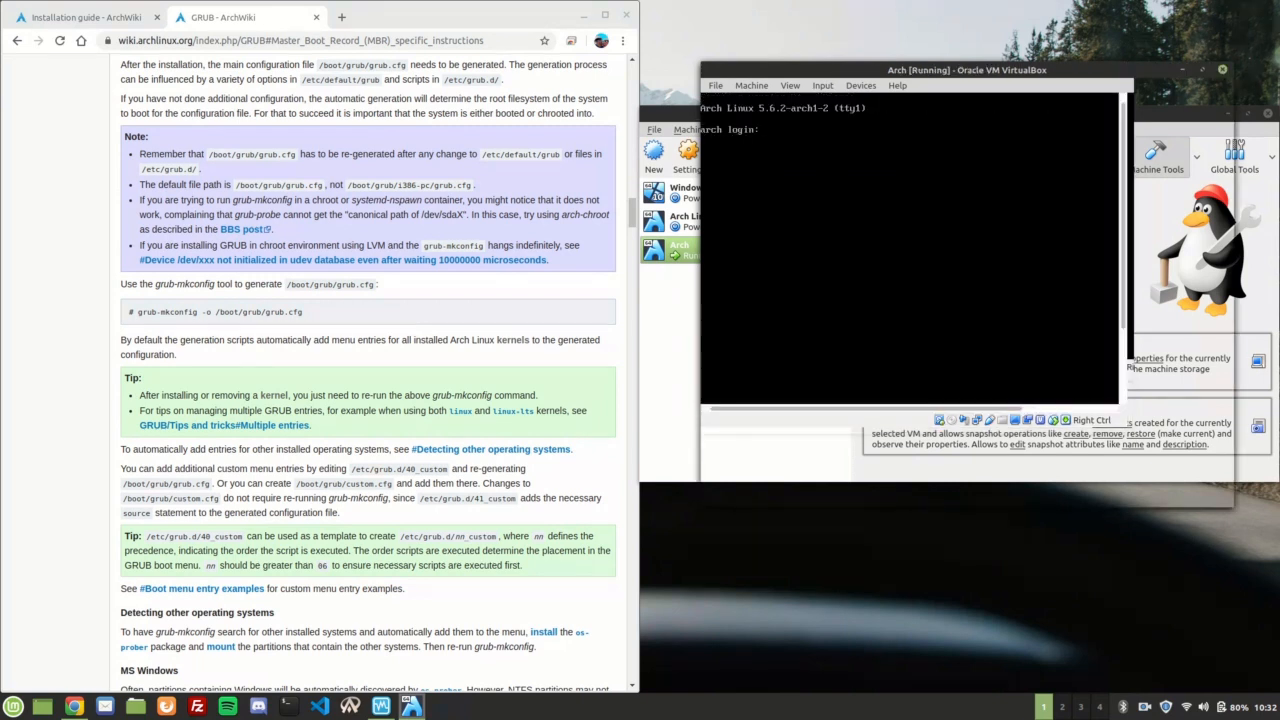
- Log in as root and ping google.com over IPv4 with ping -4
type("root")
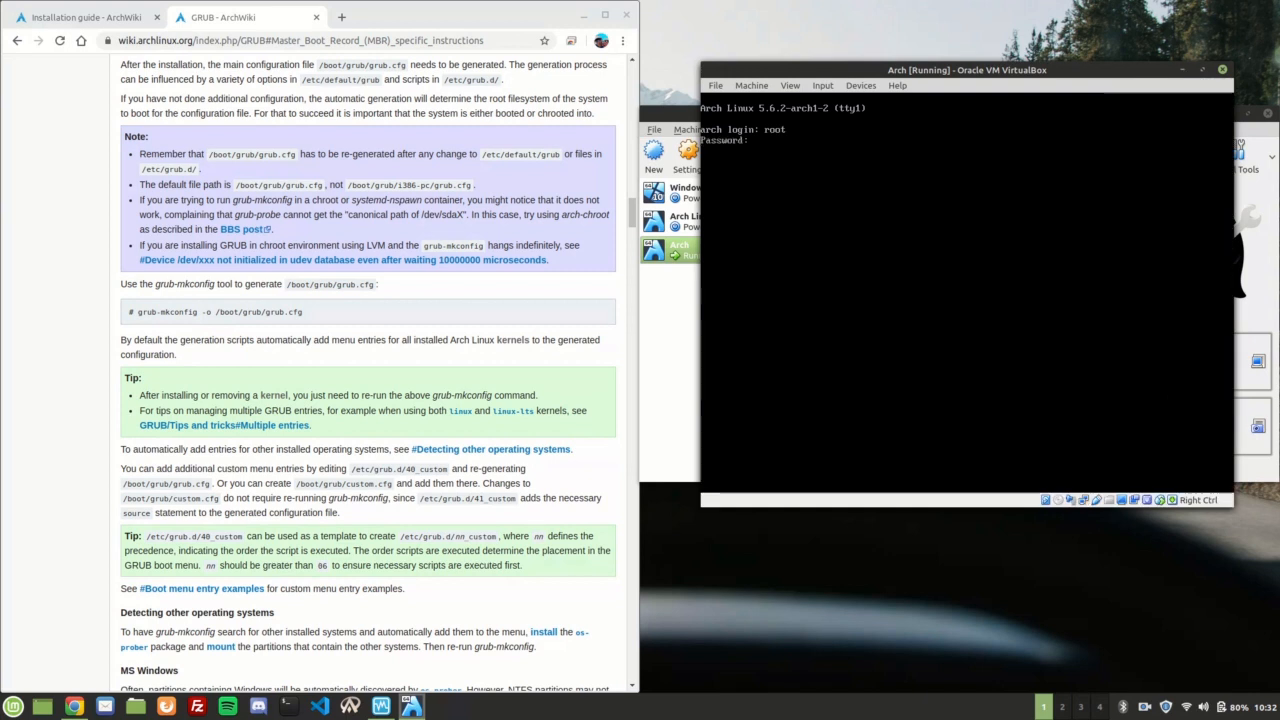
key("Return")
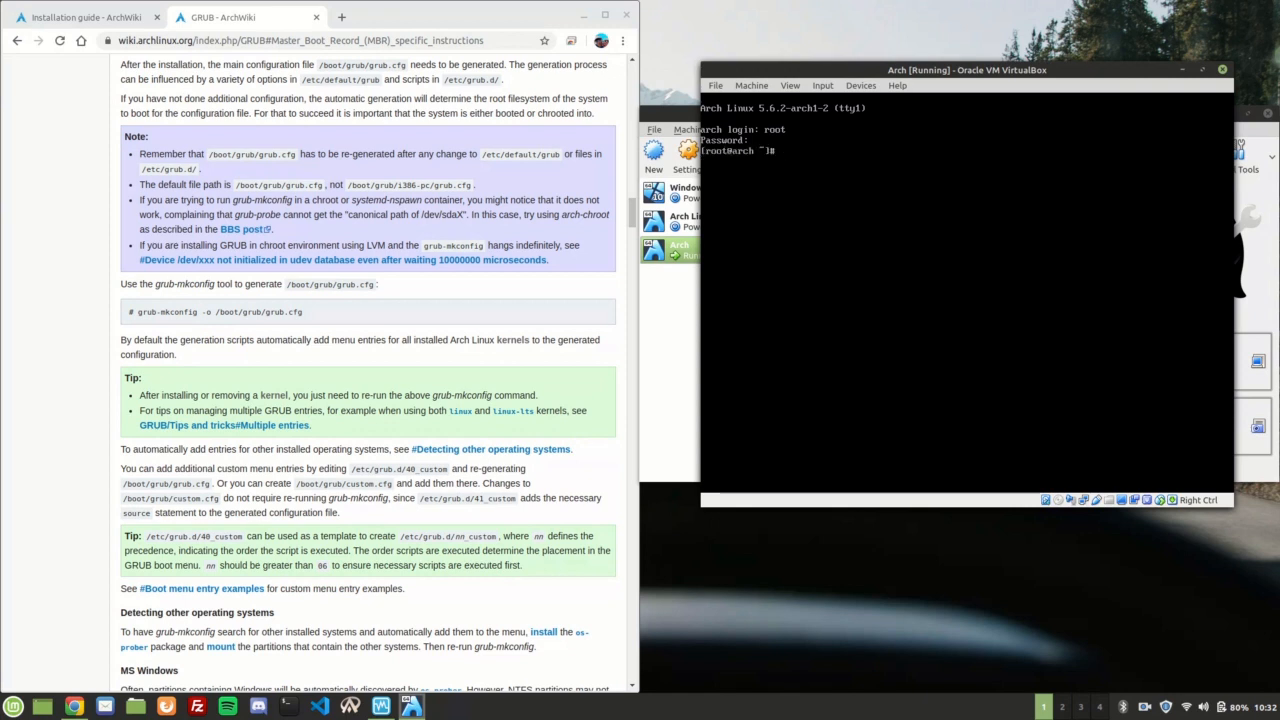
type("ping -4")
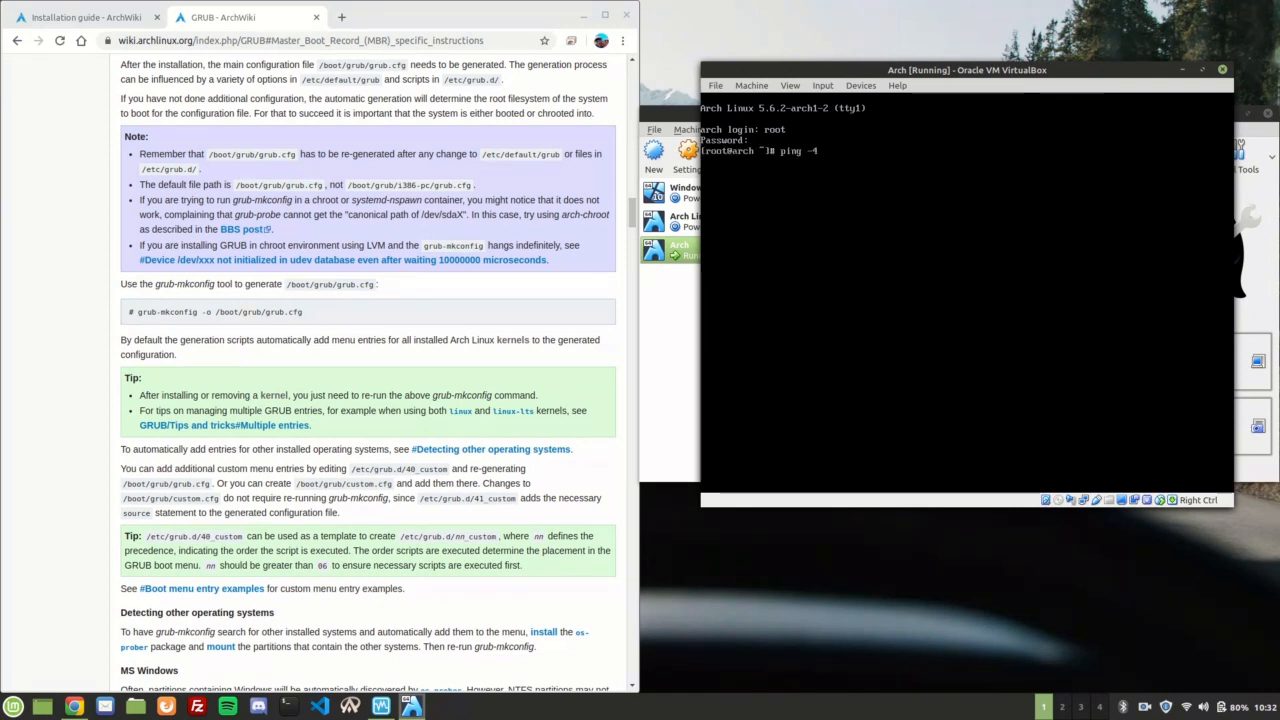
type("google.com")
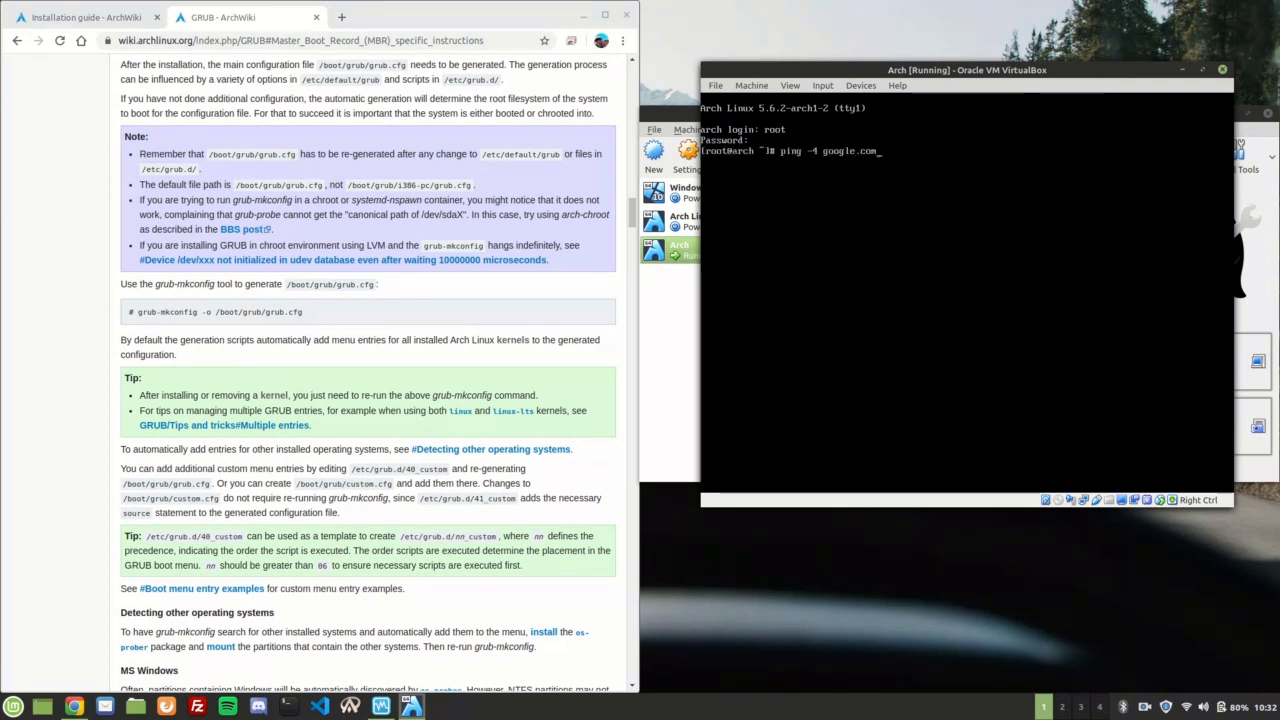
key("Return")
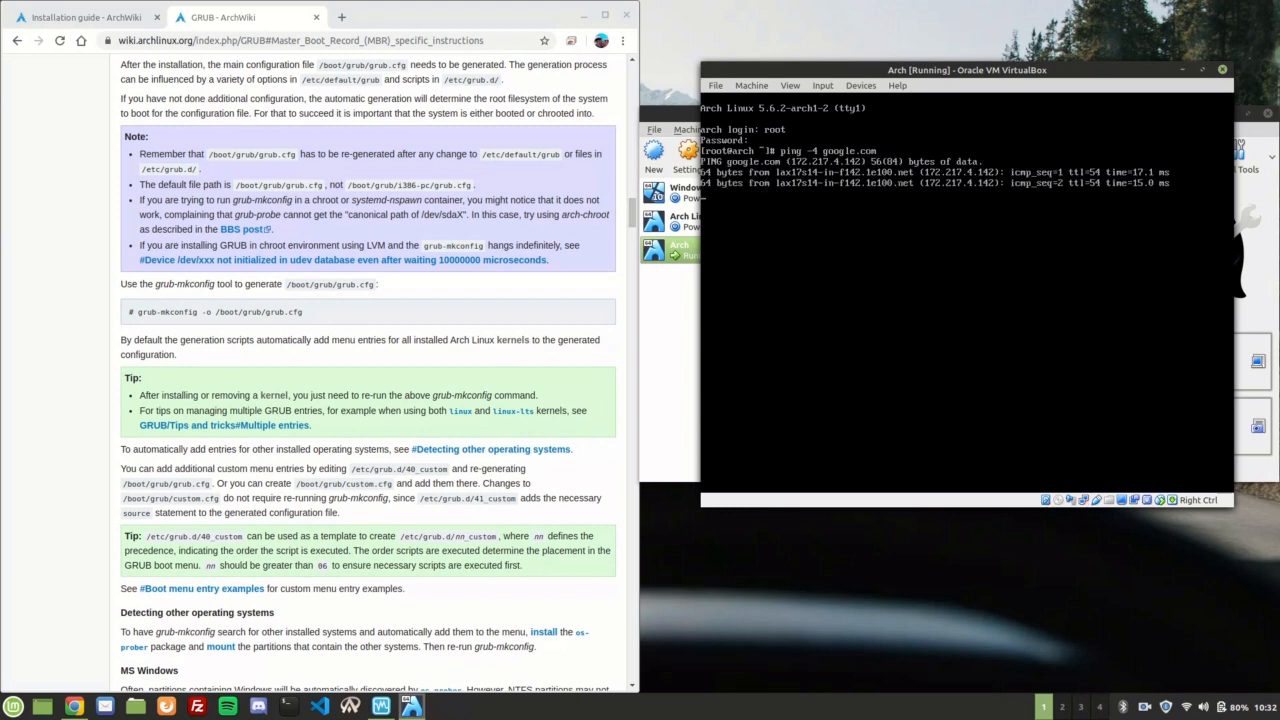